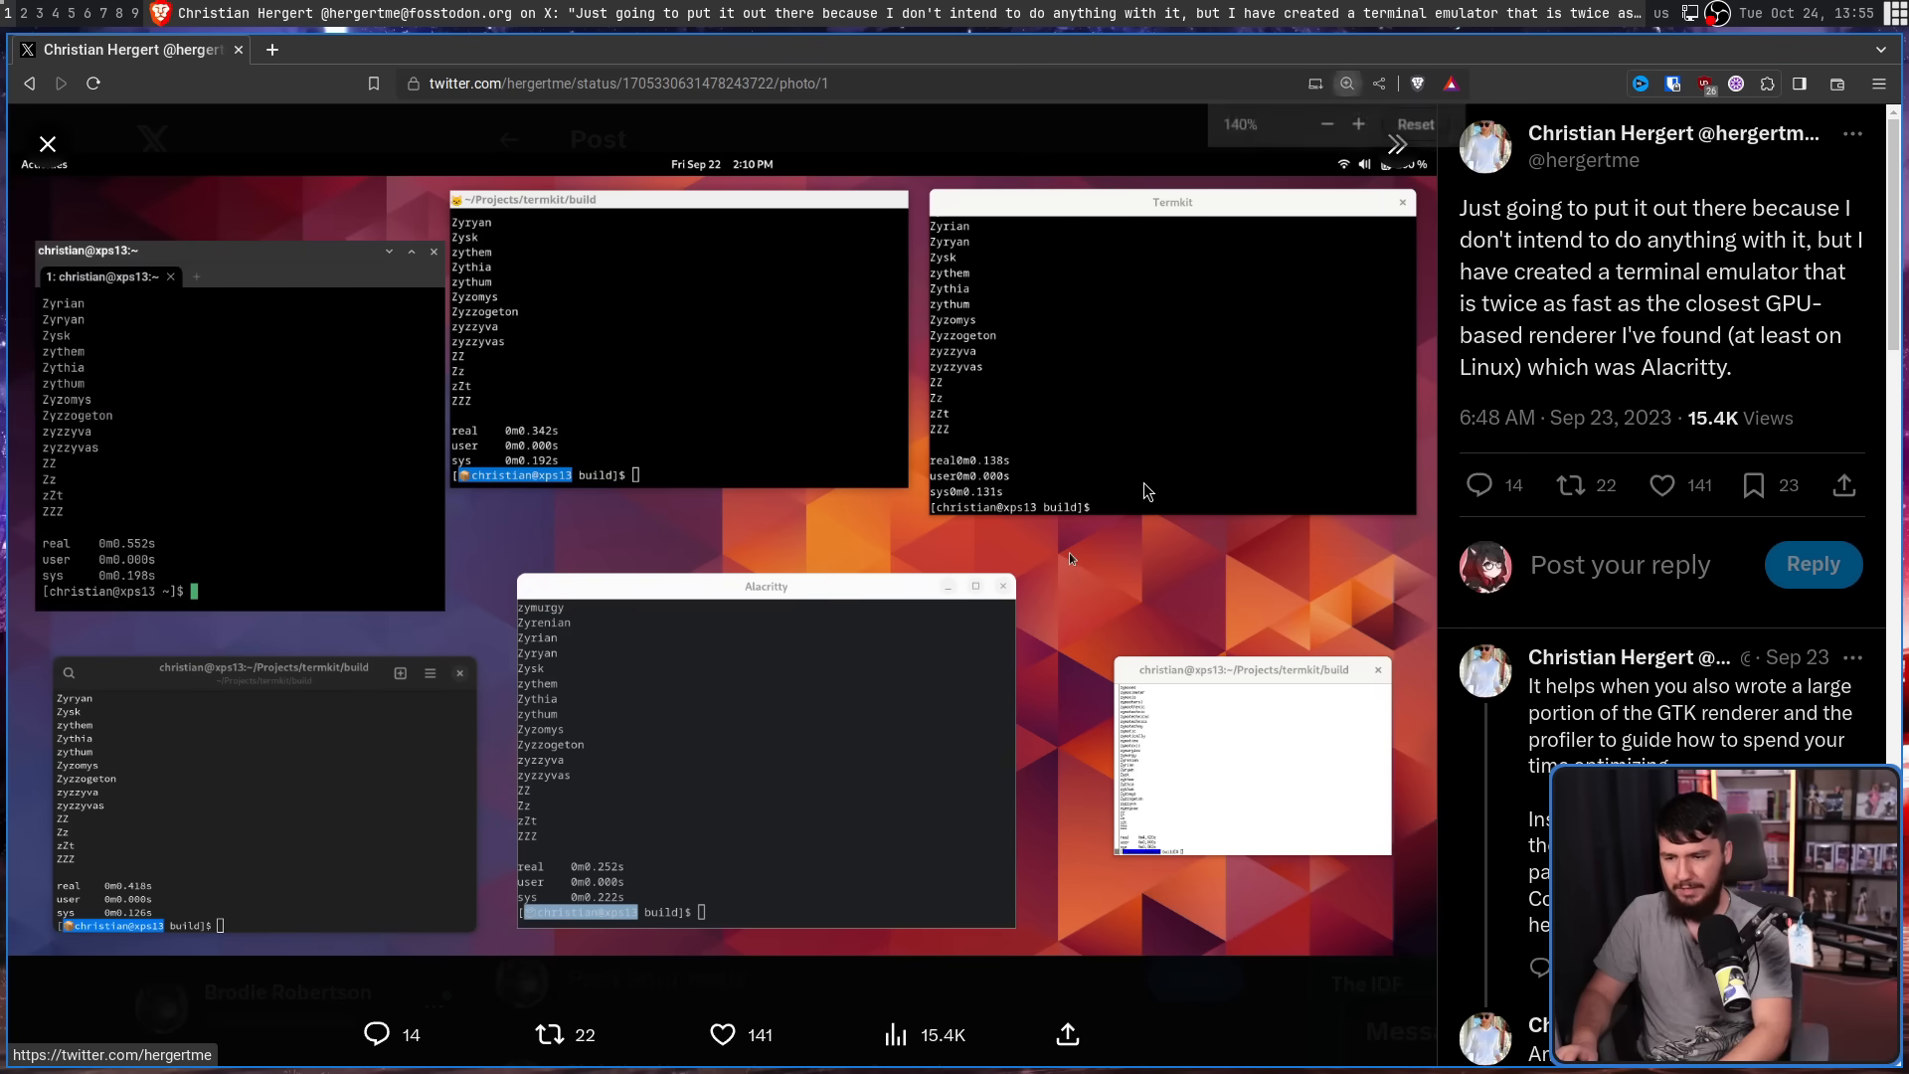
Open the post's terminal benchmark screenshot at full size in a new tab.
right_click(1069, 557)
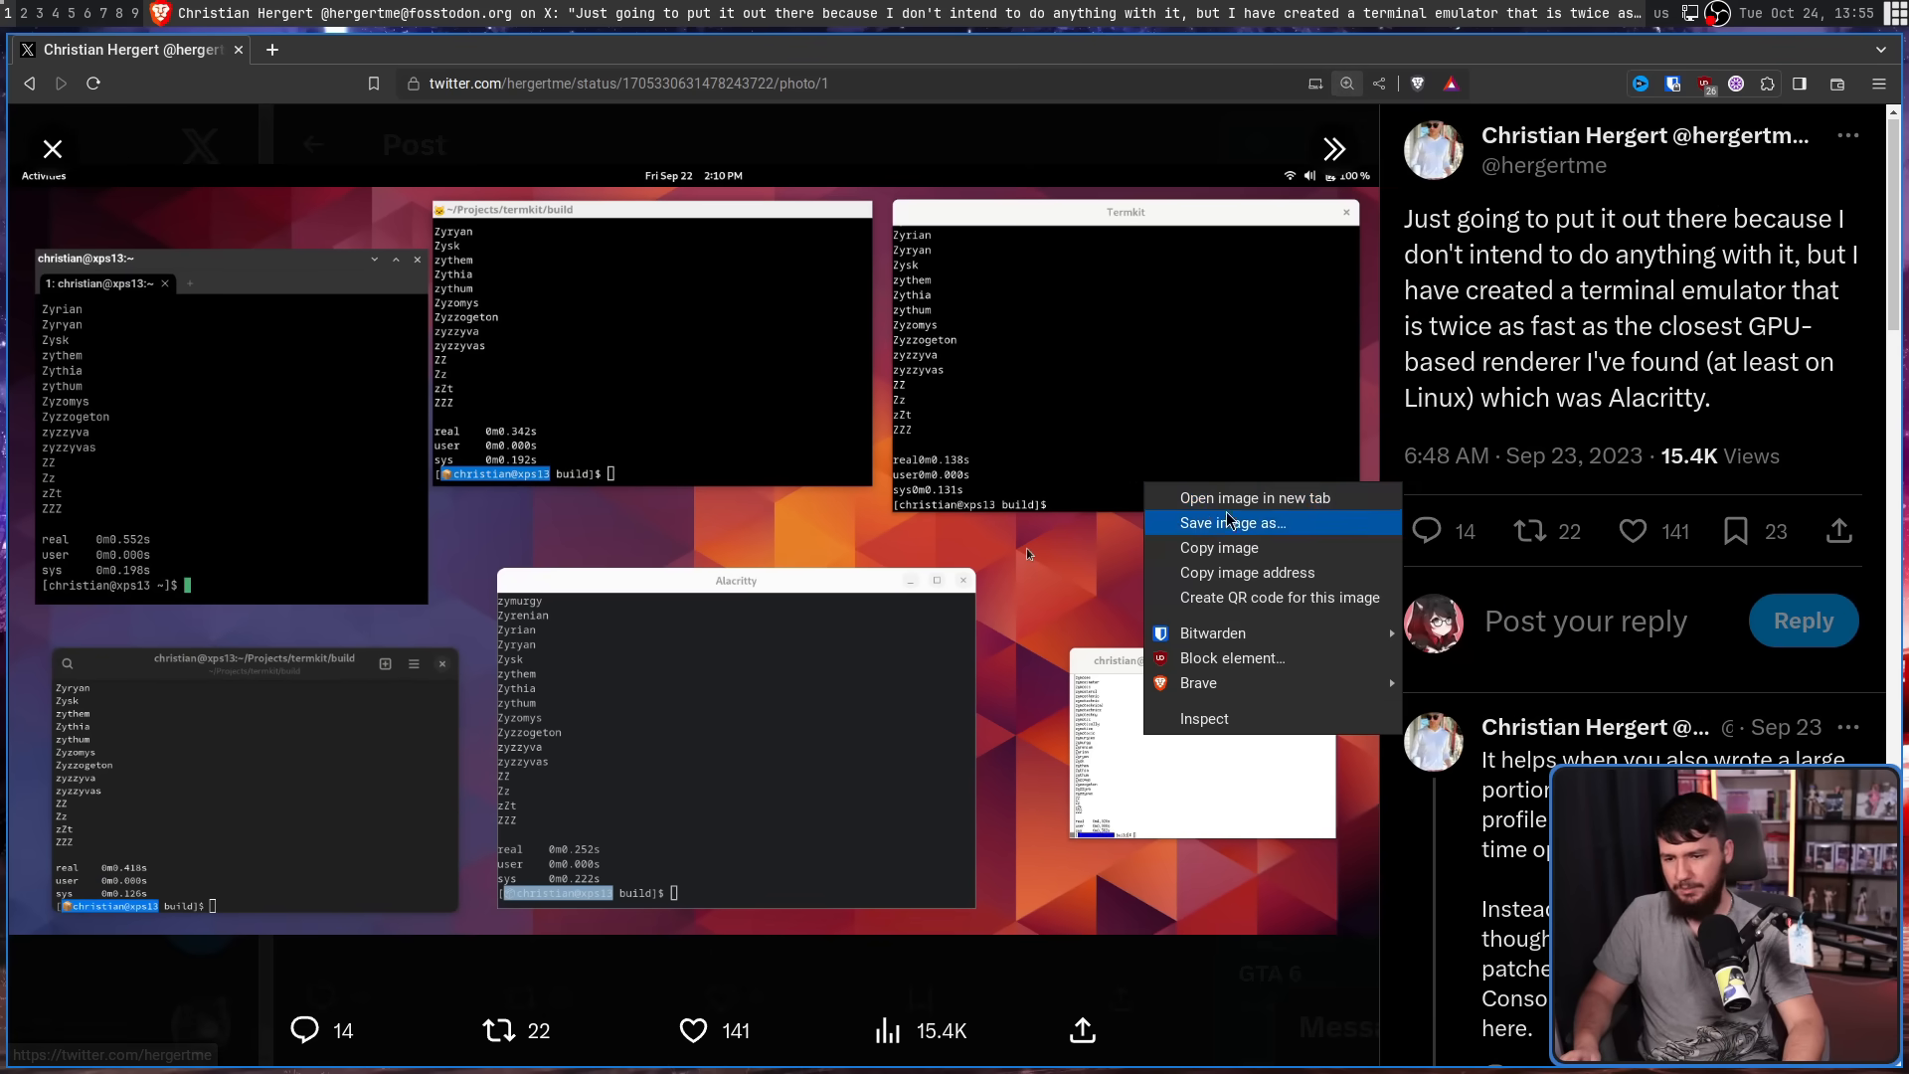
left_click(1255, 497)
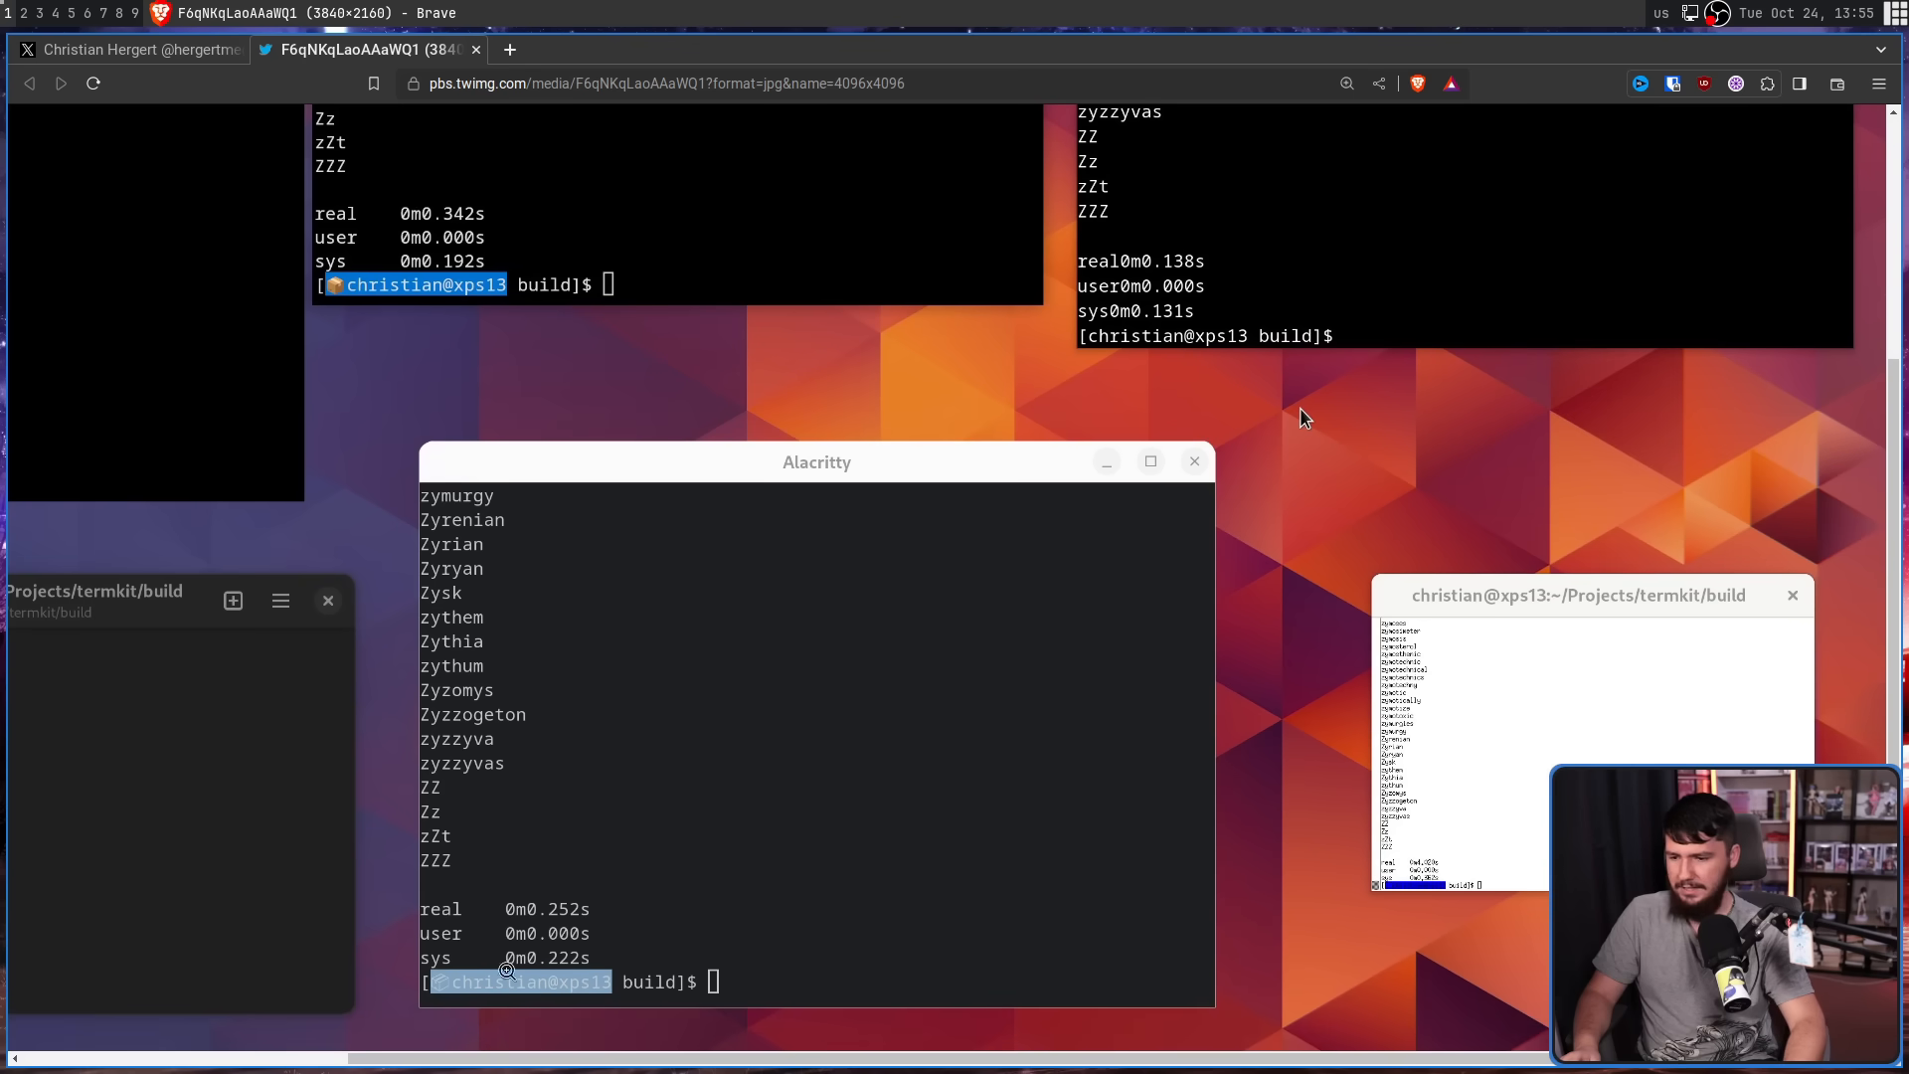
mouse_move(671, 819)
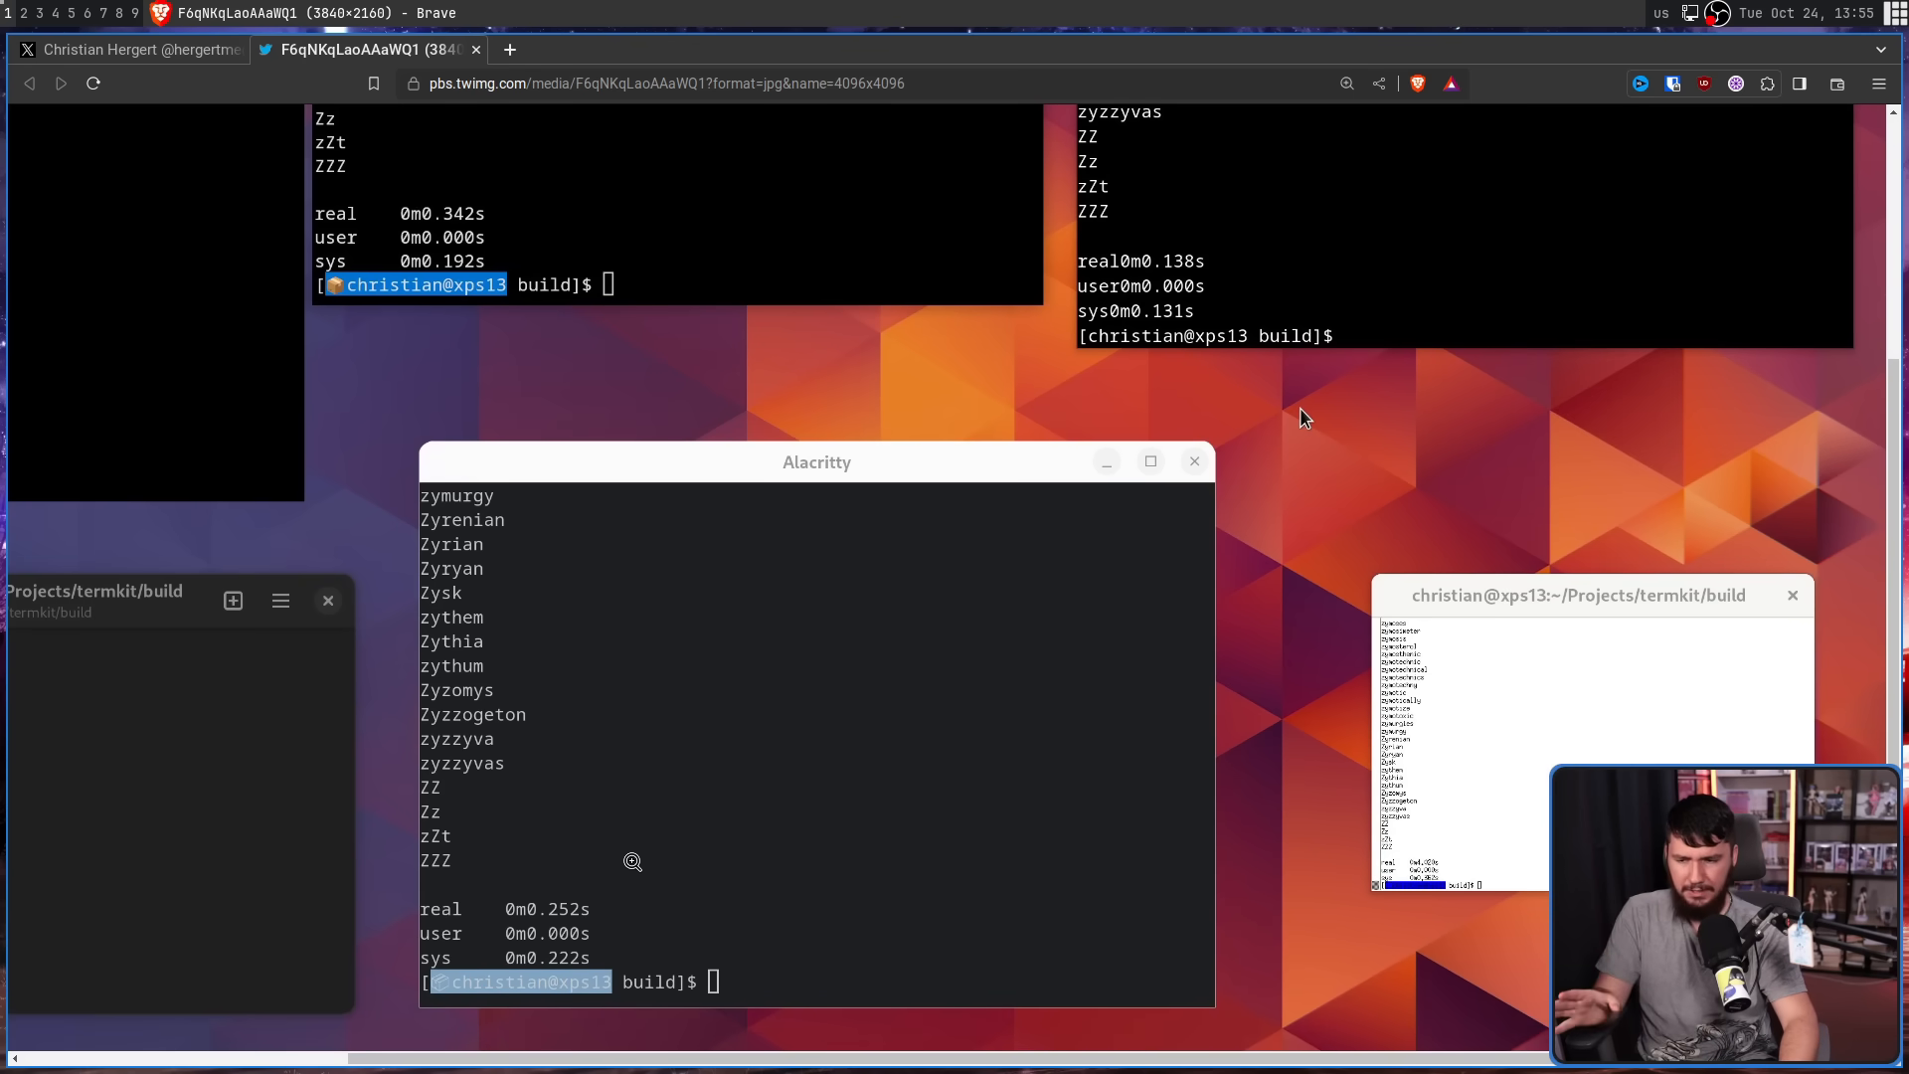
mouse_move(593, 895)
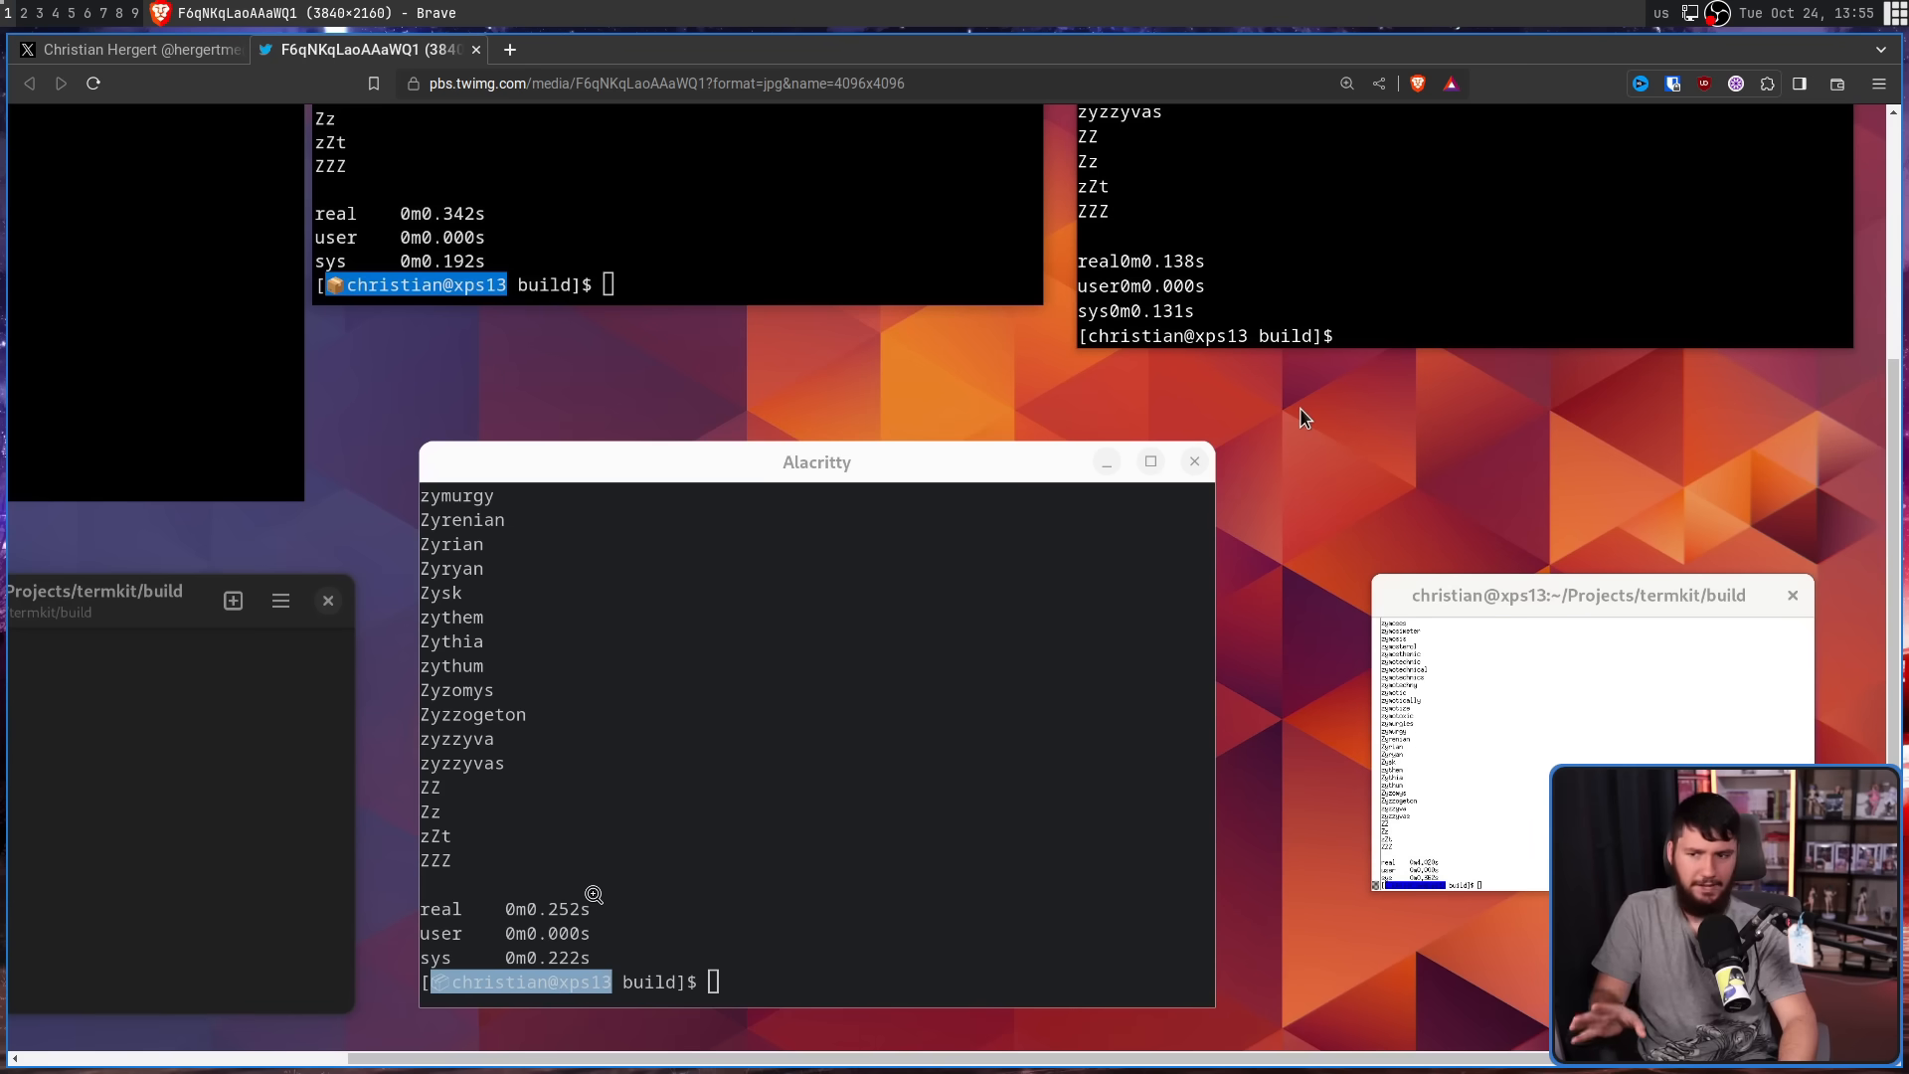
mouse_move(616, 827)
type("btm")
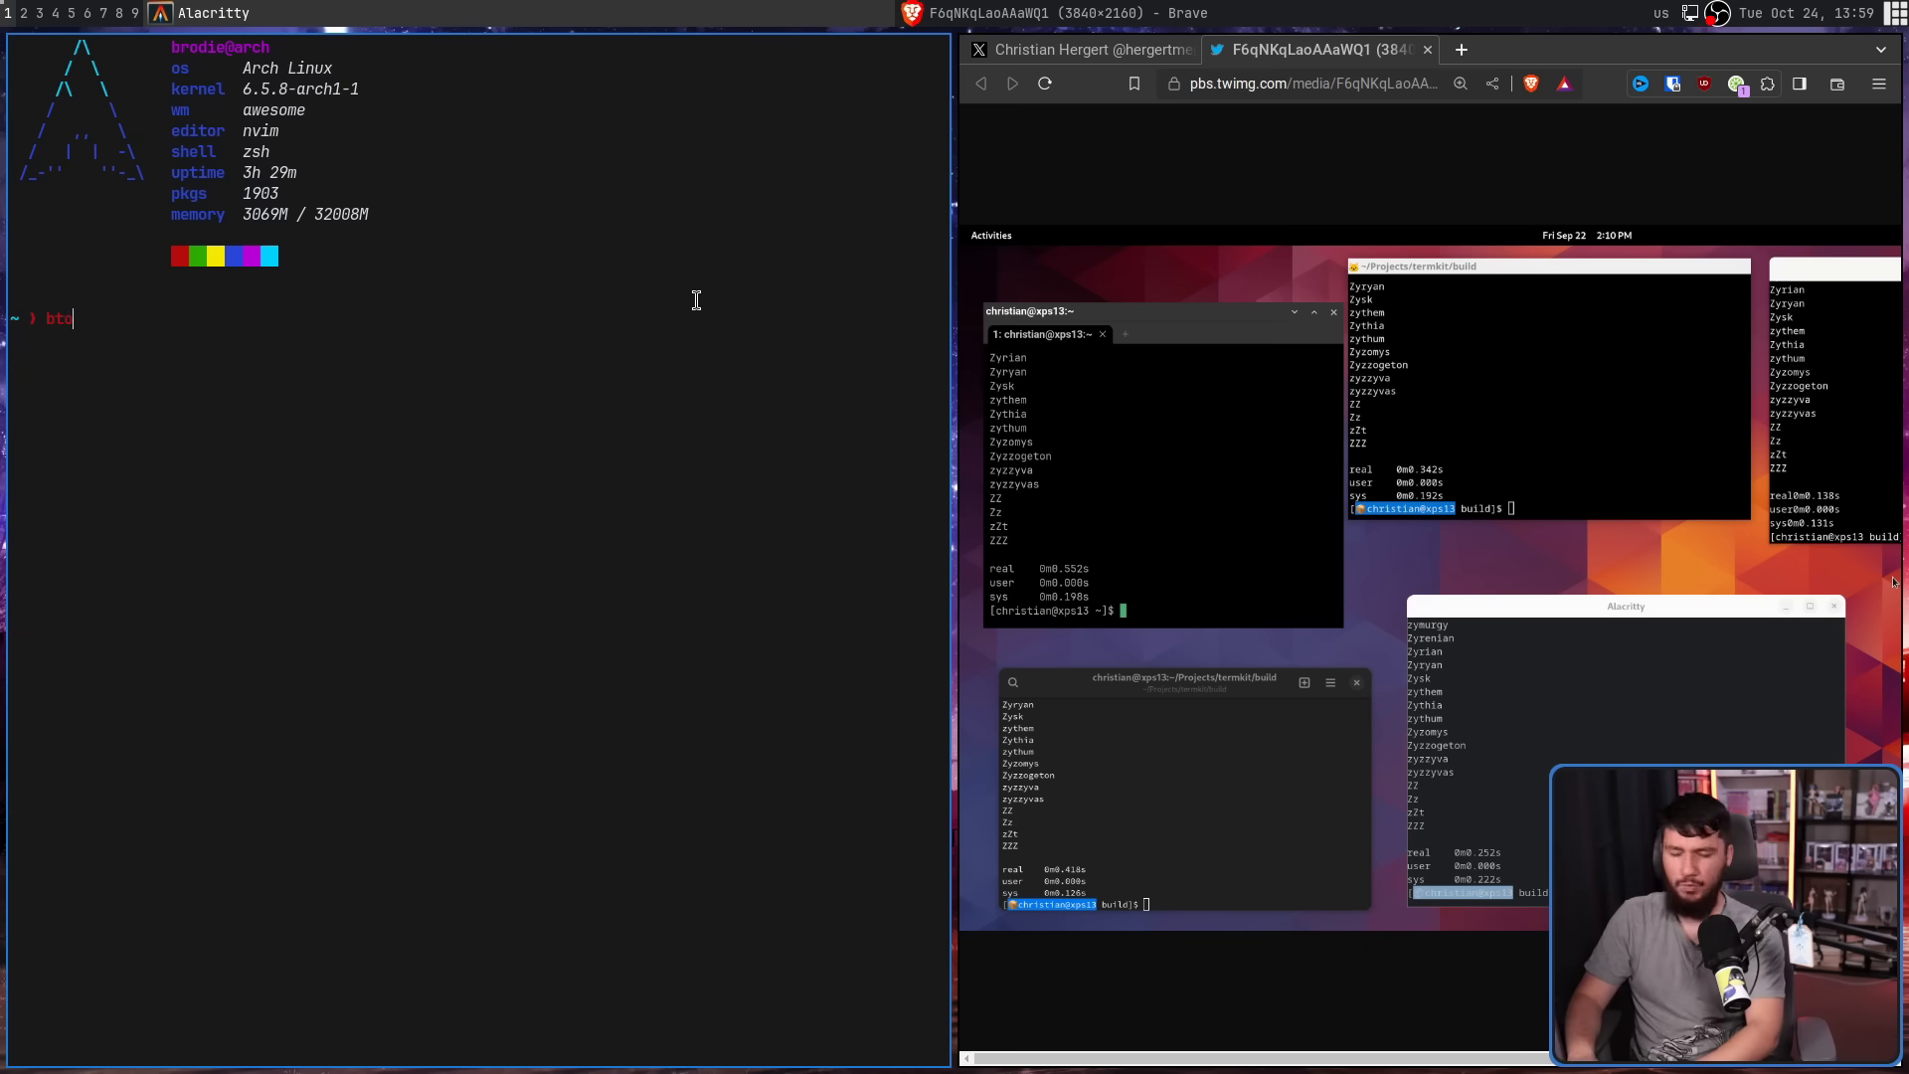
key("Return")
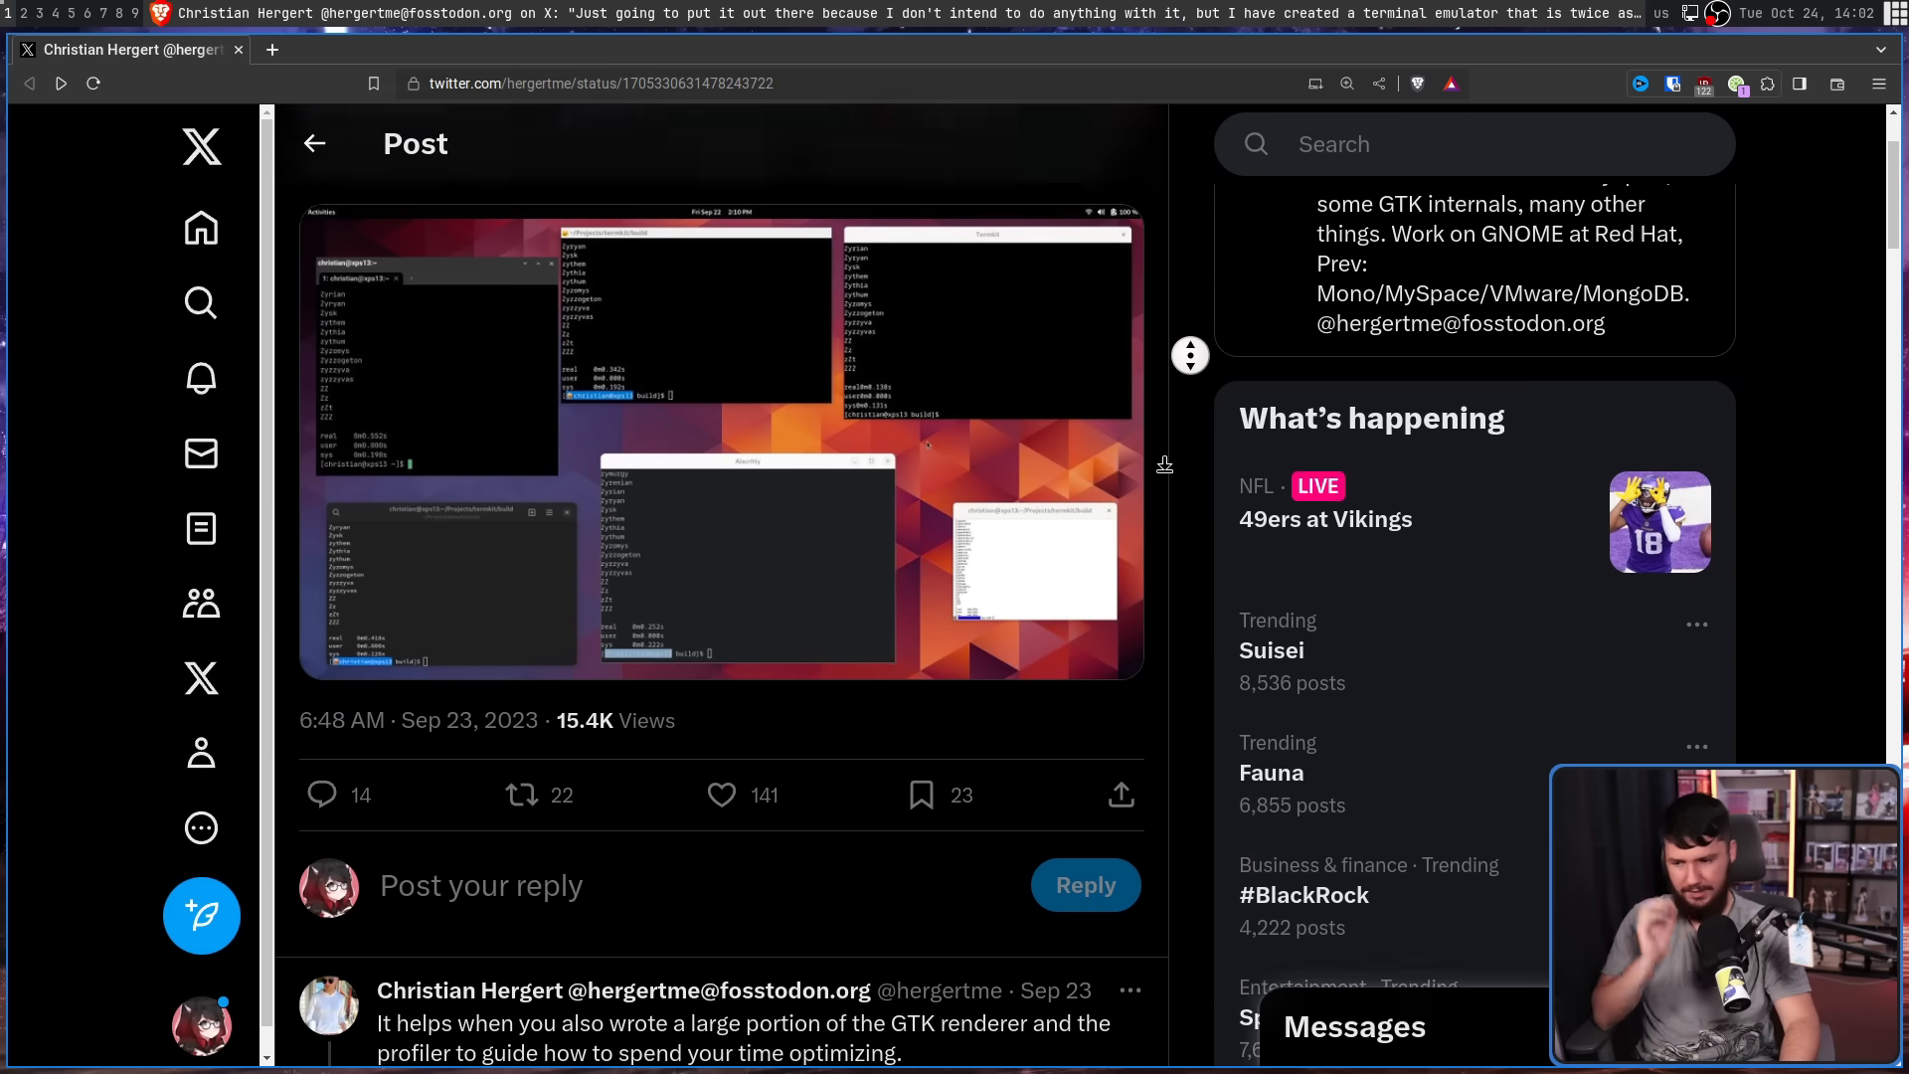
Scroll down the thread to Hergert's replies on GTK renderer work, VTE patches and single-threaded Termkit.
scroll("down", 3)
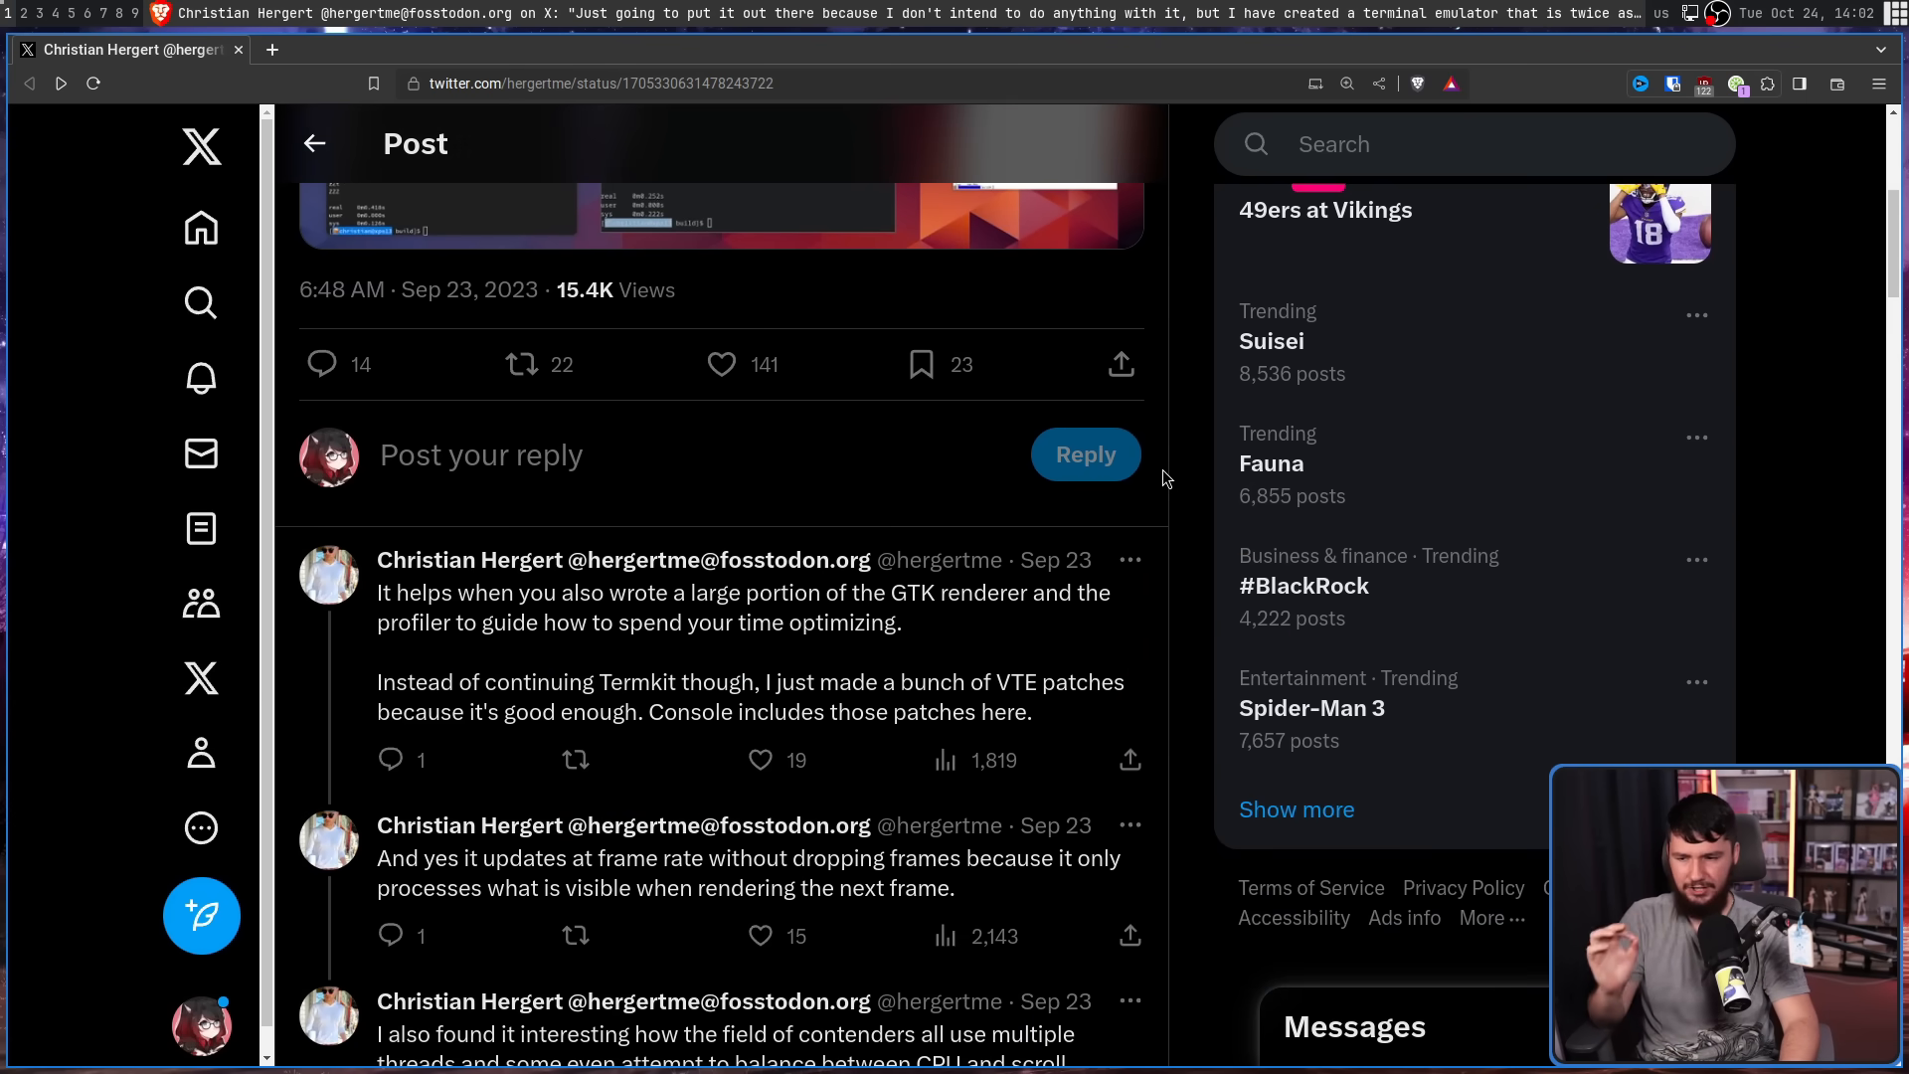
mouse_move(1181, 541)
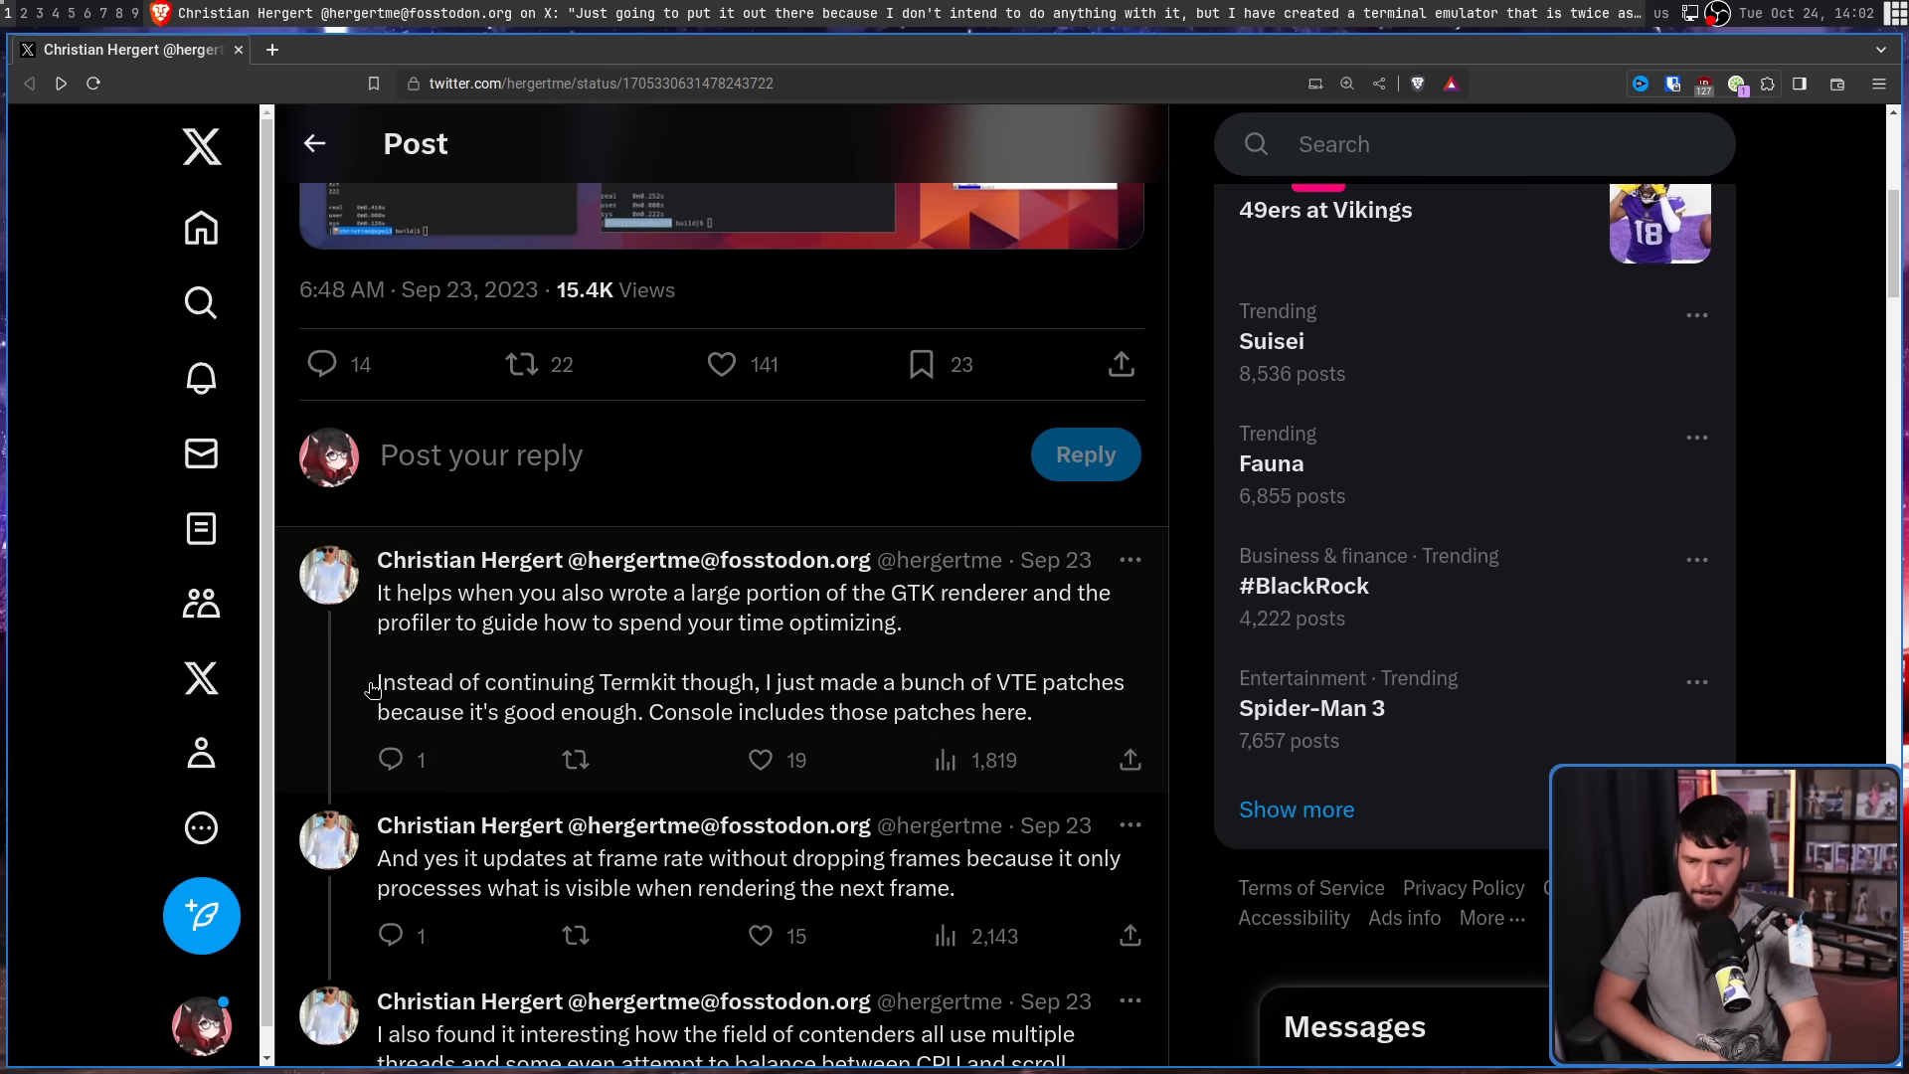
mouse_move(513, 692)
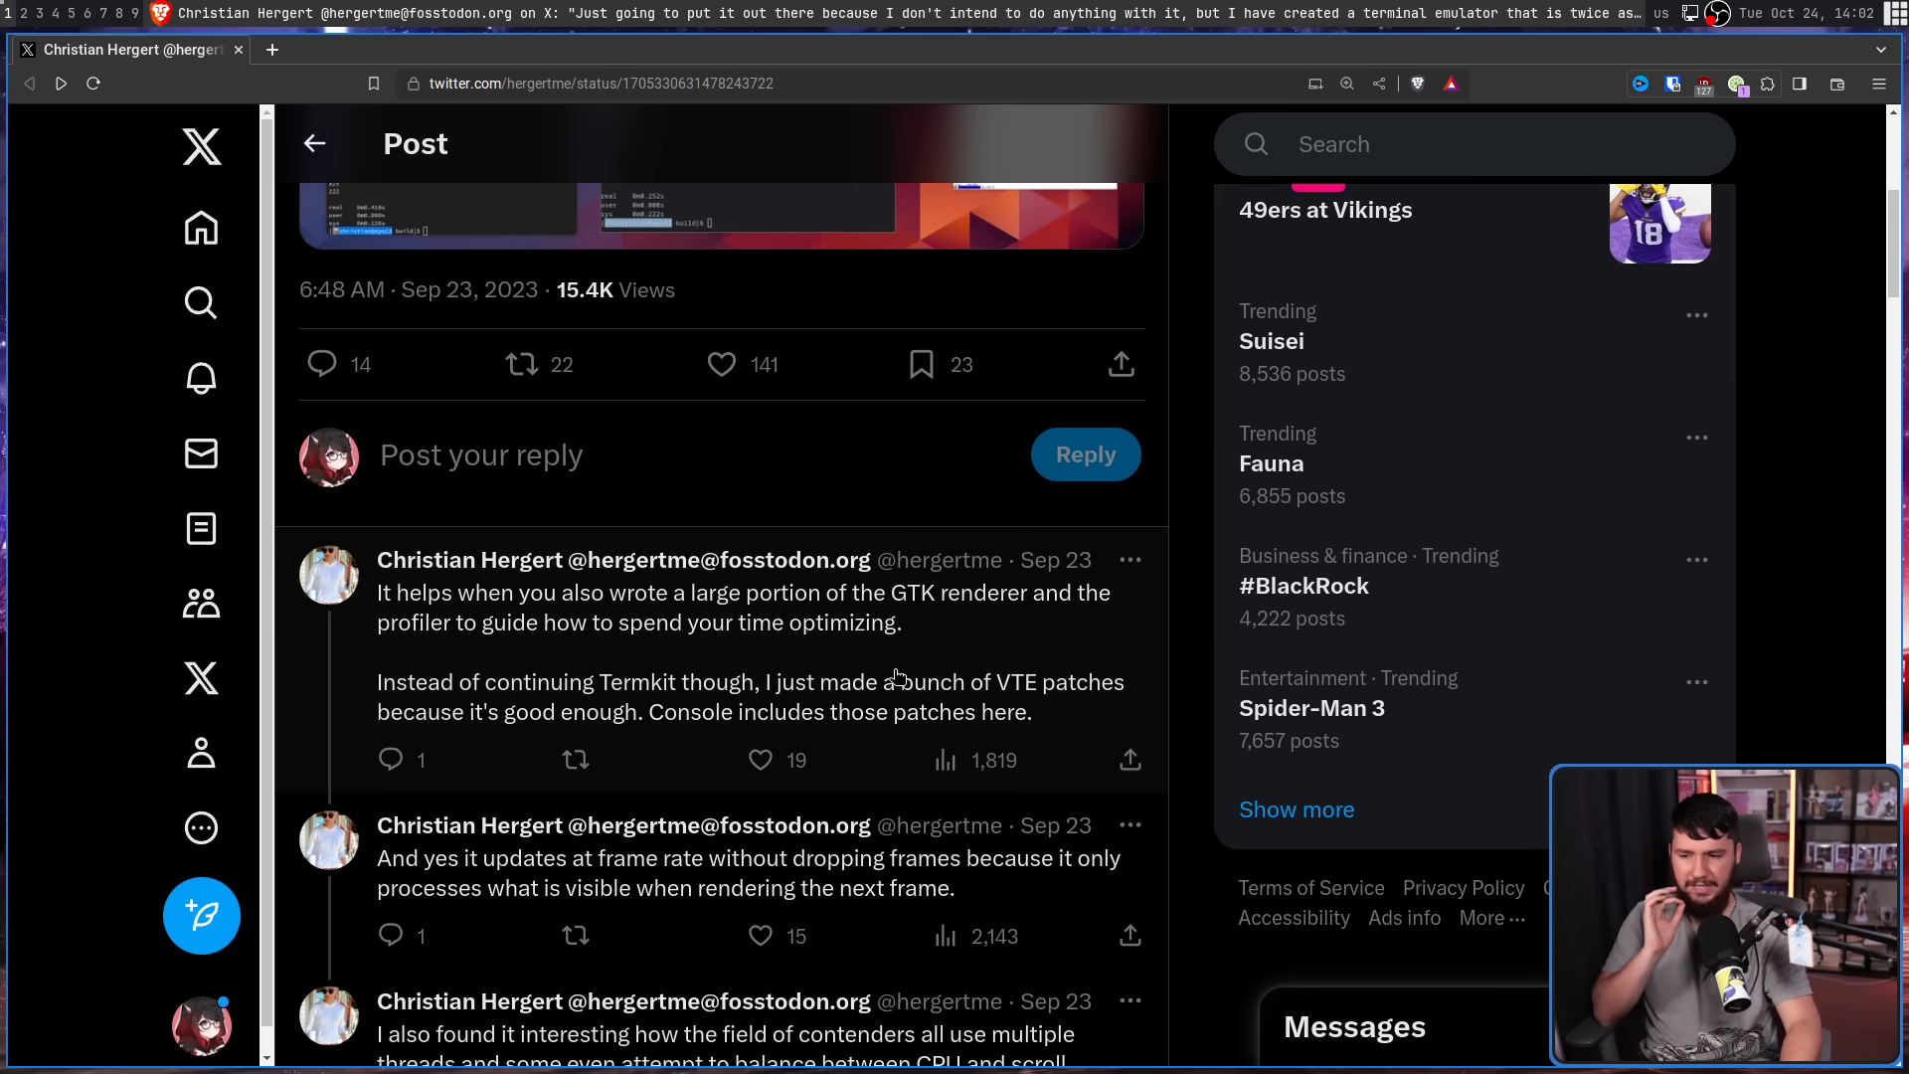
mouse_move(1193, 644)
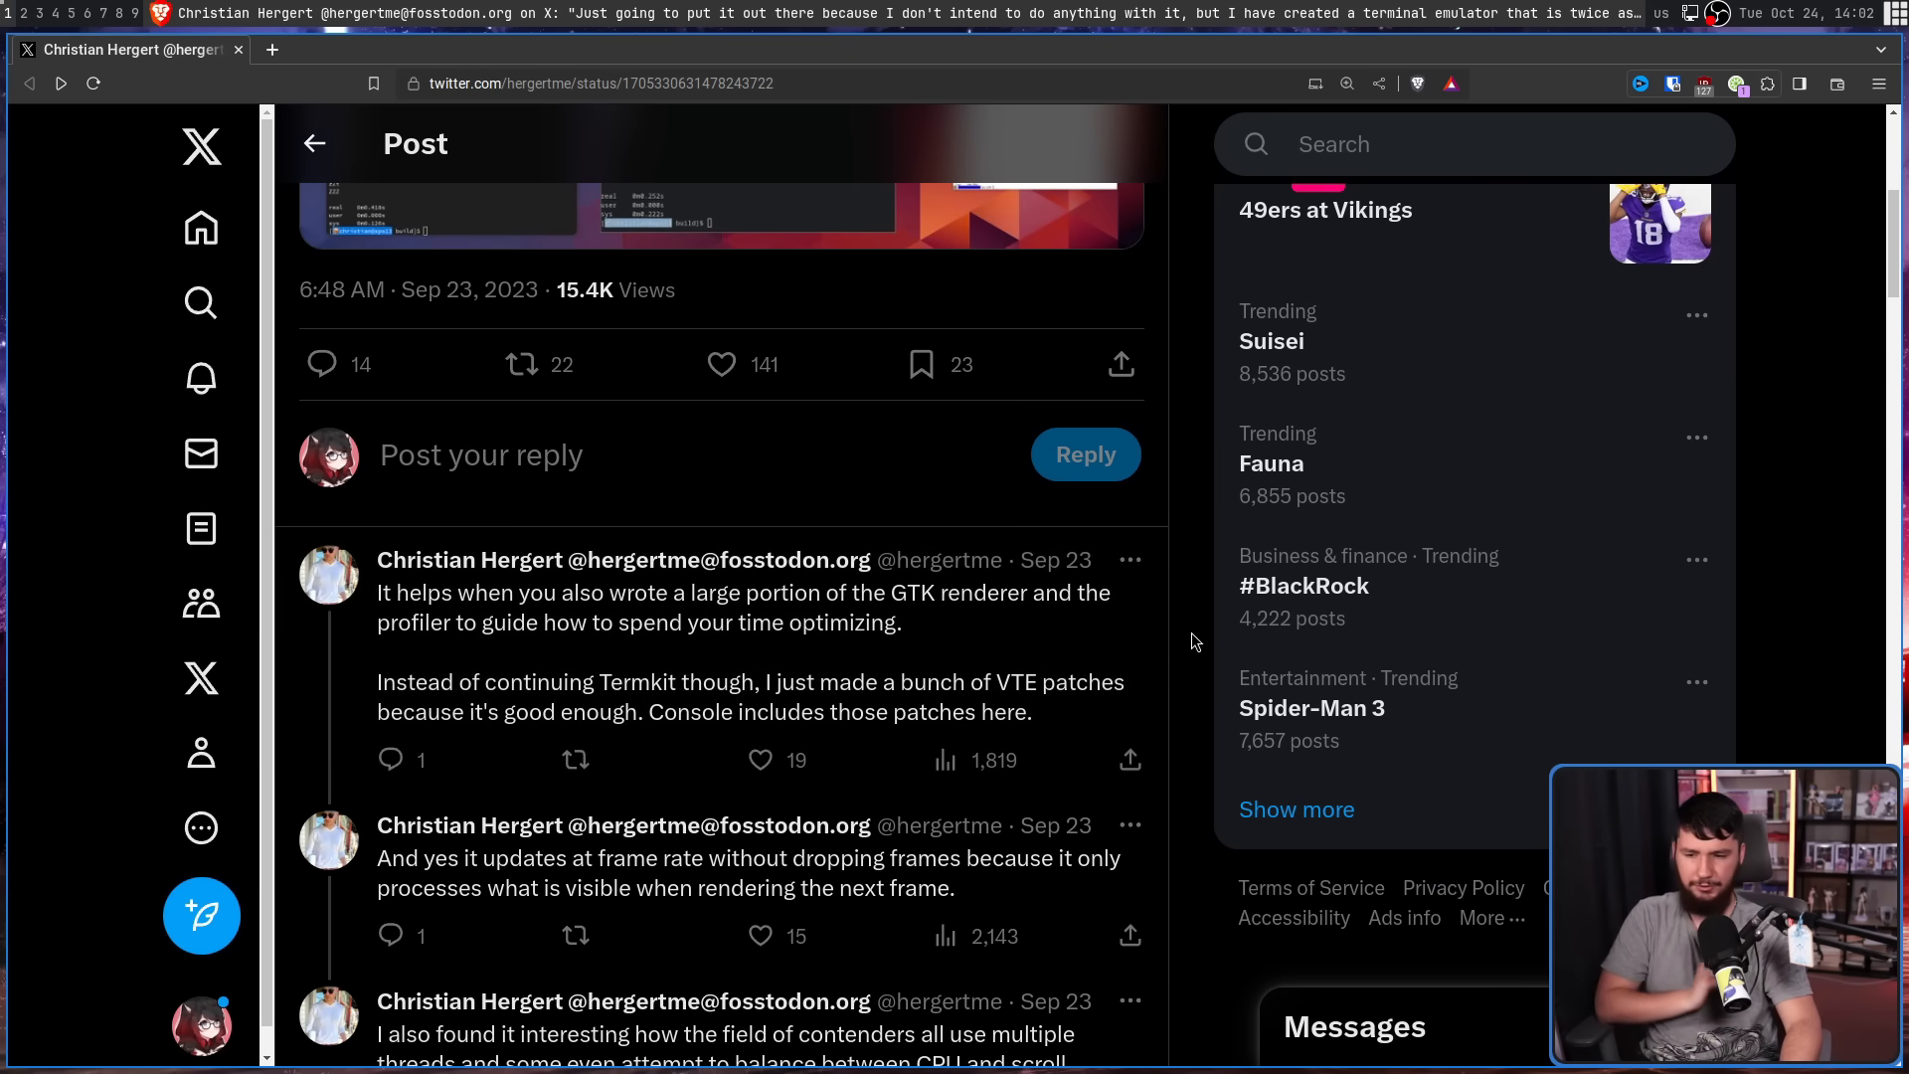
scroll("down", 3)
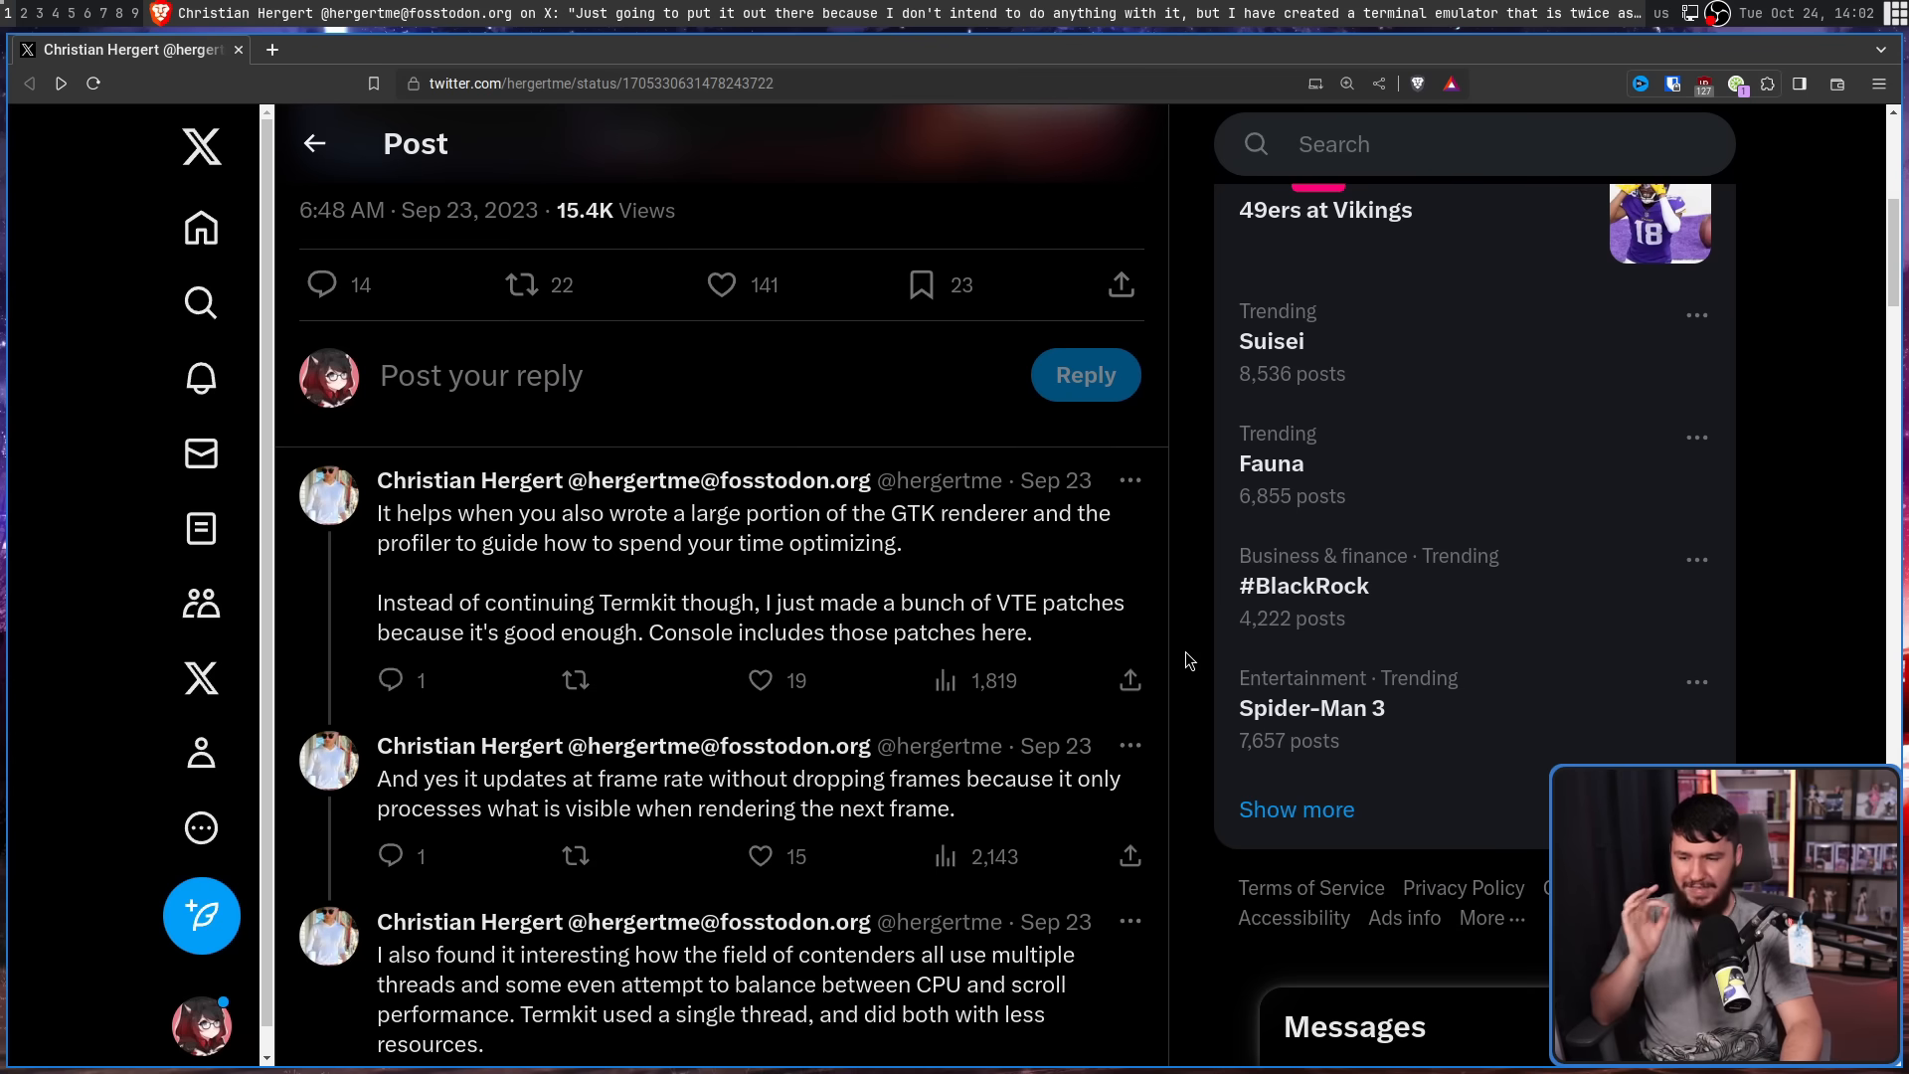
mouse_move(1201, 650)
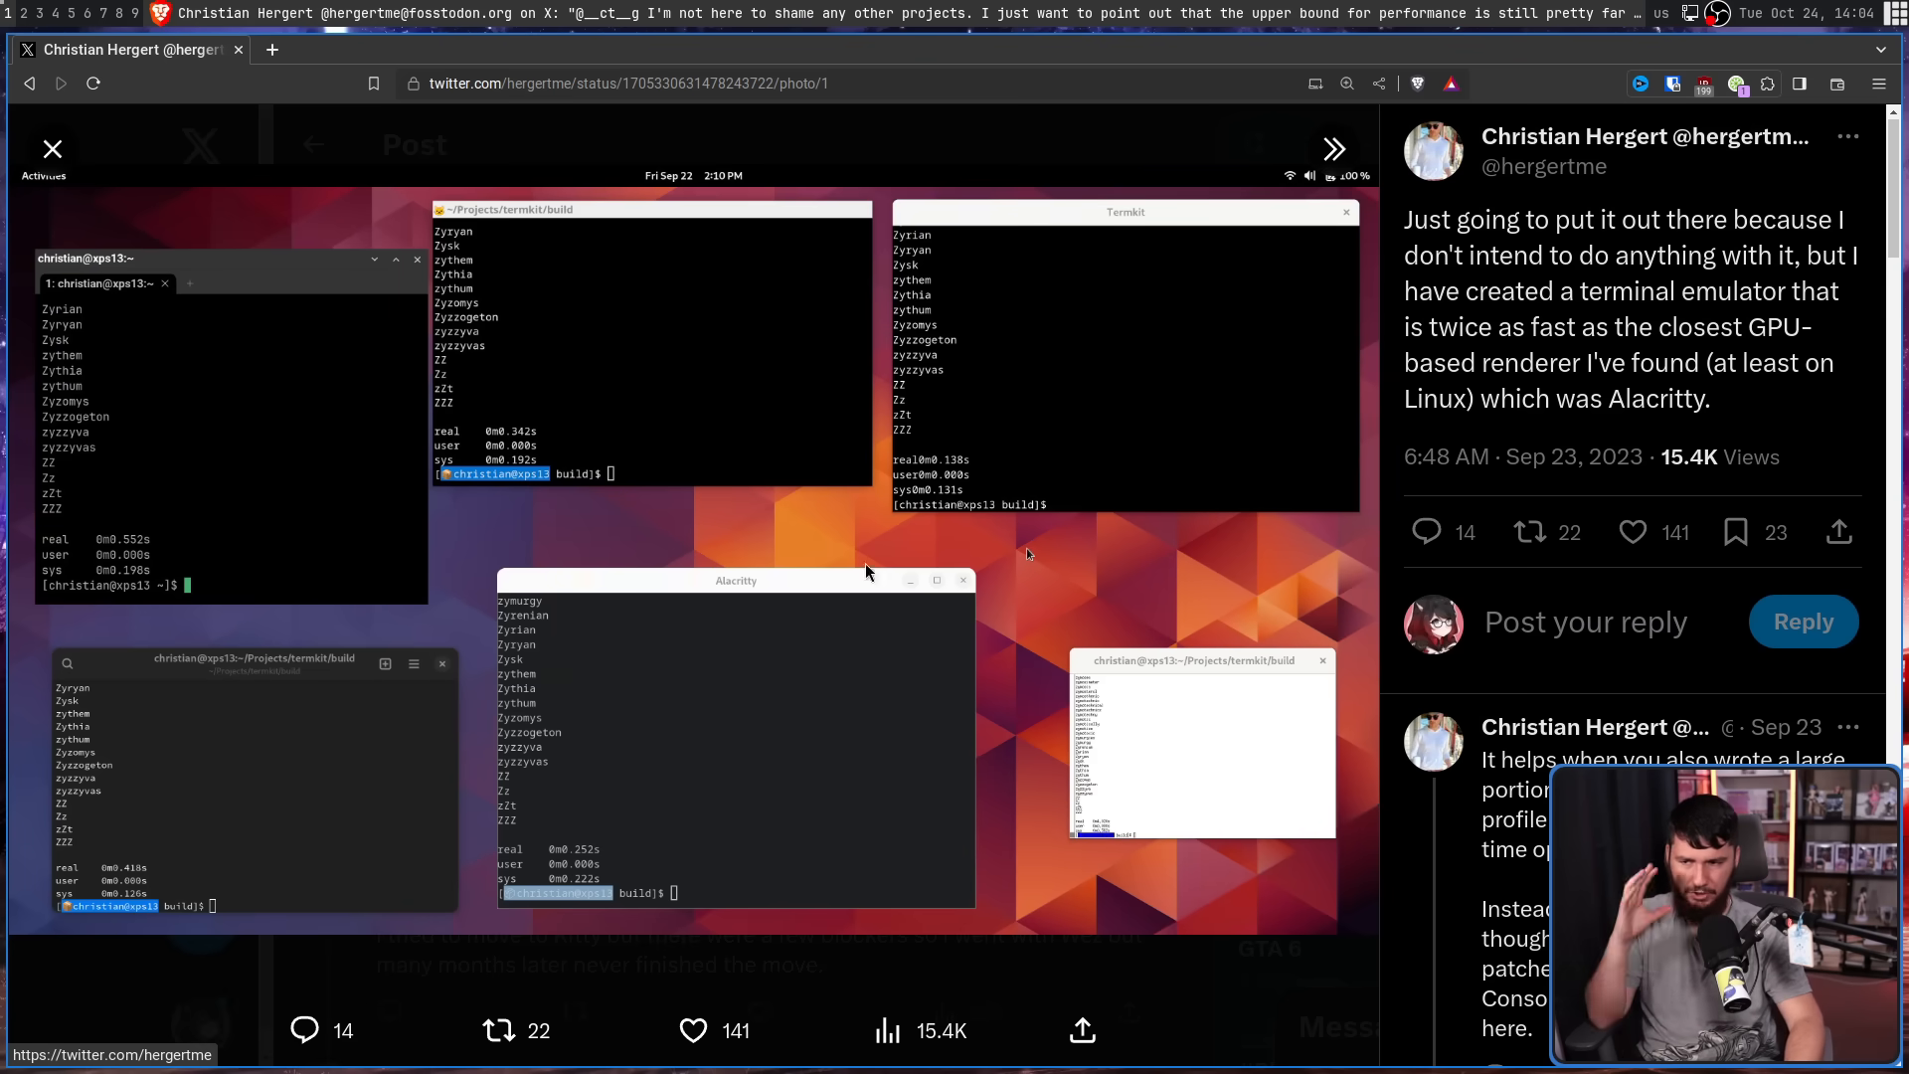
mouse_move(765, 589)
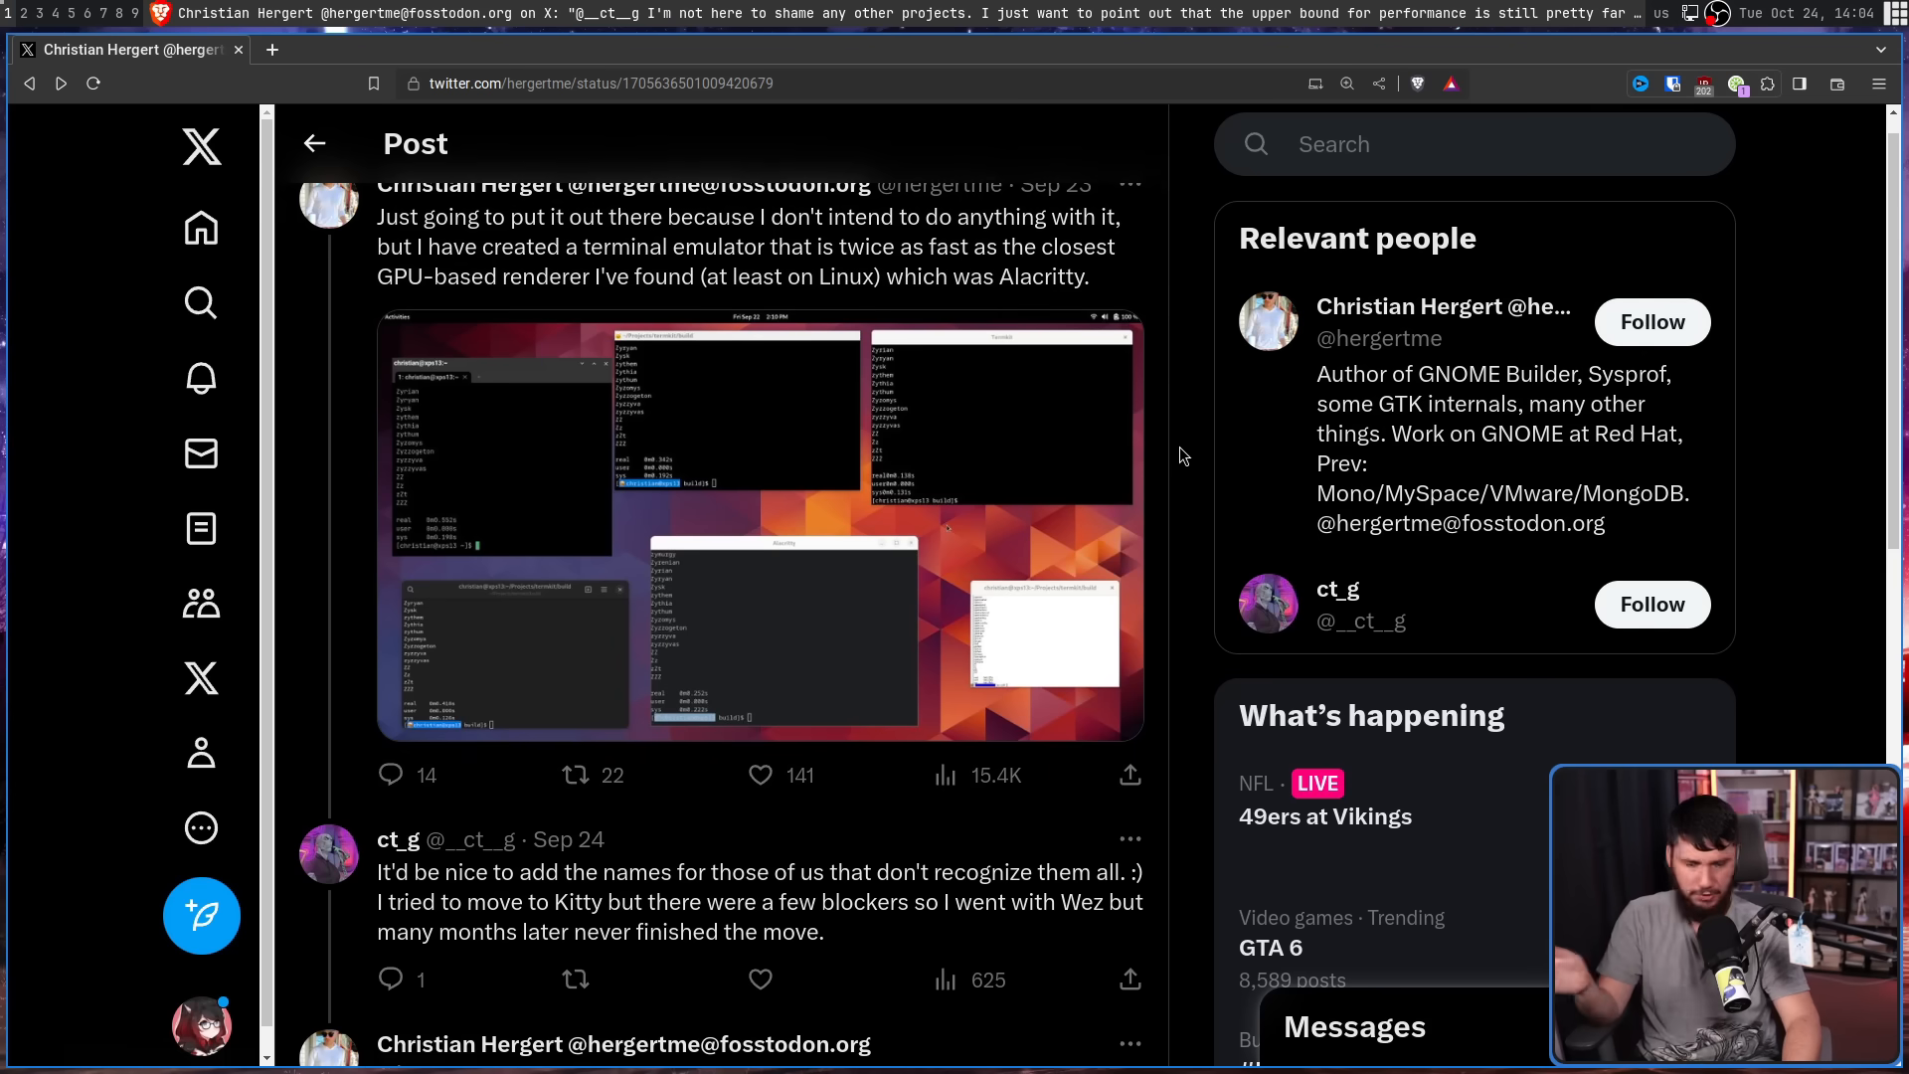
Scroll through the replies to Hergert's answer about not releasing Termkit and adapting VTE to GTK 4.
scroll("down", 3)
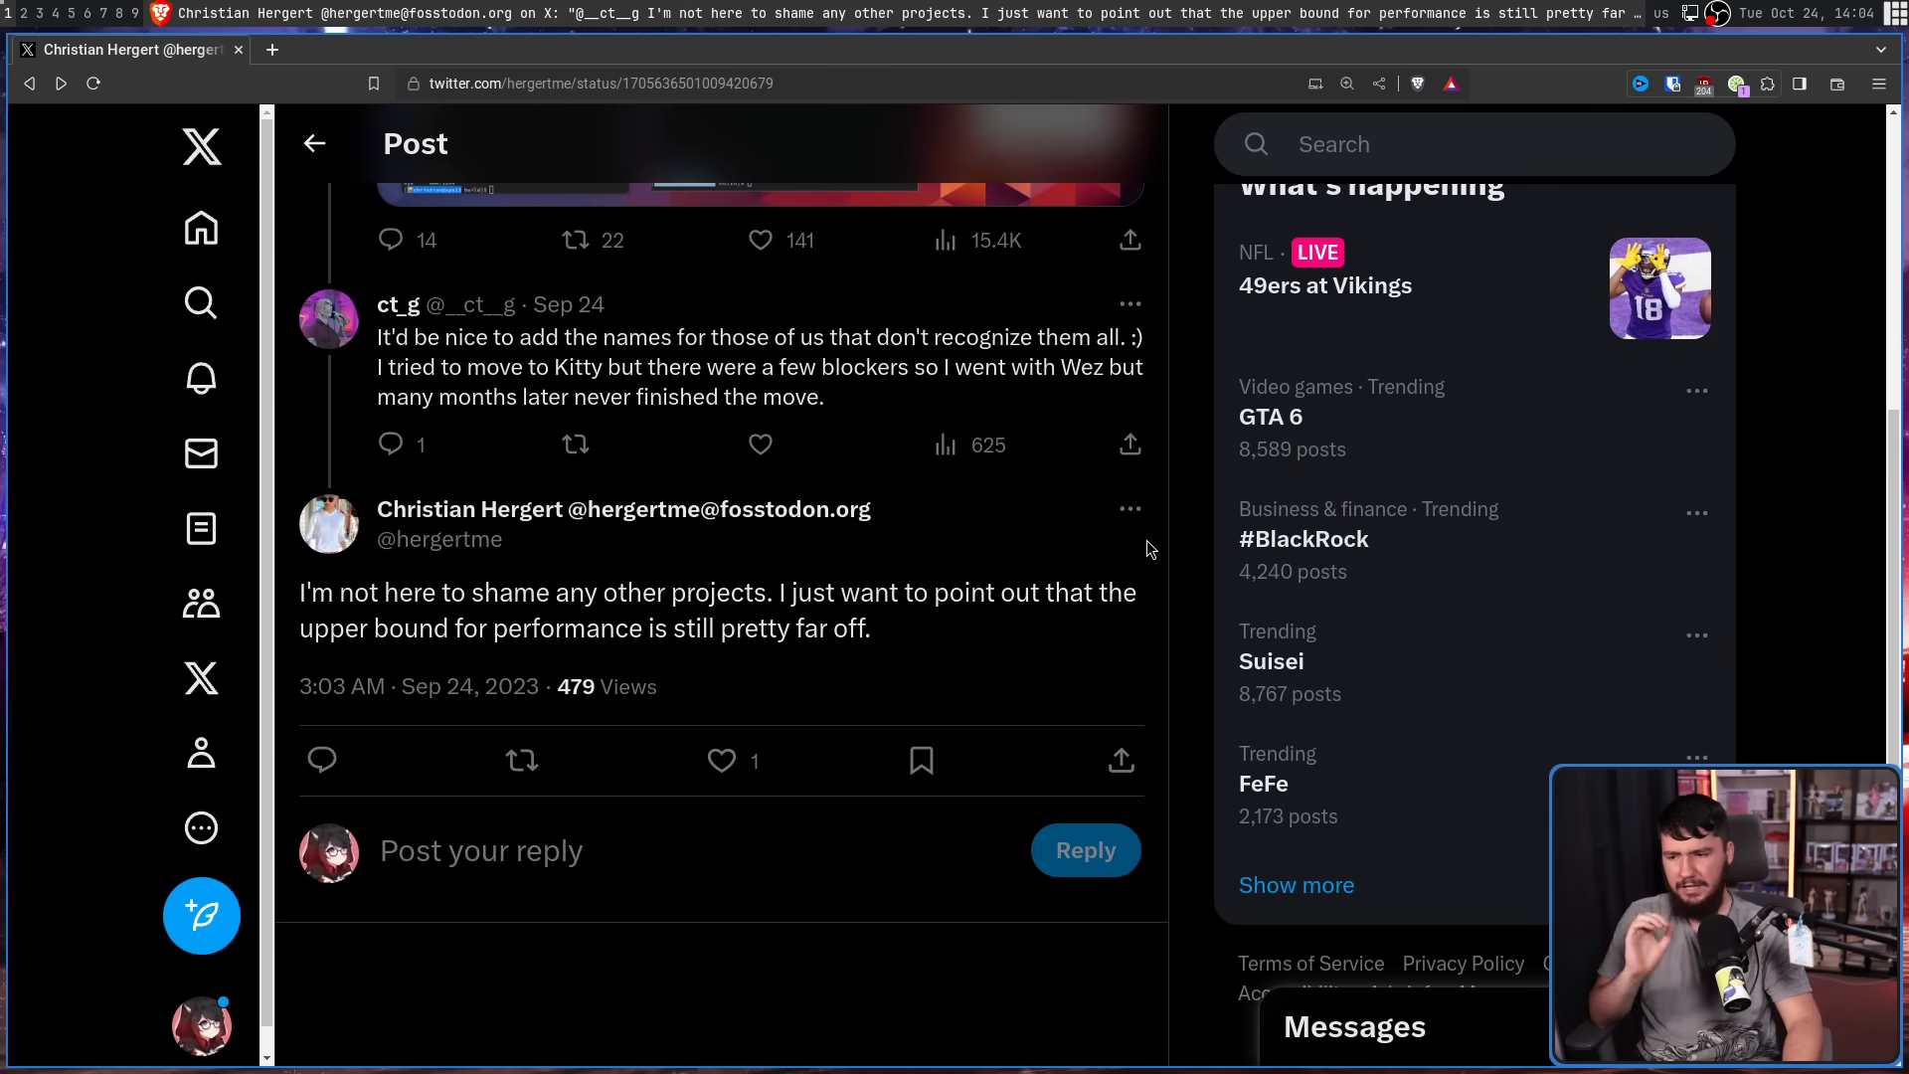
mouse_move(1203, 592)
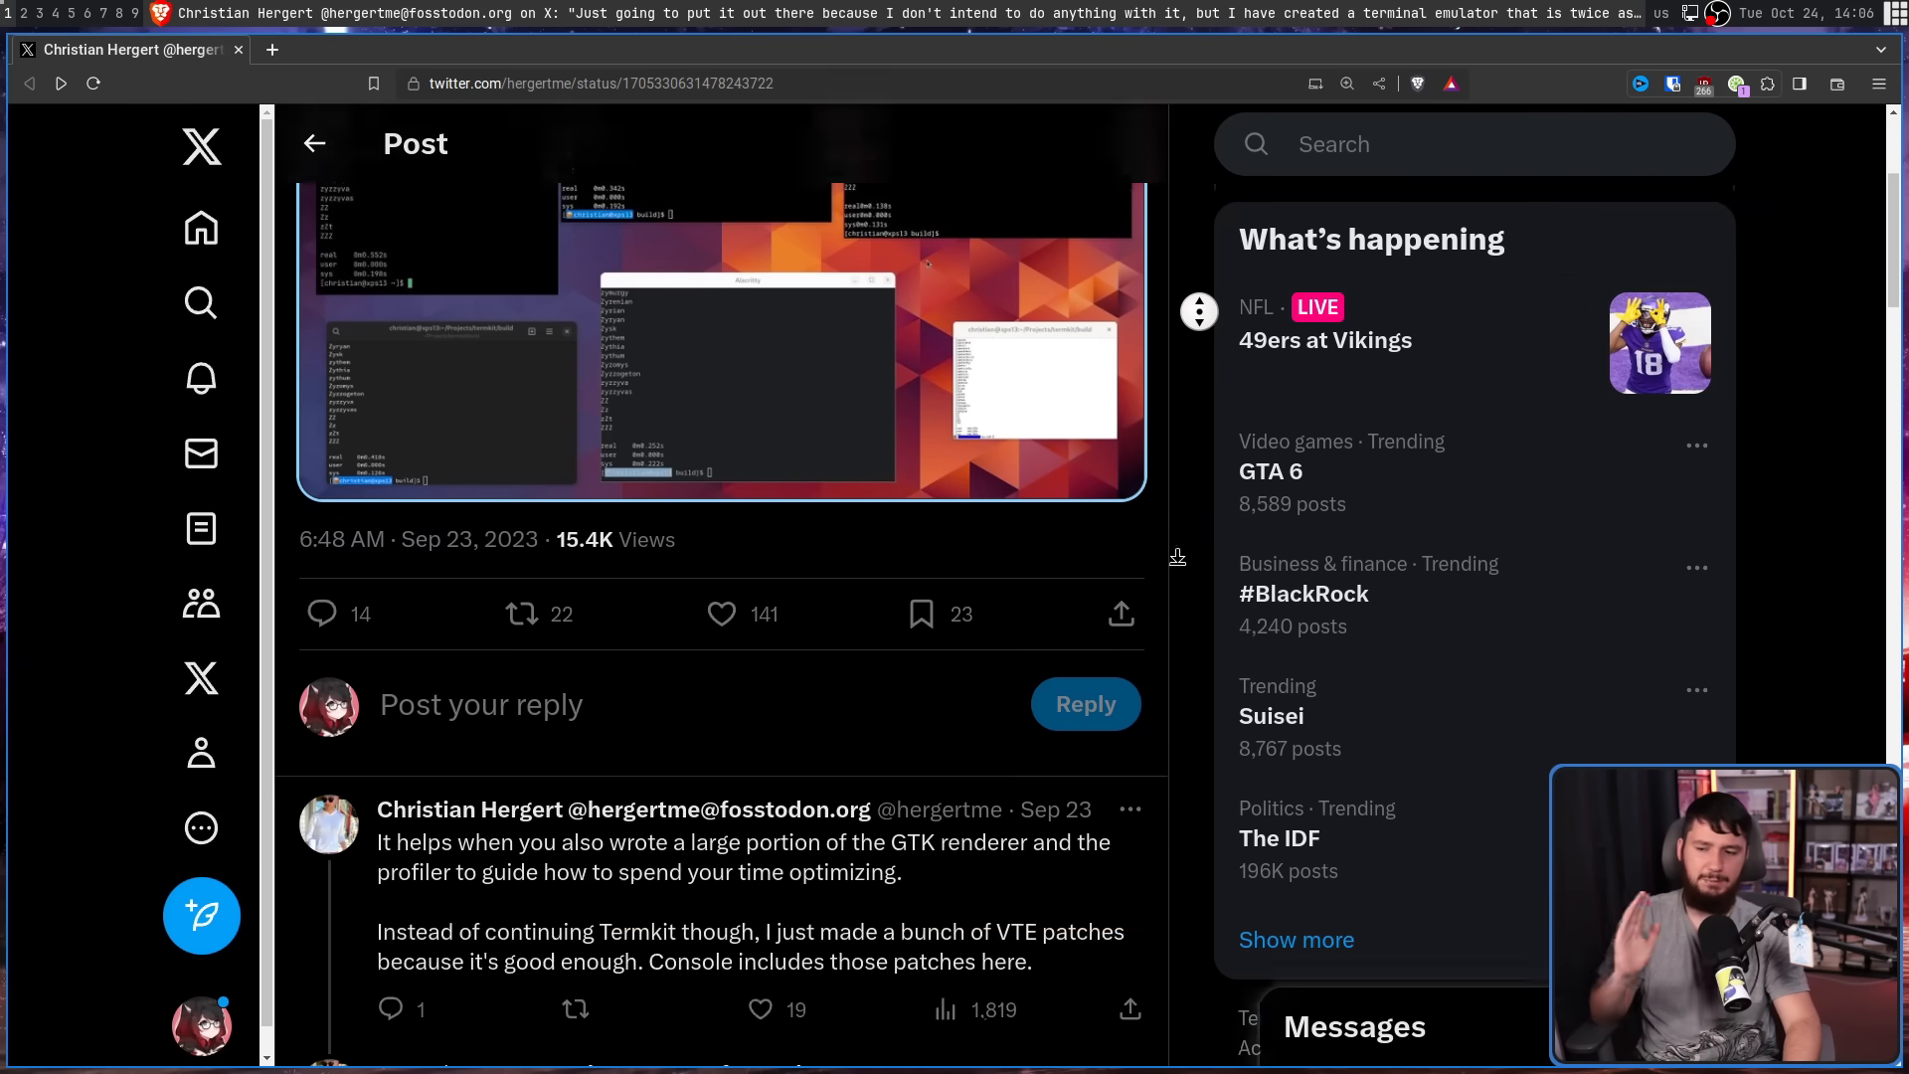
scroll("down", 3)
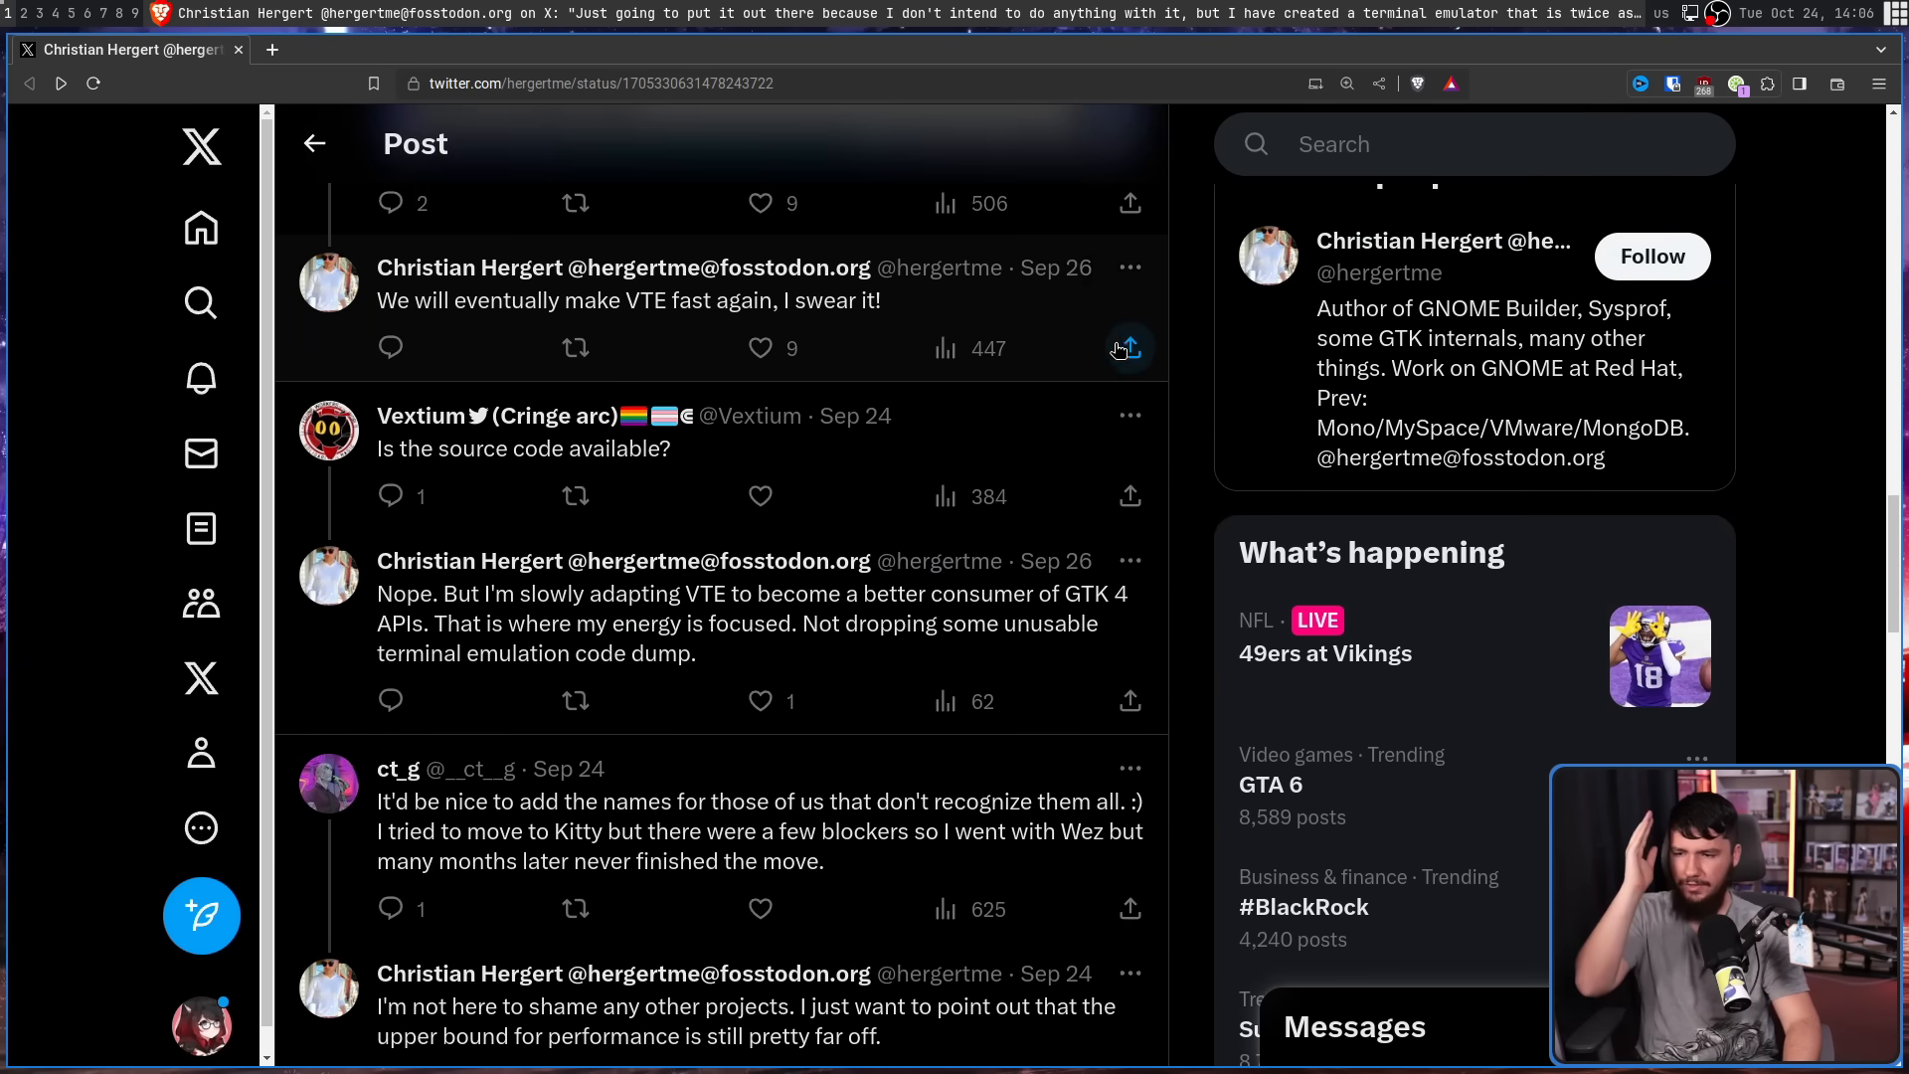
mouse_move(1189, 570)
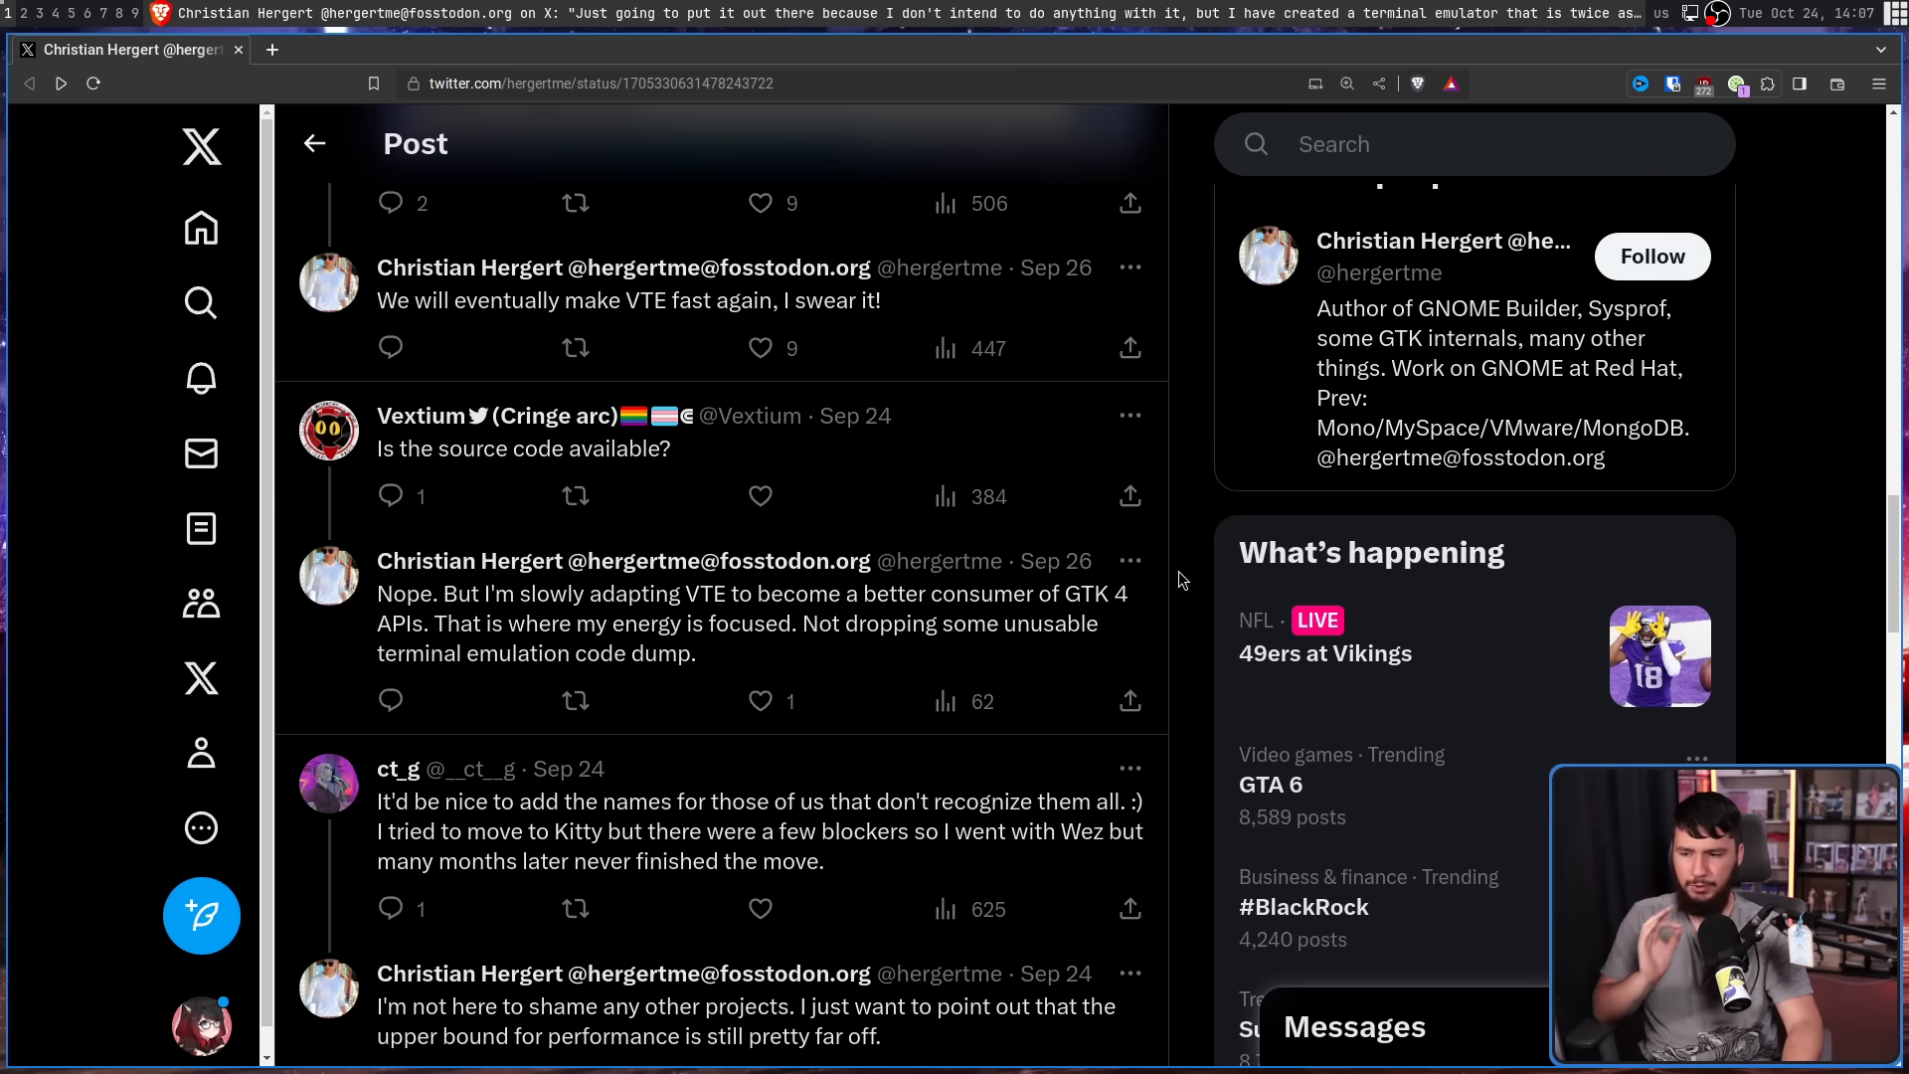
Scroll to the reply about applying the ideas upstream to VTE and open it.
scroll("down", 3)
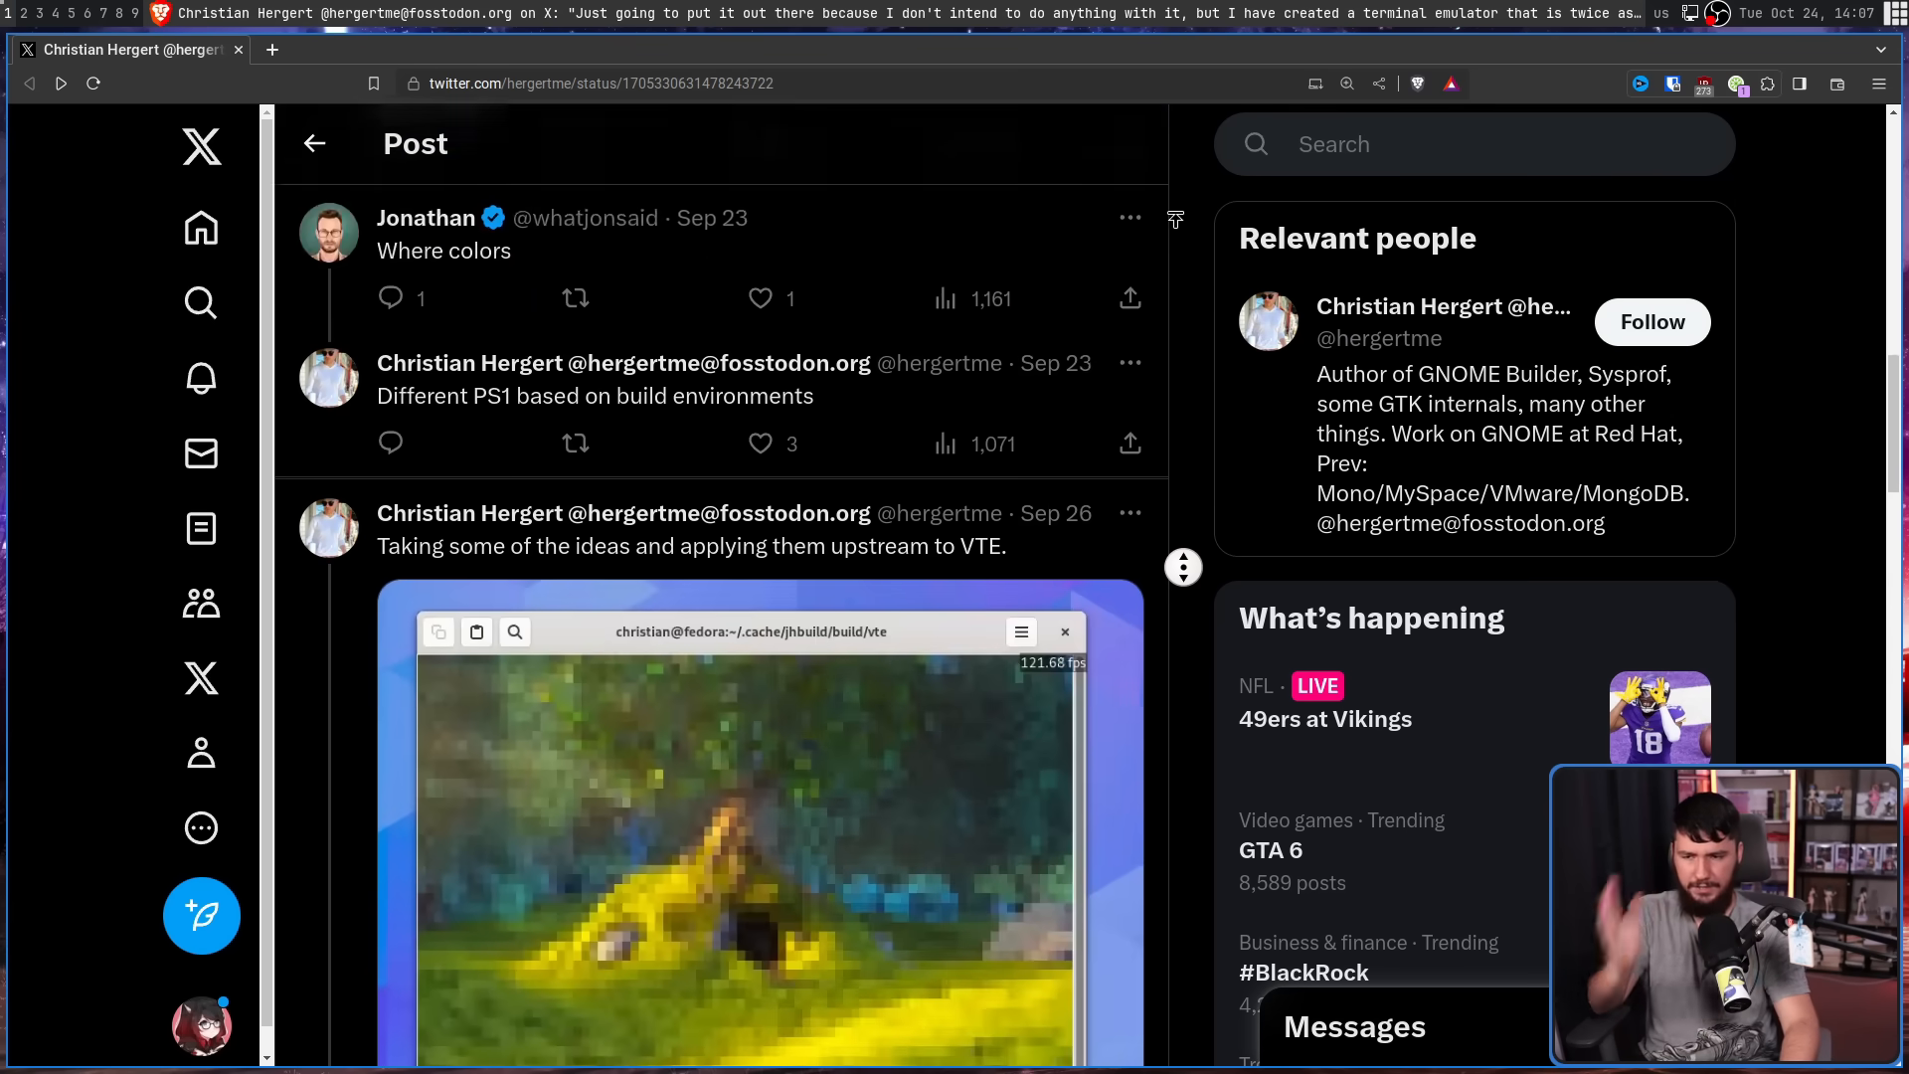
left_click(748, 857)
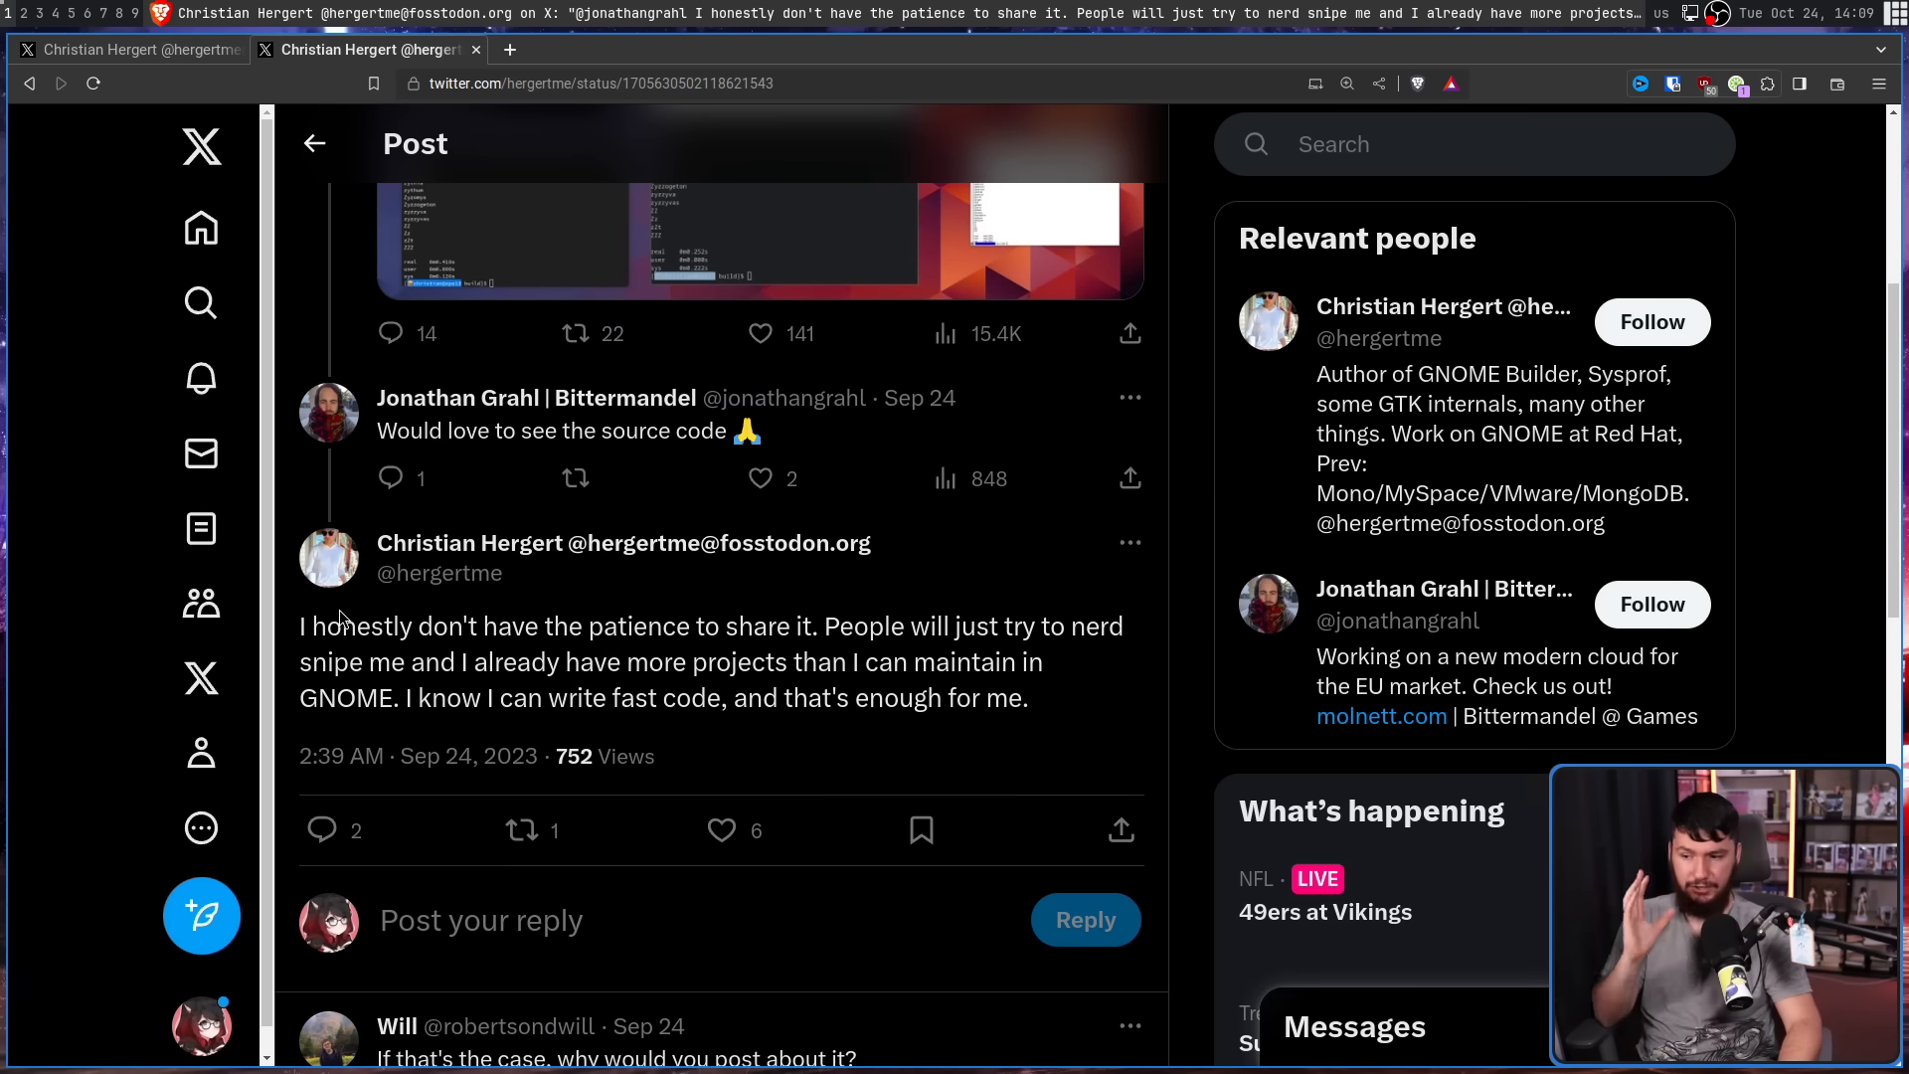
mouse_move(608, 624)
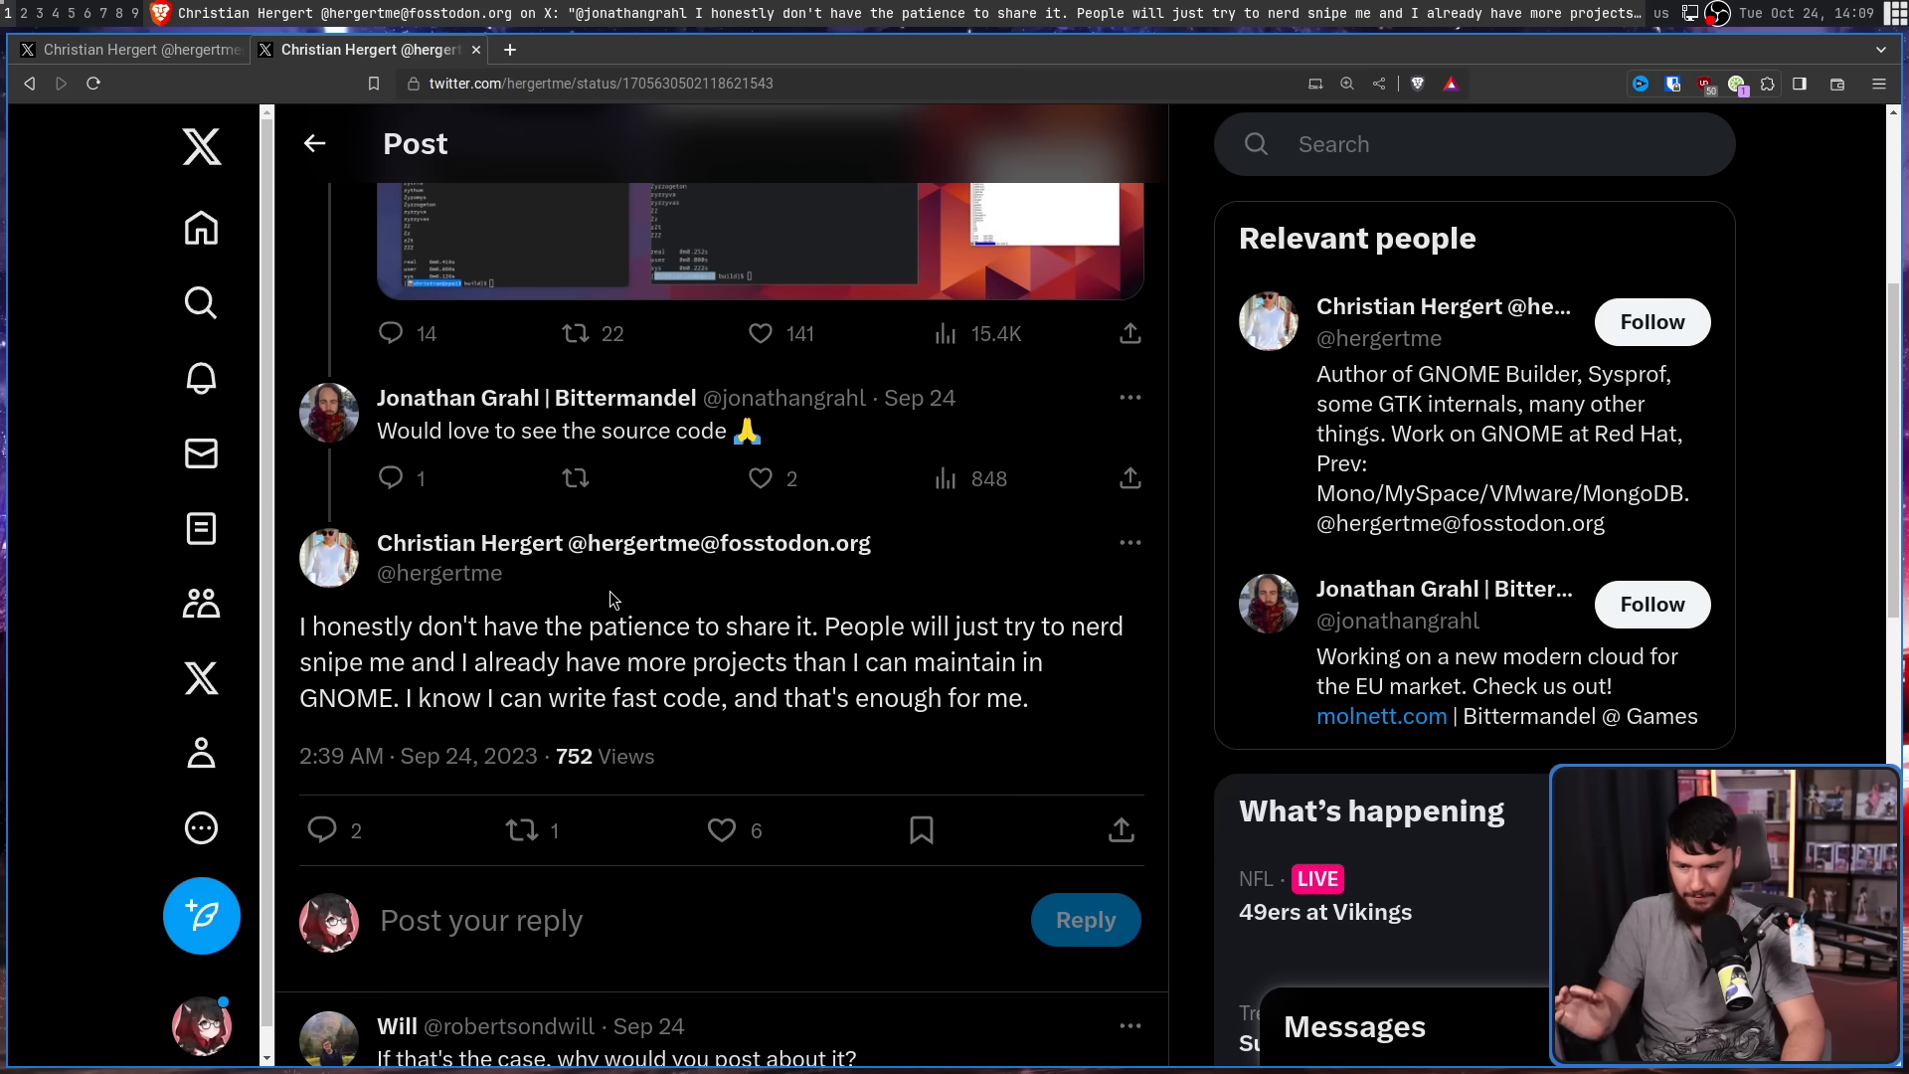
mouse_move(626, 688)
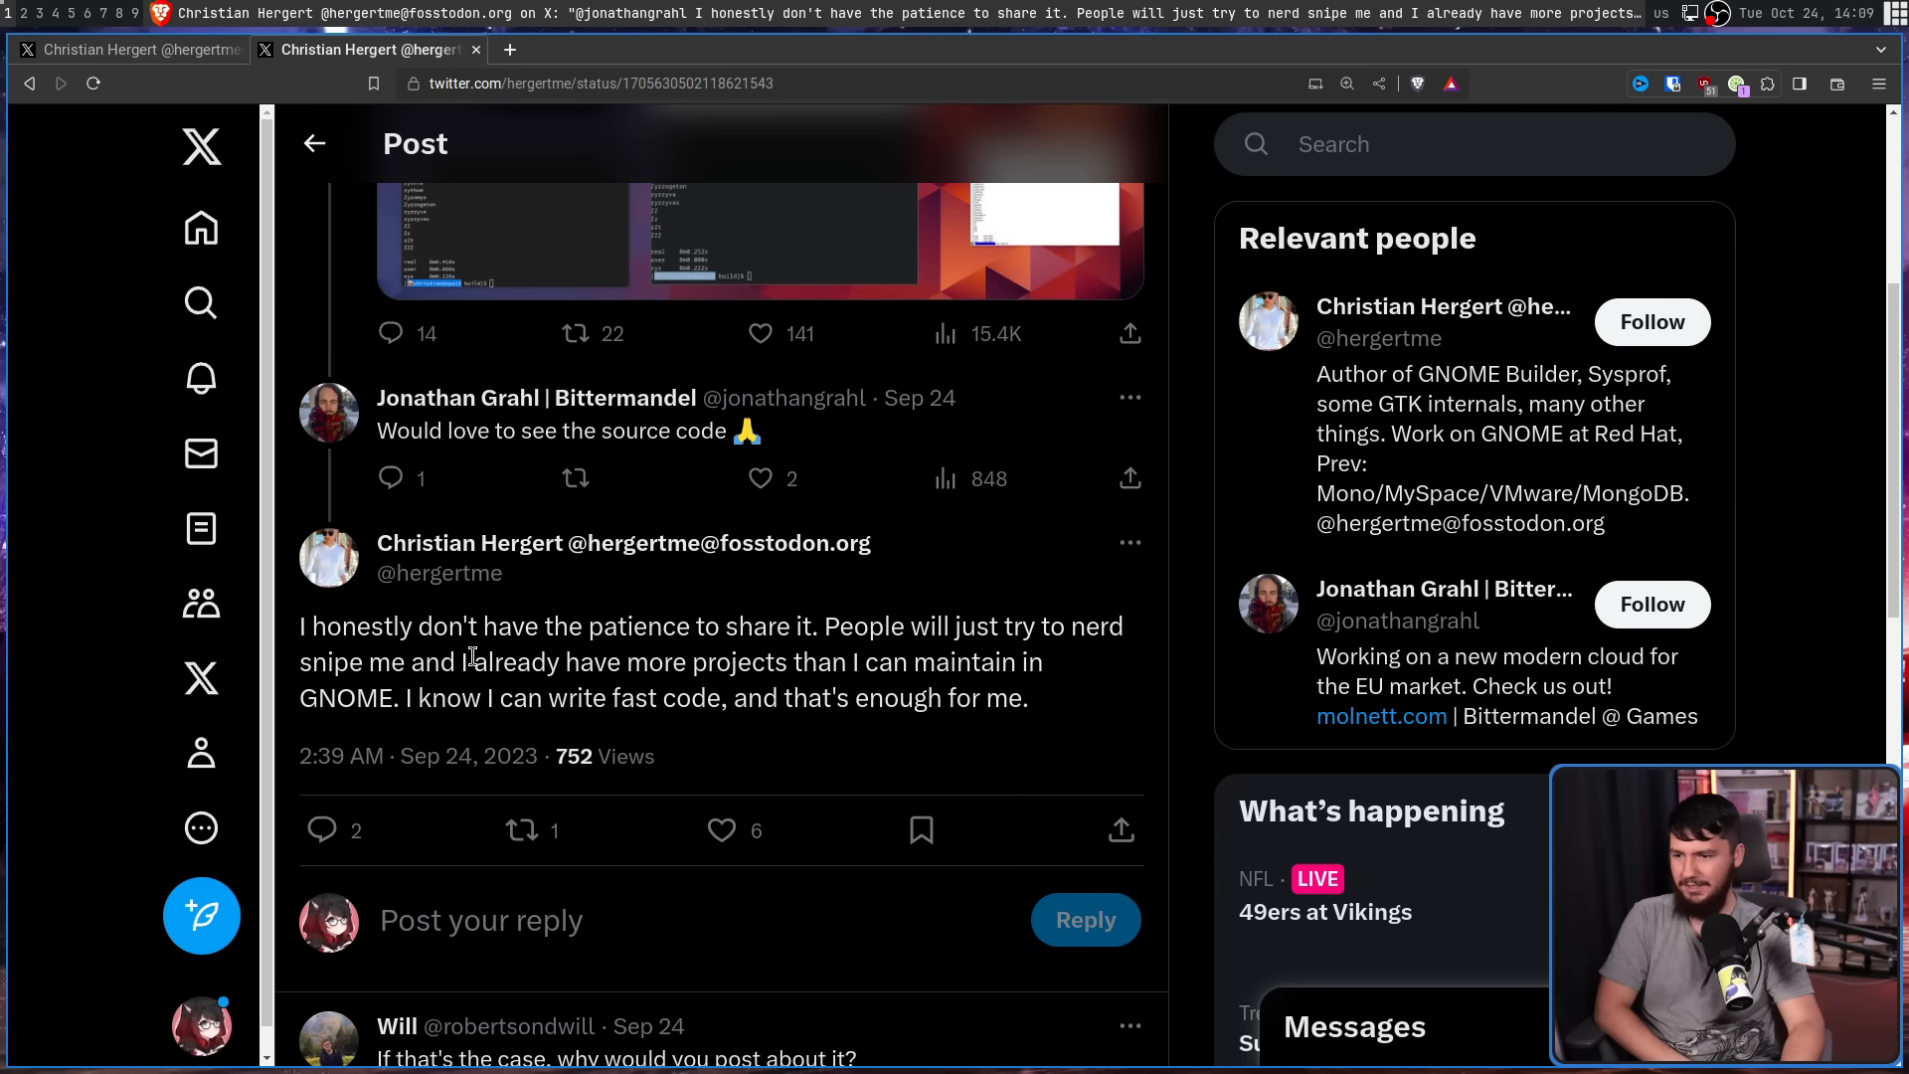
scroll("down", 3)
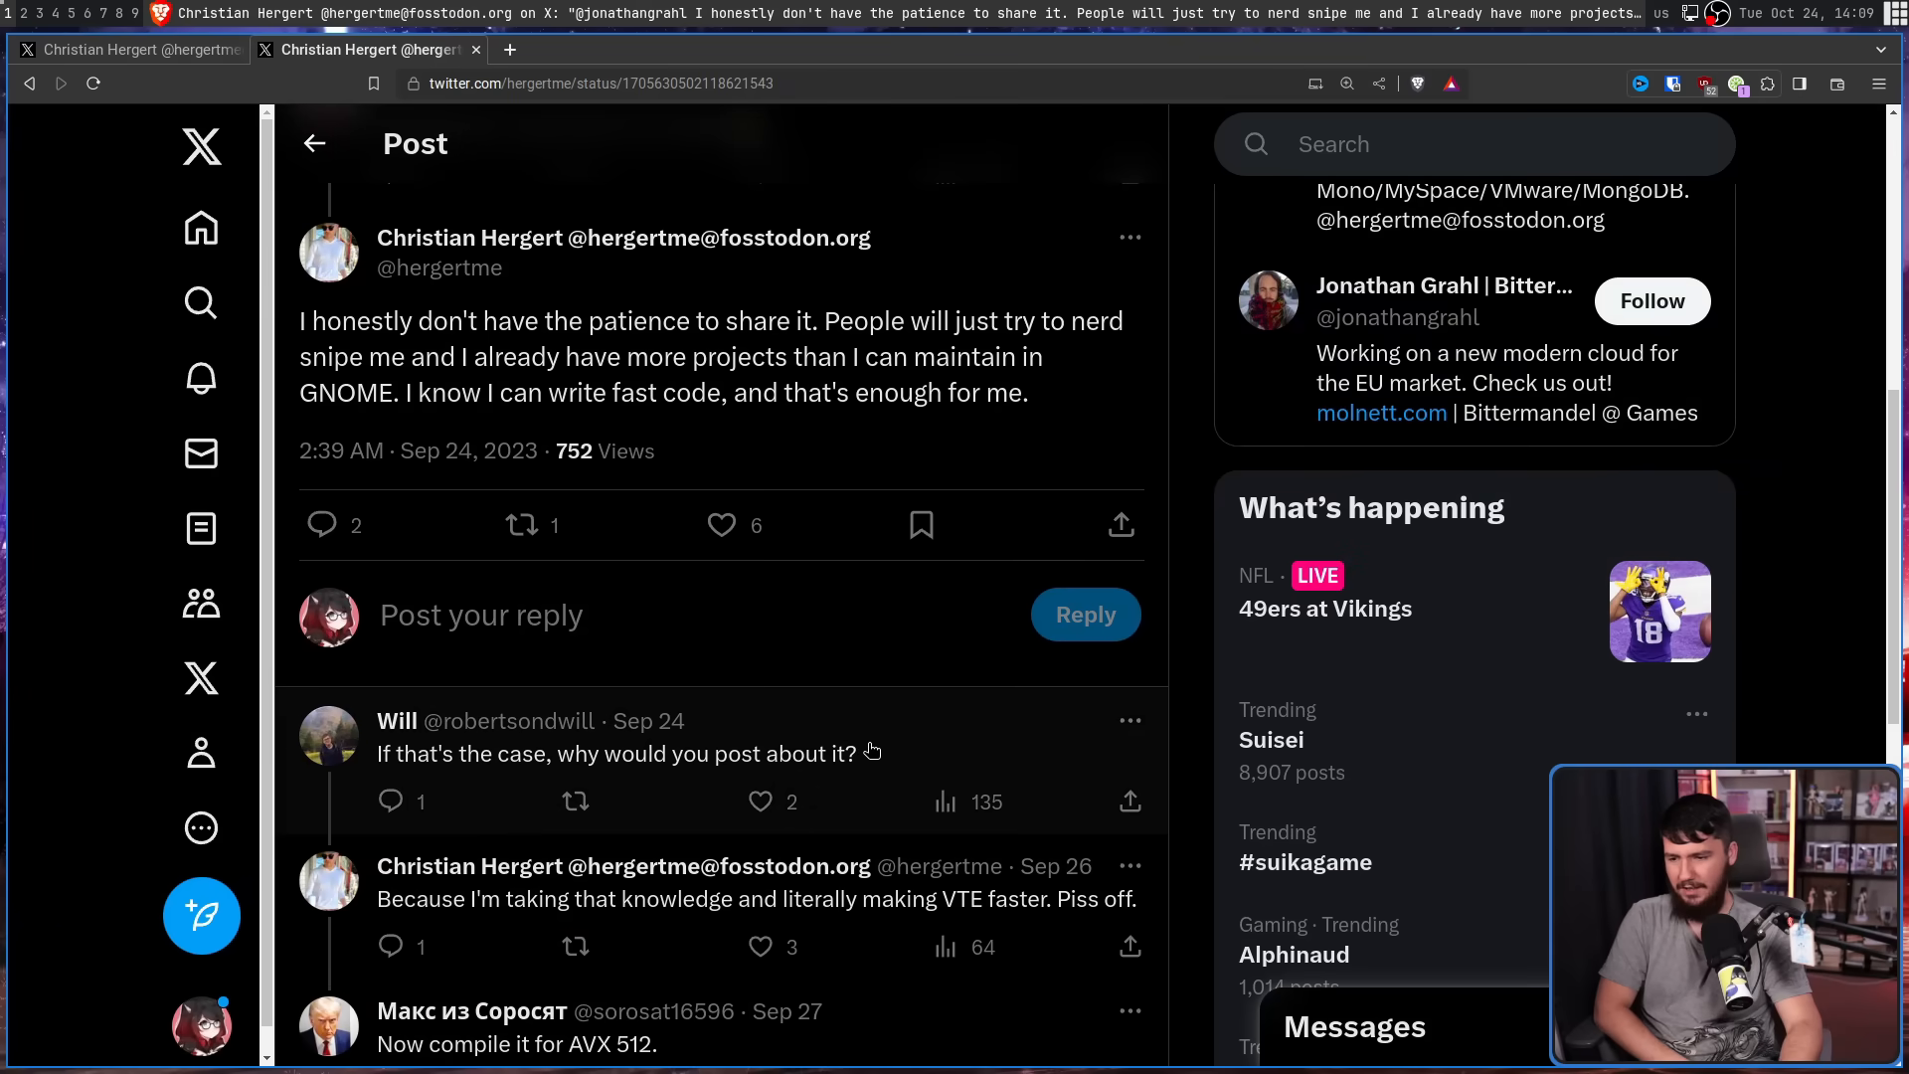
mouse_move(787, 918)
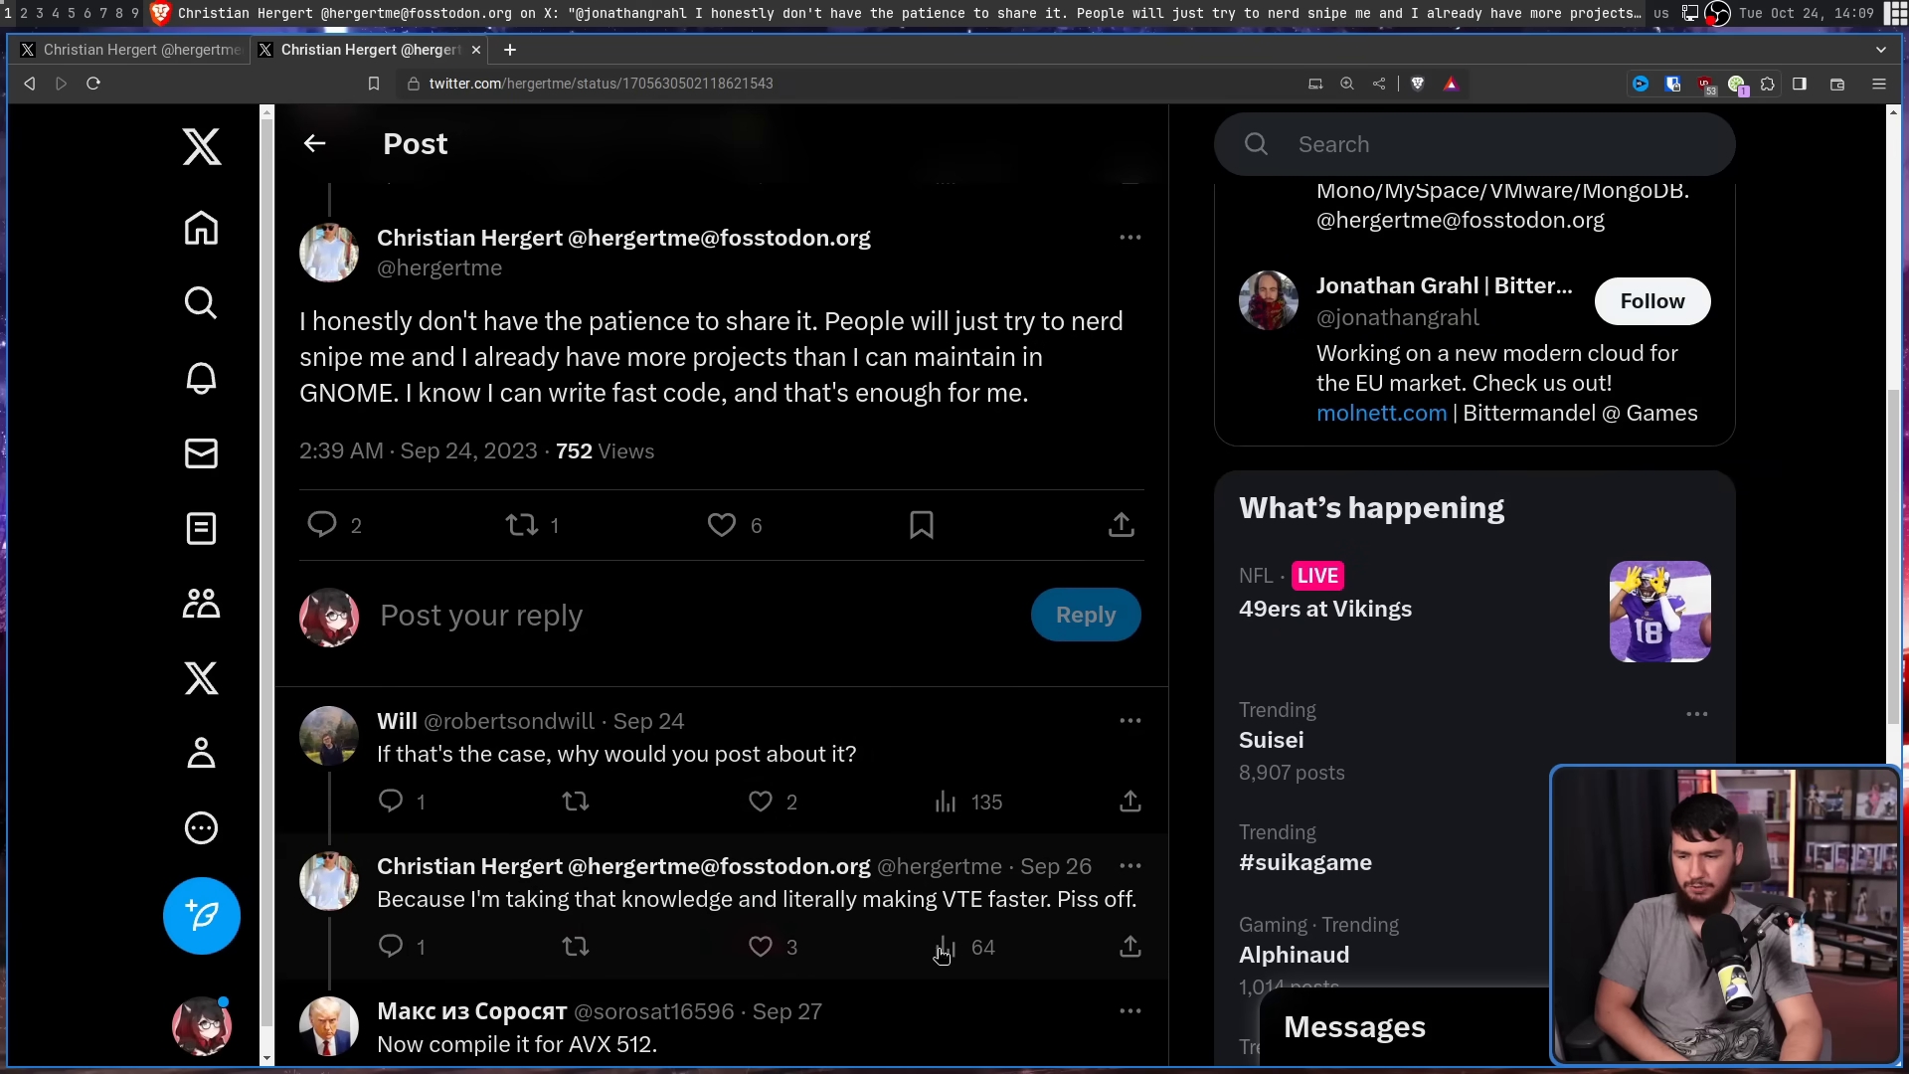
mouse_move(1088, 926)
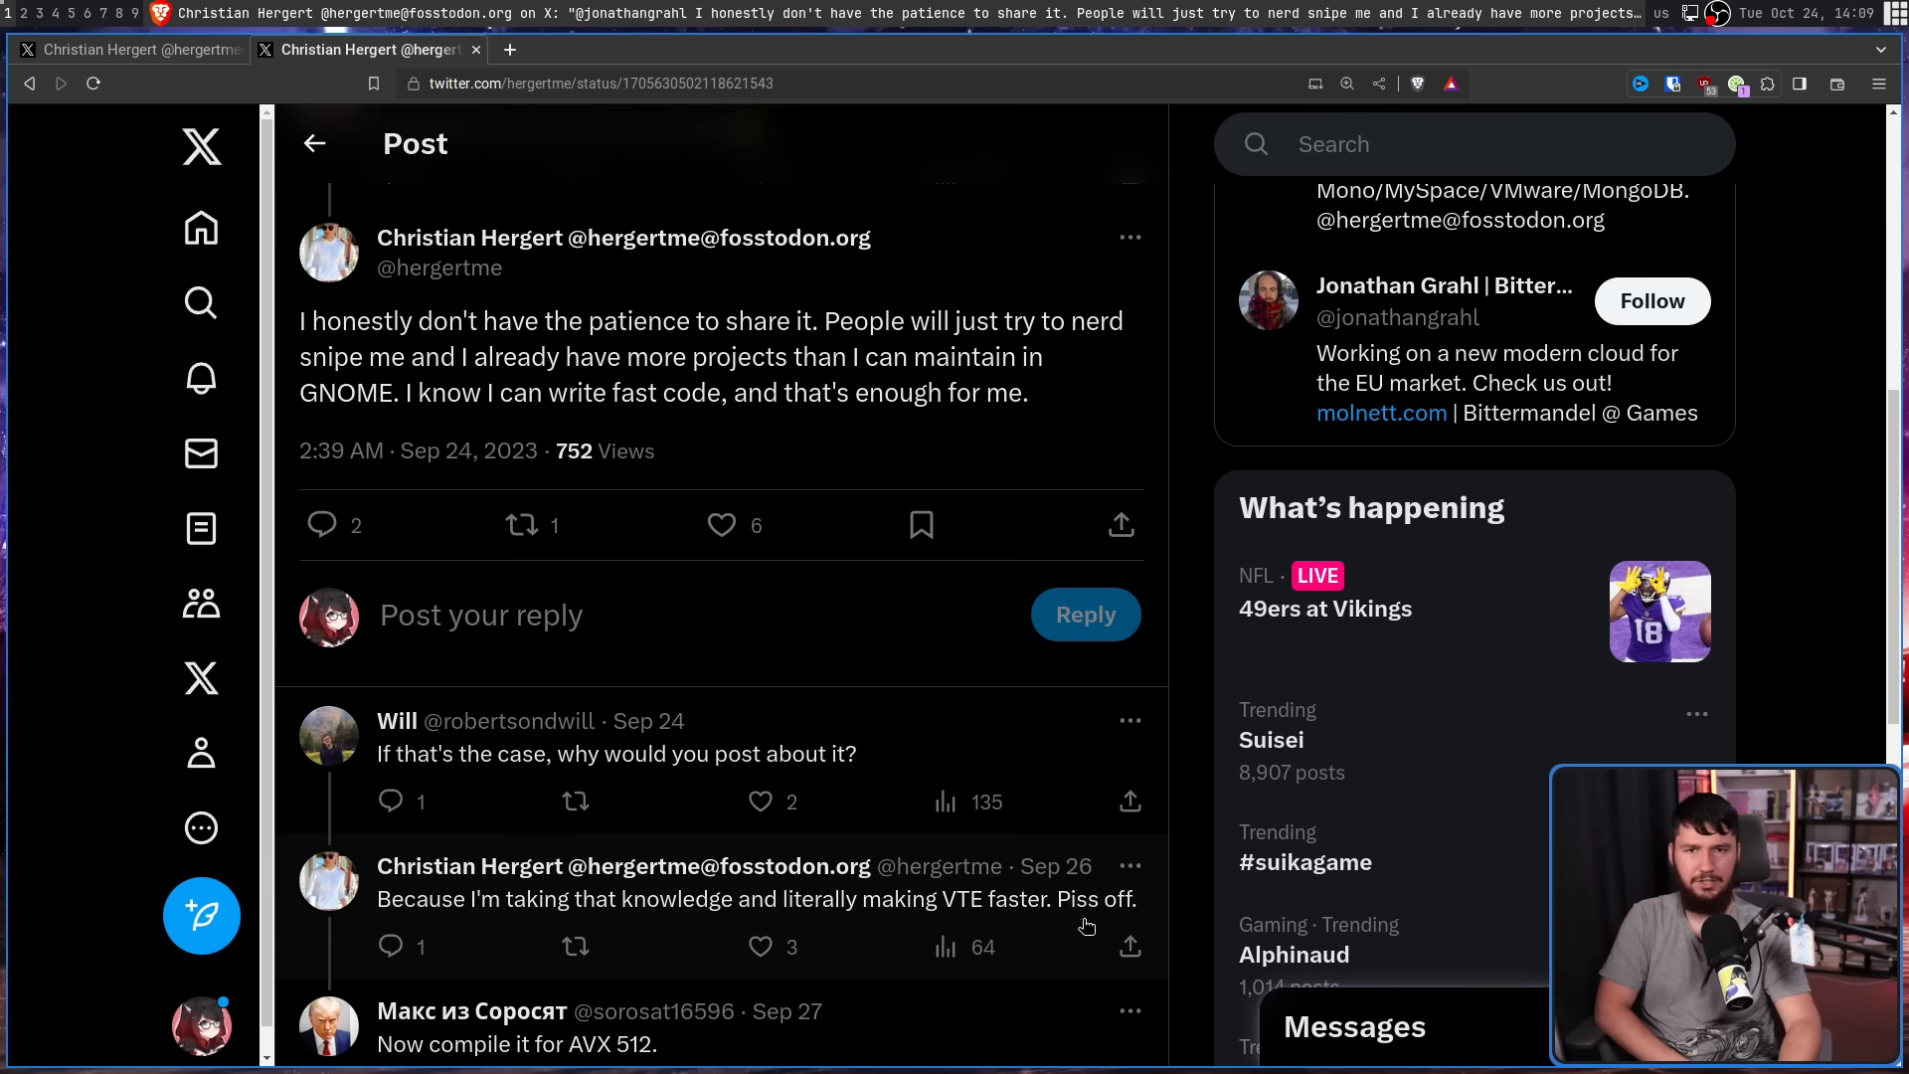
mouse_move(969, 887)
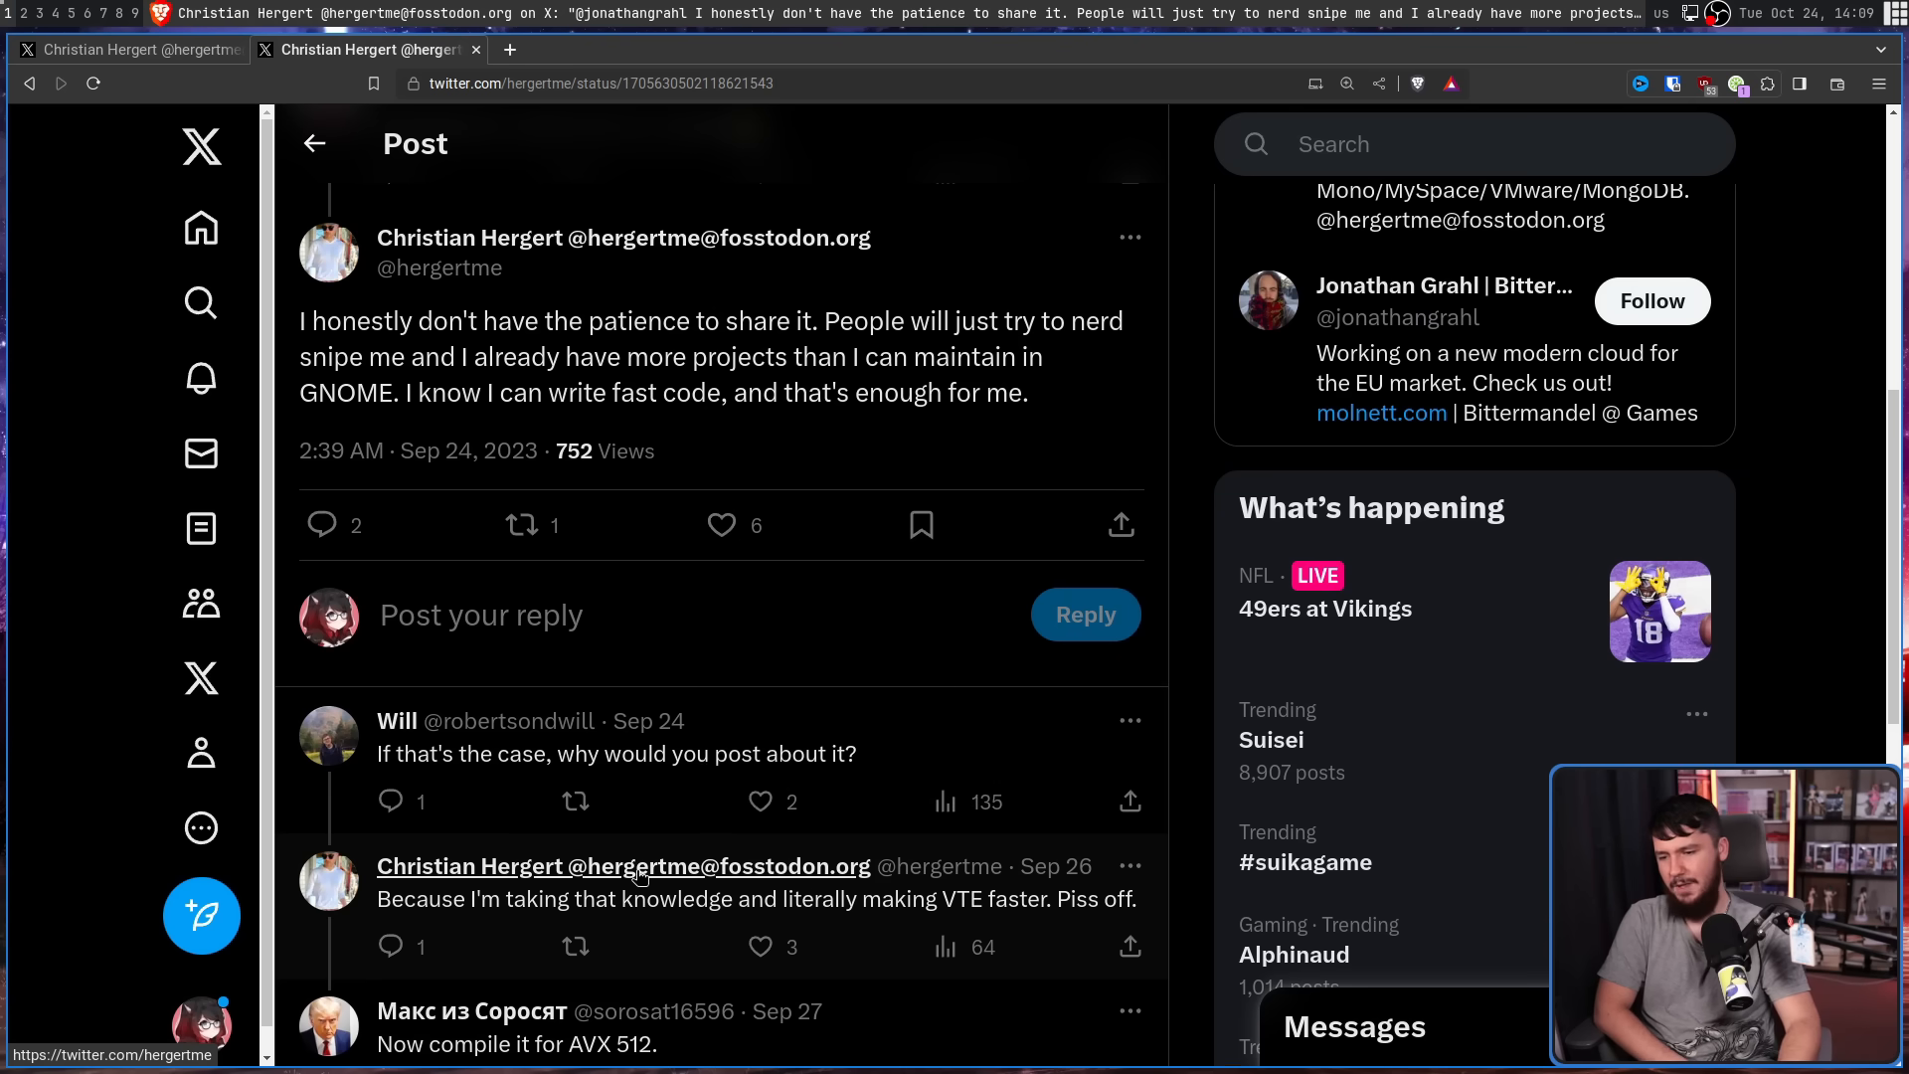
mouse_move(500, 875)
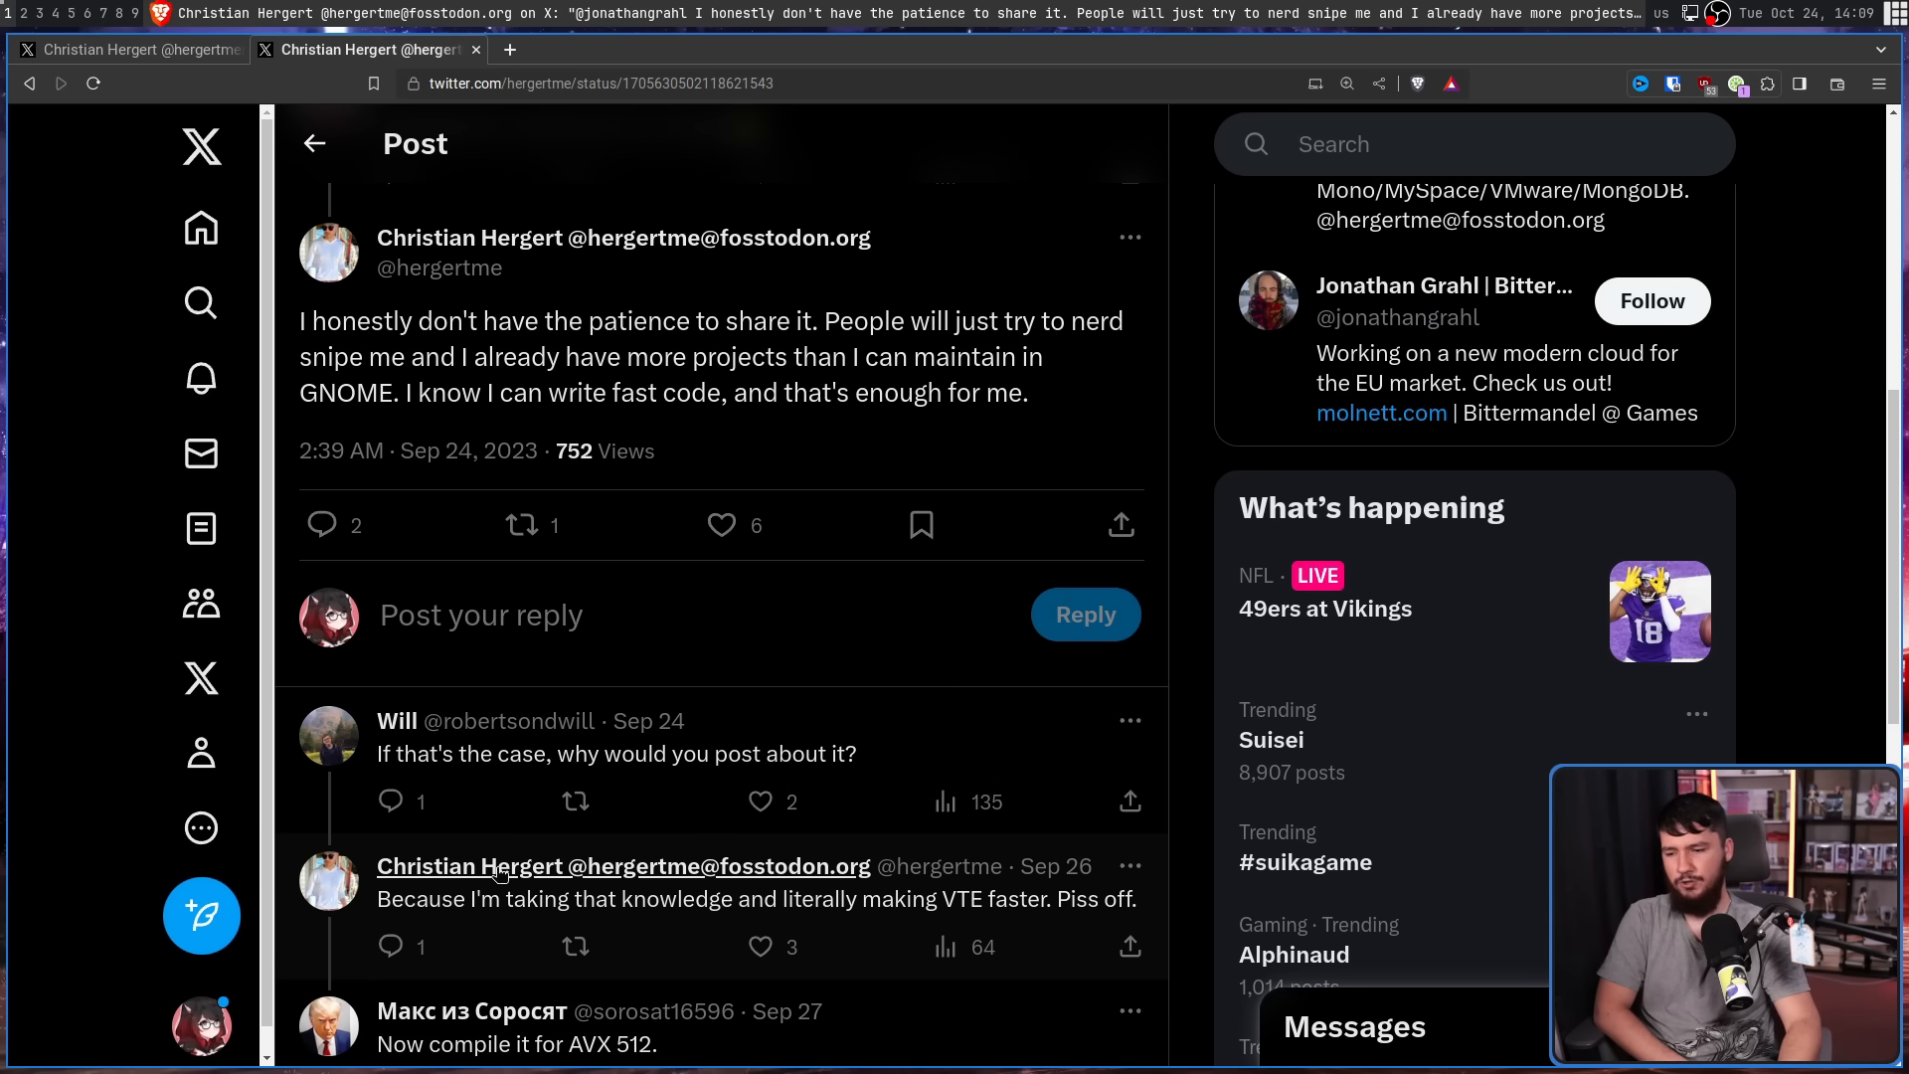
mouse_move(622, 851)
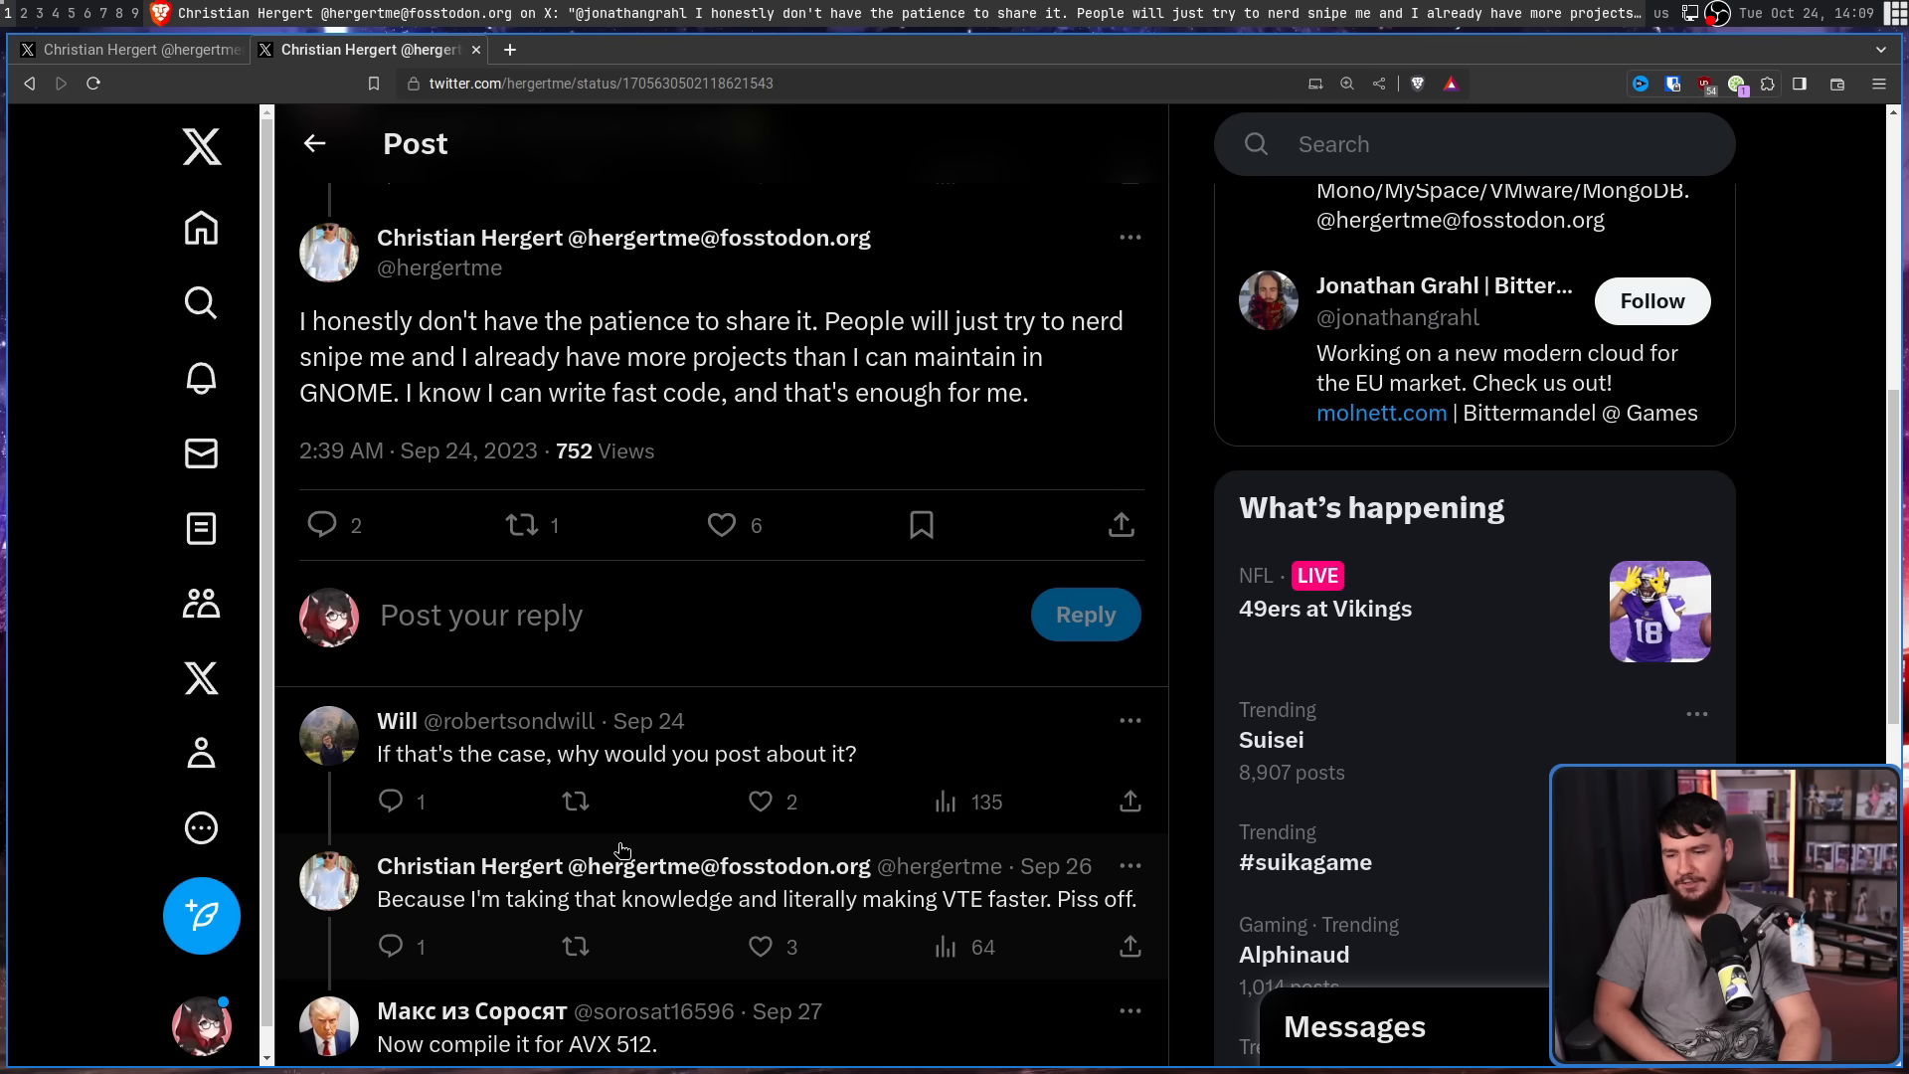
mouse_move(708, 791)
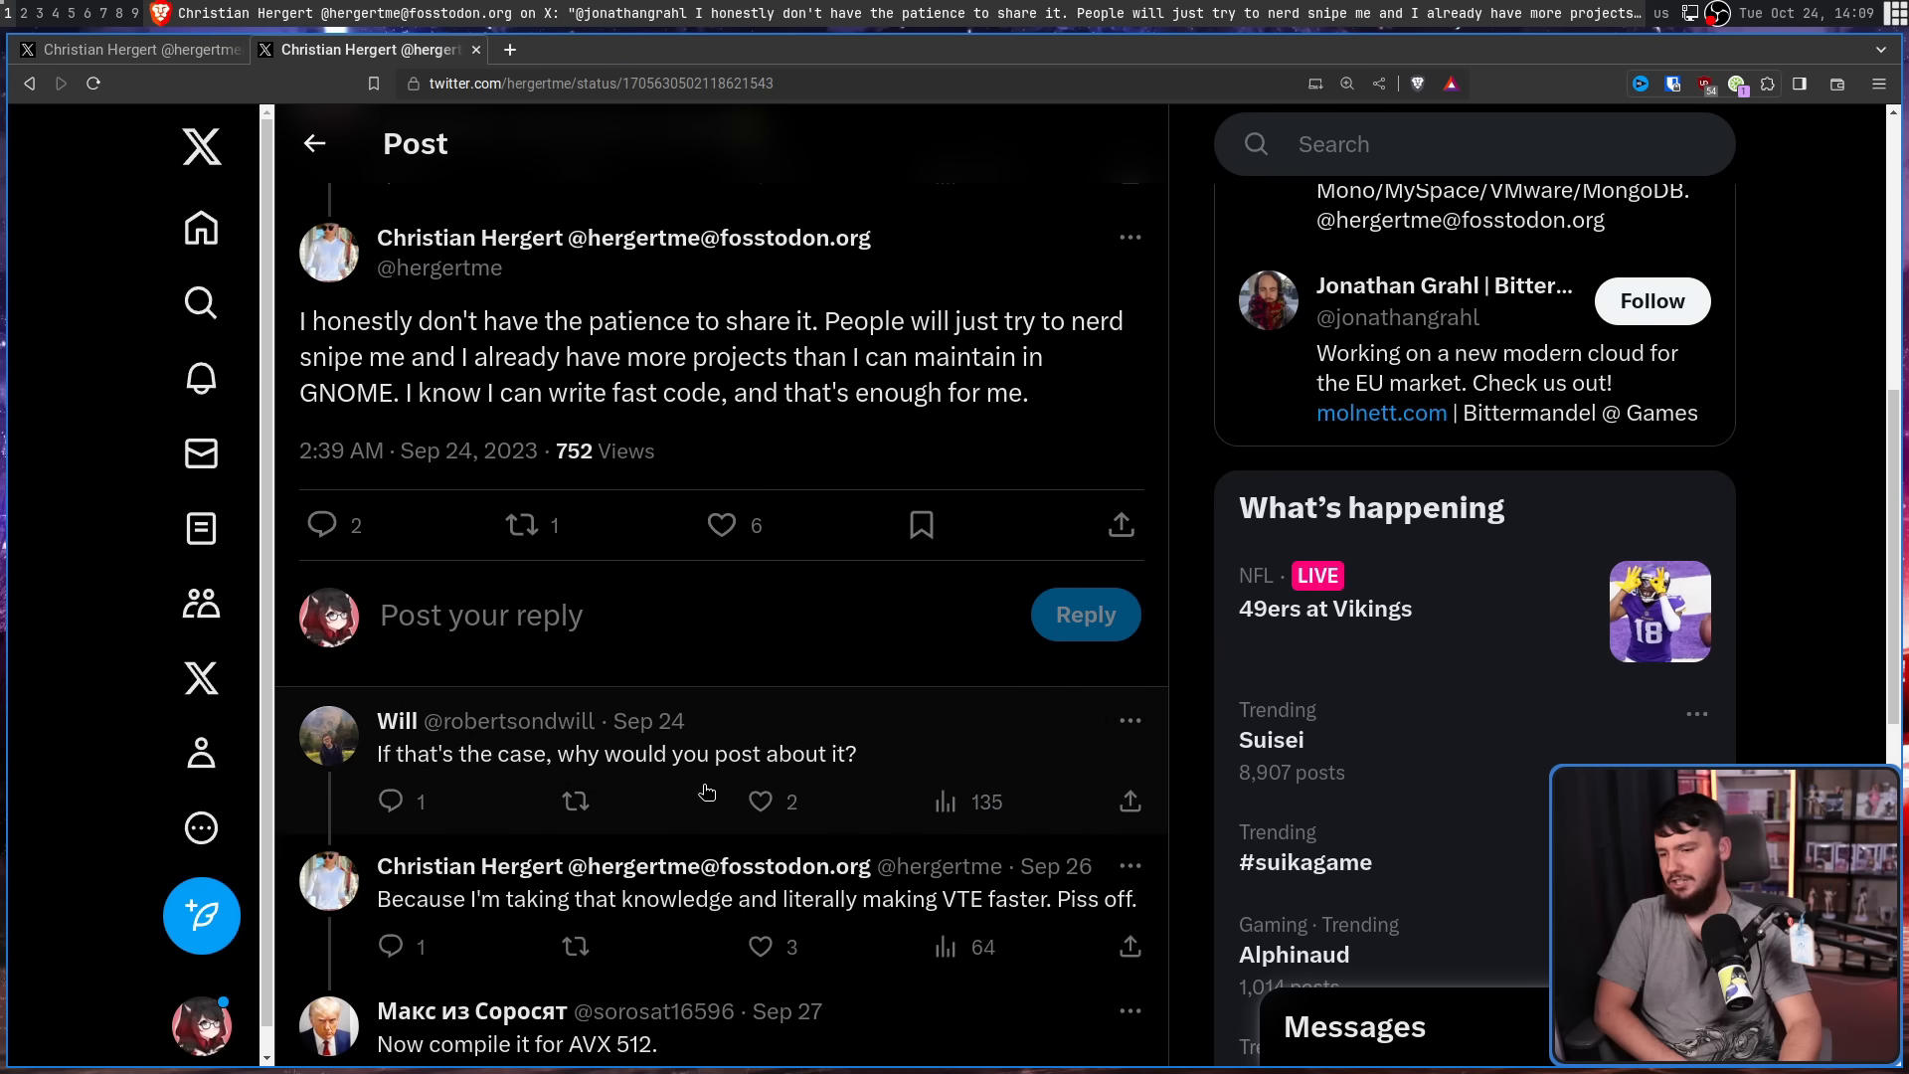
mouse_move(700, 778)
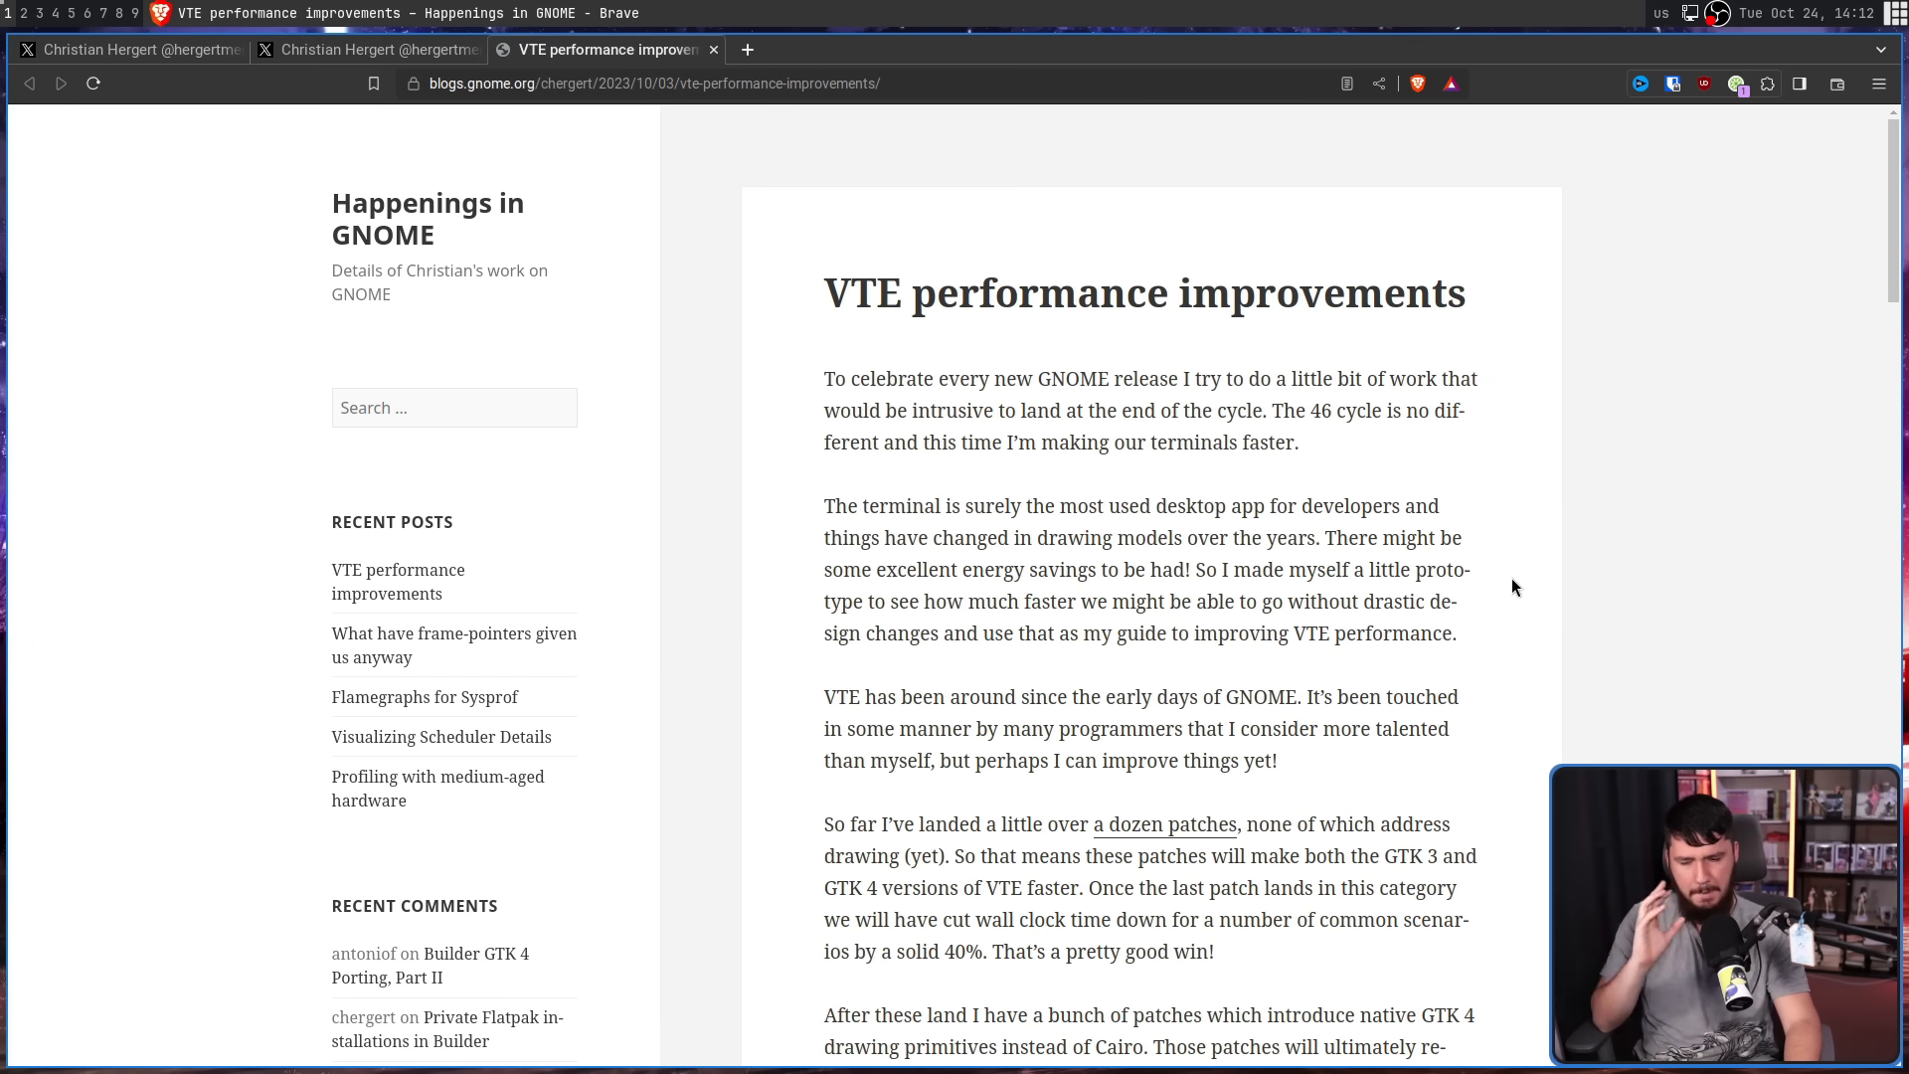
mouse_move(1861, 231)
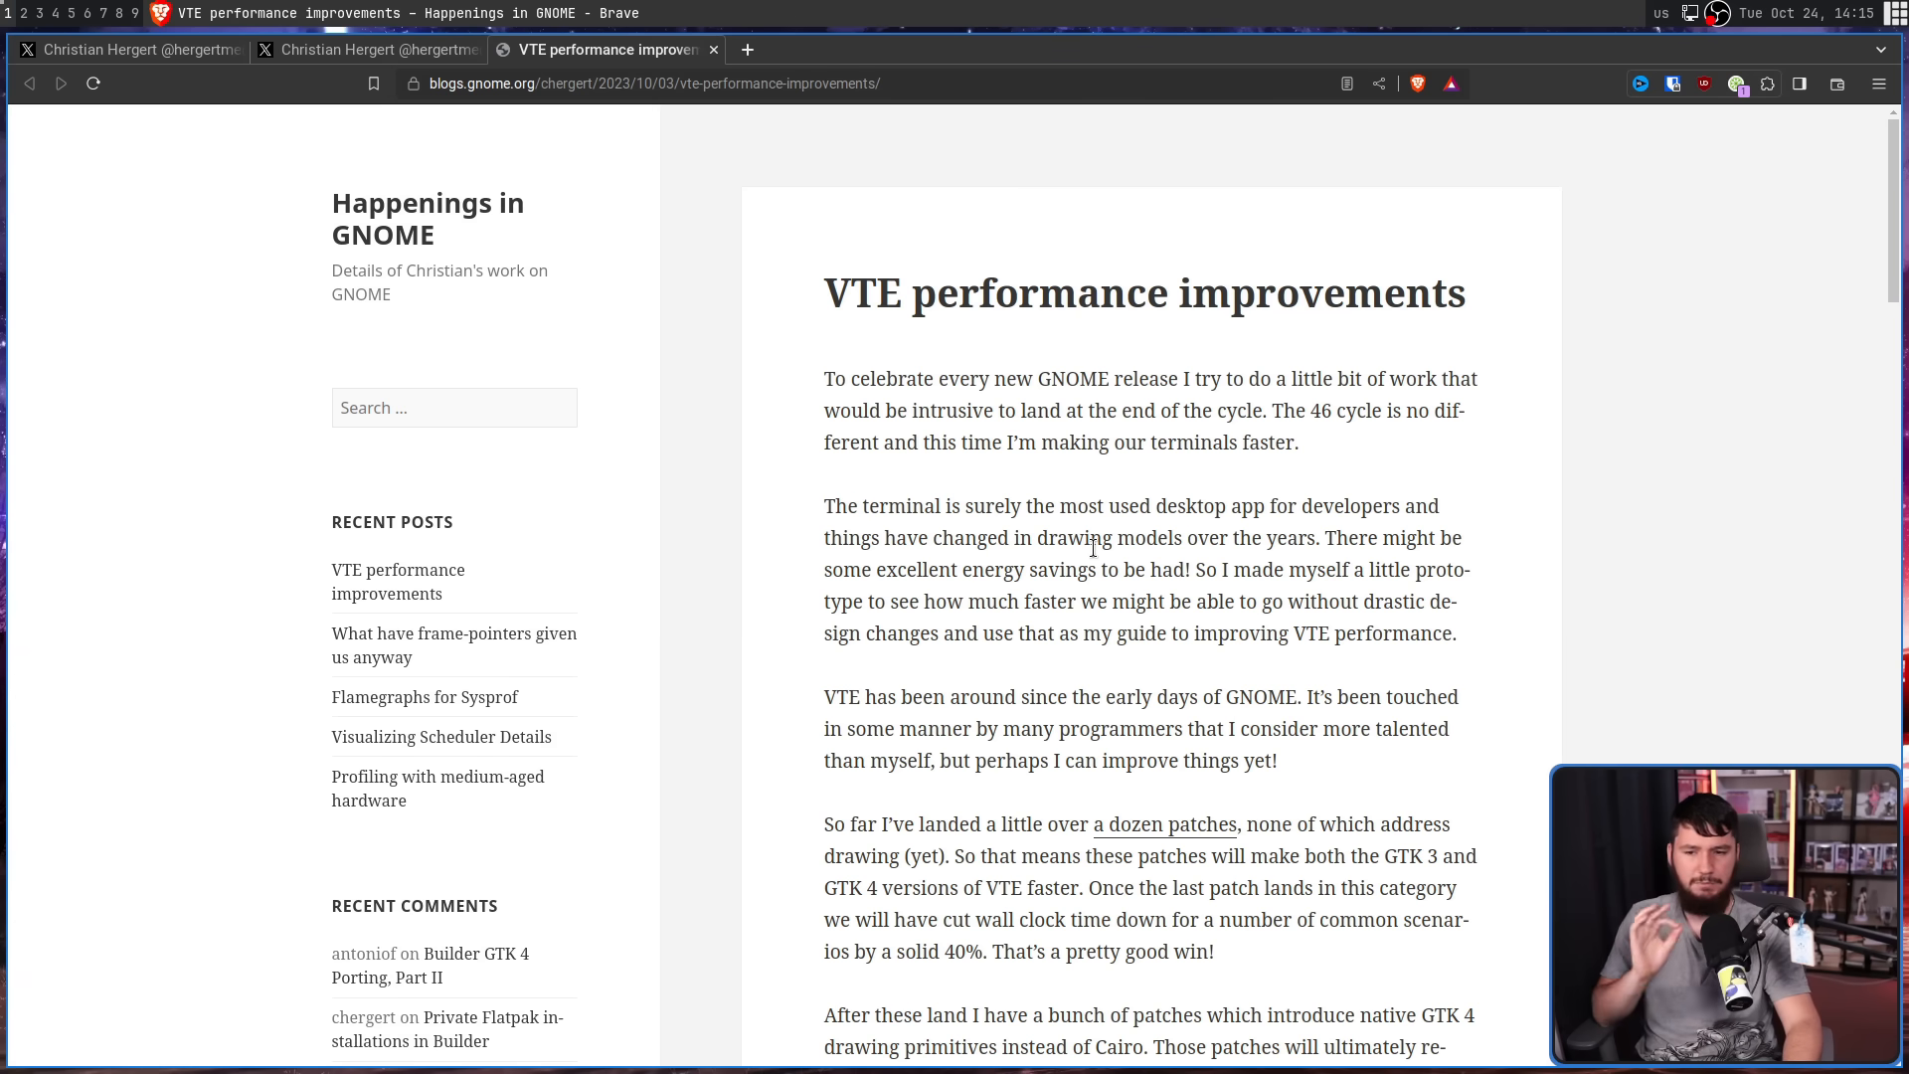
mouse_move(1094, 563)
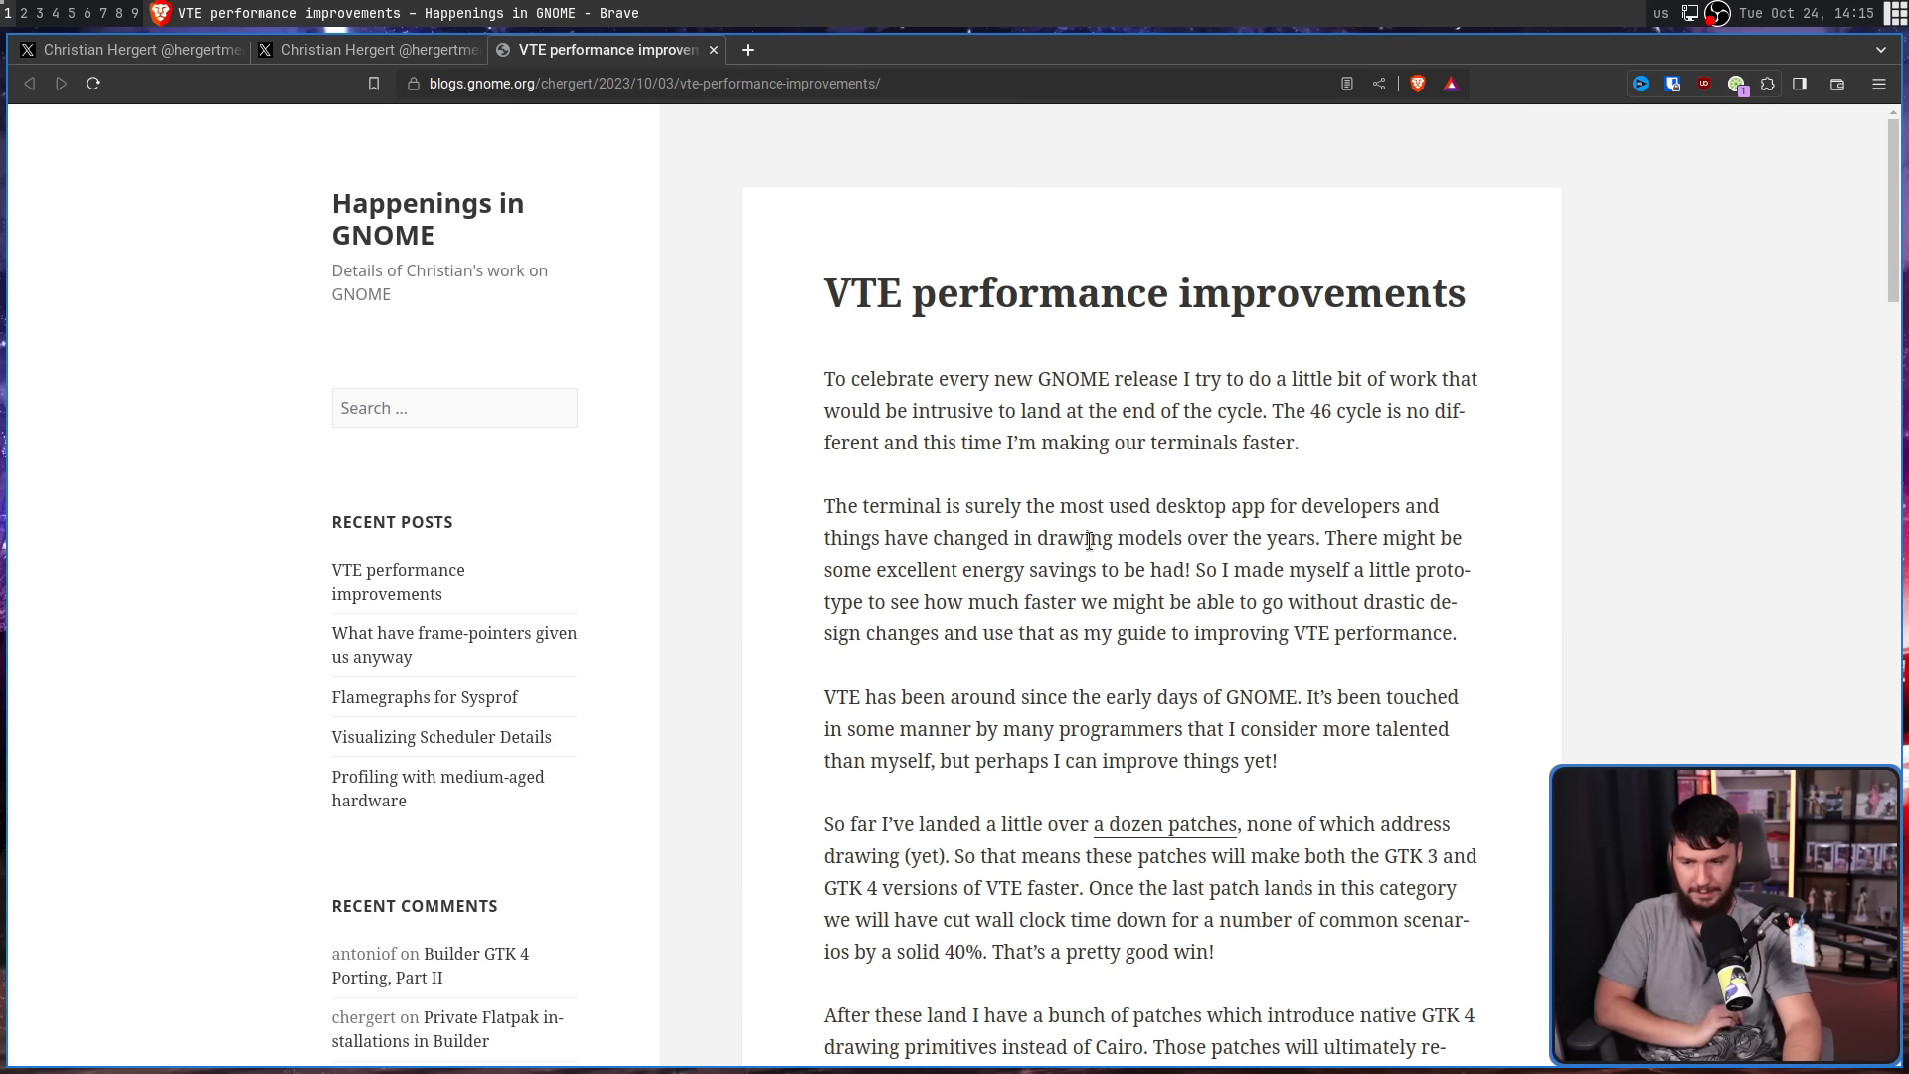
mouse_move(1118, 599)
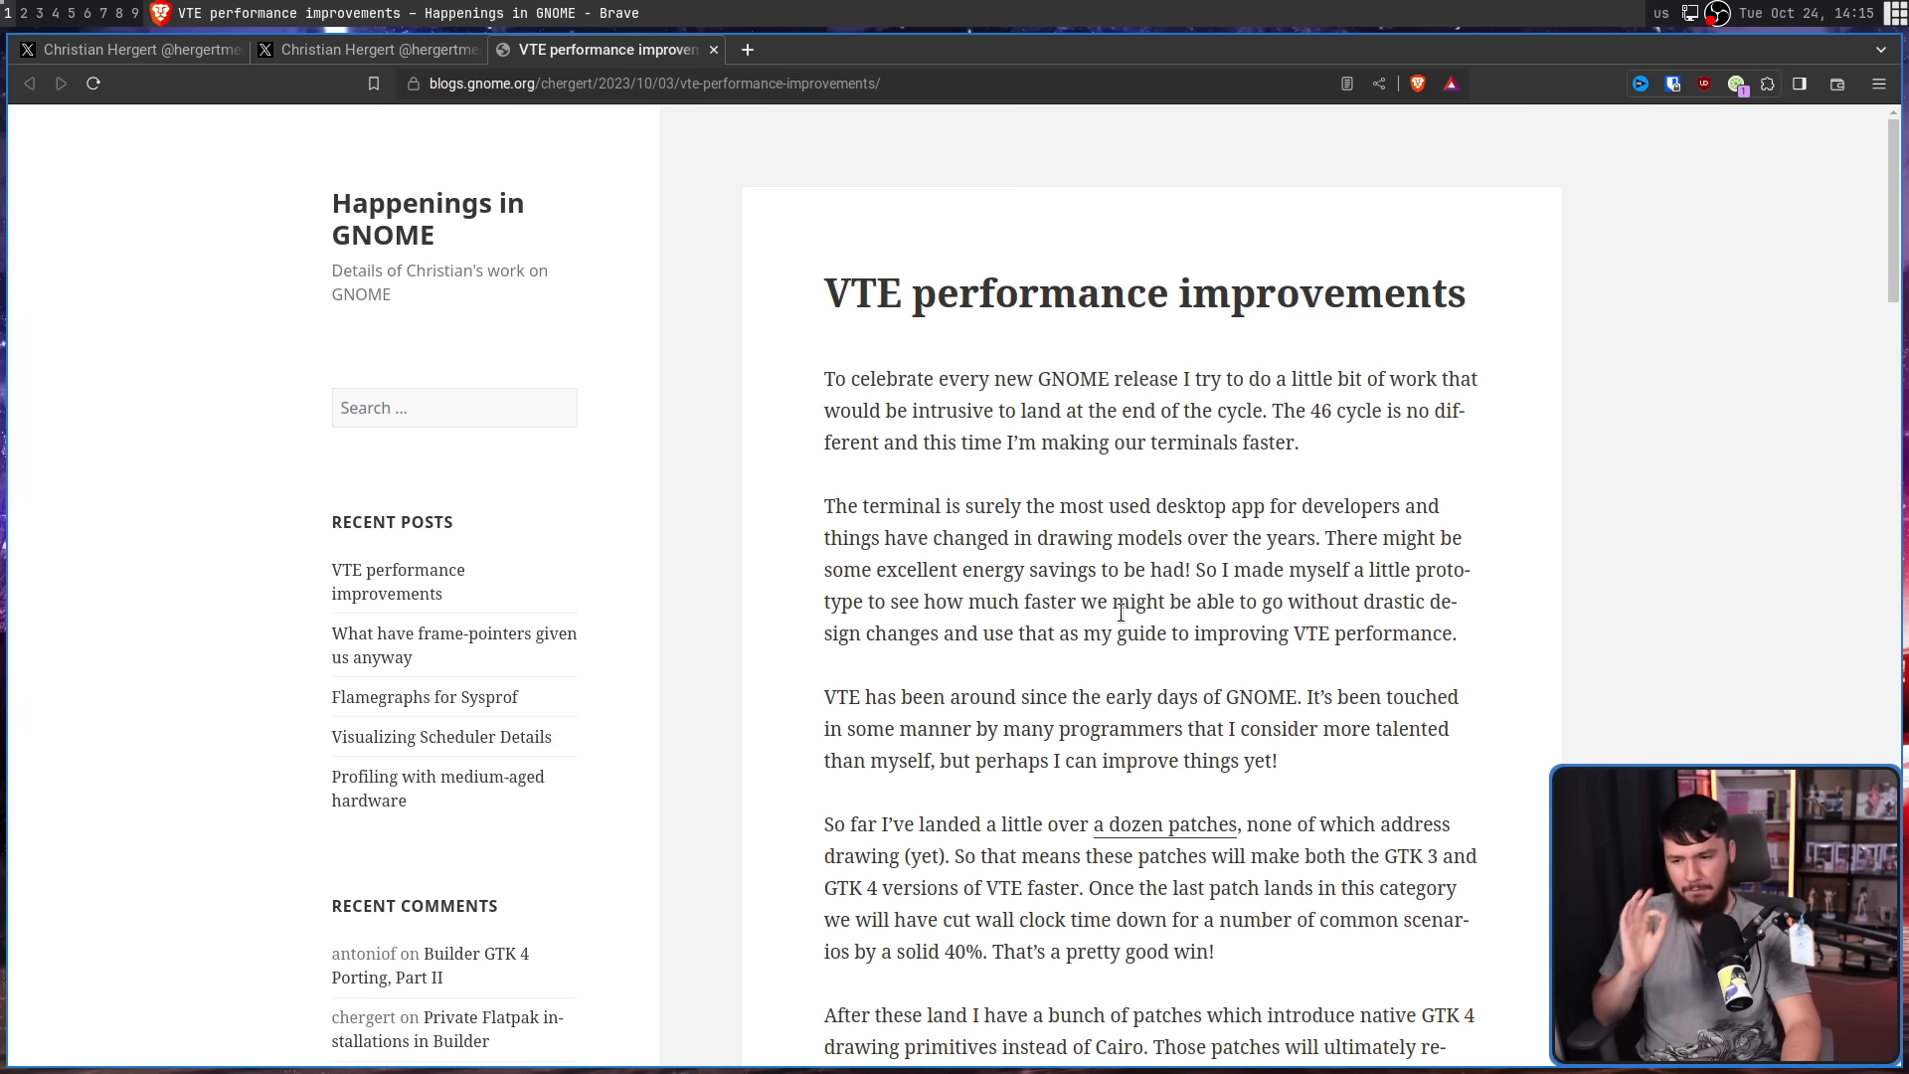
mouse_move(1123, 629)
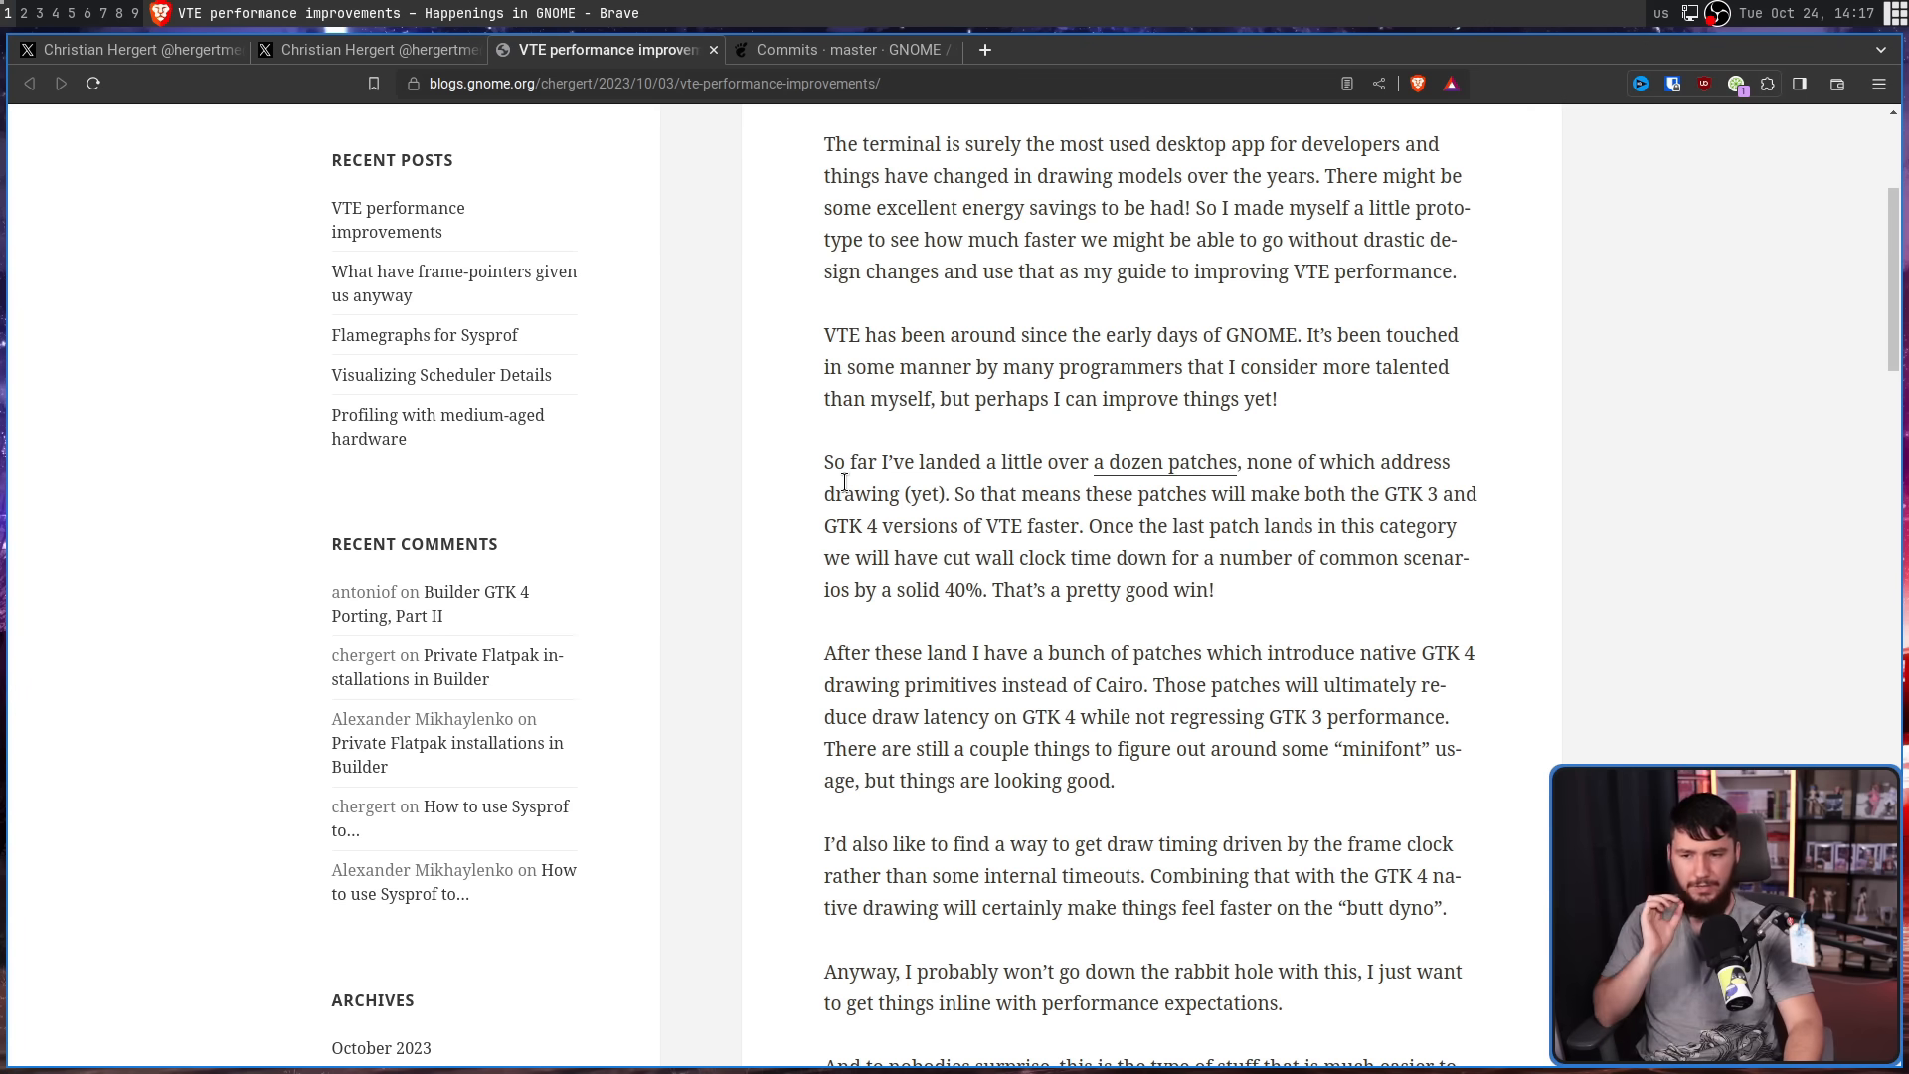
mouse_move(1062, 163)
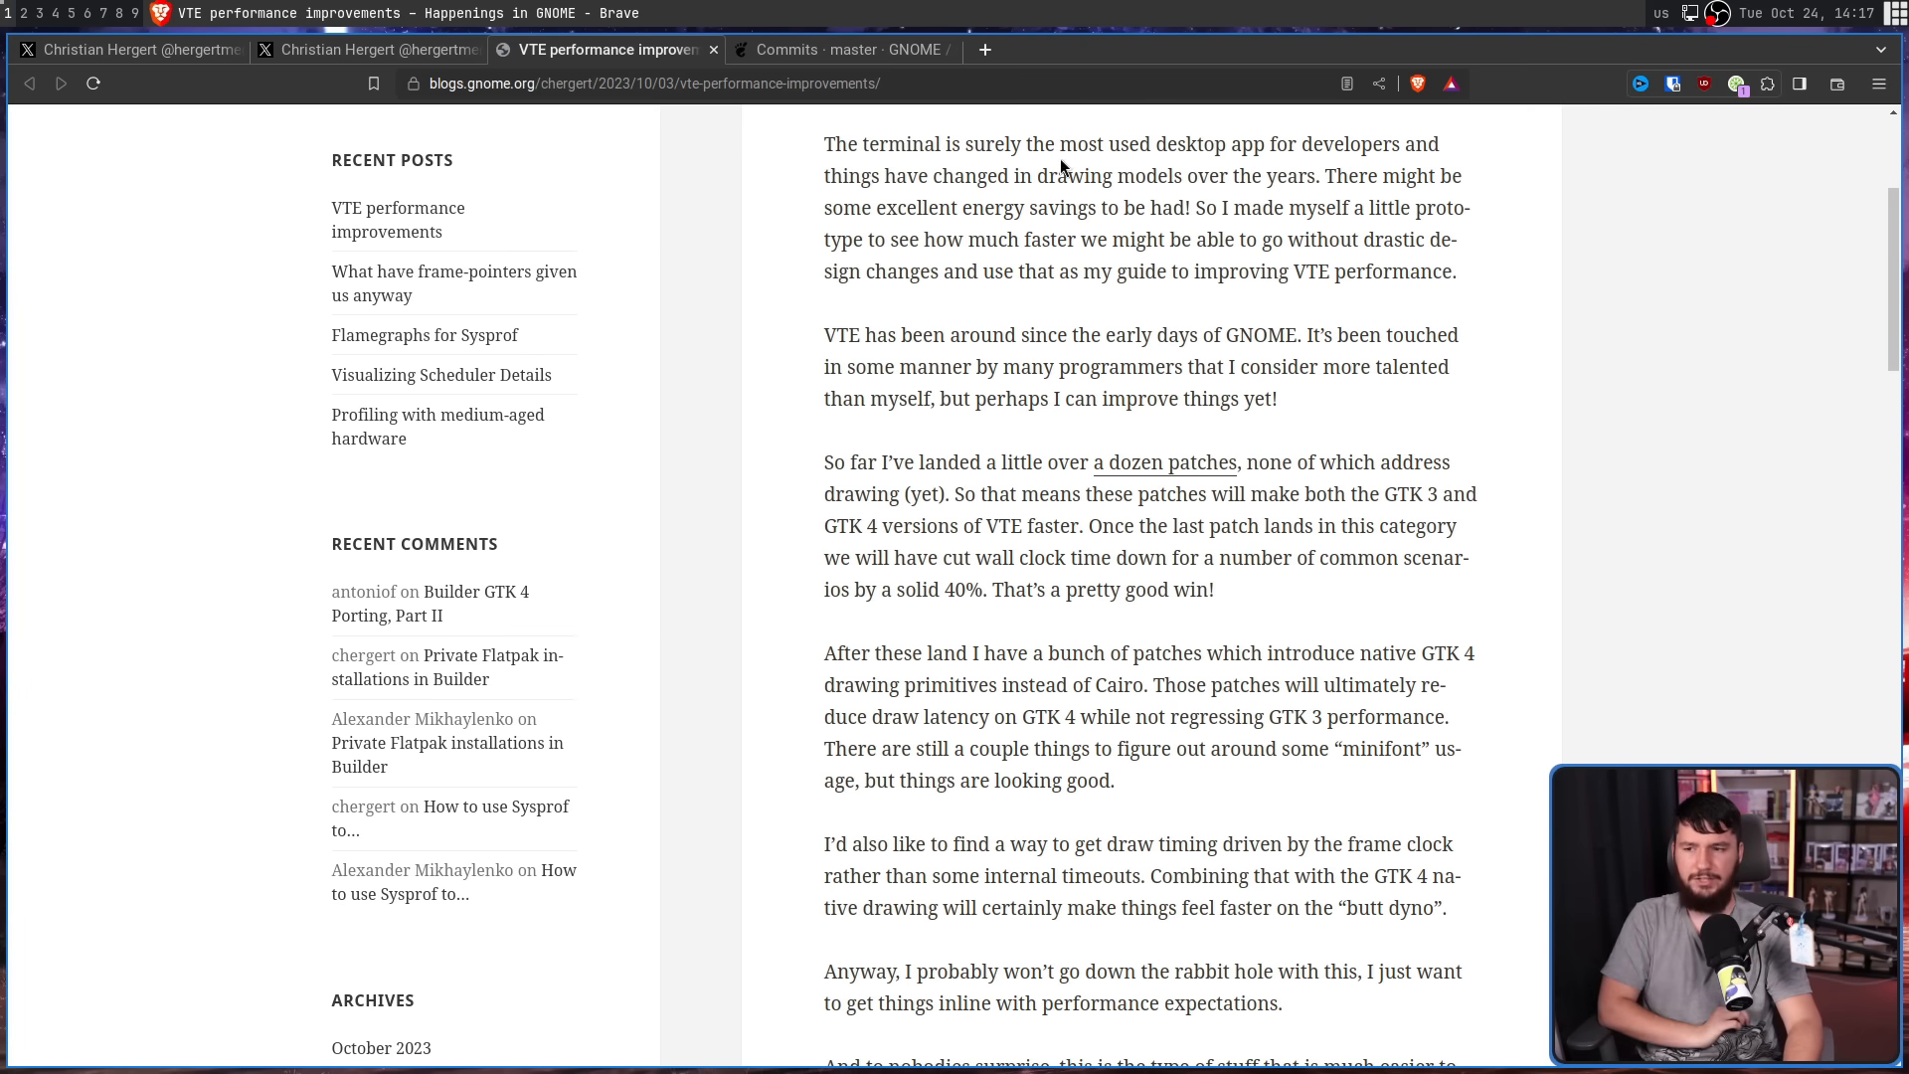
Switch to the VTE GitLab commit history linked from the 'a dozen patches' mention.
left_click(840, 49)
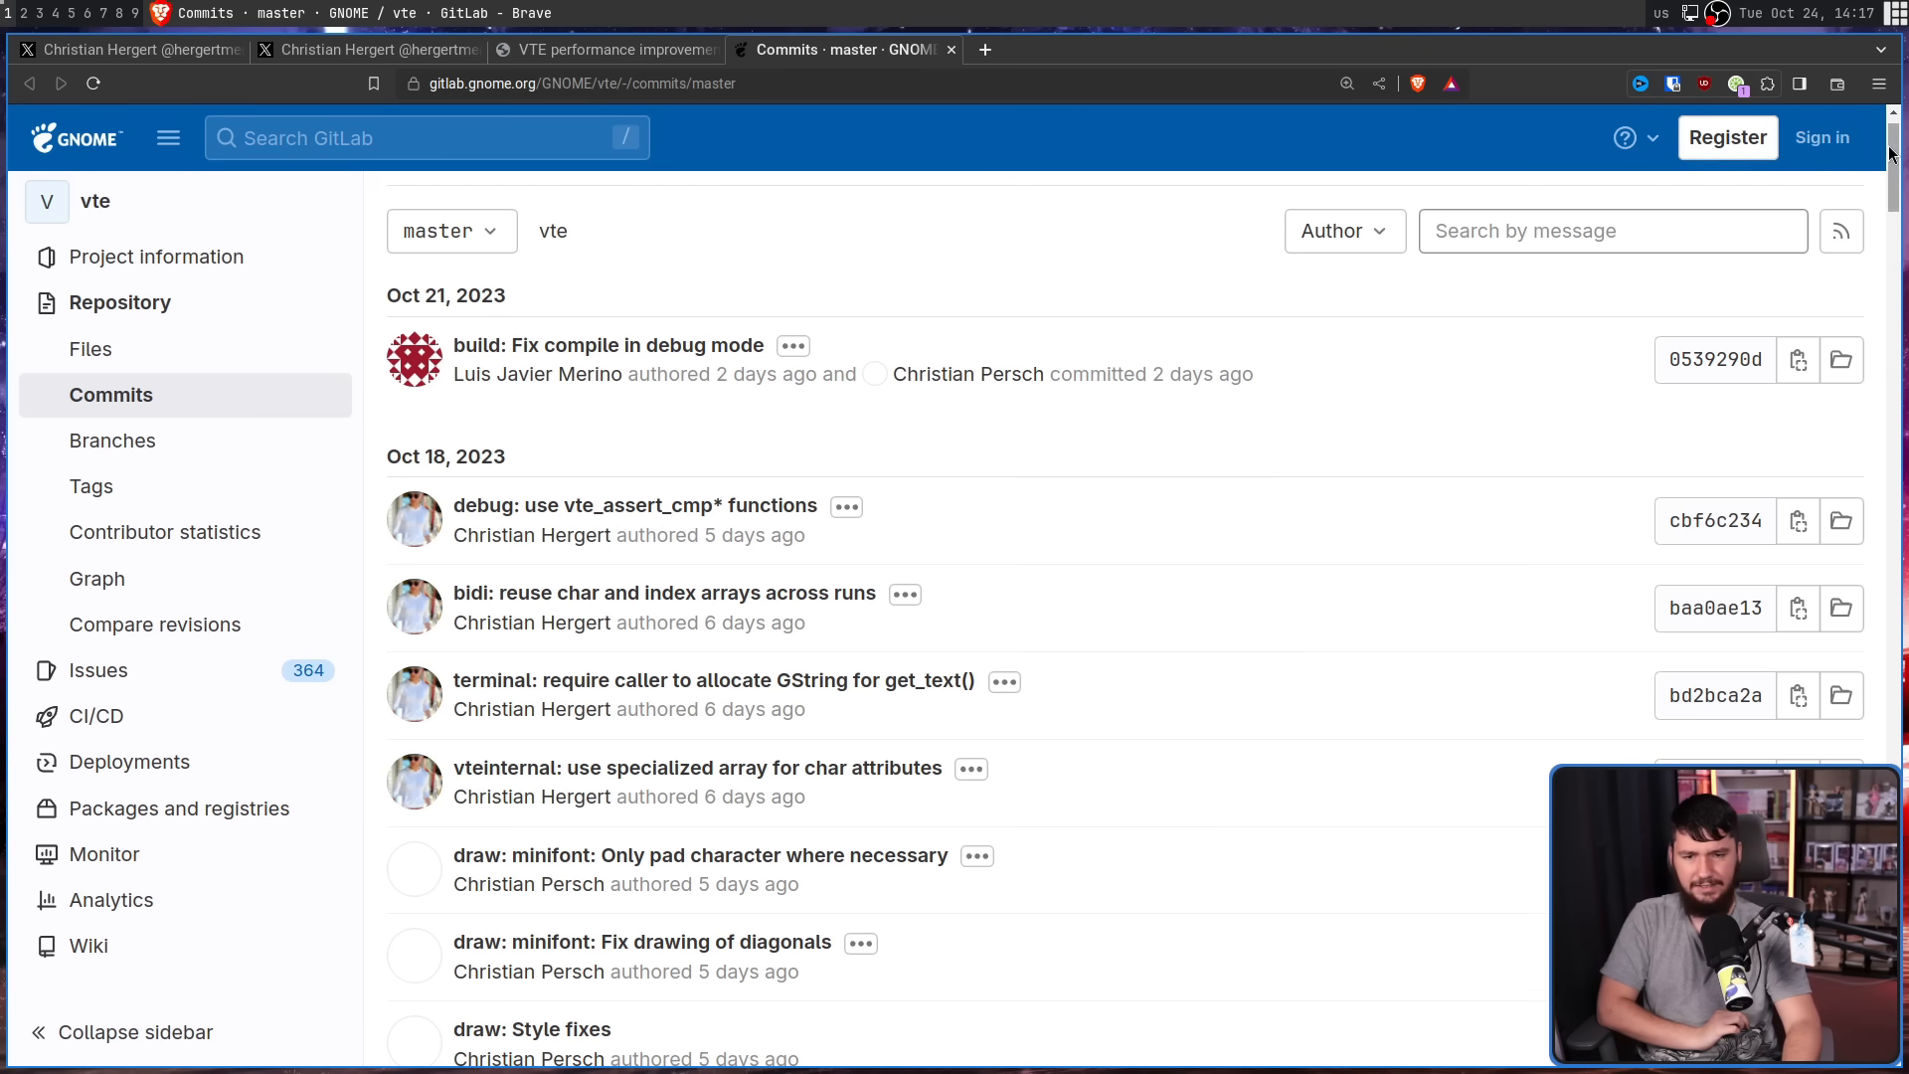
Browse the VTE master commits back to late September, then return to the VTE performance blog post.
scroll("down", 3)
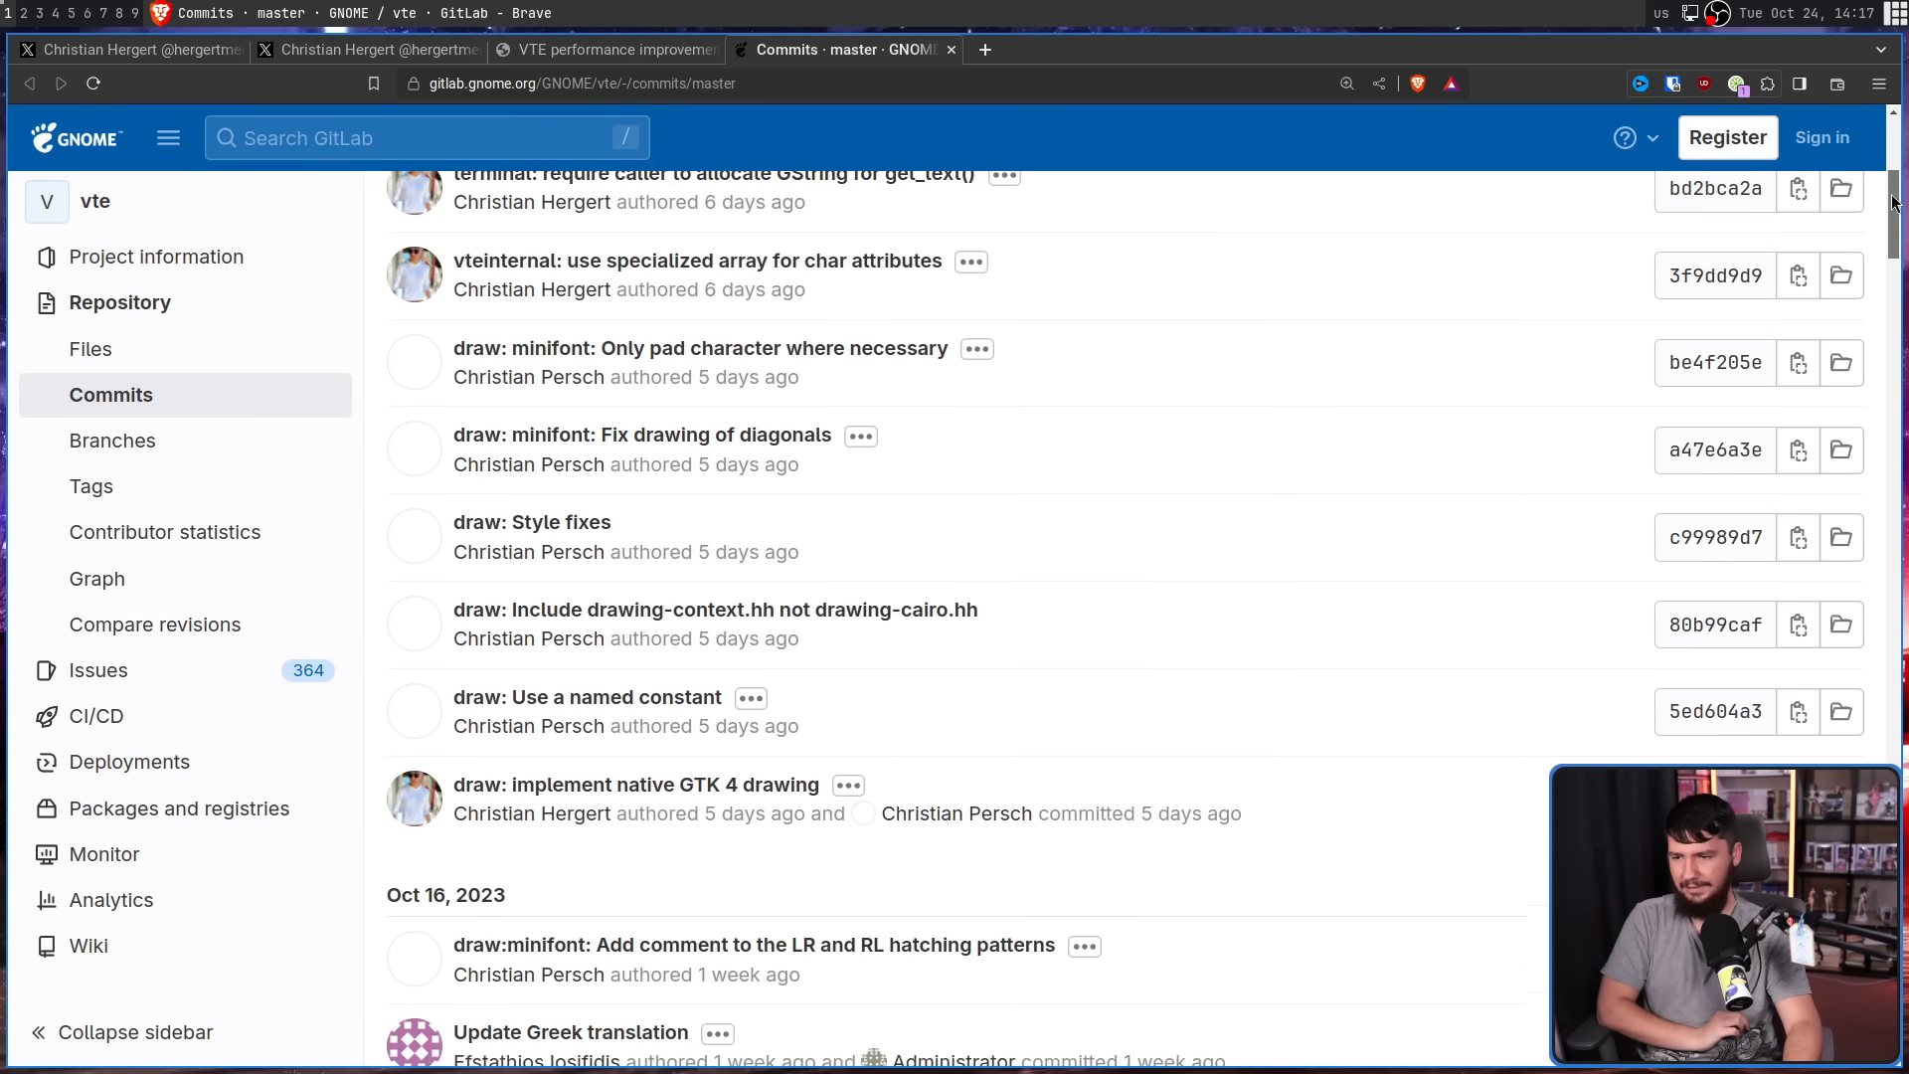
scroll("down", 3)
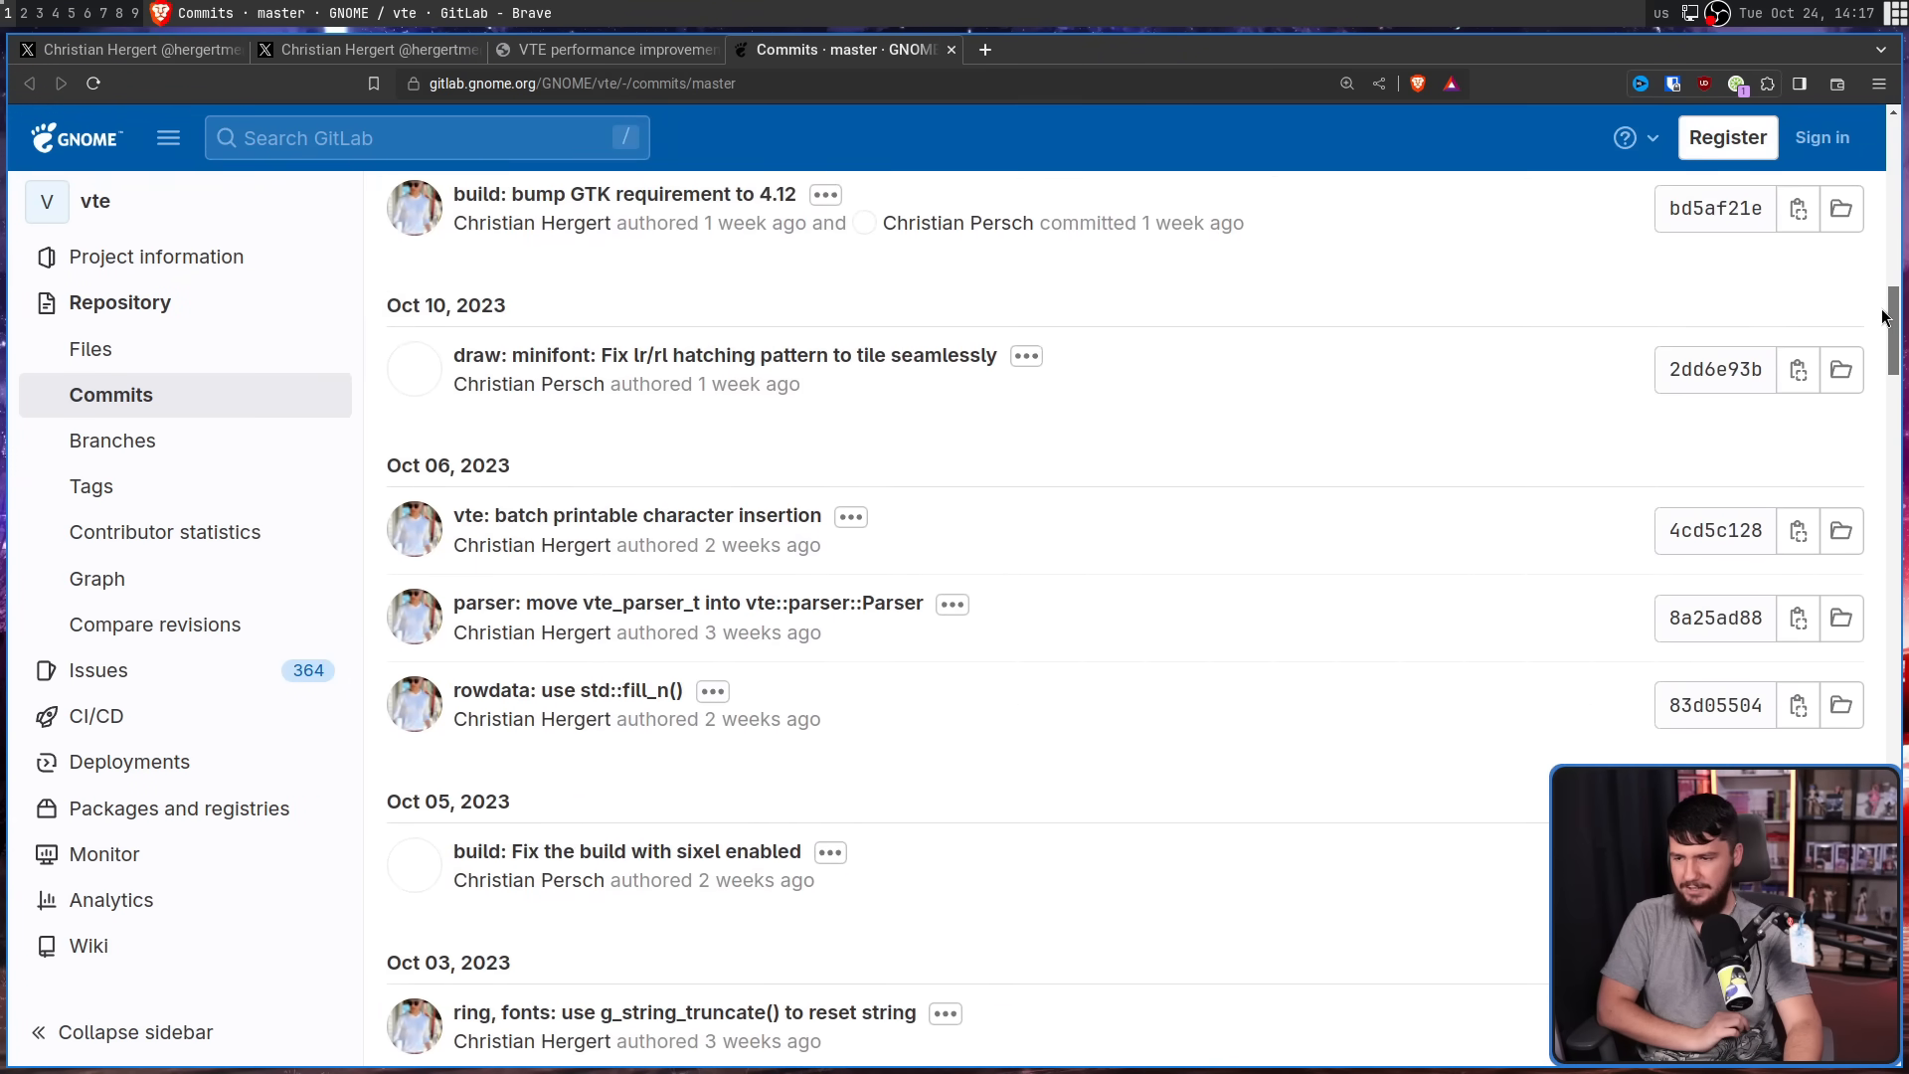
scroll("down", 3)
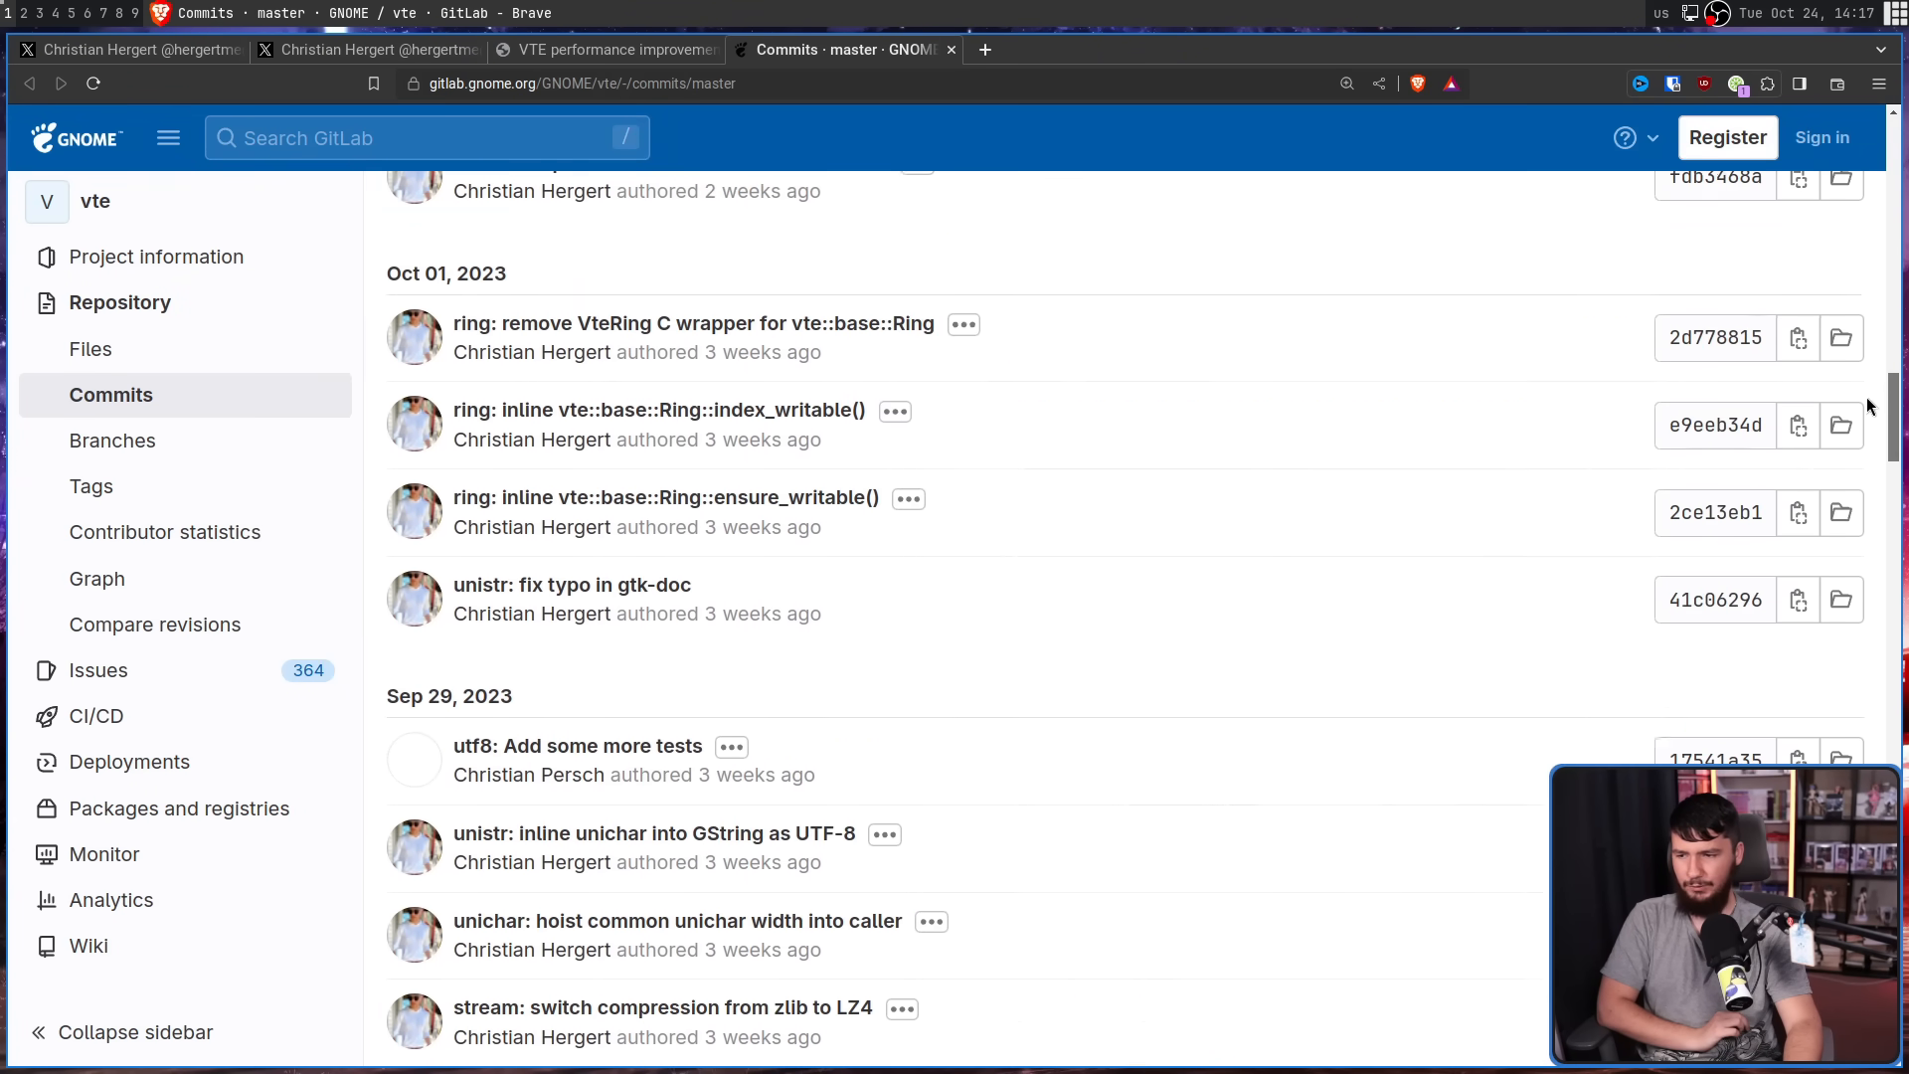
left_click(605, 50)
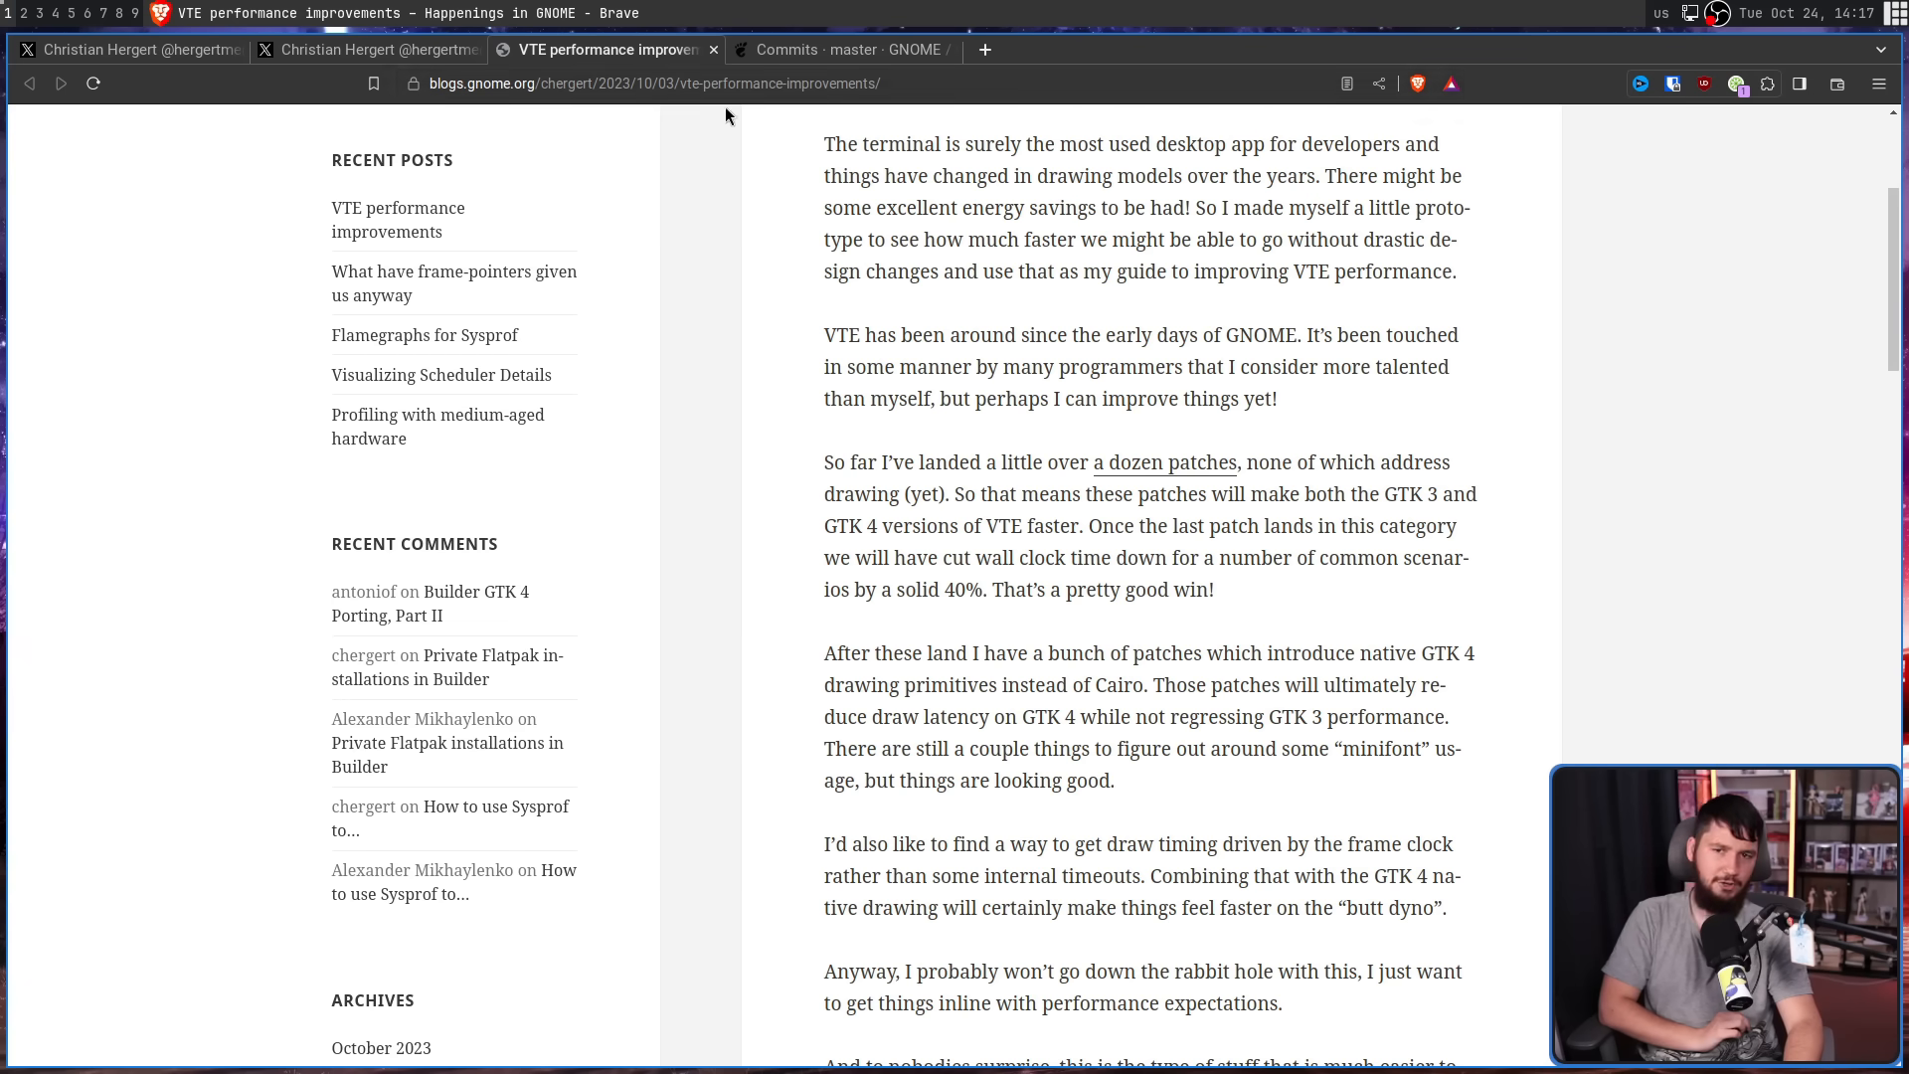
mouse_move(1515, 432)
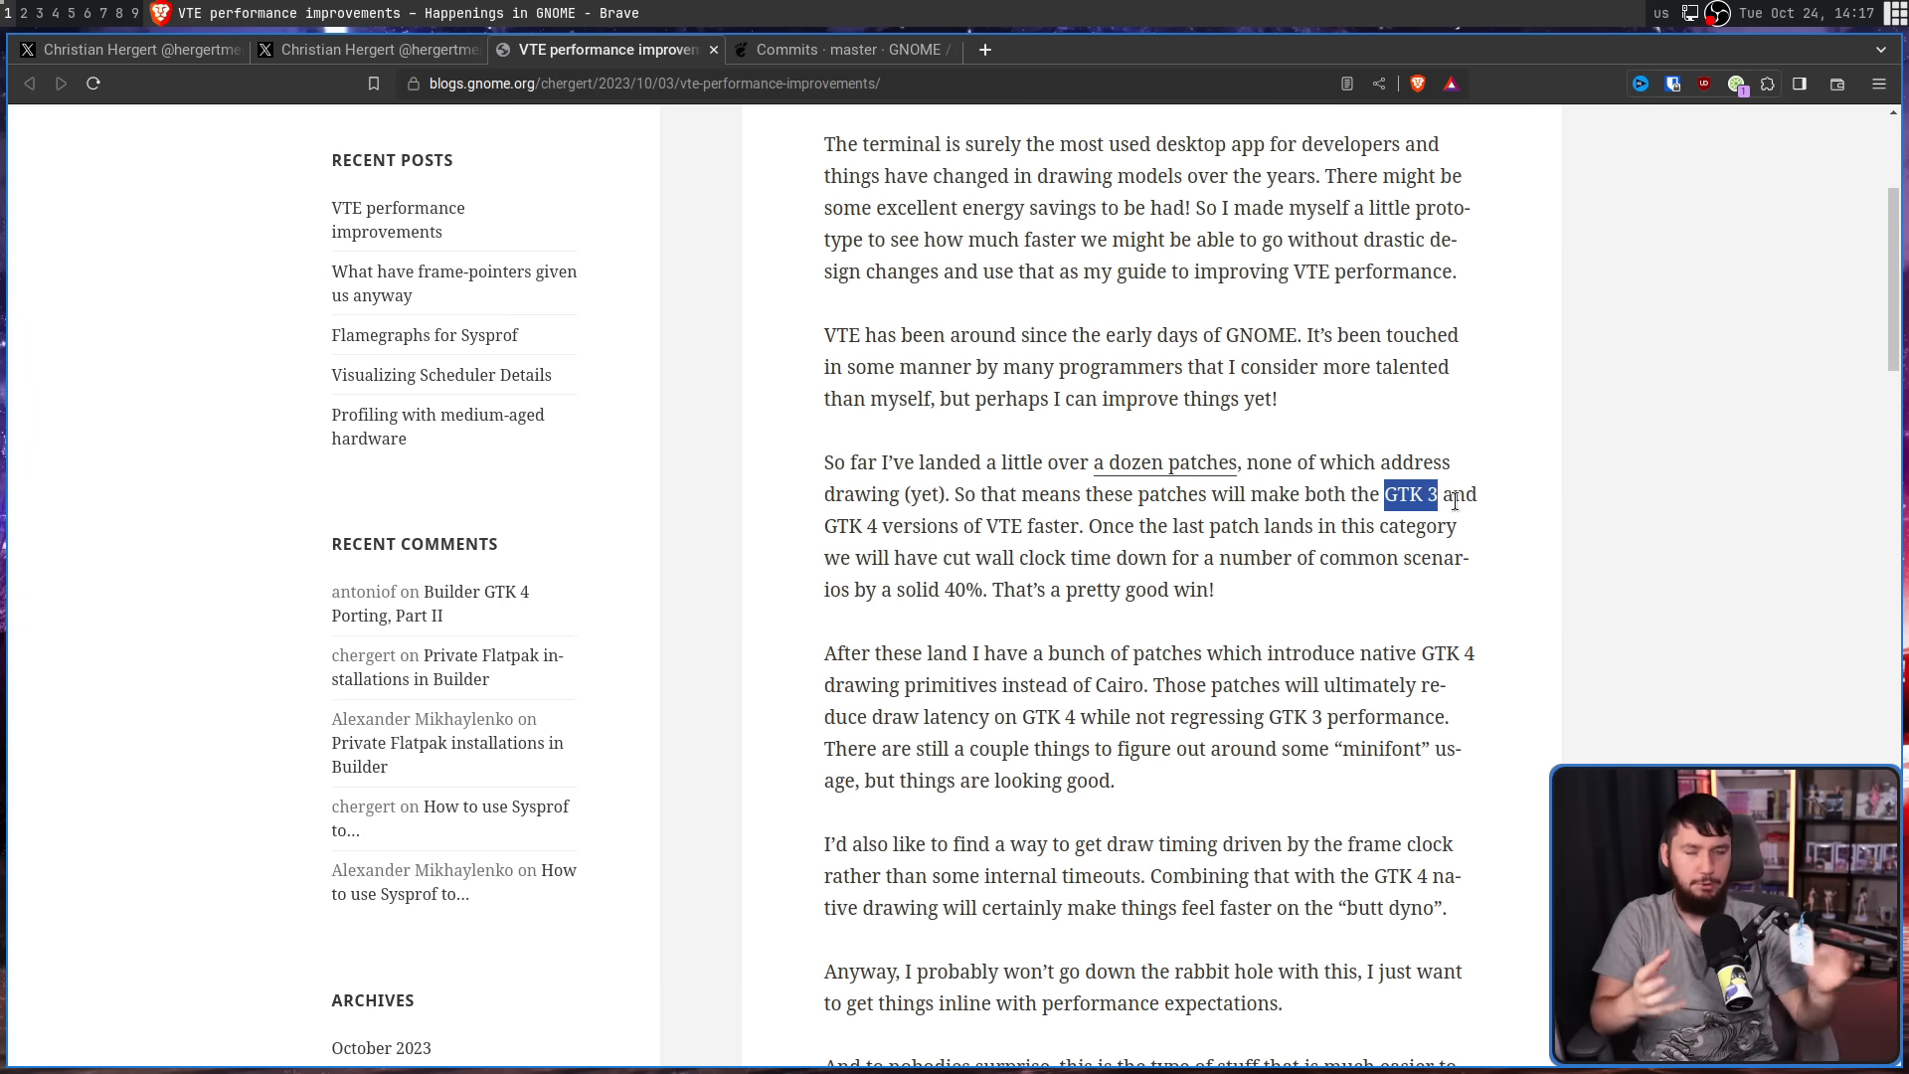
left_click(1482, 581)
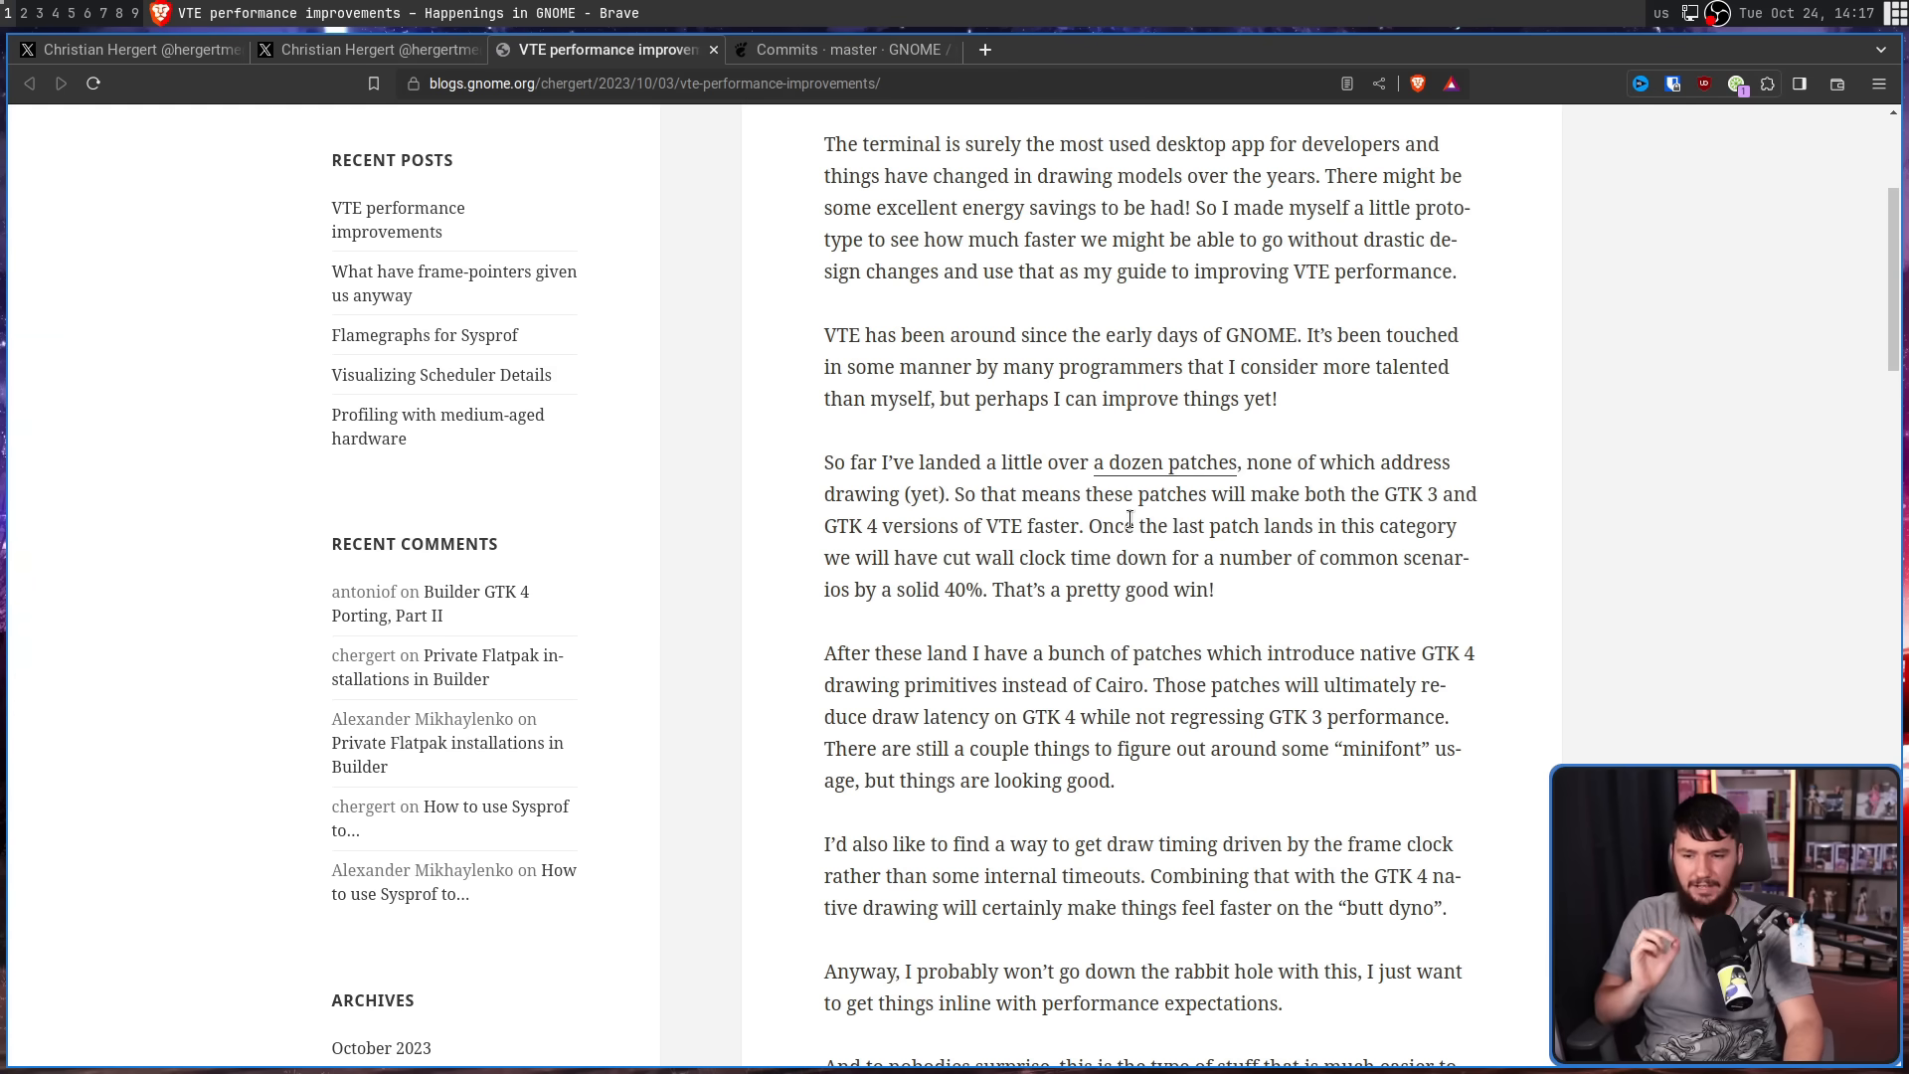
mouse_move(887, 565)
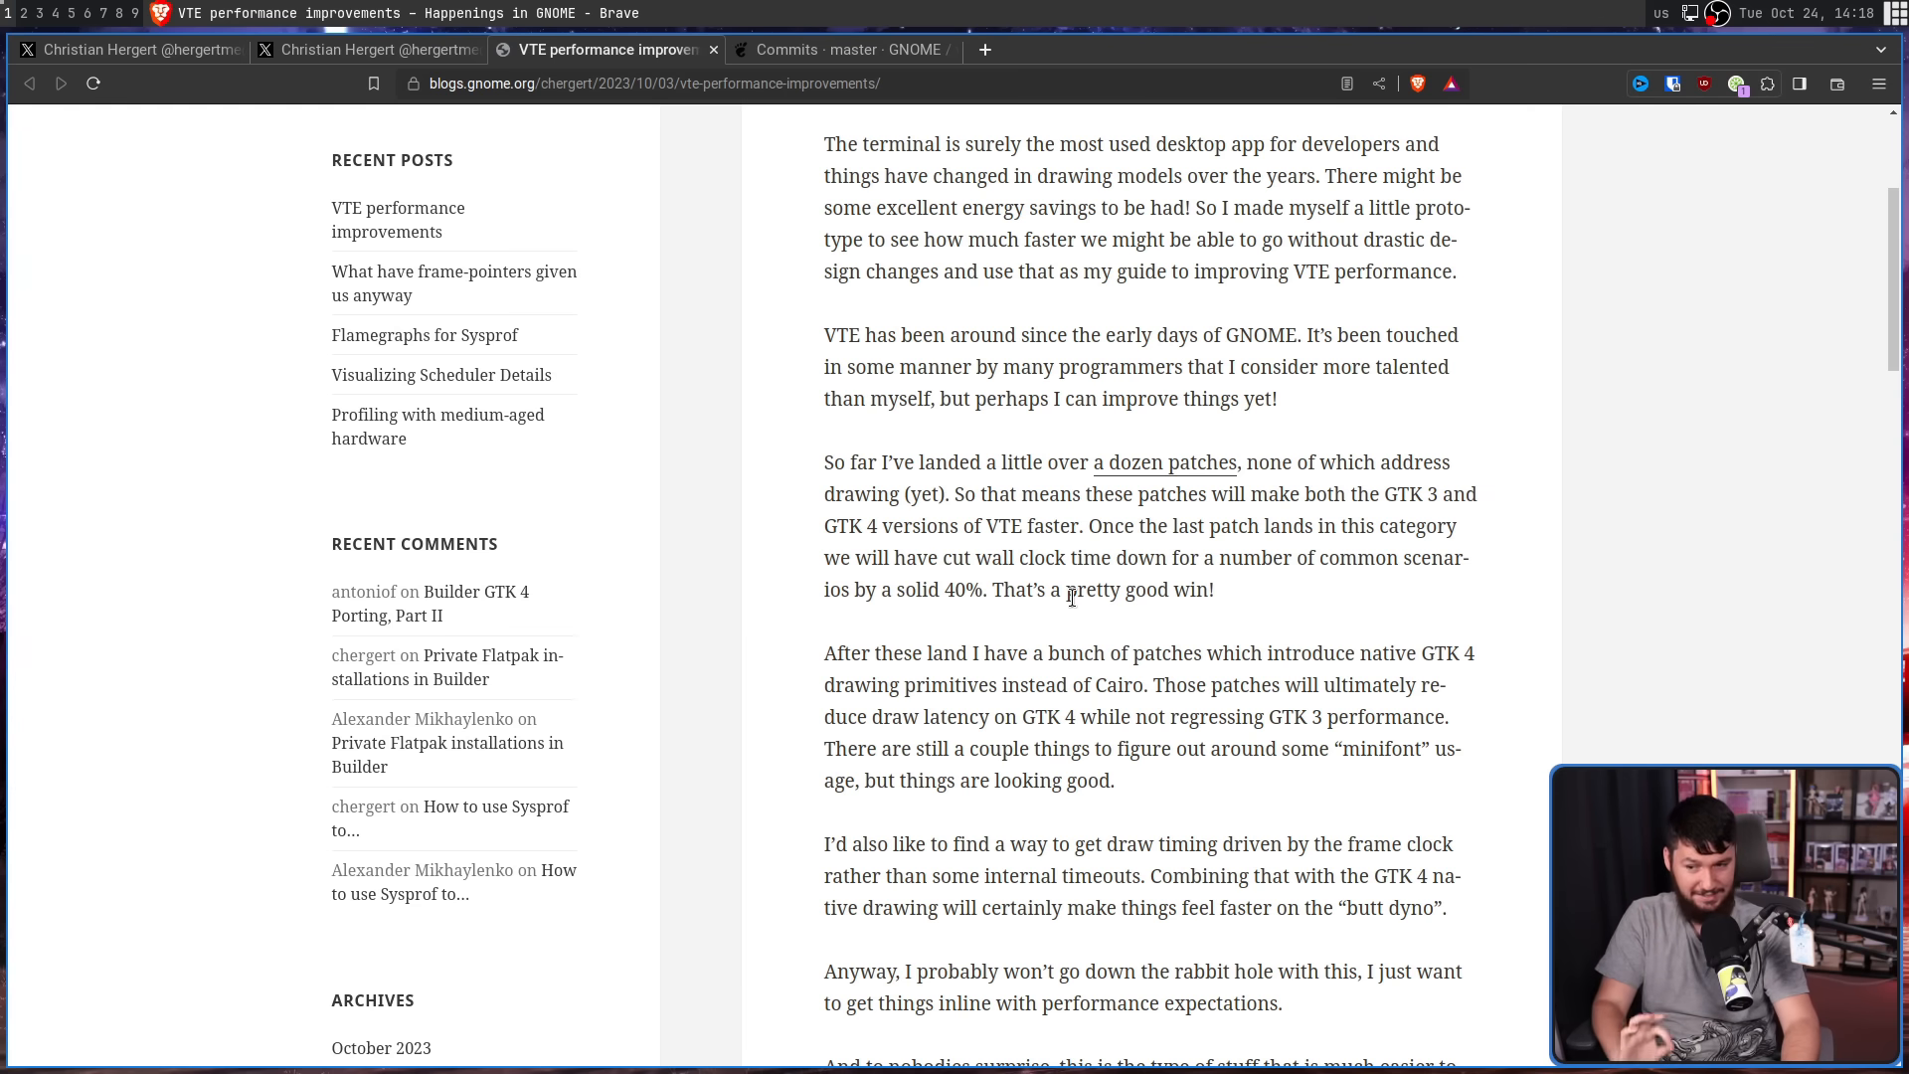
mouse_move(1075, 616)
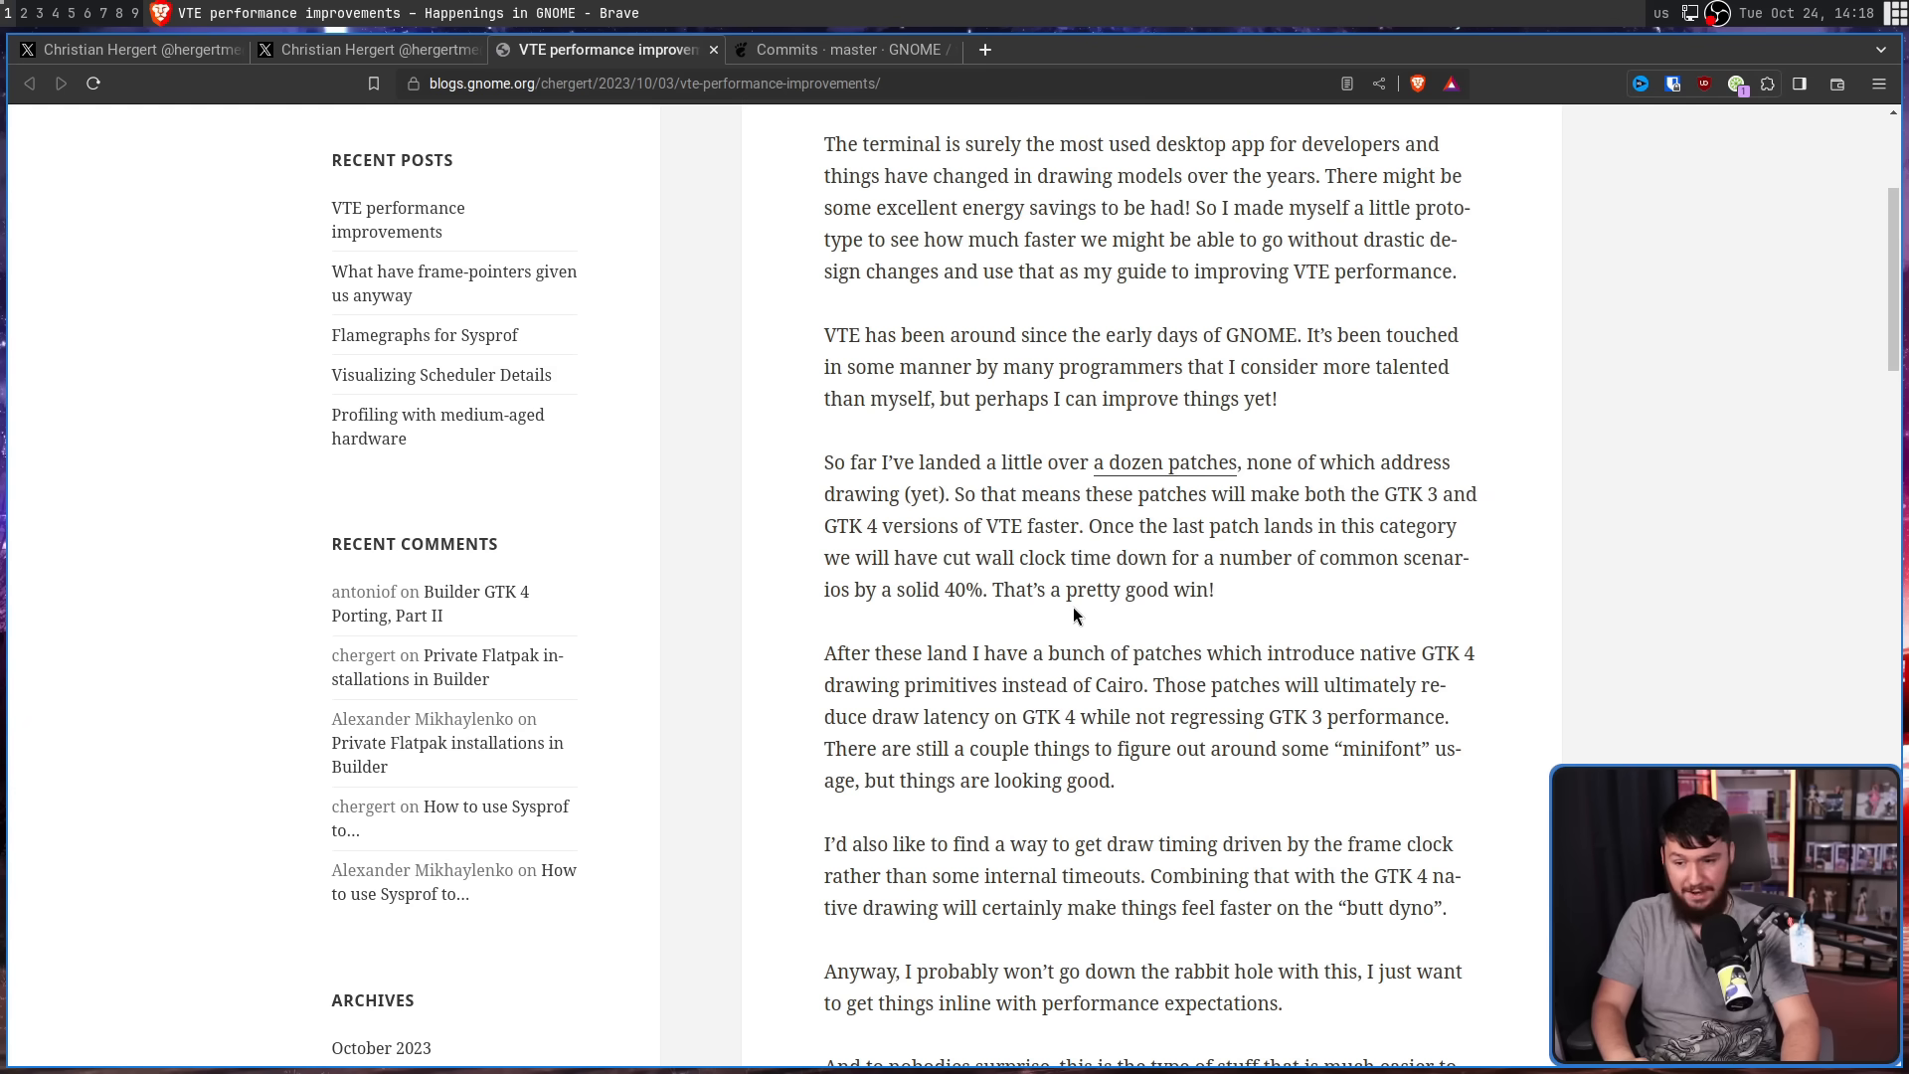
mouse_move(1219, 605)
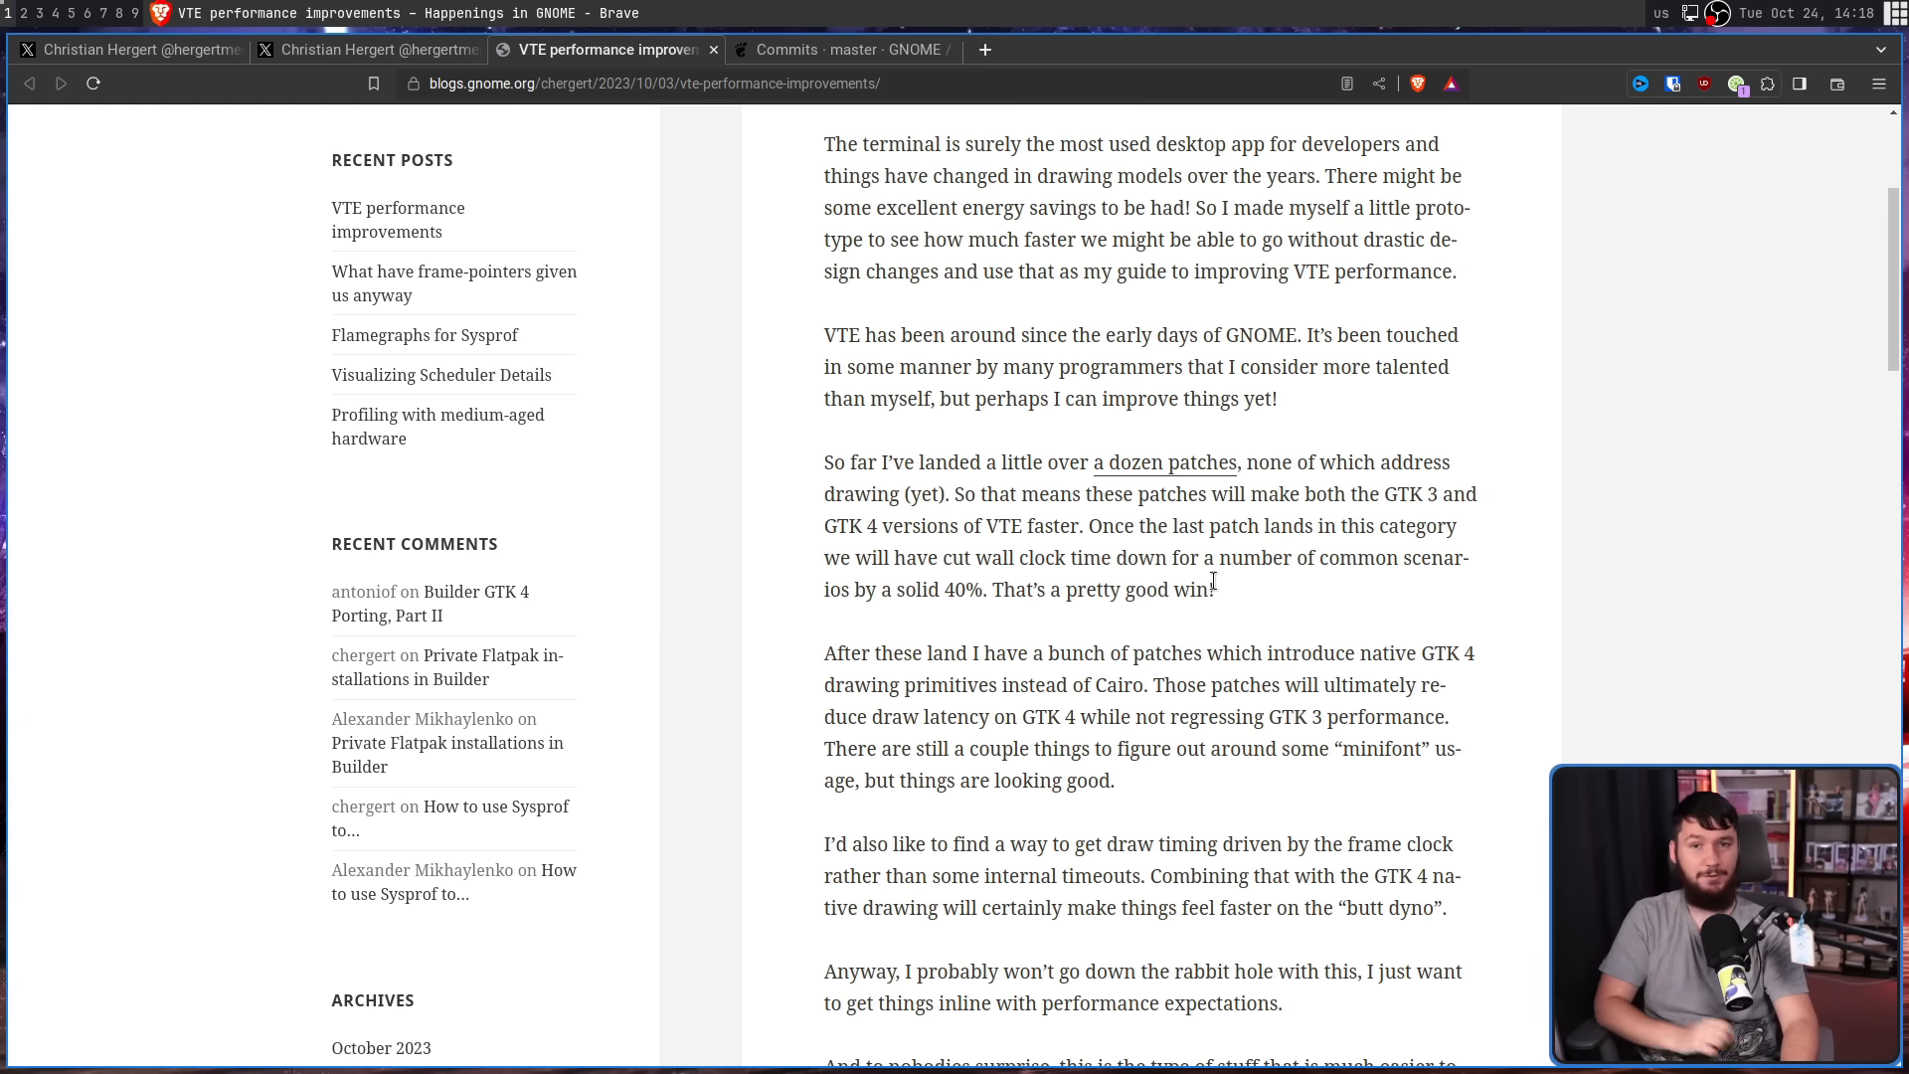
scroll("down", 3)
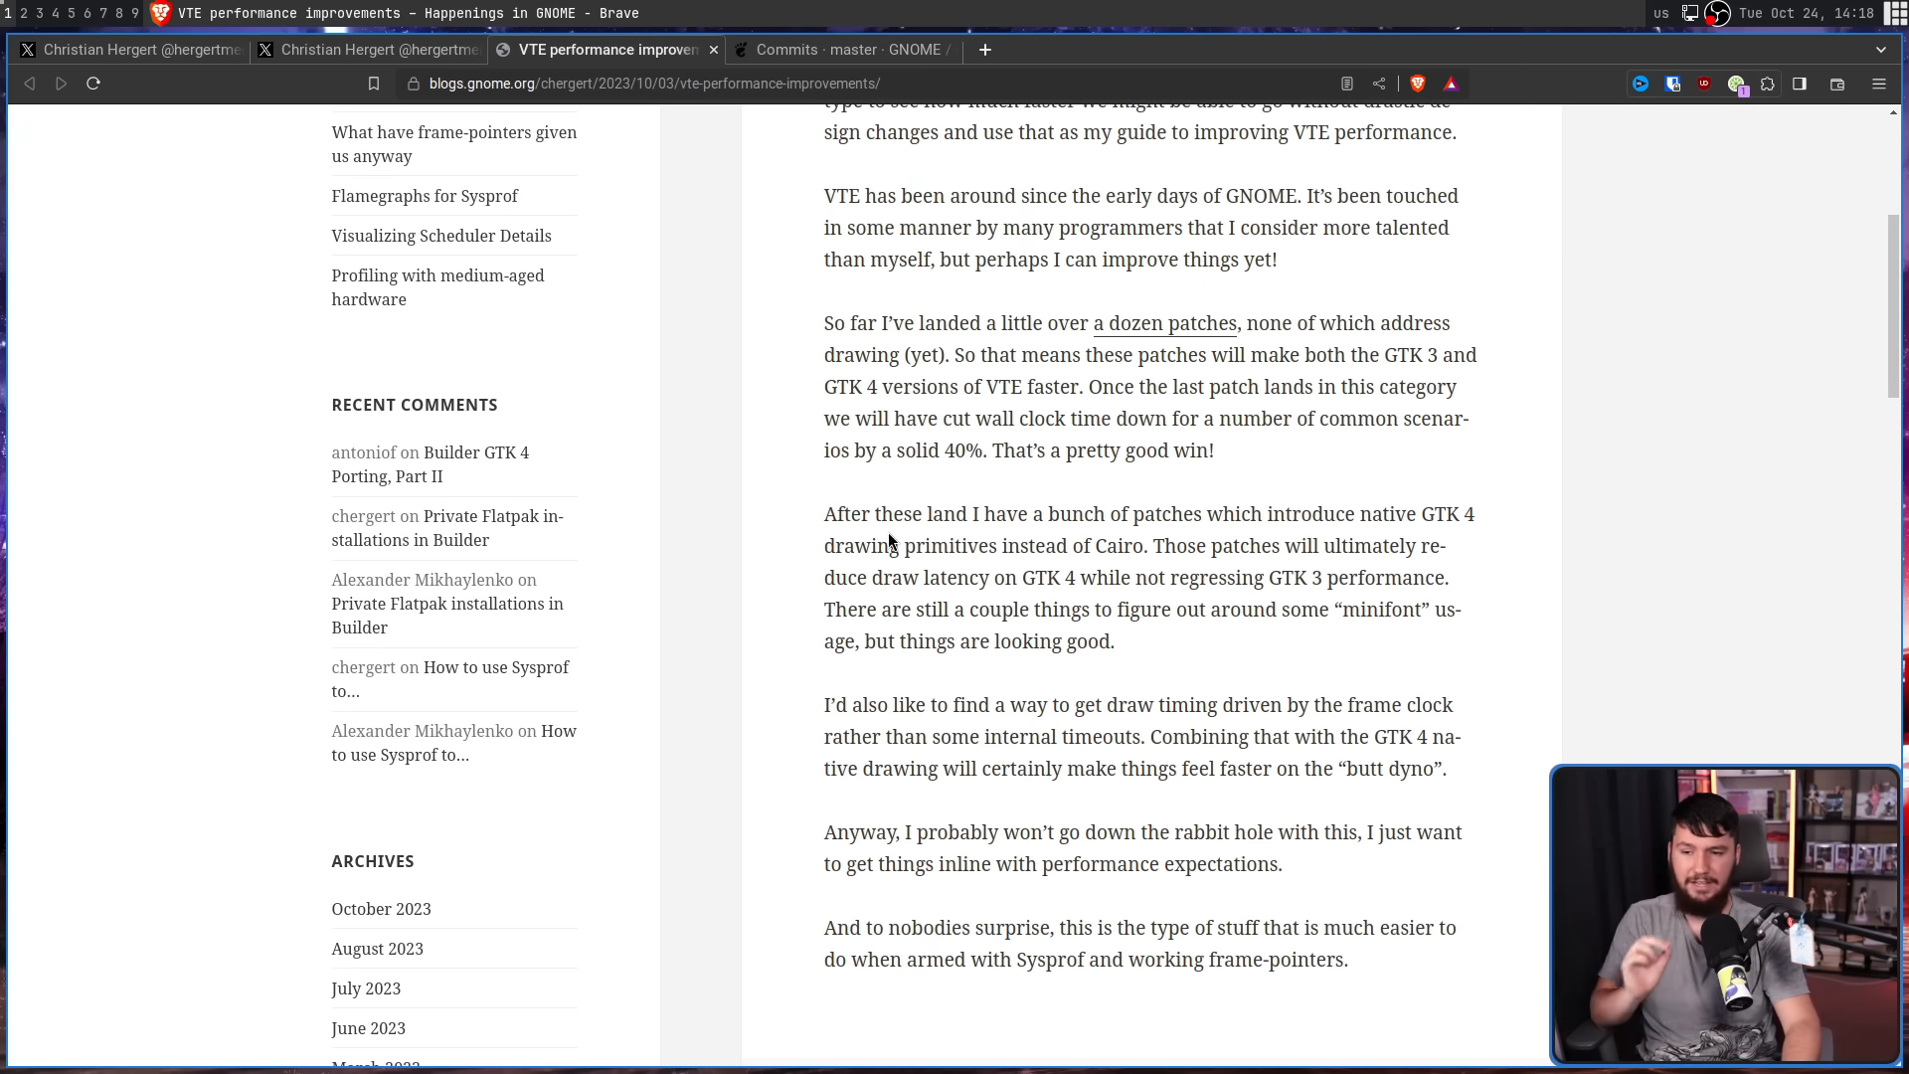
mouse_move(1542, 596)
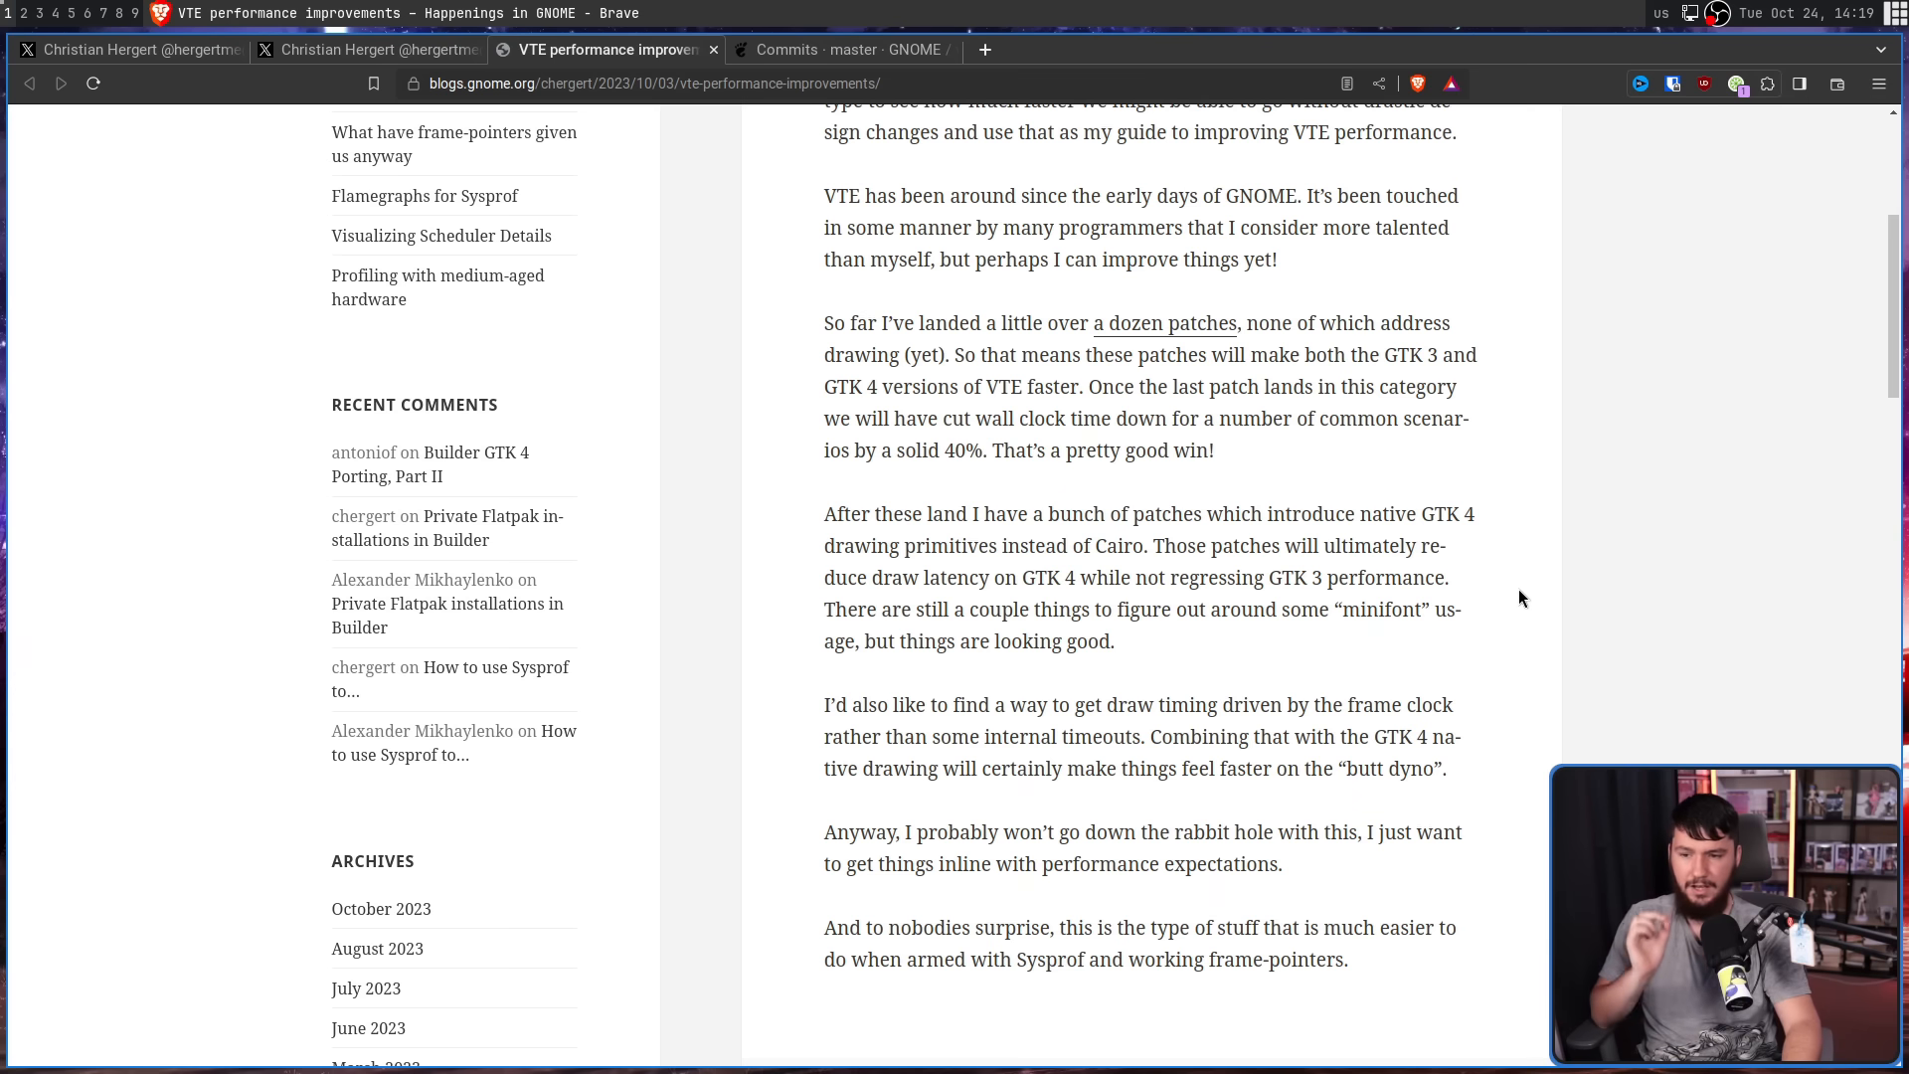
mouse_move(1518, 604)
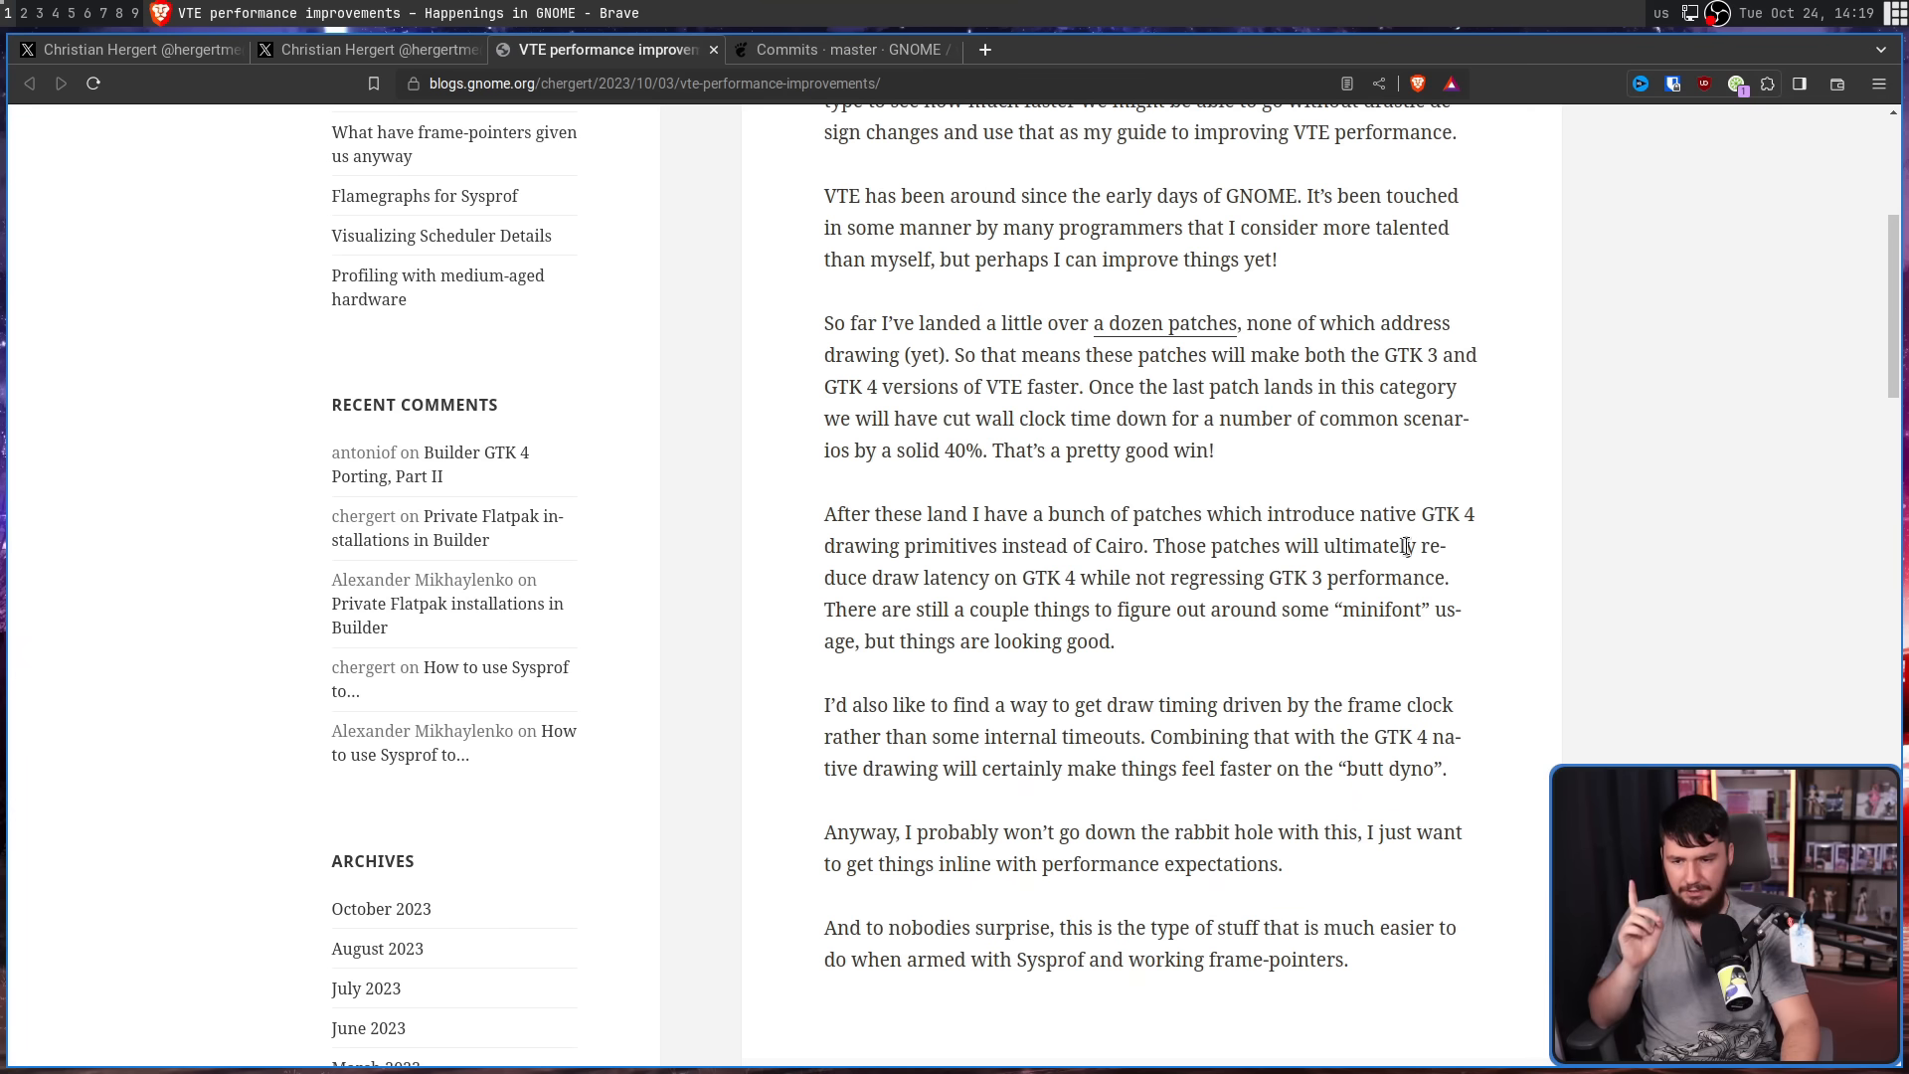
left_click_drag(1424, 545, 1032, 577)
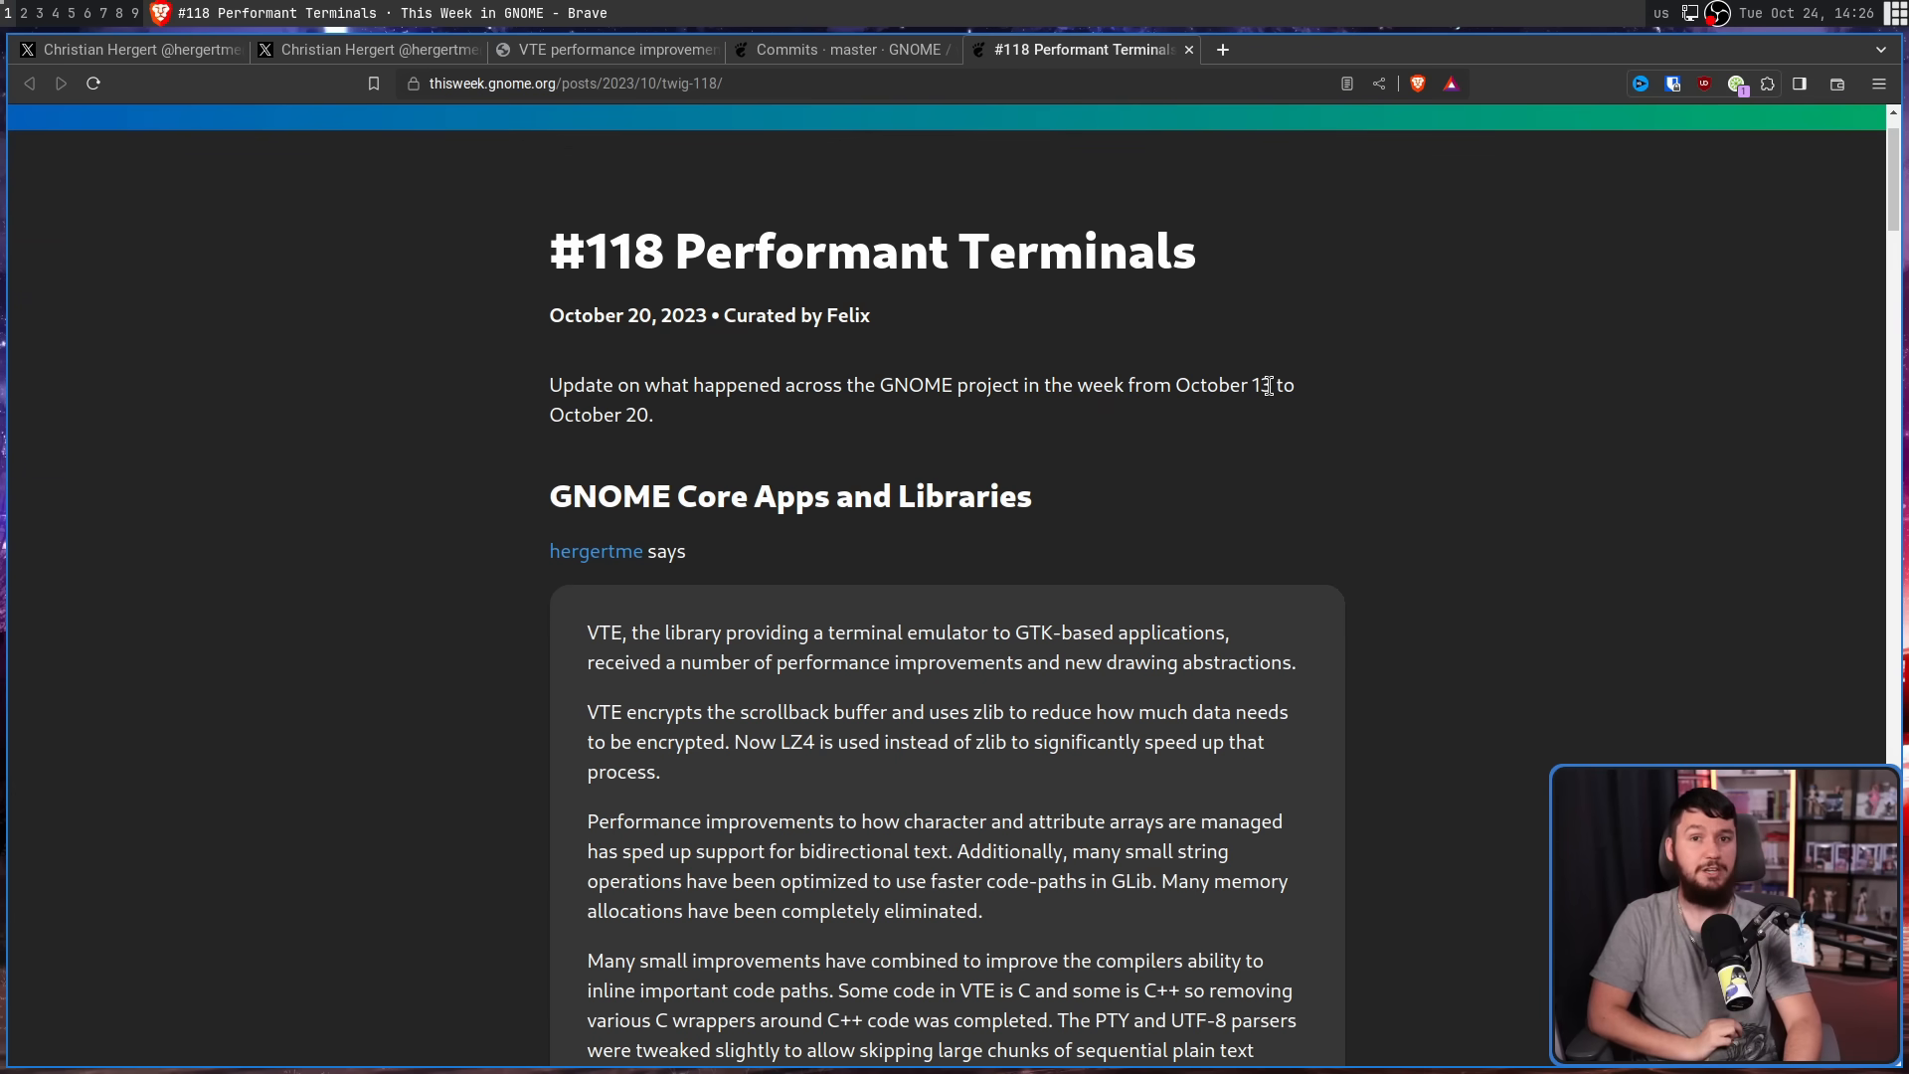
Scroll the TWIG #118 issue to its VTE update on LZ4 scrollback and GTK 4 rendering.
scroll("down", 3)
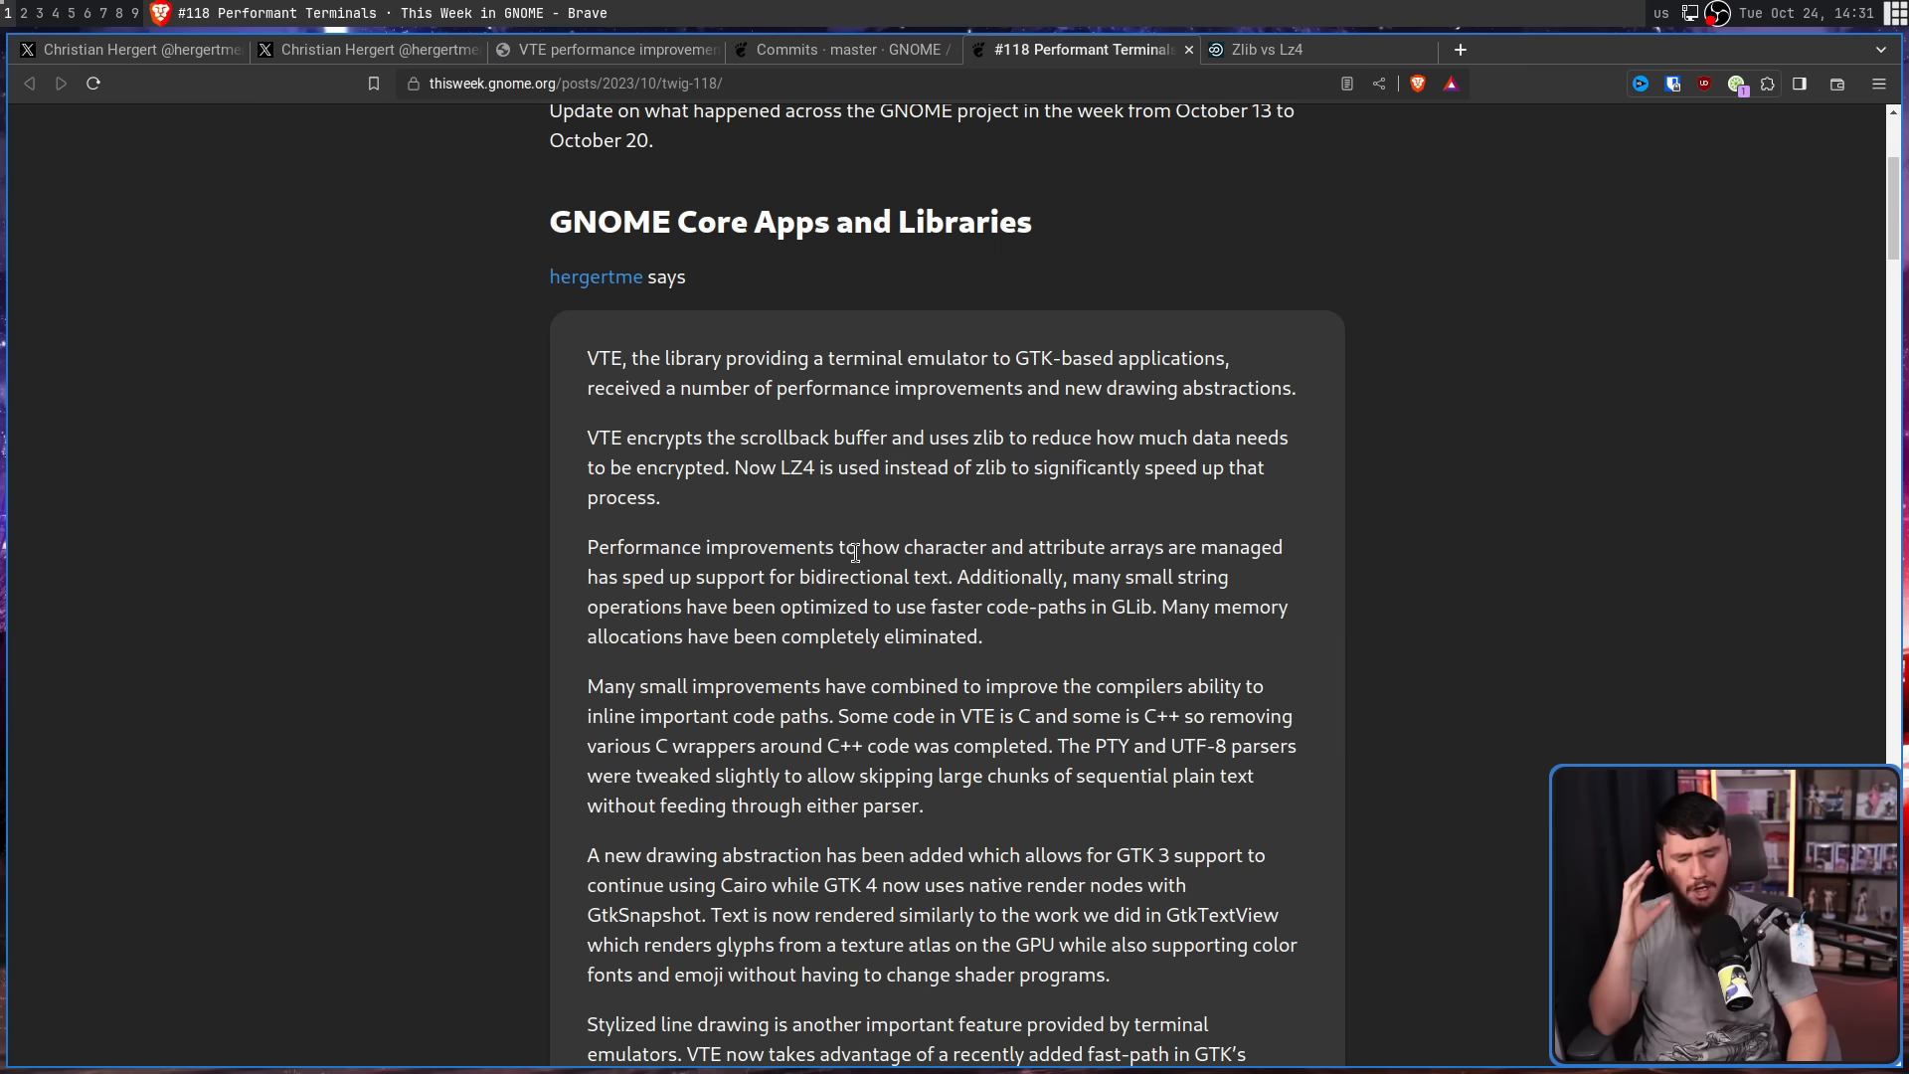
Page through the Zlib vs Lz4 presentation's compression and decompression time slides.
left_click(1277, 50)
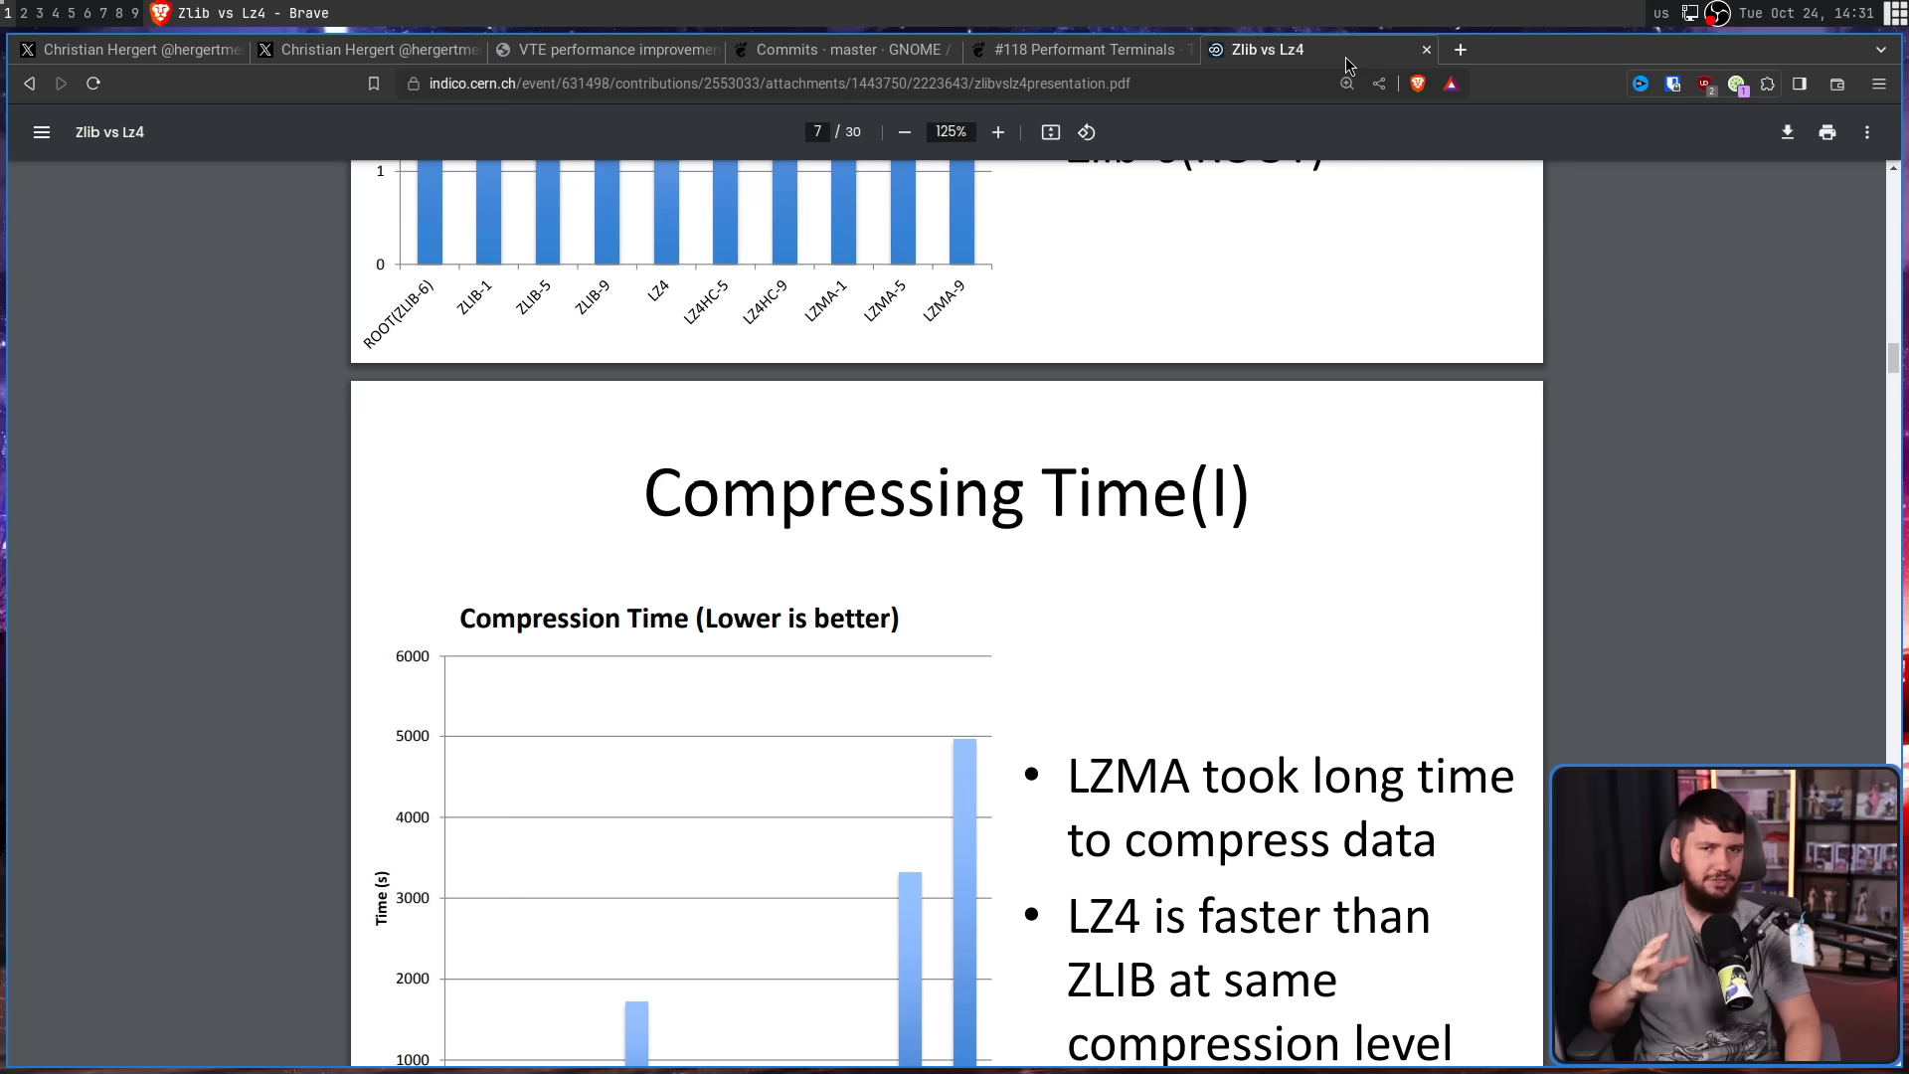
mouse_move(1893, 360)
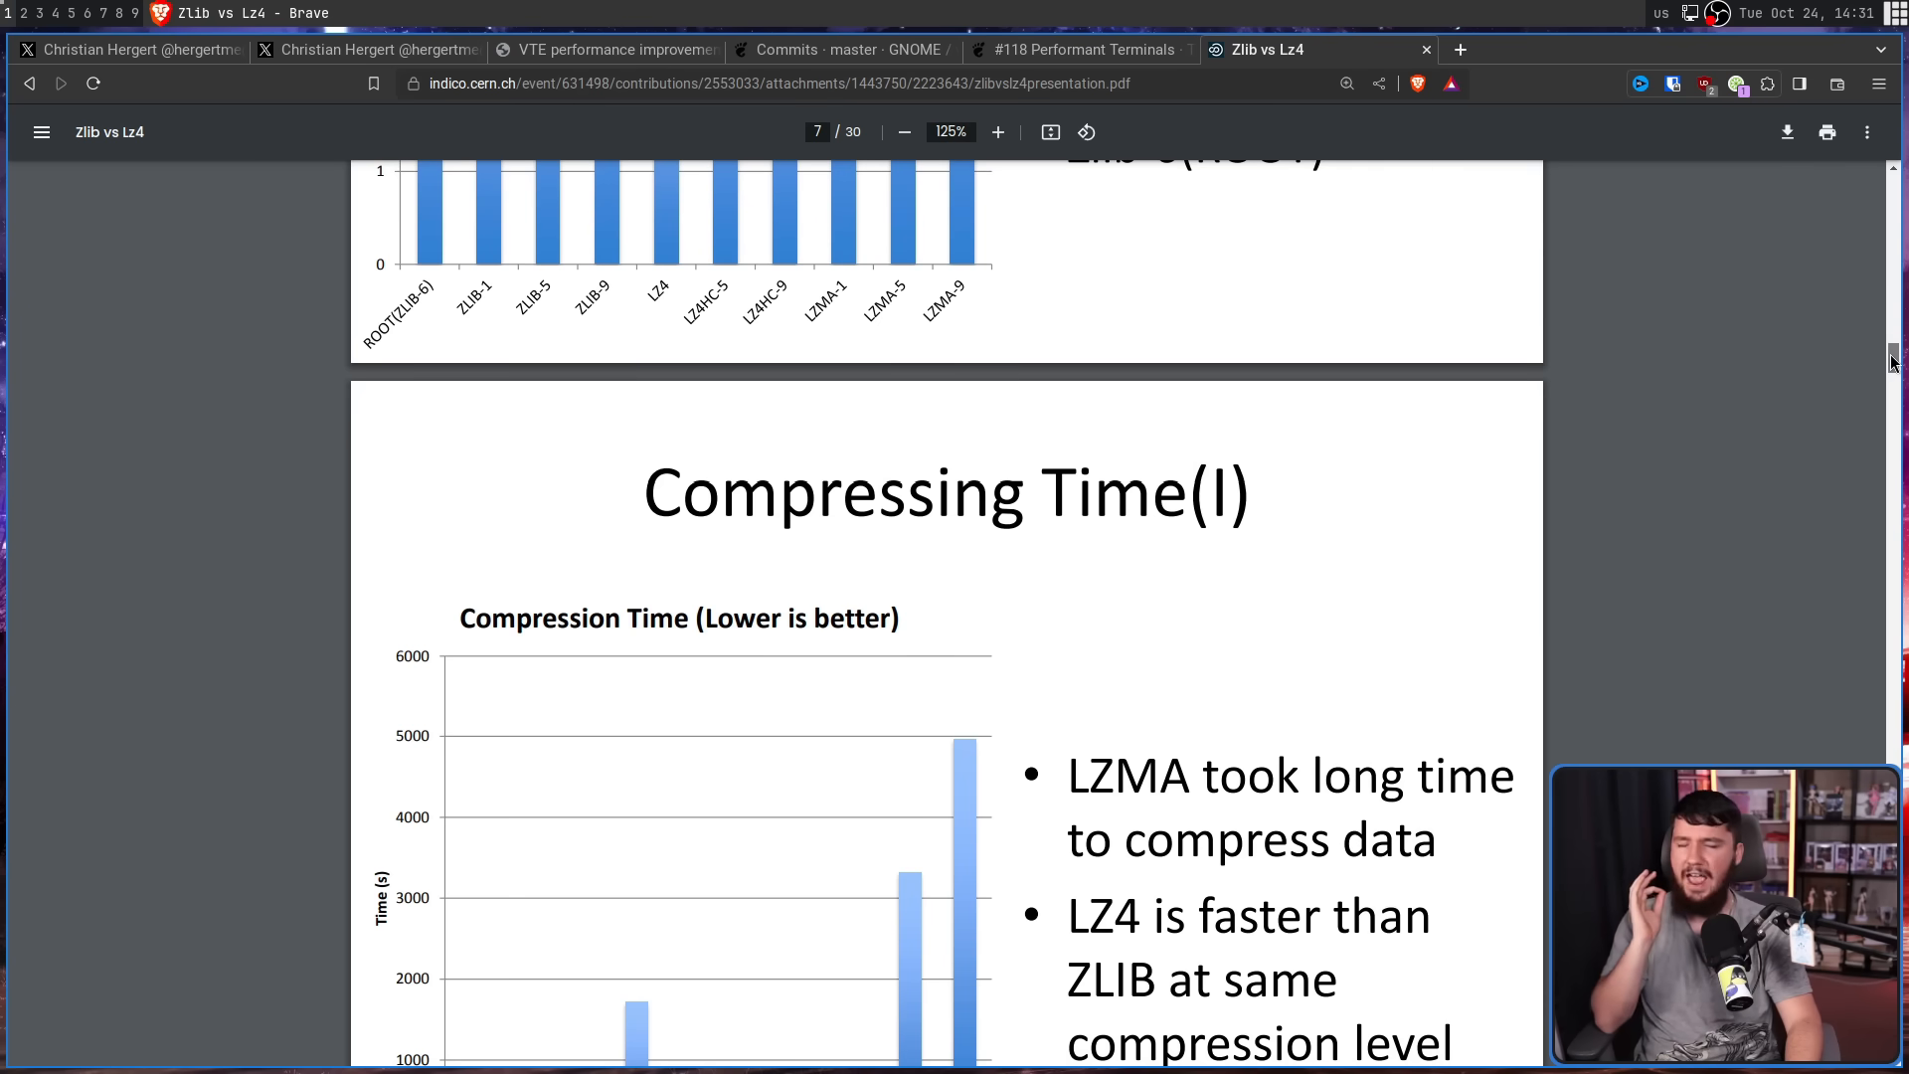
scroll("down", 3)
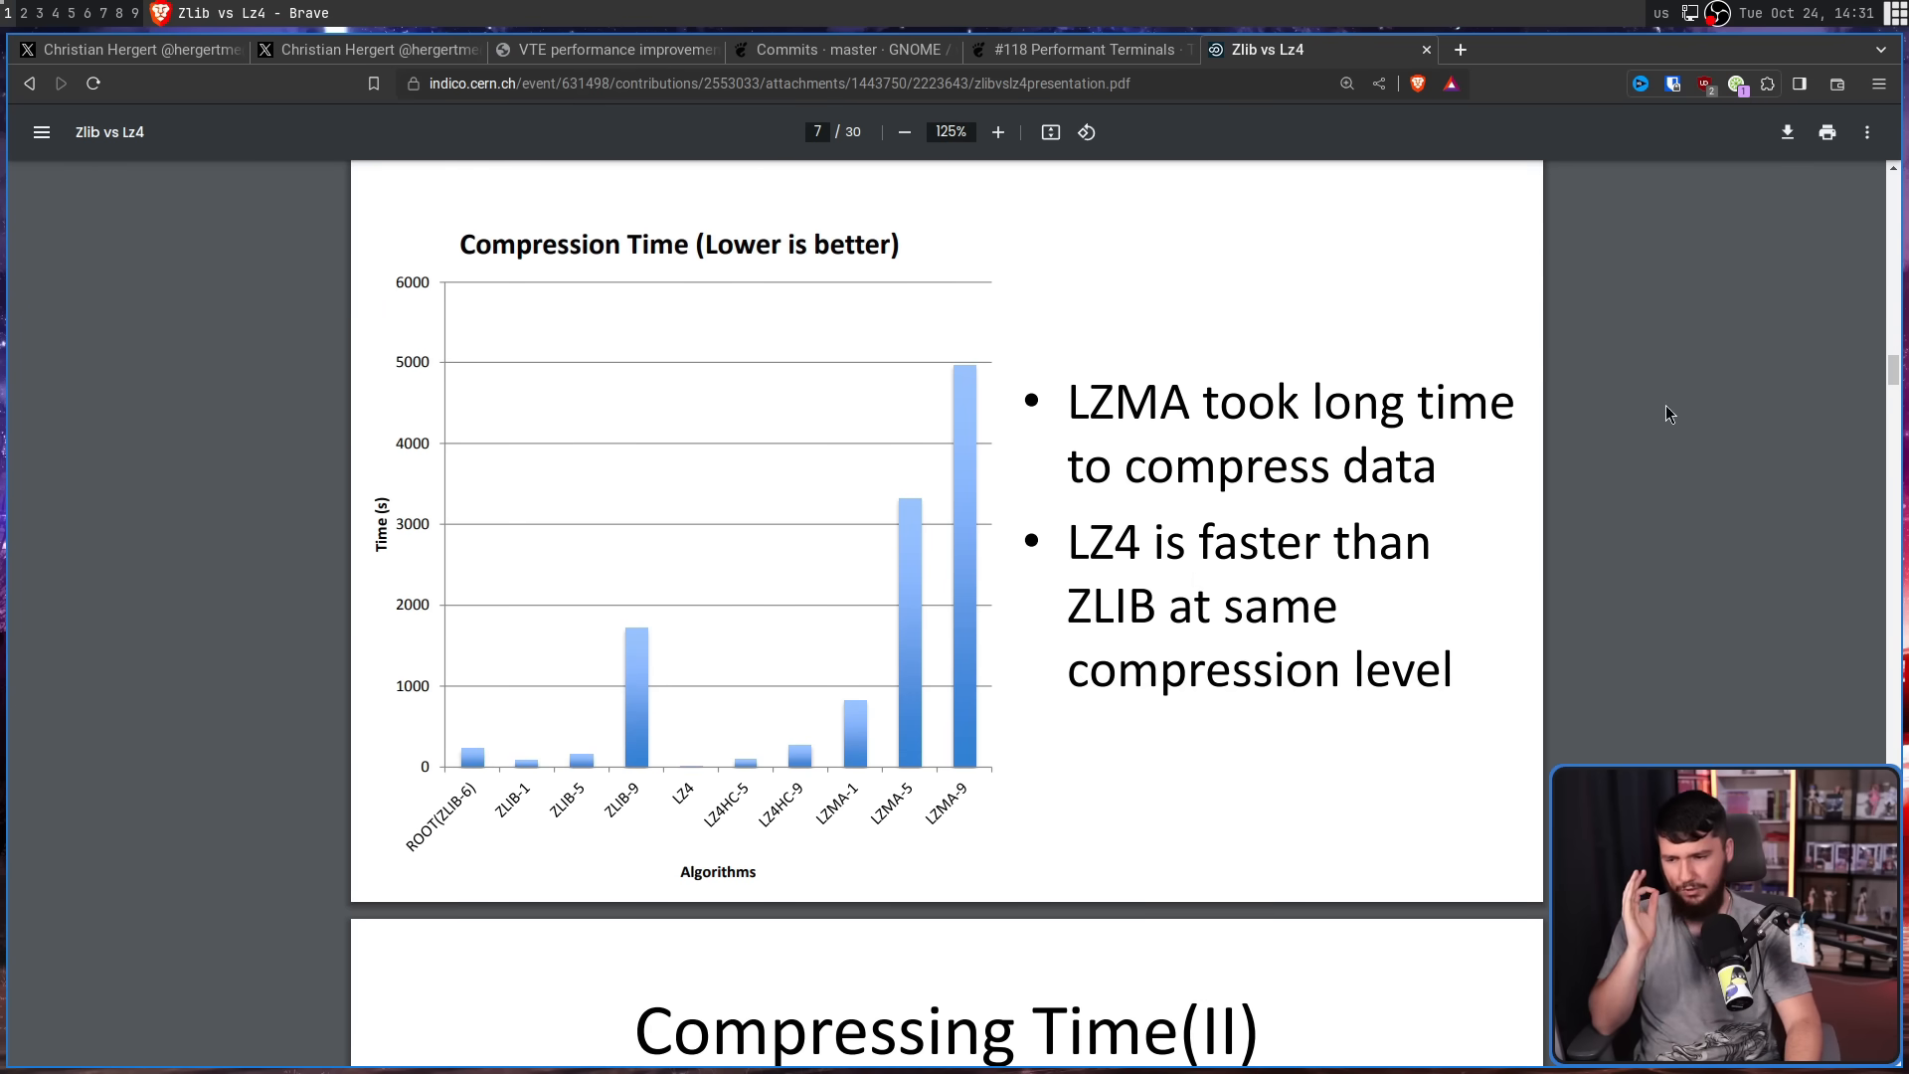
mouse_move(672, 706)
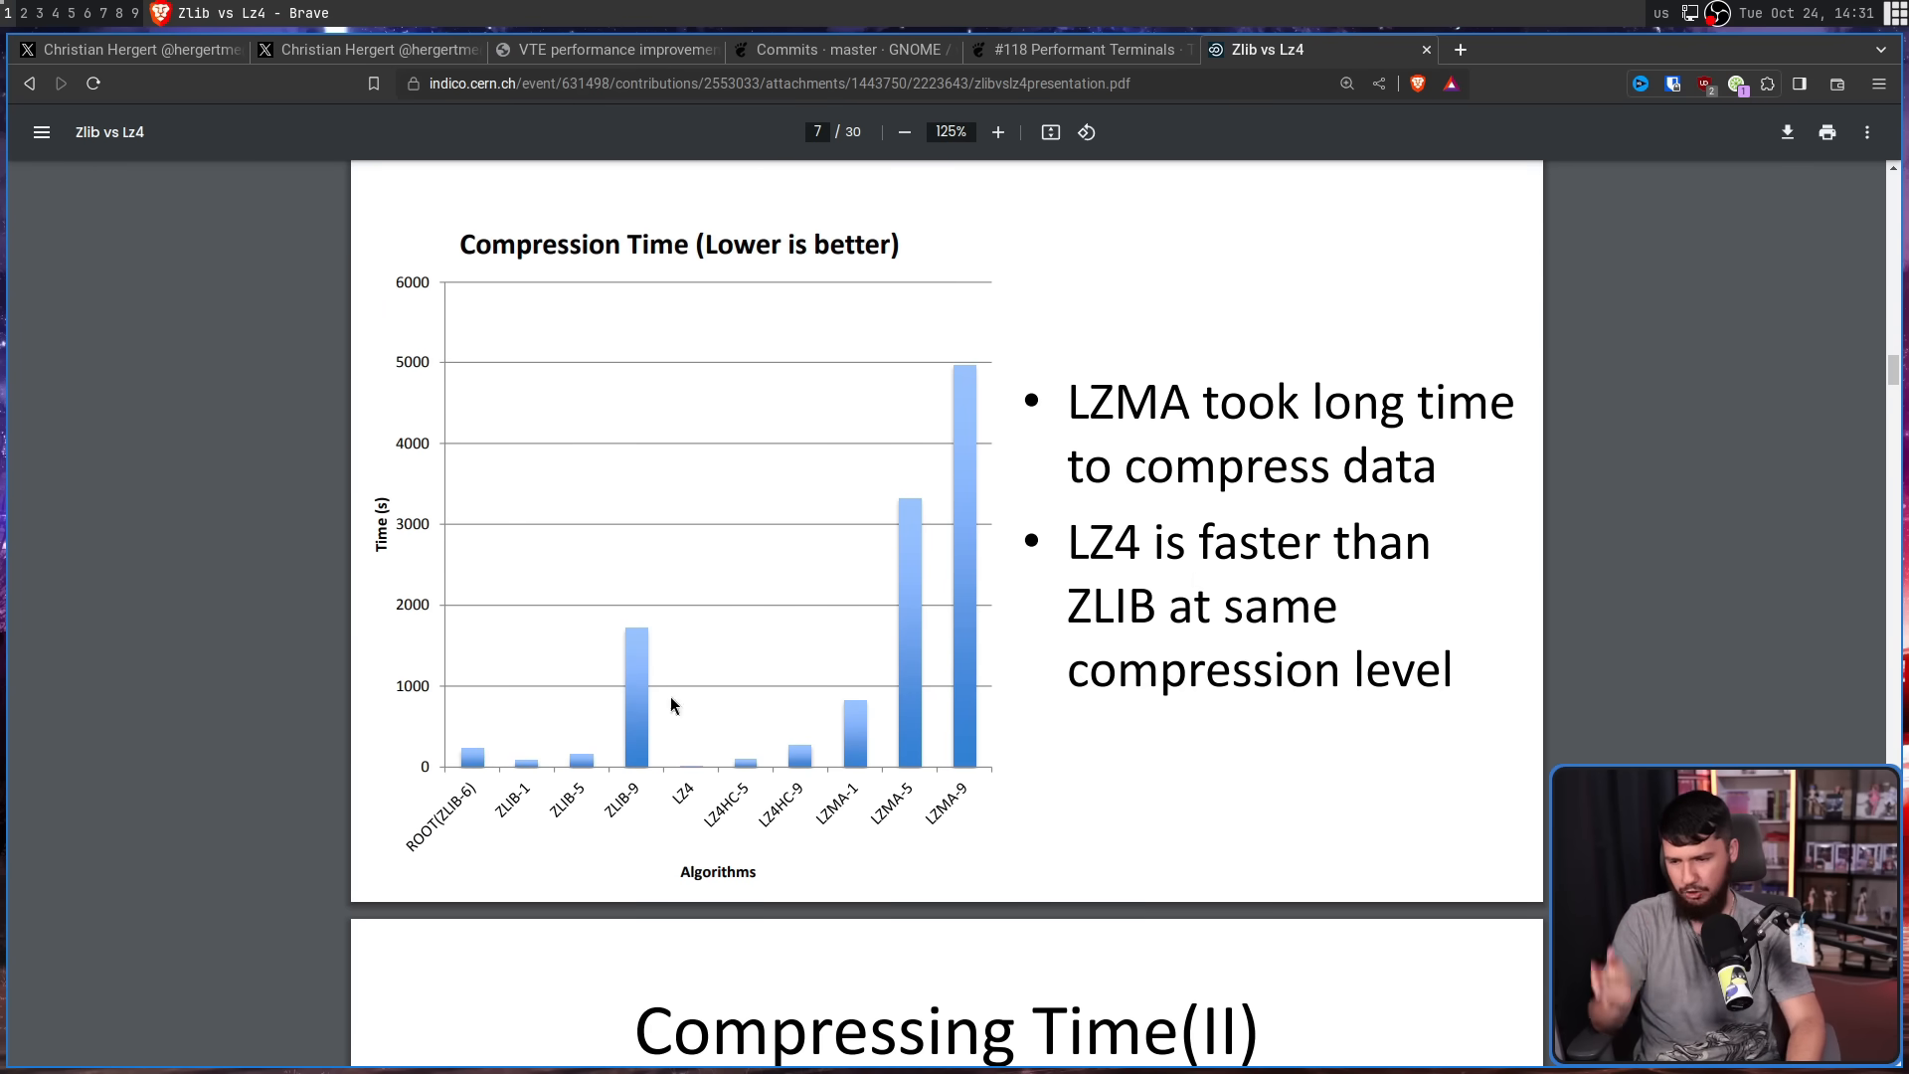
mouse_move(1563, 448)
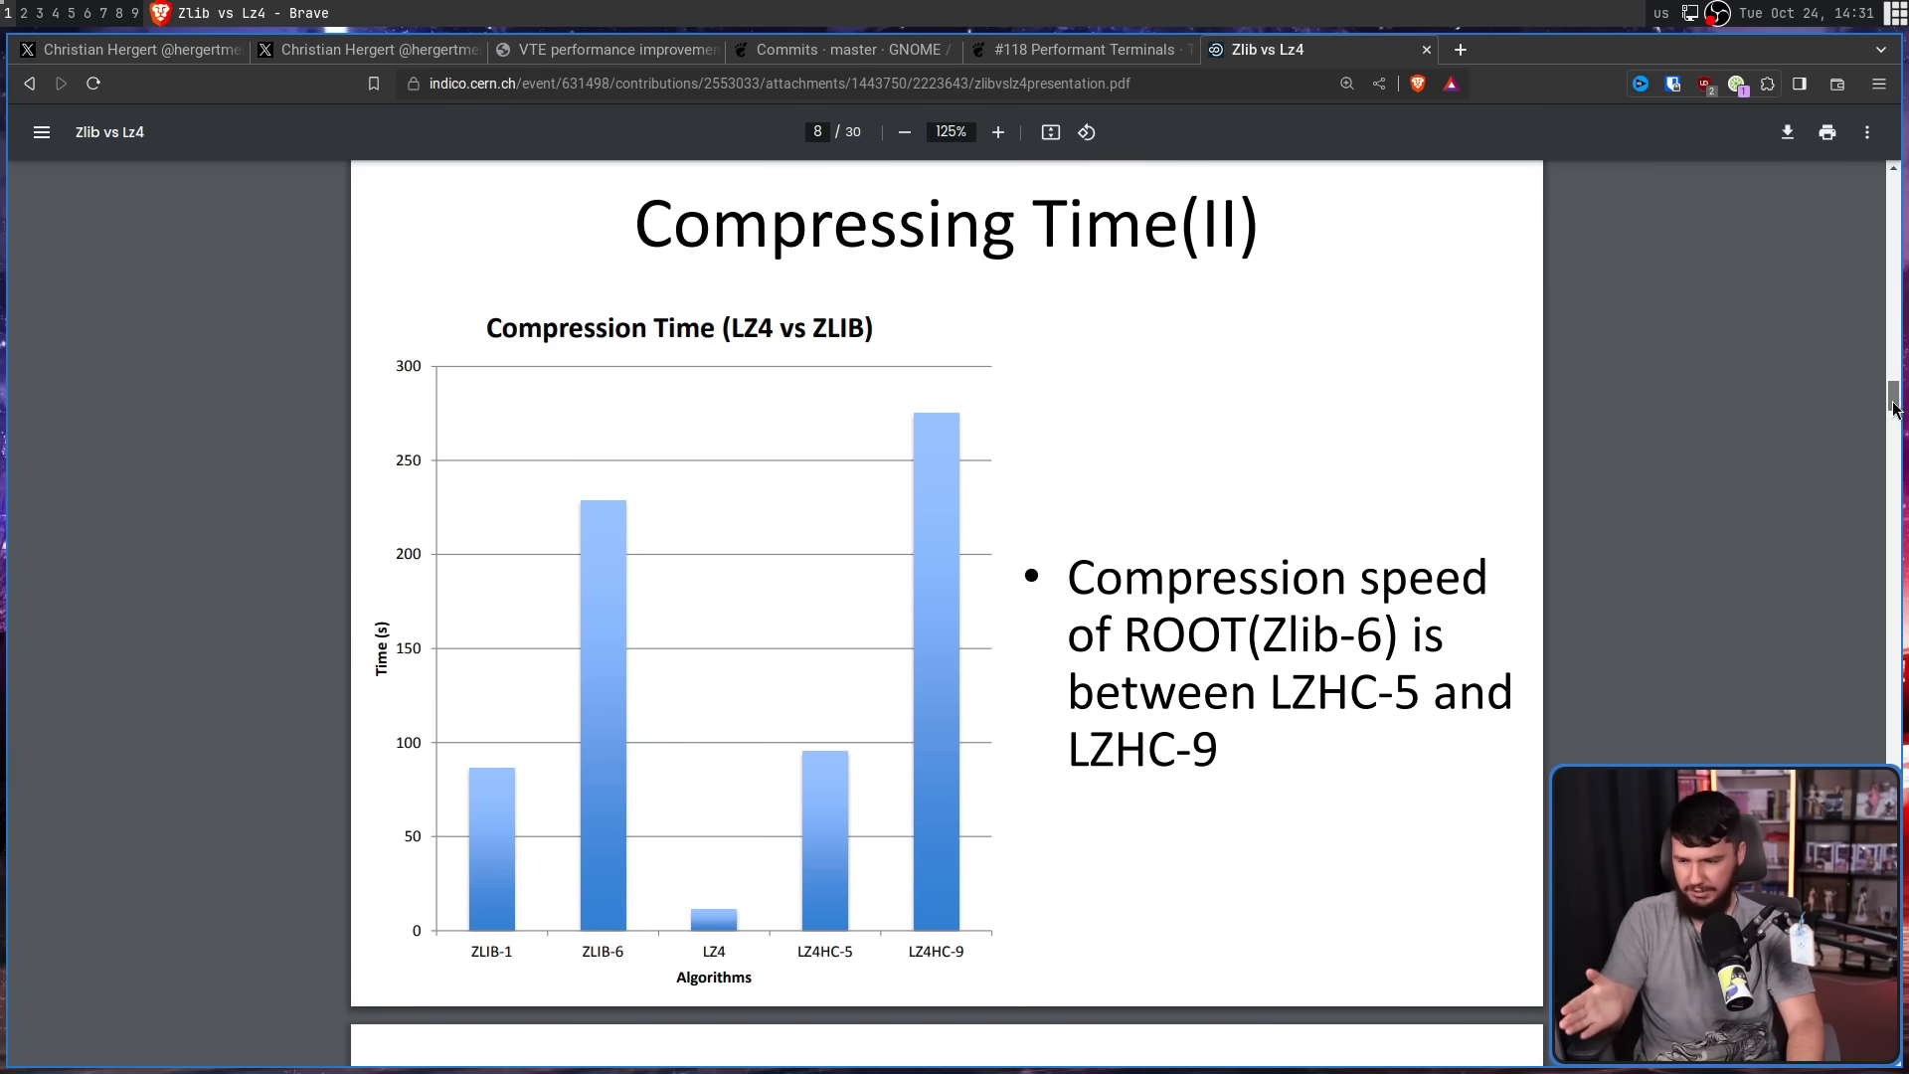
scroll("down", 3)
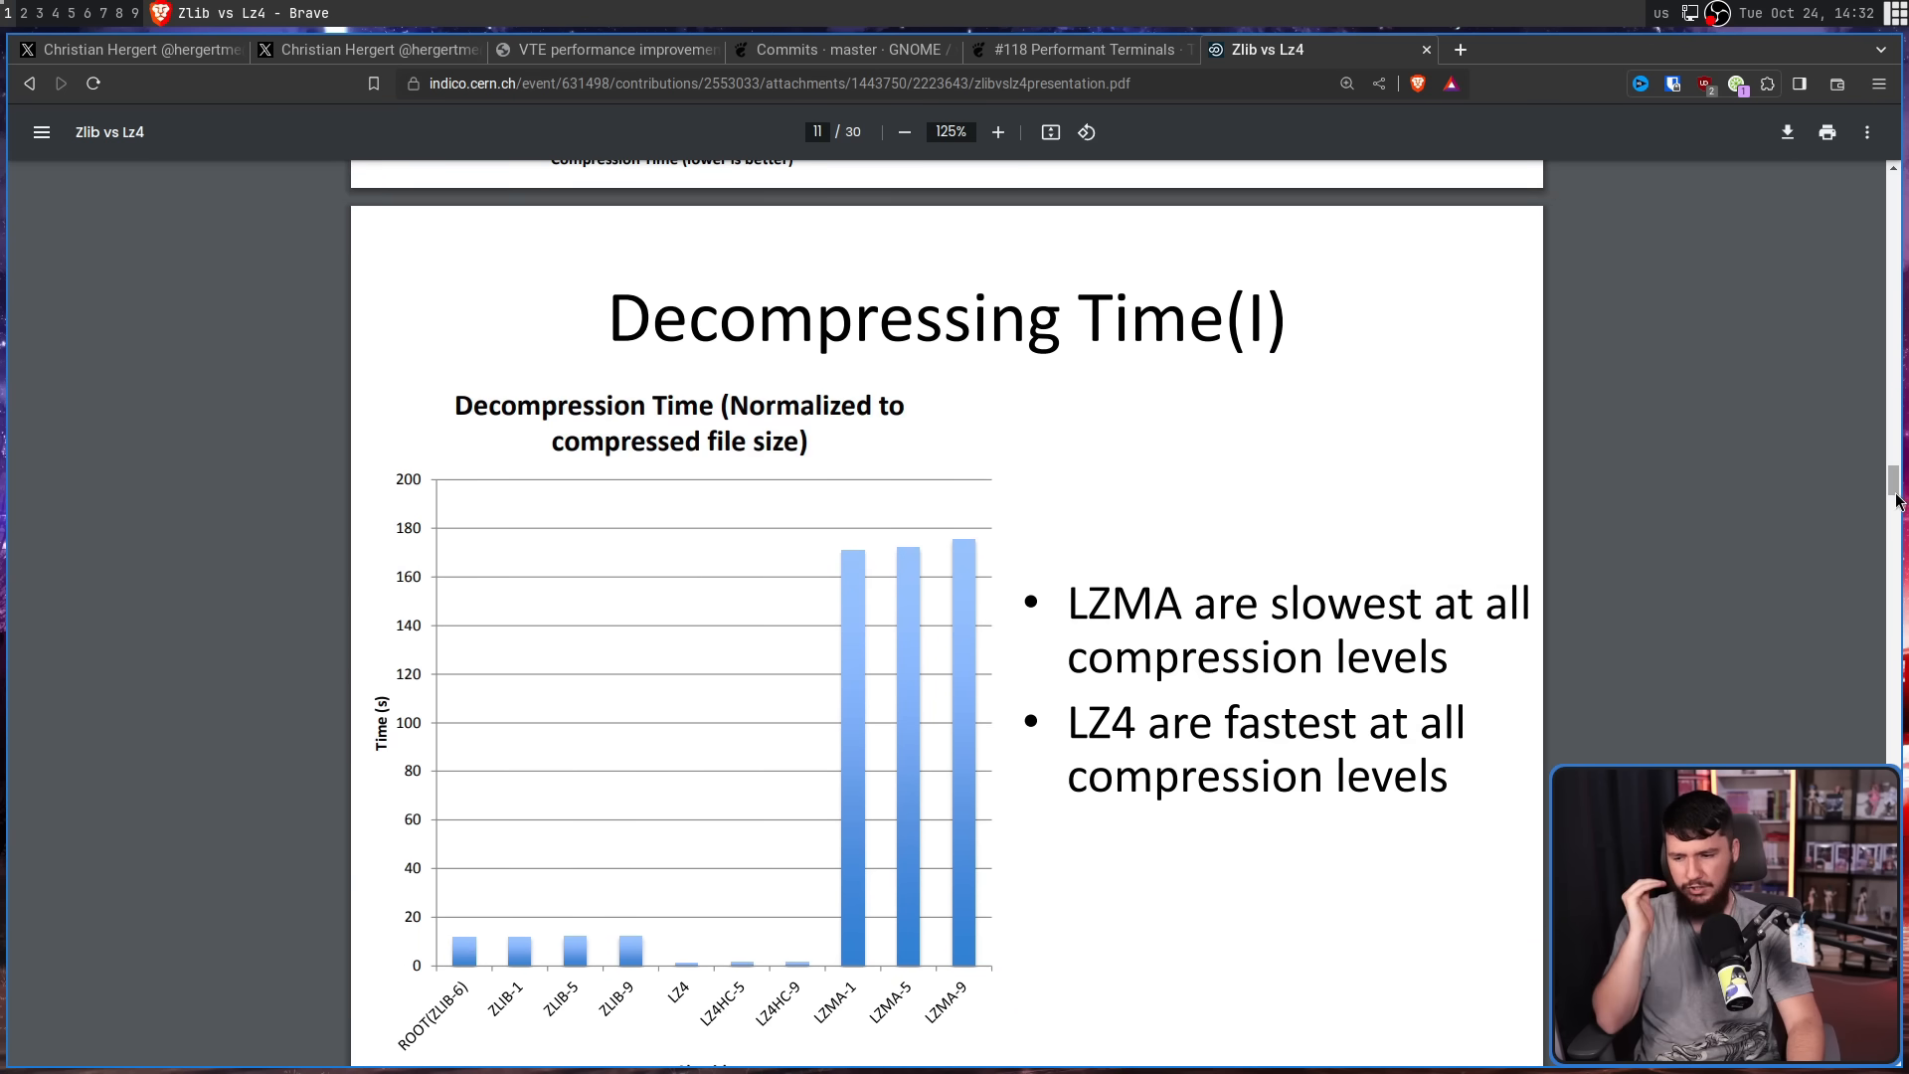
mouse_move(1635, 740)
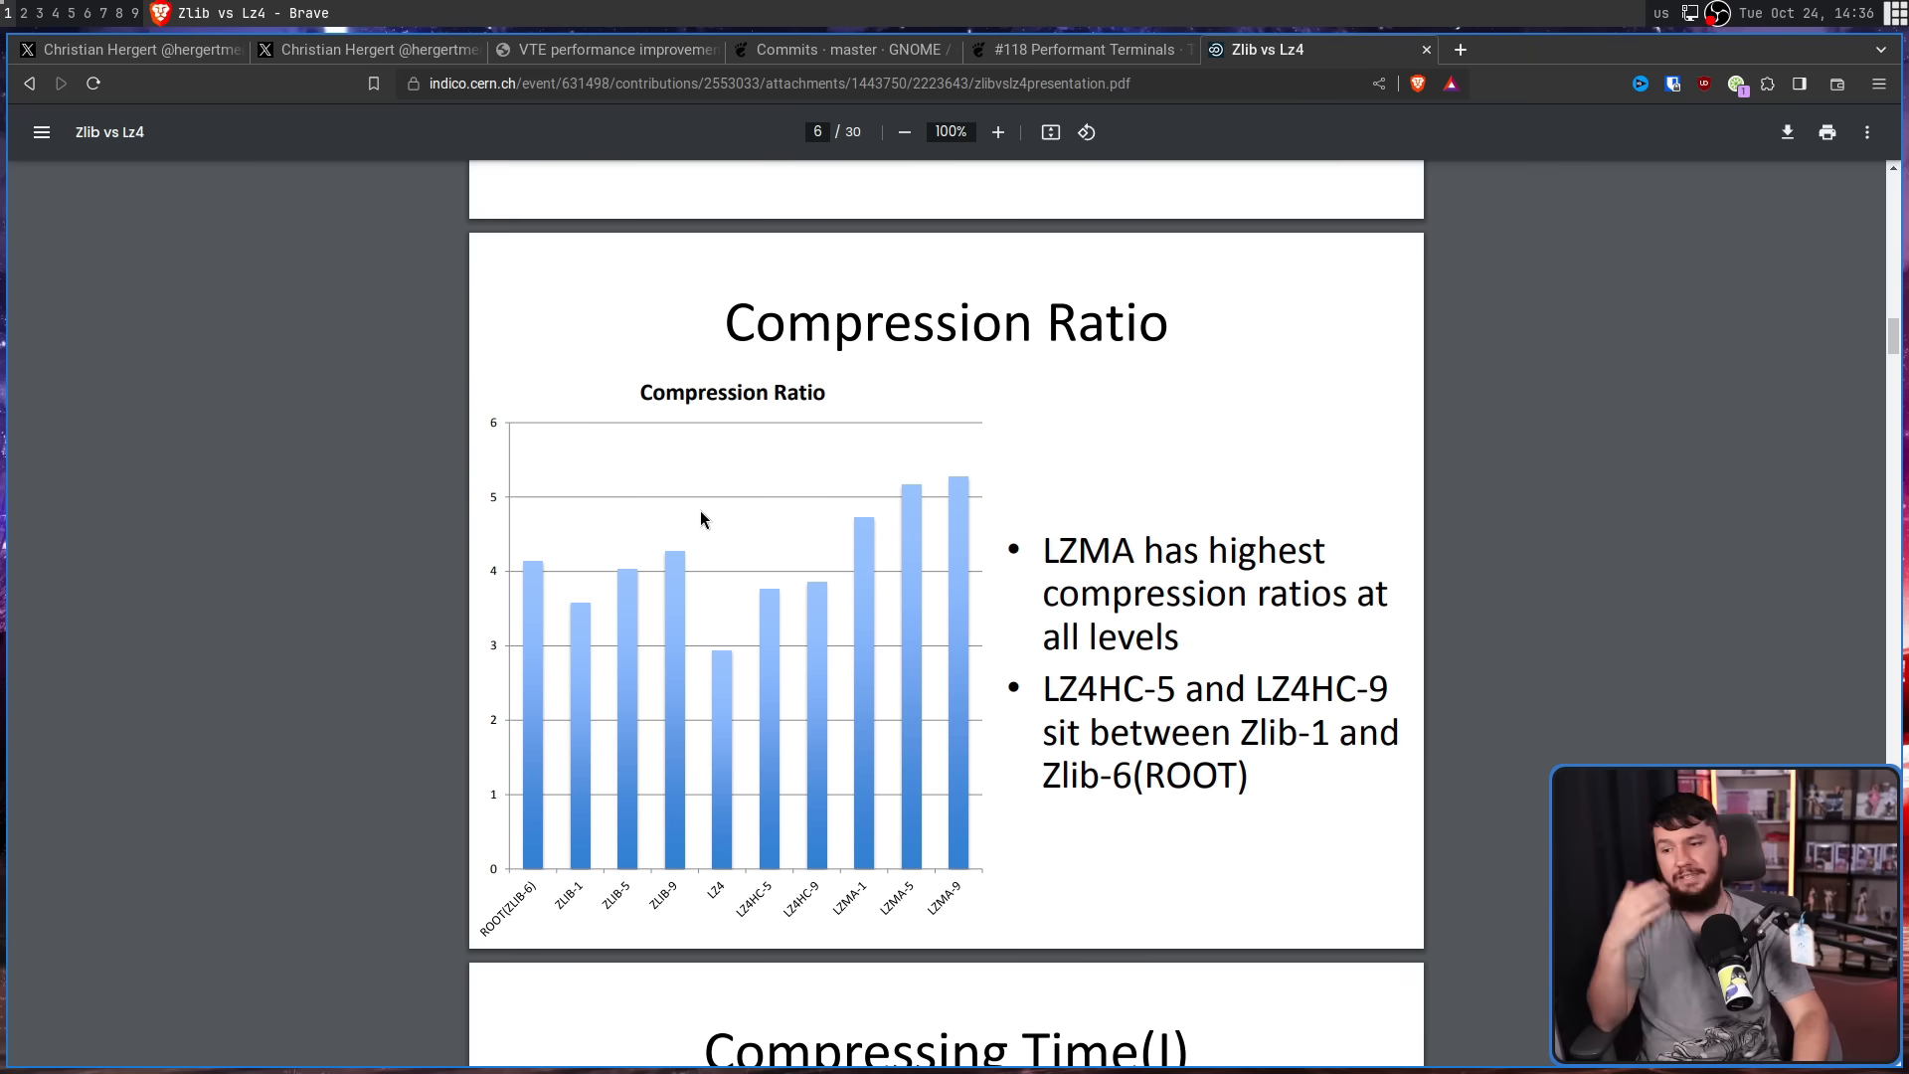
mouse_move(672, 589)
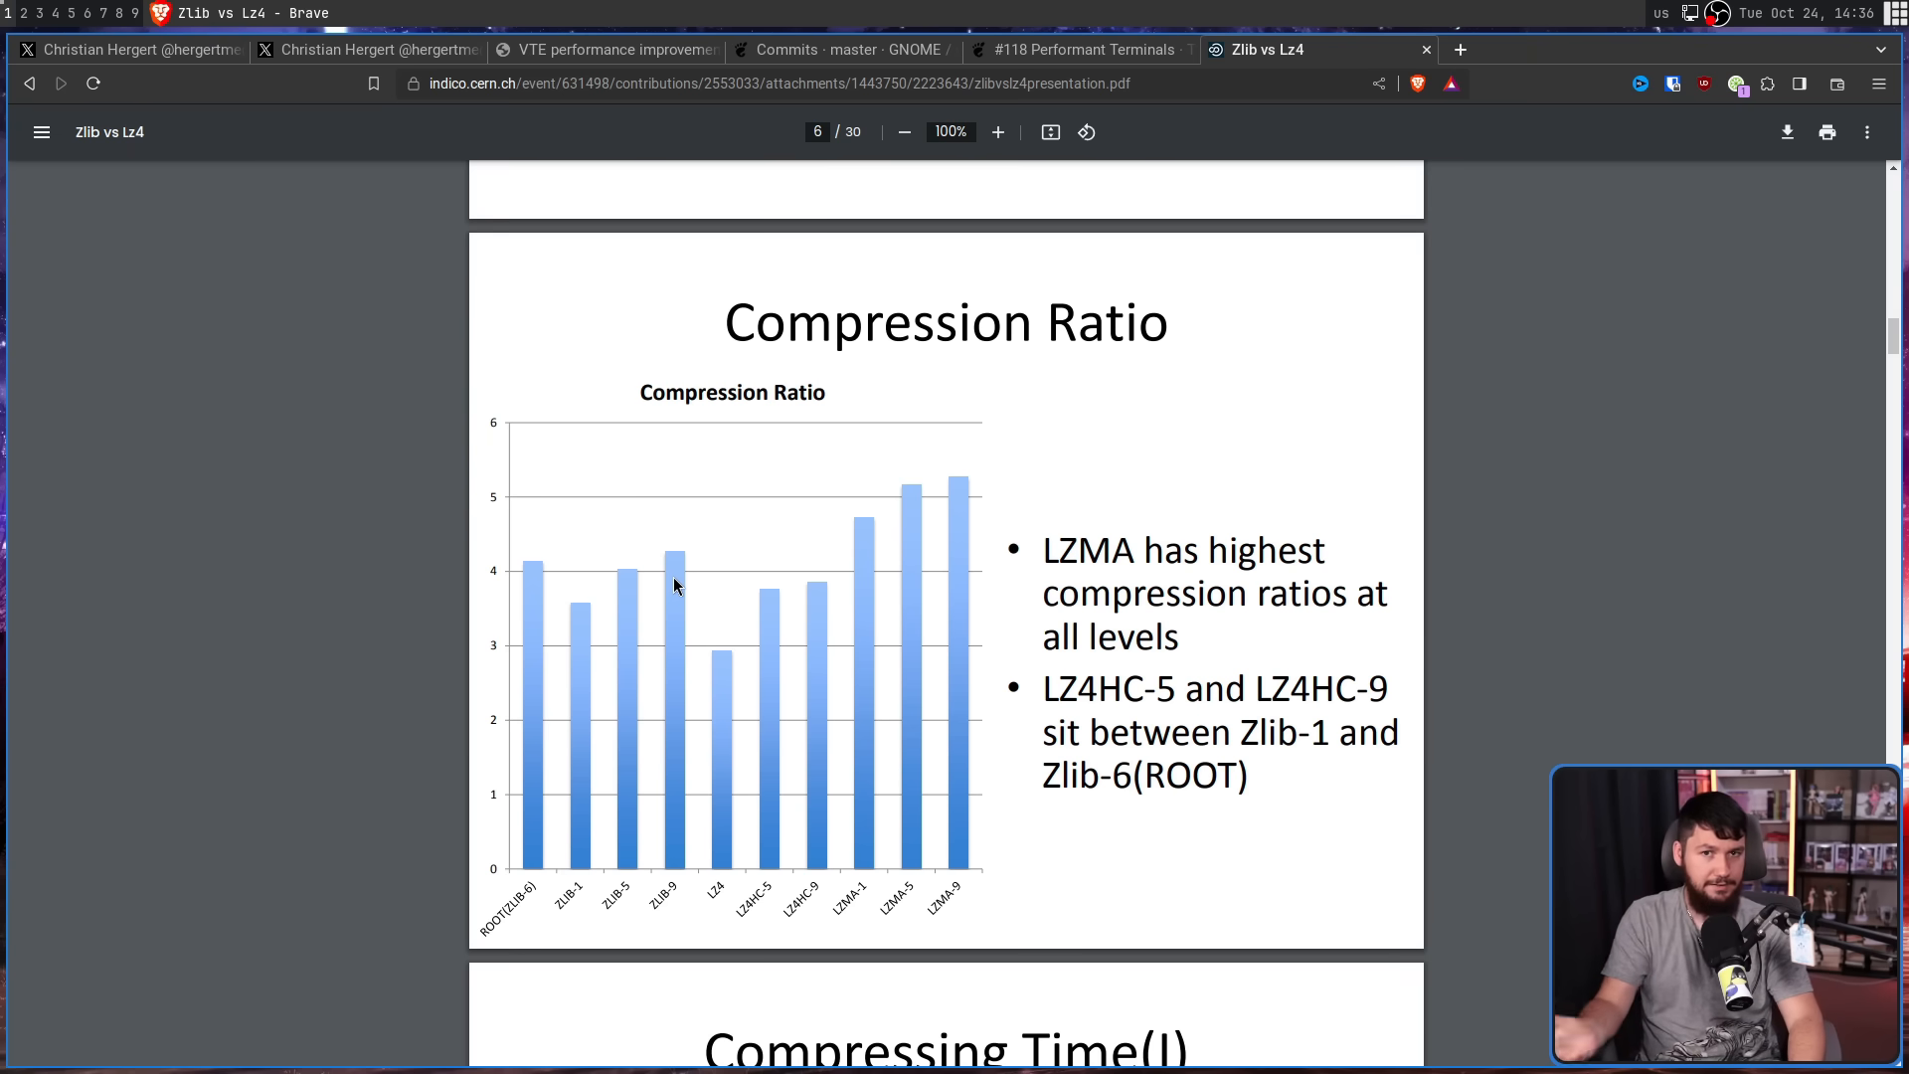
Return to the #118 Performant Terminals post and scroll to its VTE paragraphs on render nodes and frame scheduling.
left_click(1083, 50)
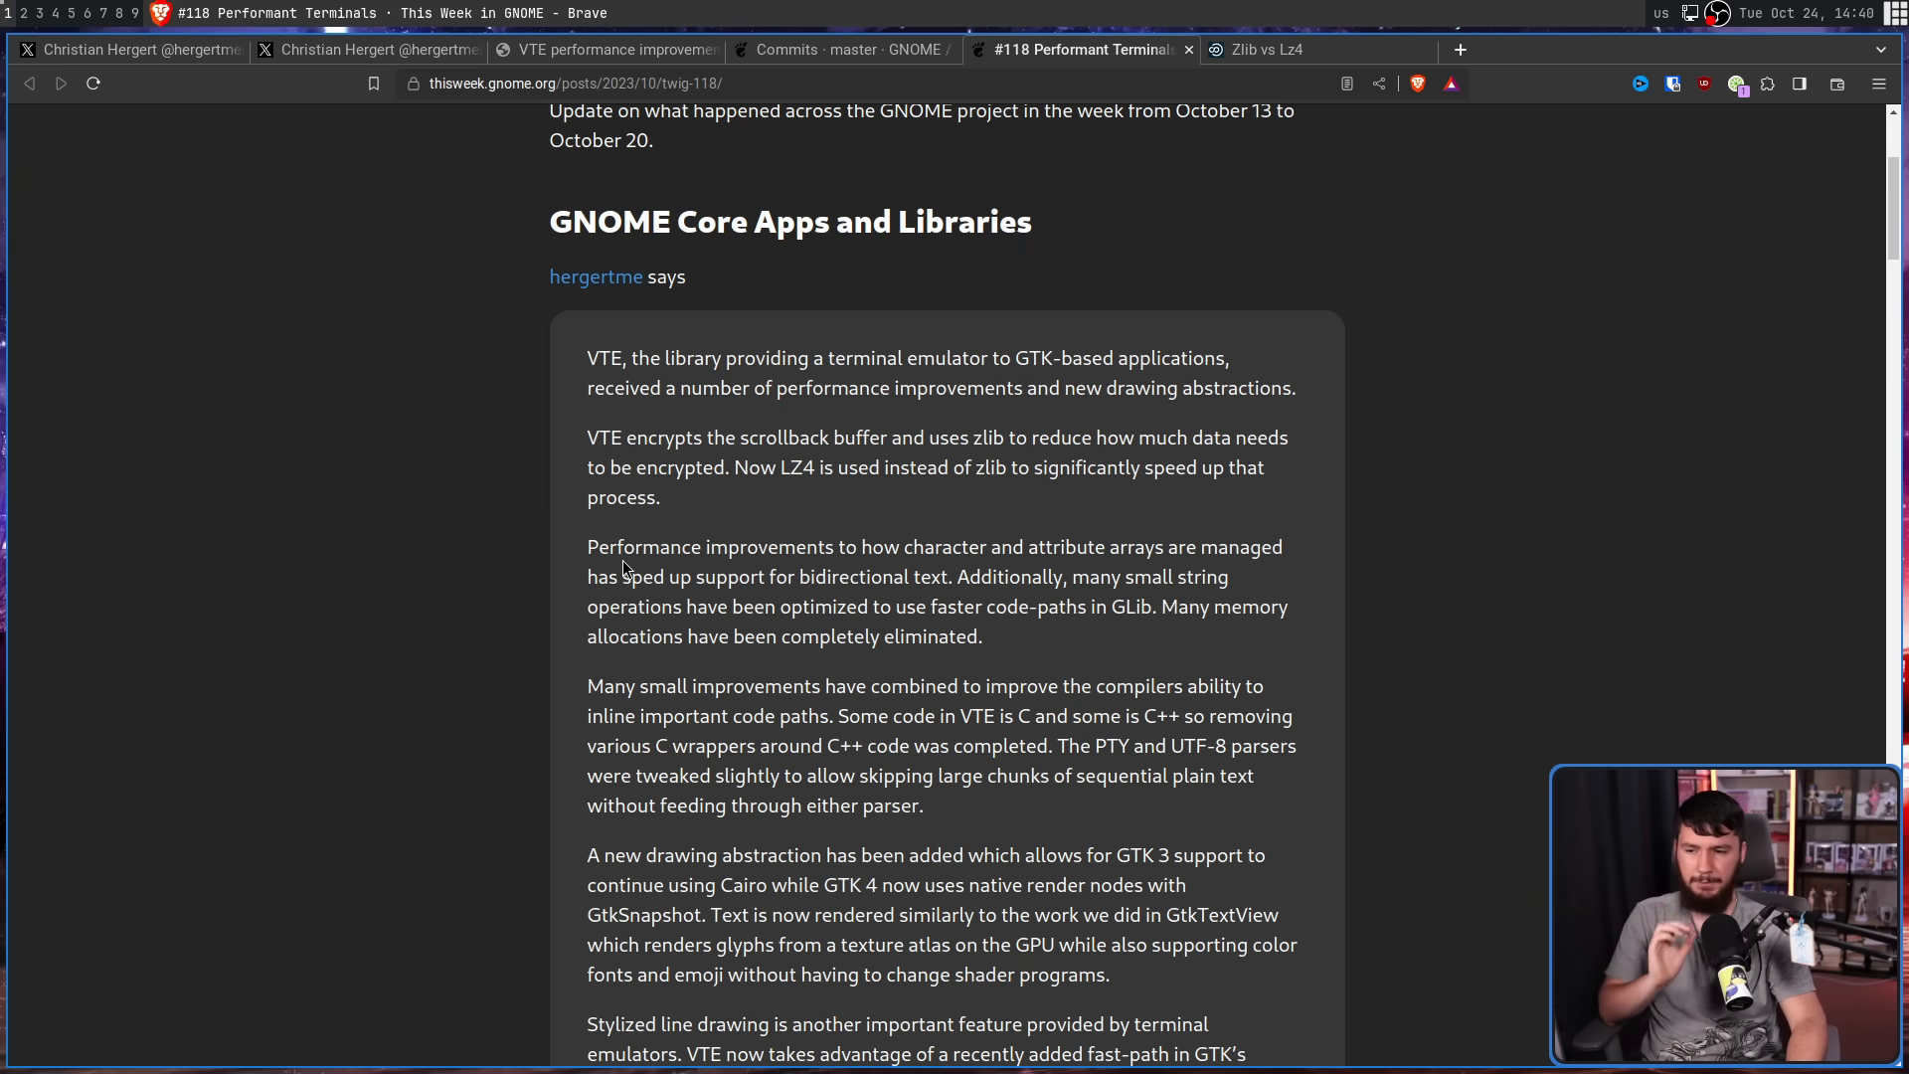
mouse_move(1010, 569)
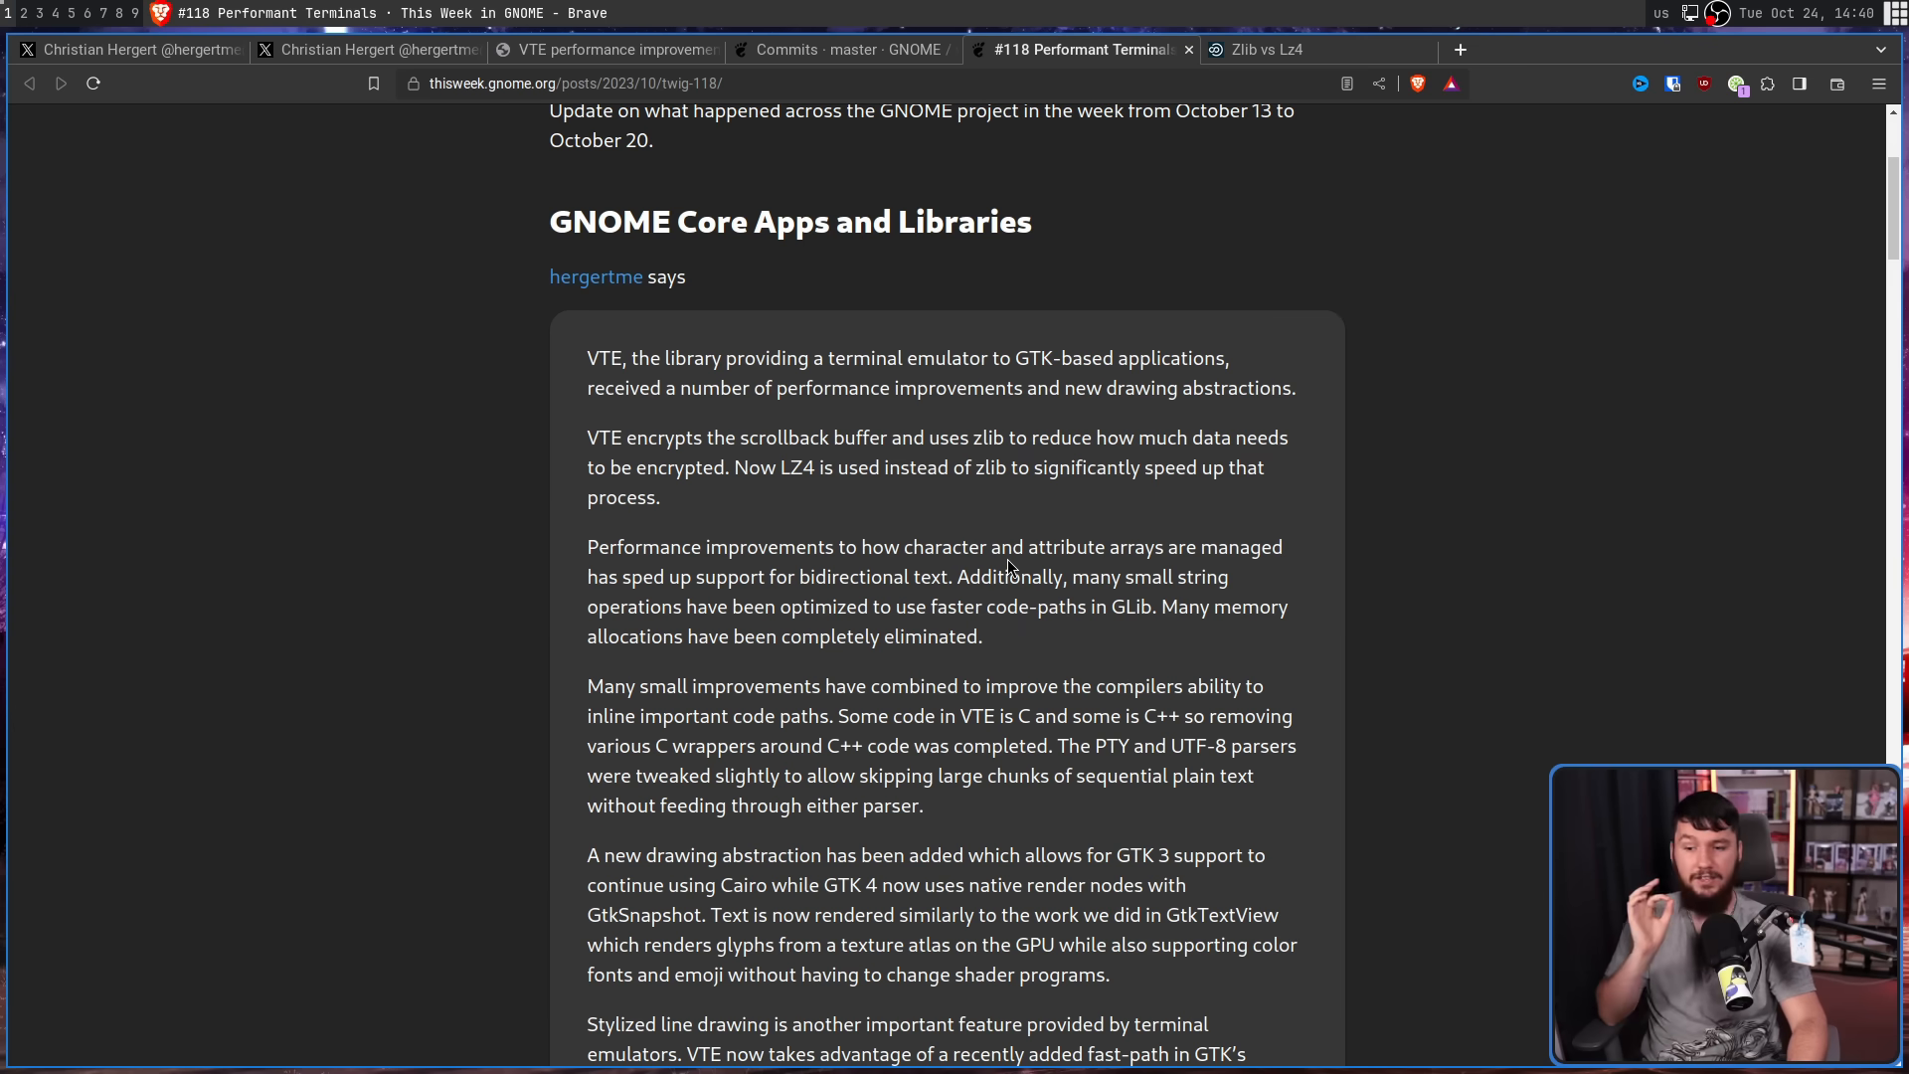
mouse_move(1533, 521)
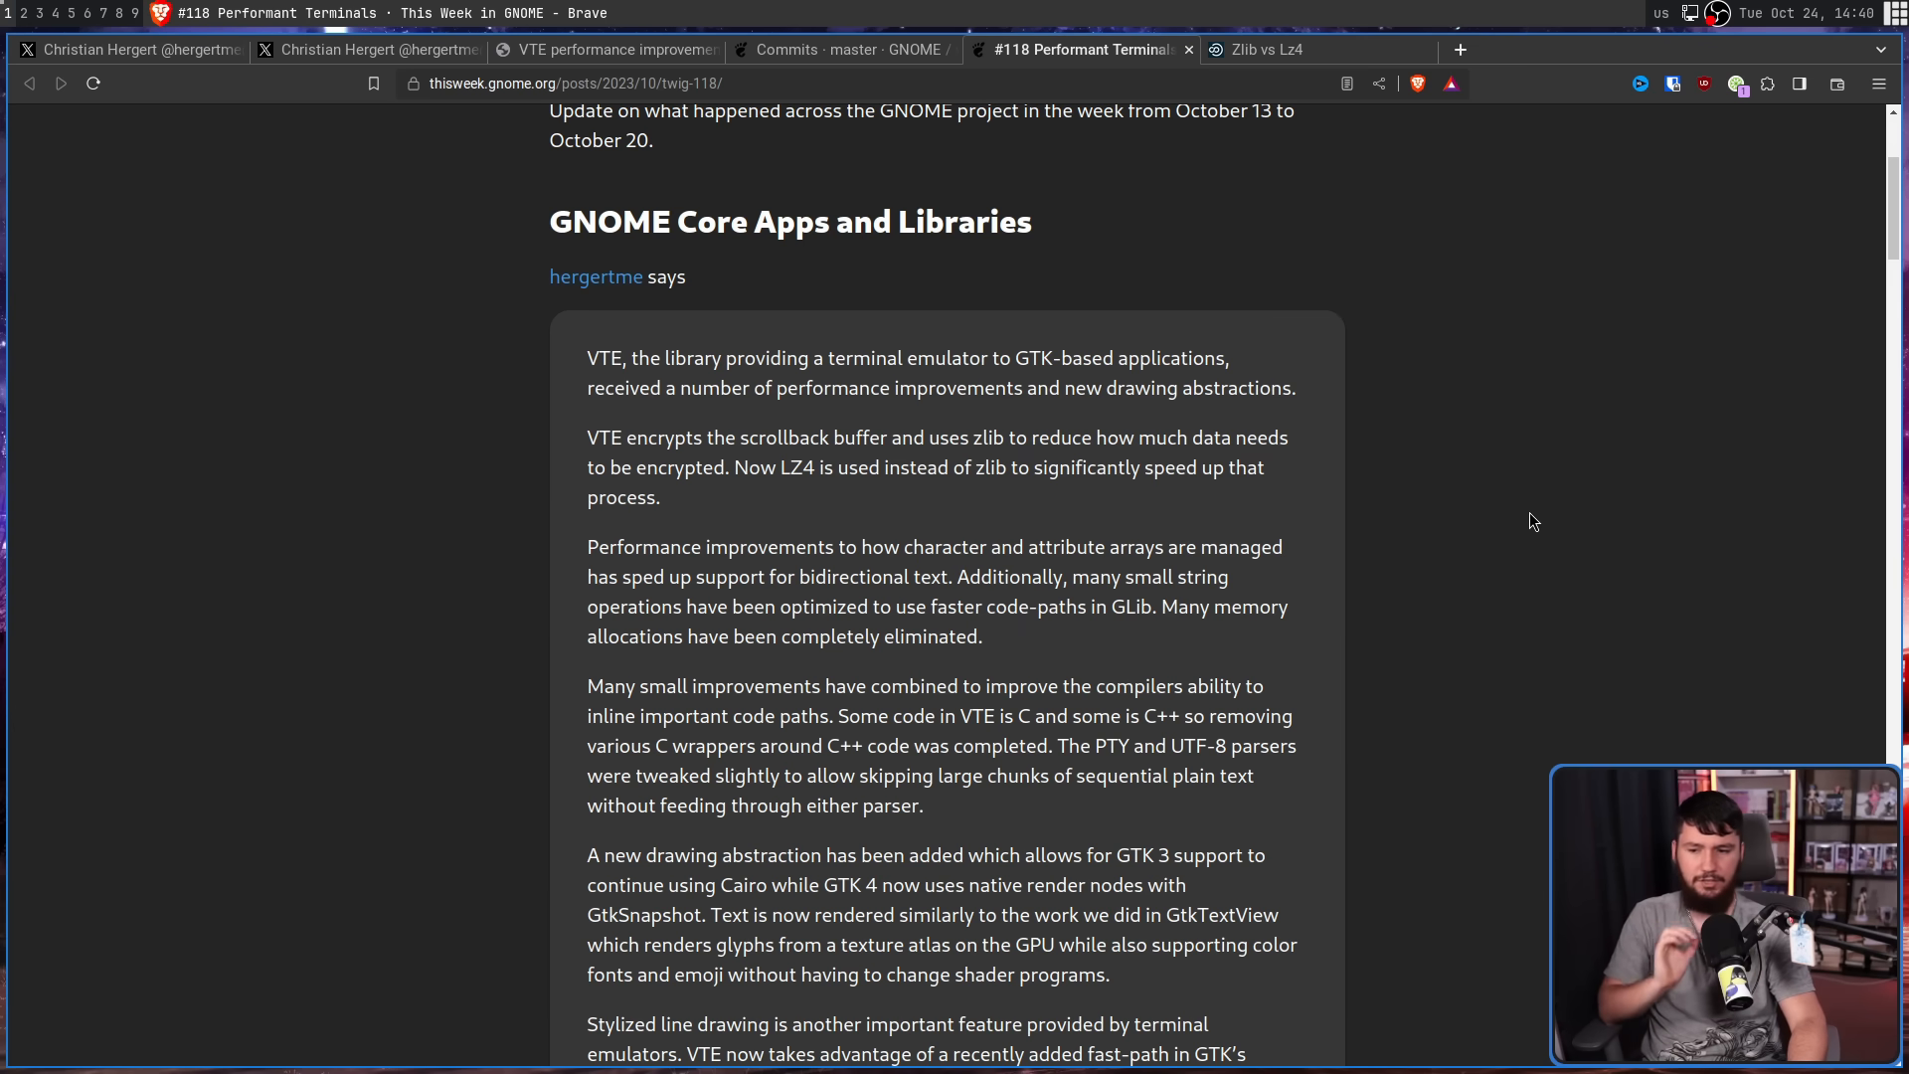
mouse_move(1509, 528)
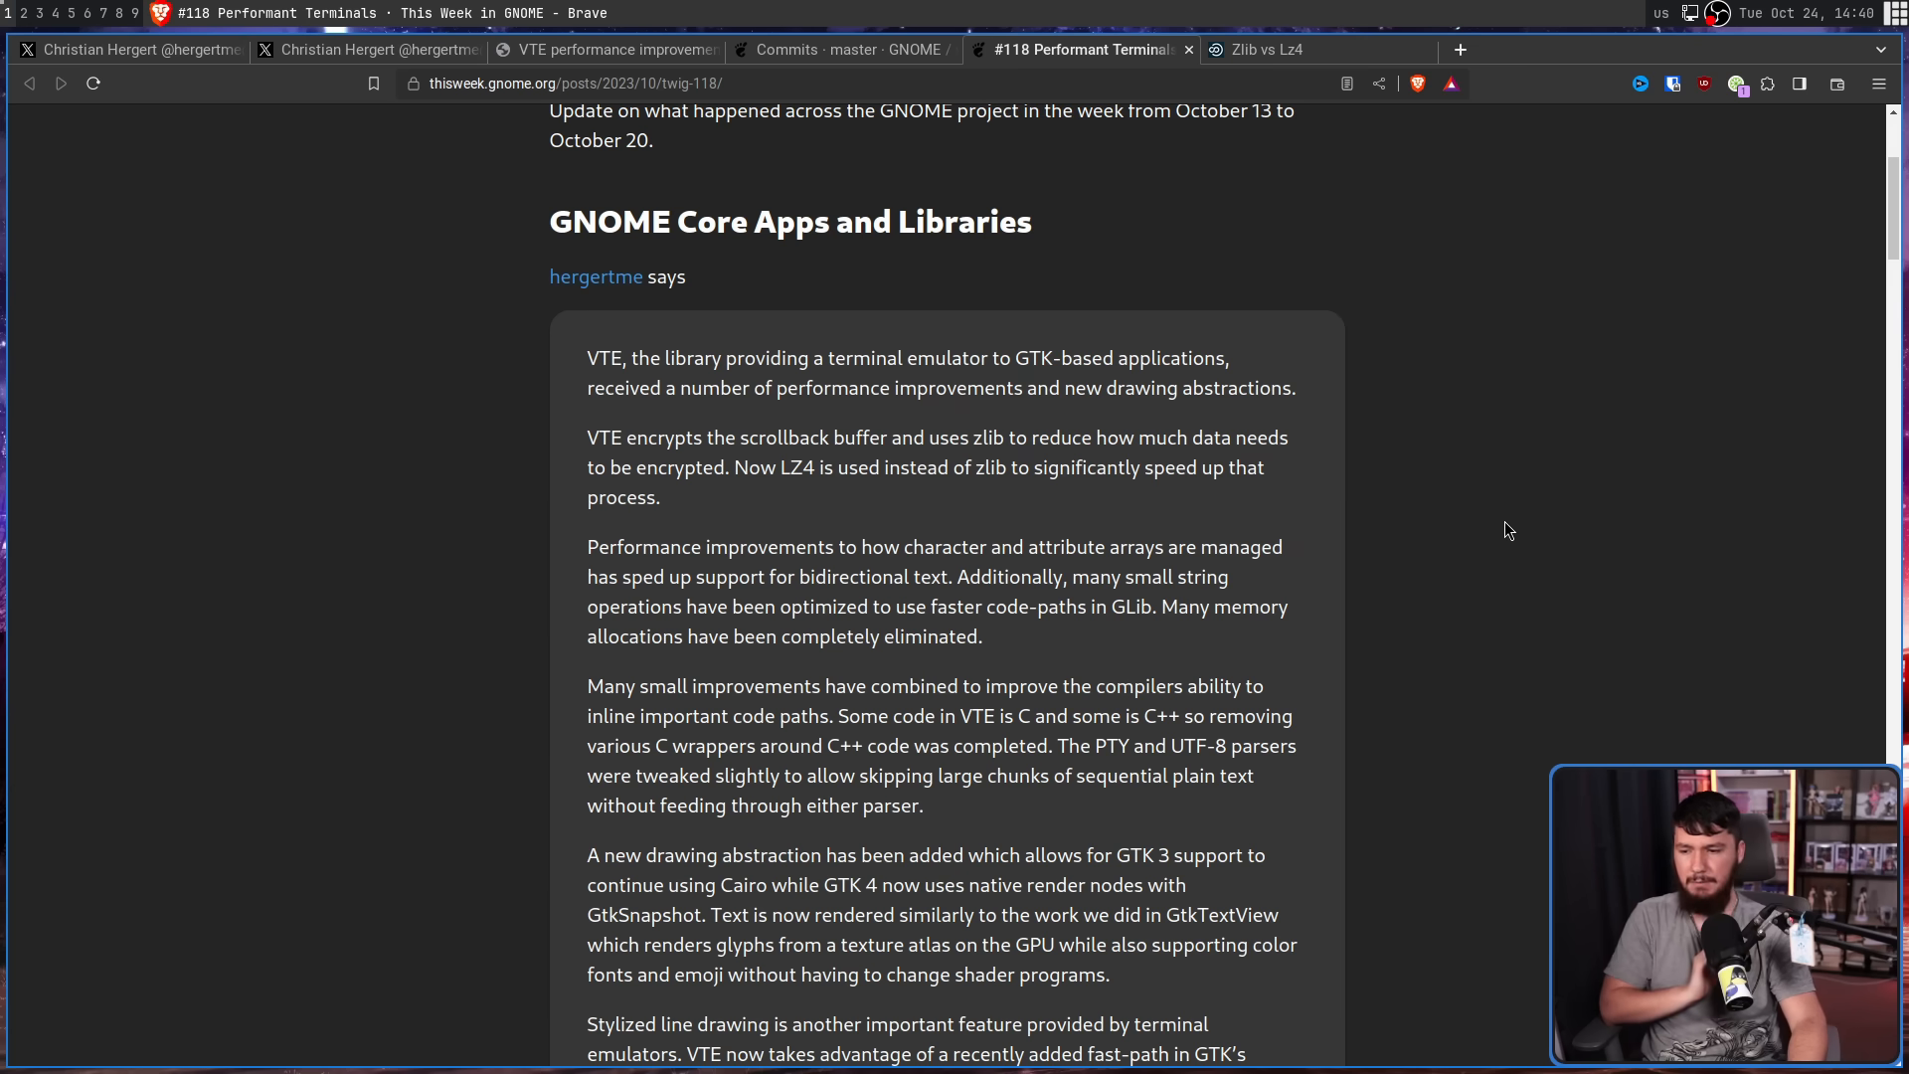
mouse_move(1486, 543)
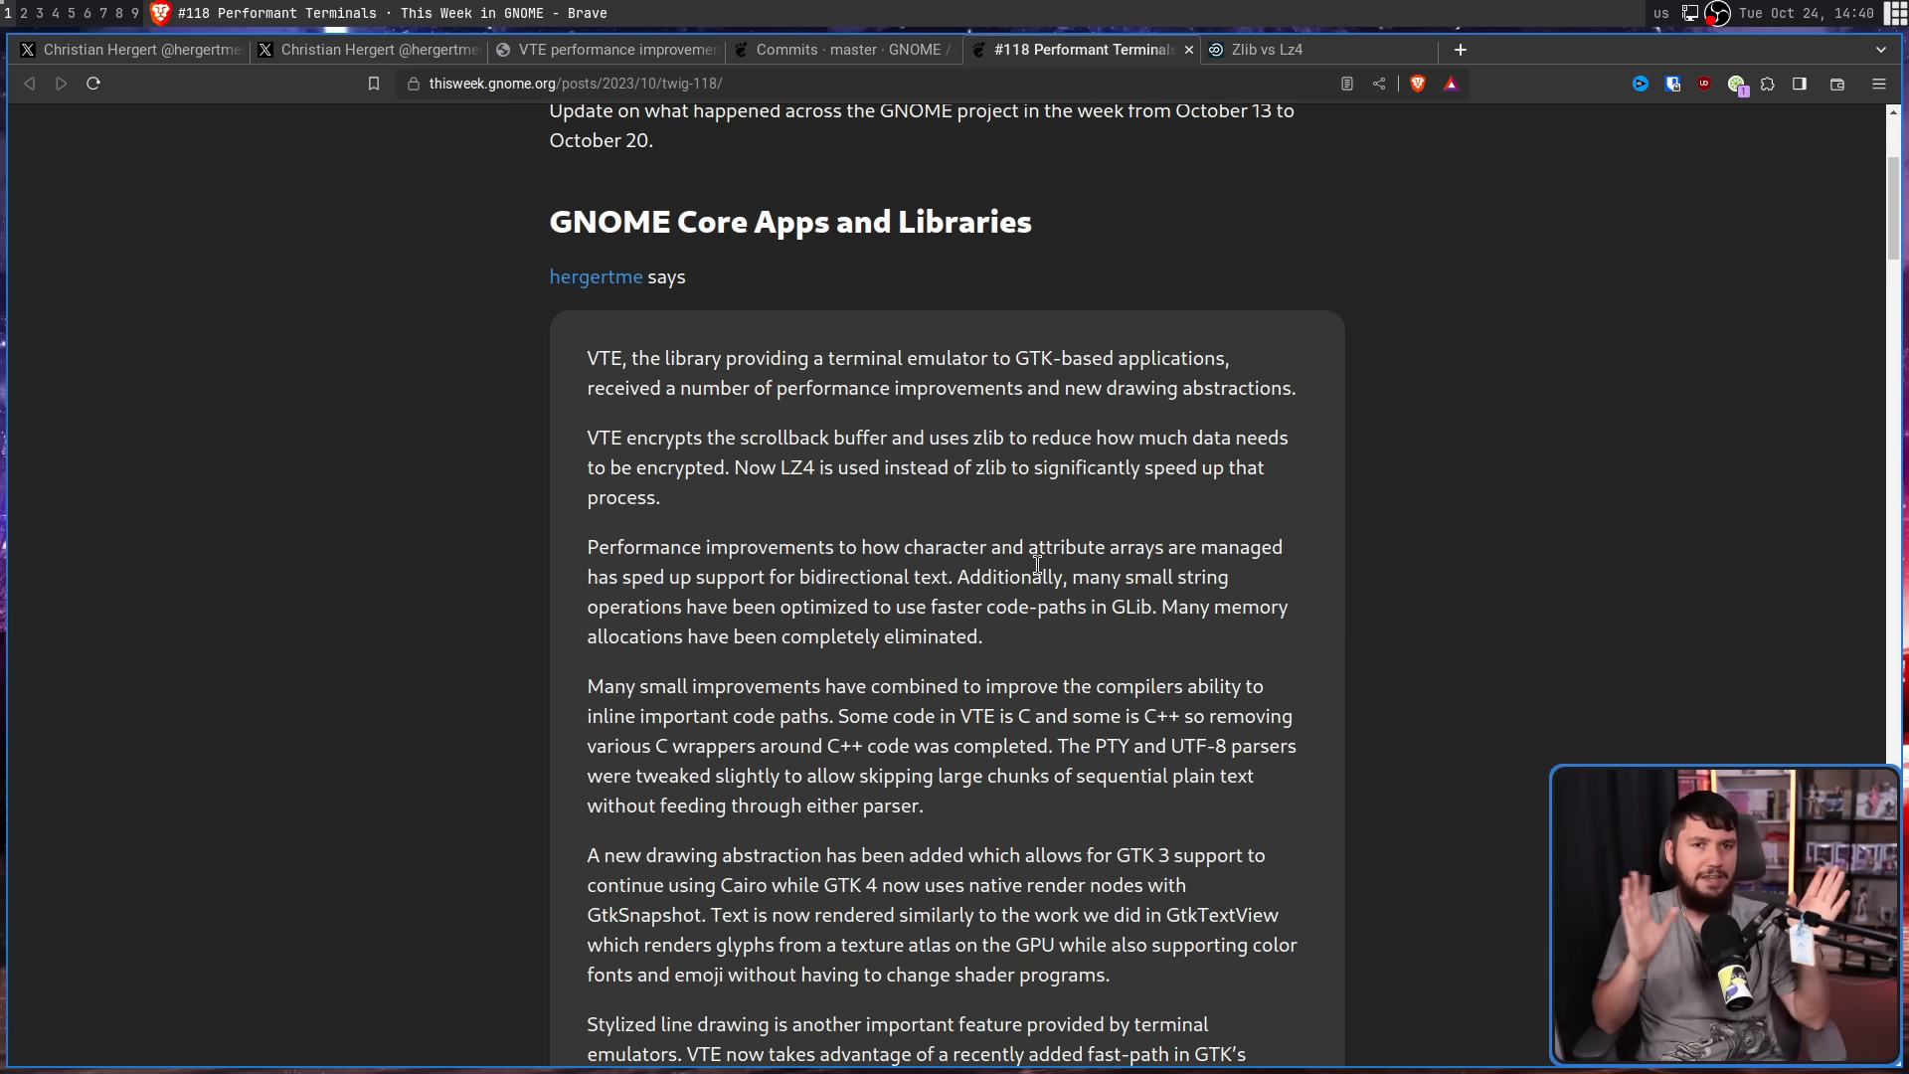
scroll("down", 3)
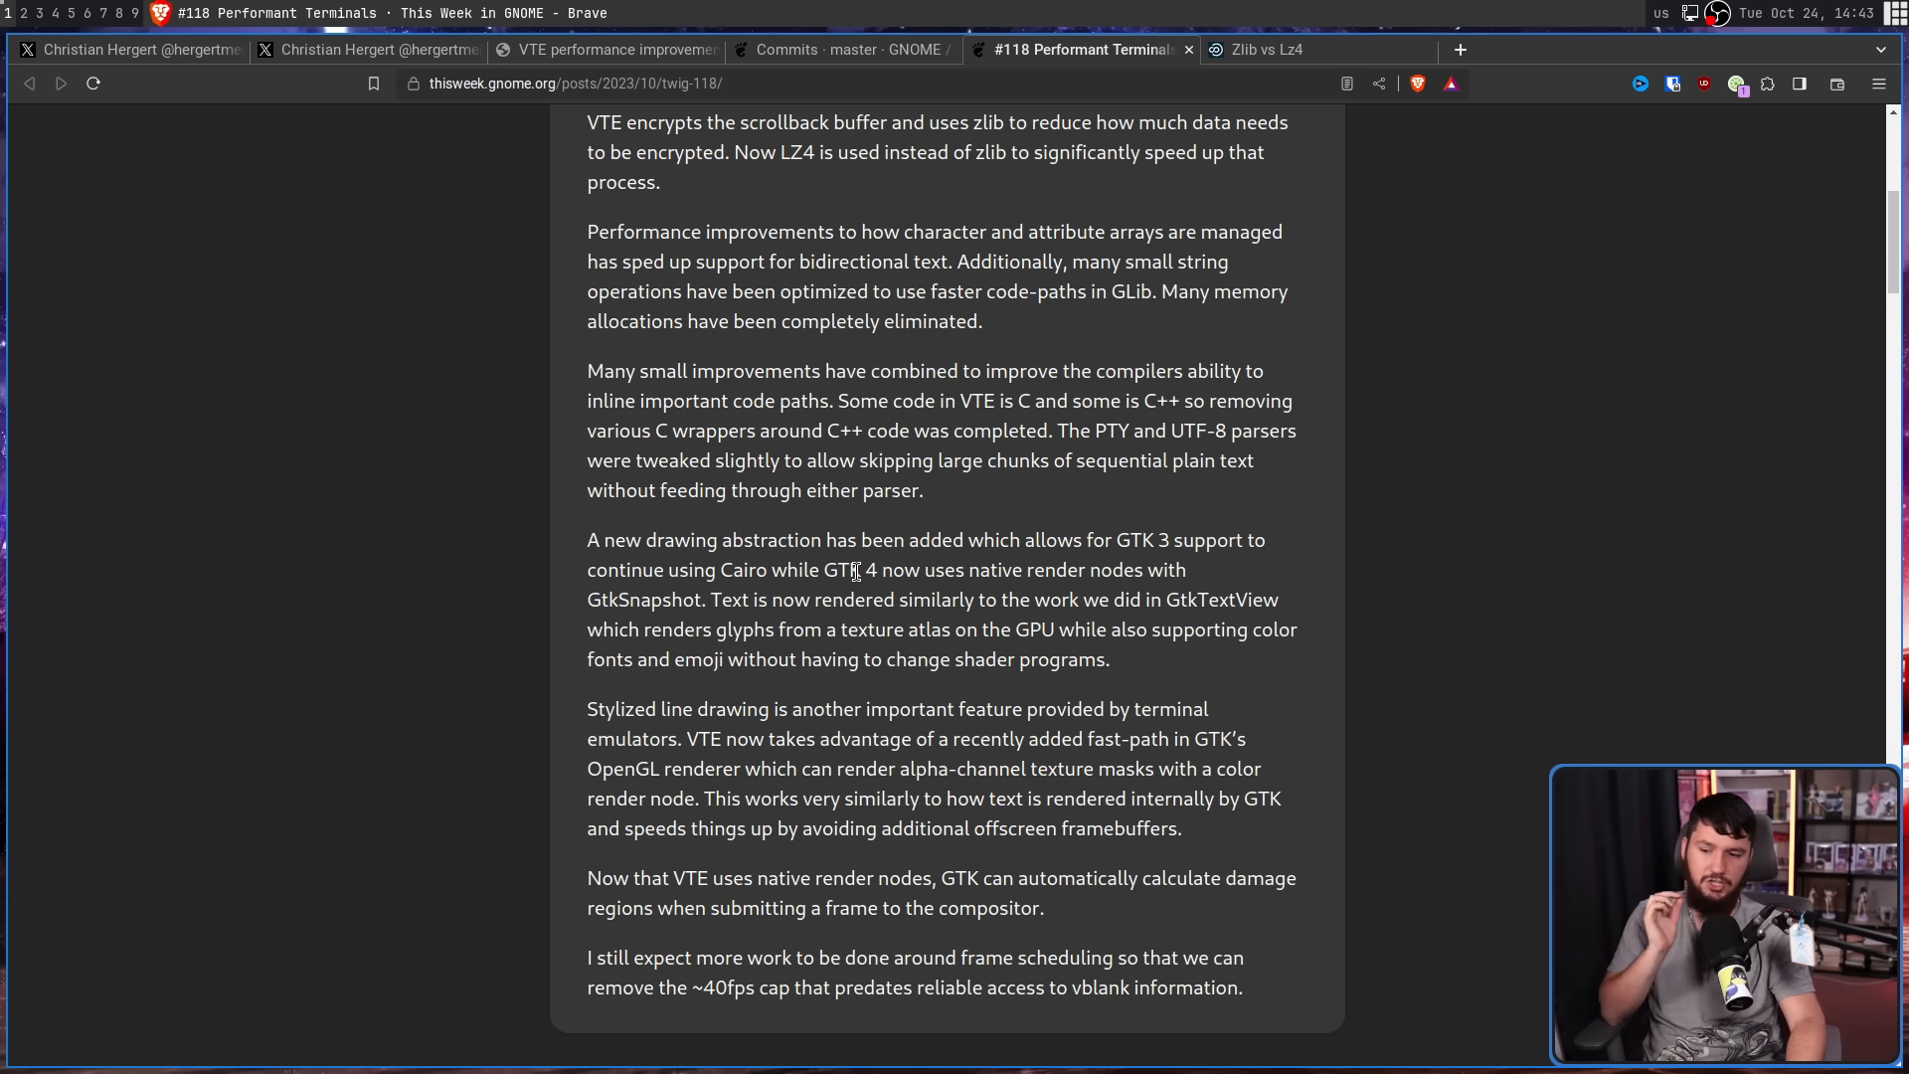
Scroll to the end of the VTE update about removing the ~40fps cap, reaching the Tracker section.
scroll("down", 3)
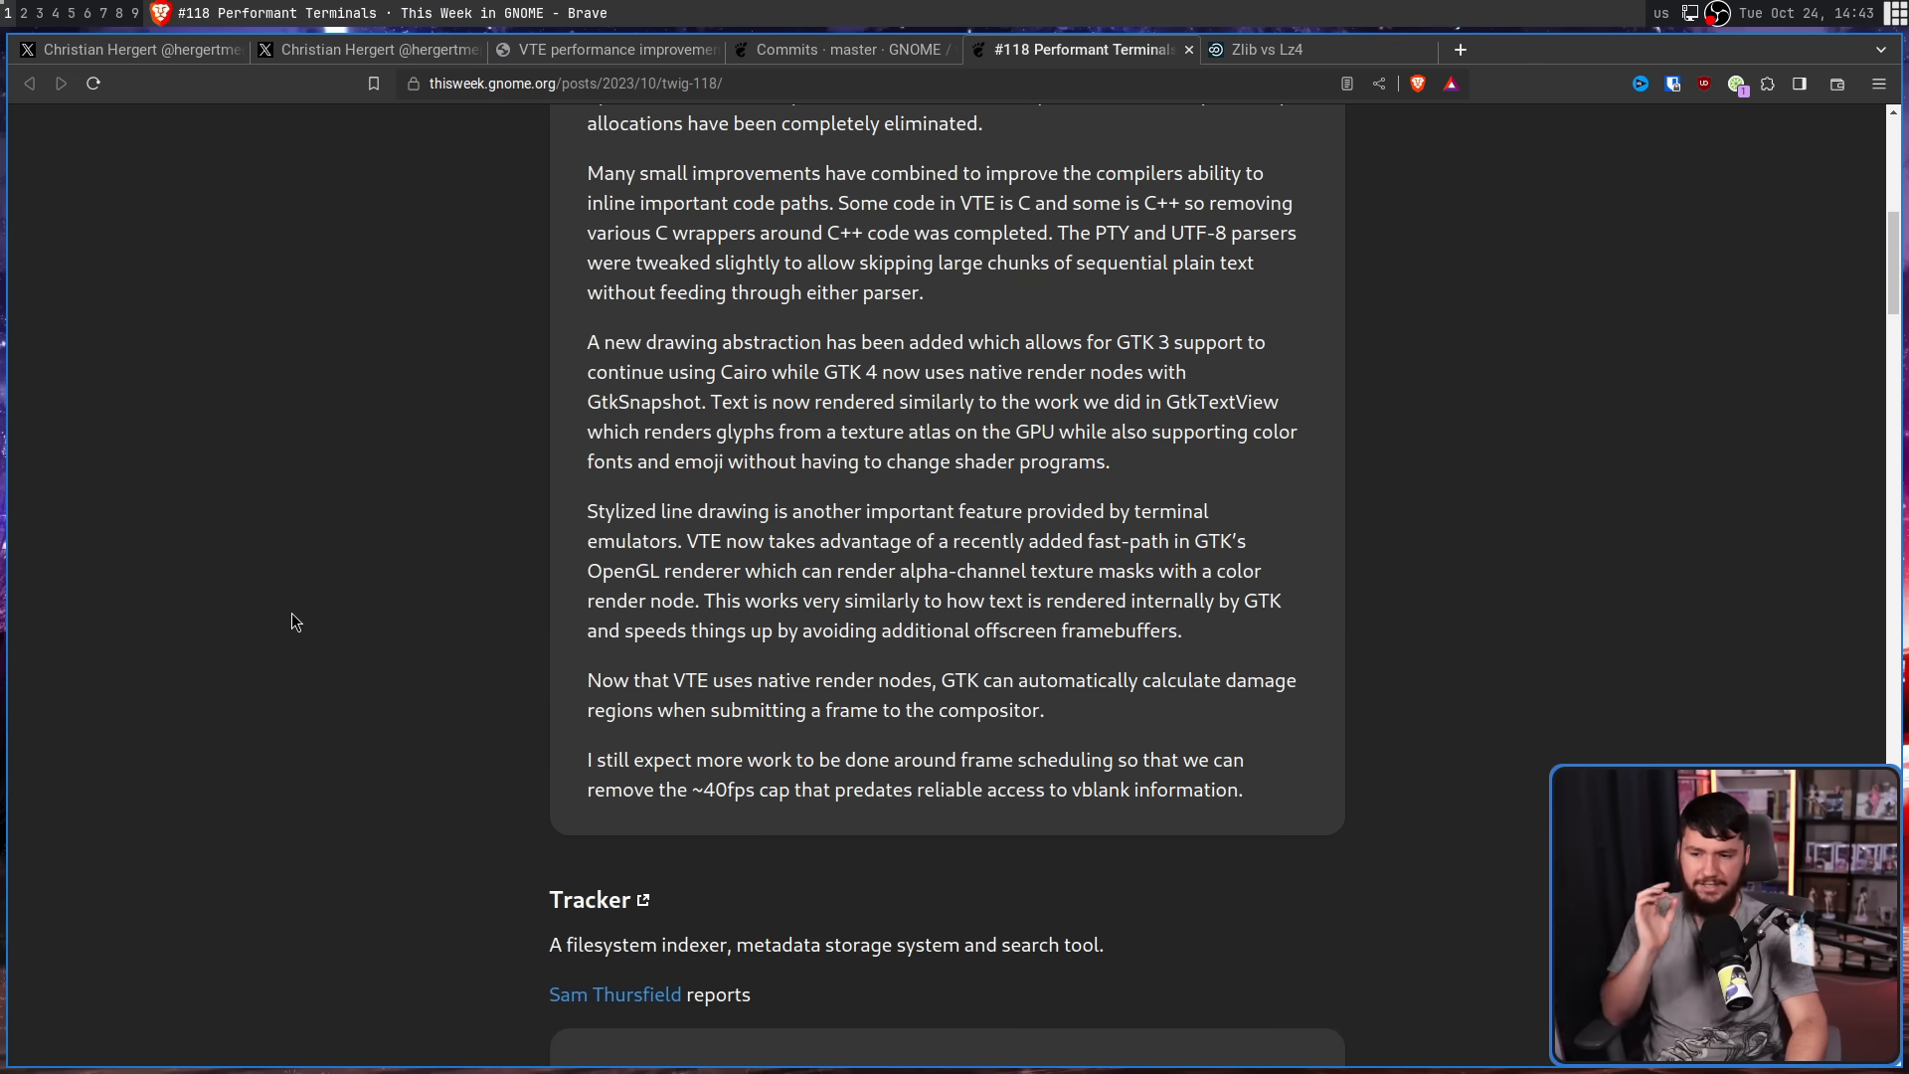
mouse_move(498, 621)
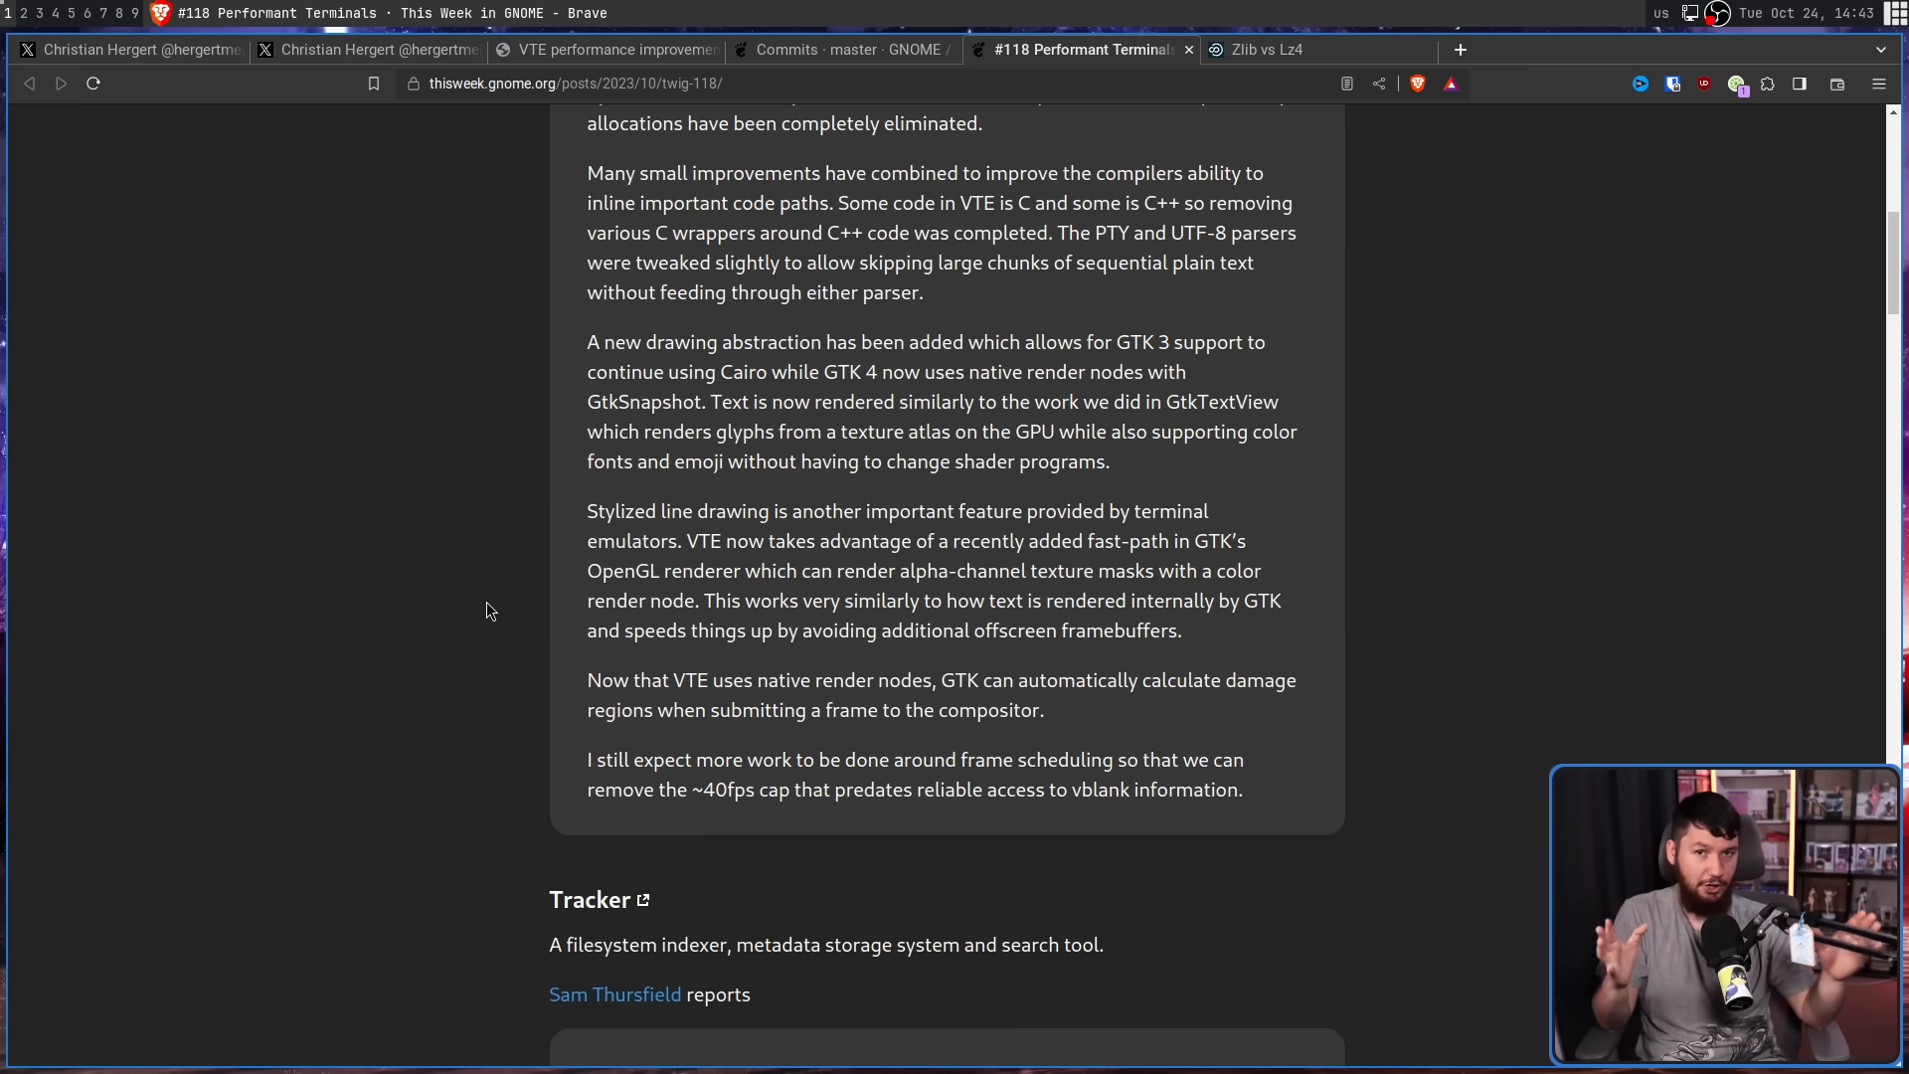
mouse_move(716, 748)
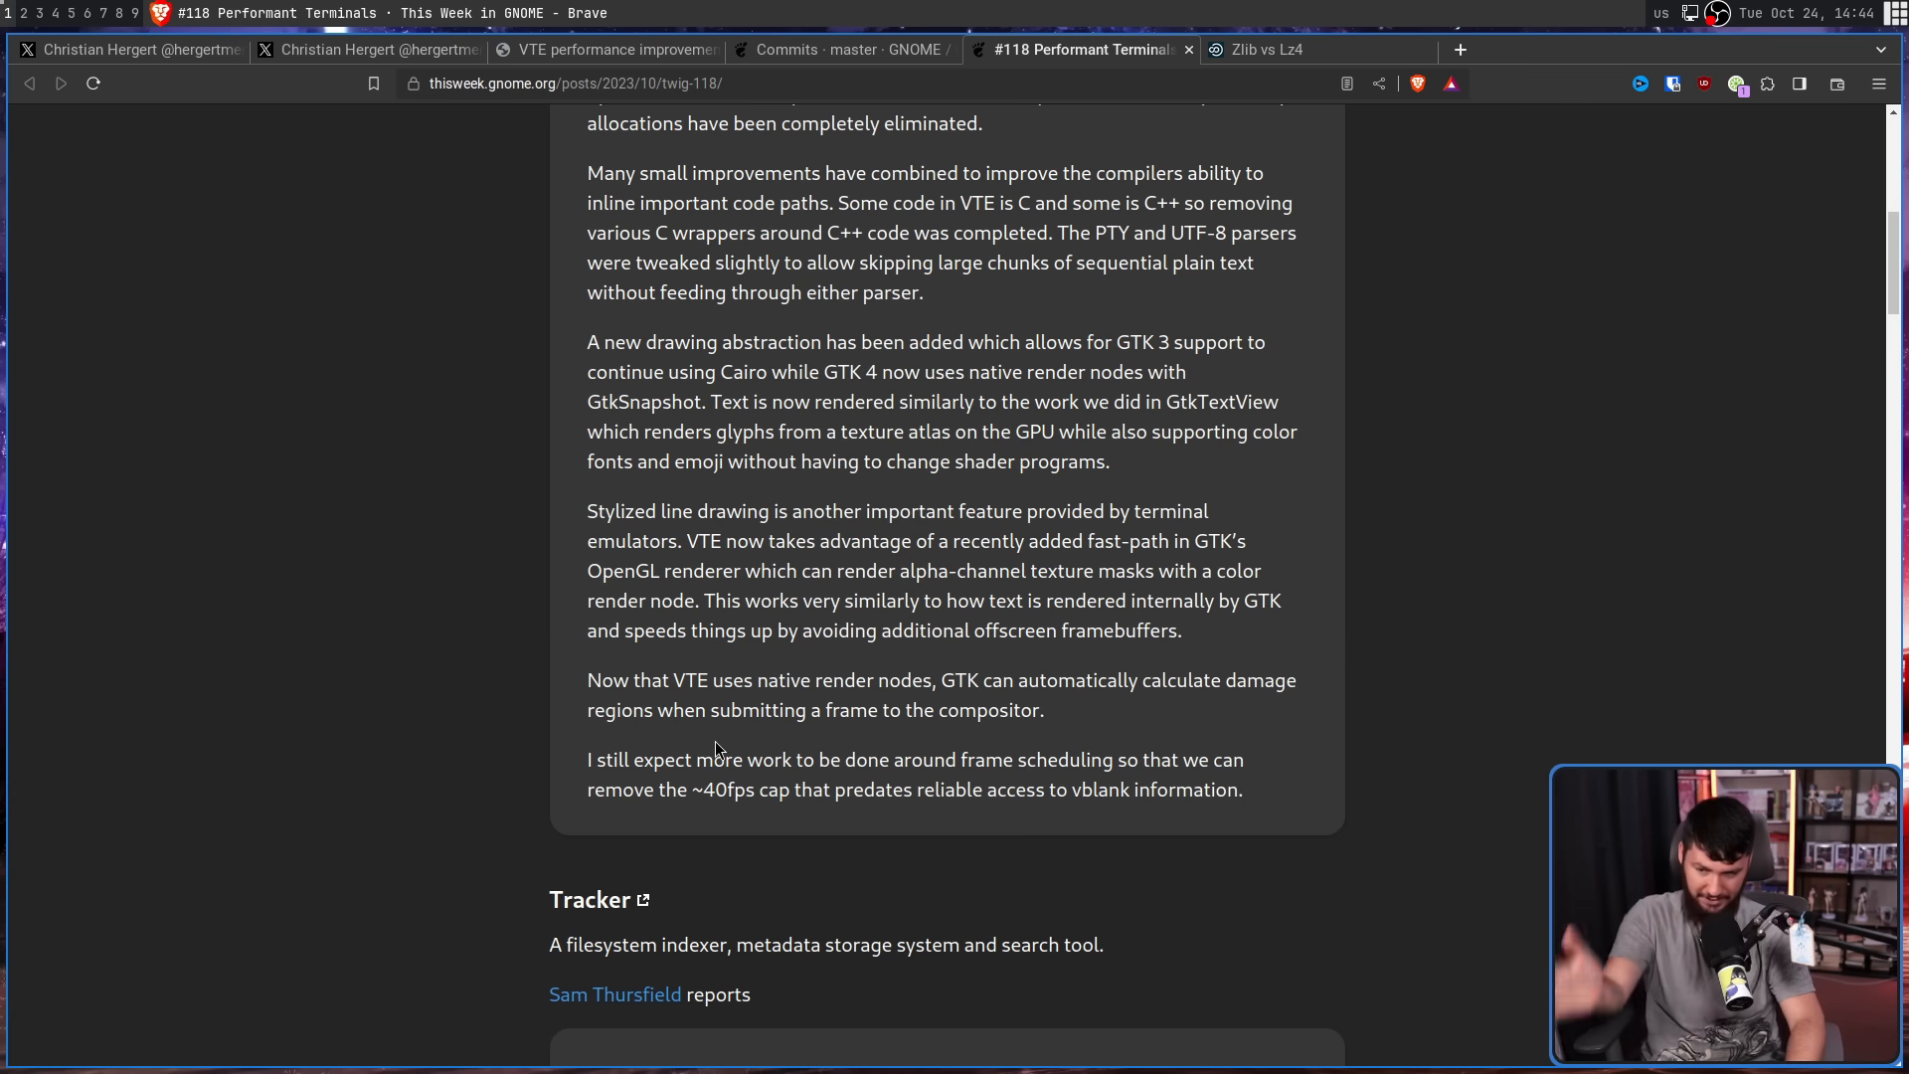
mouse_move(642, 756)
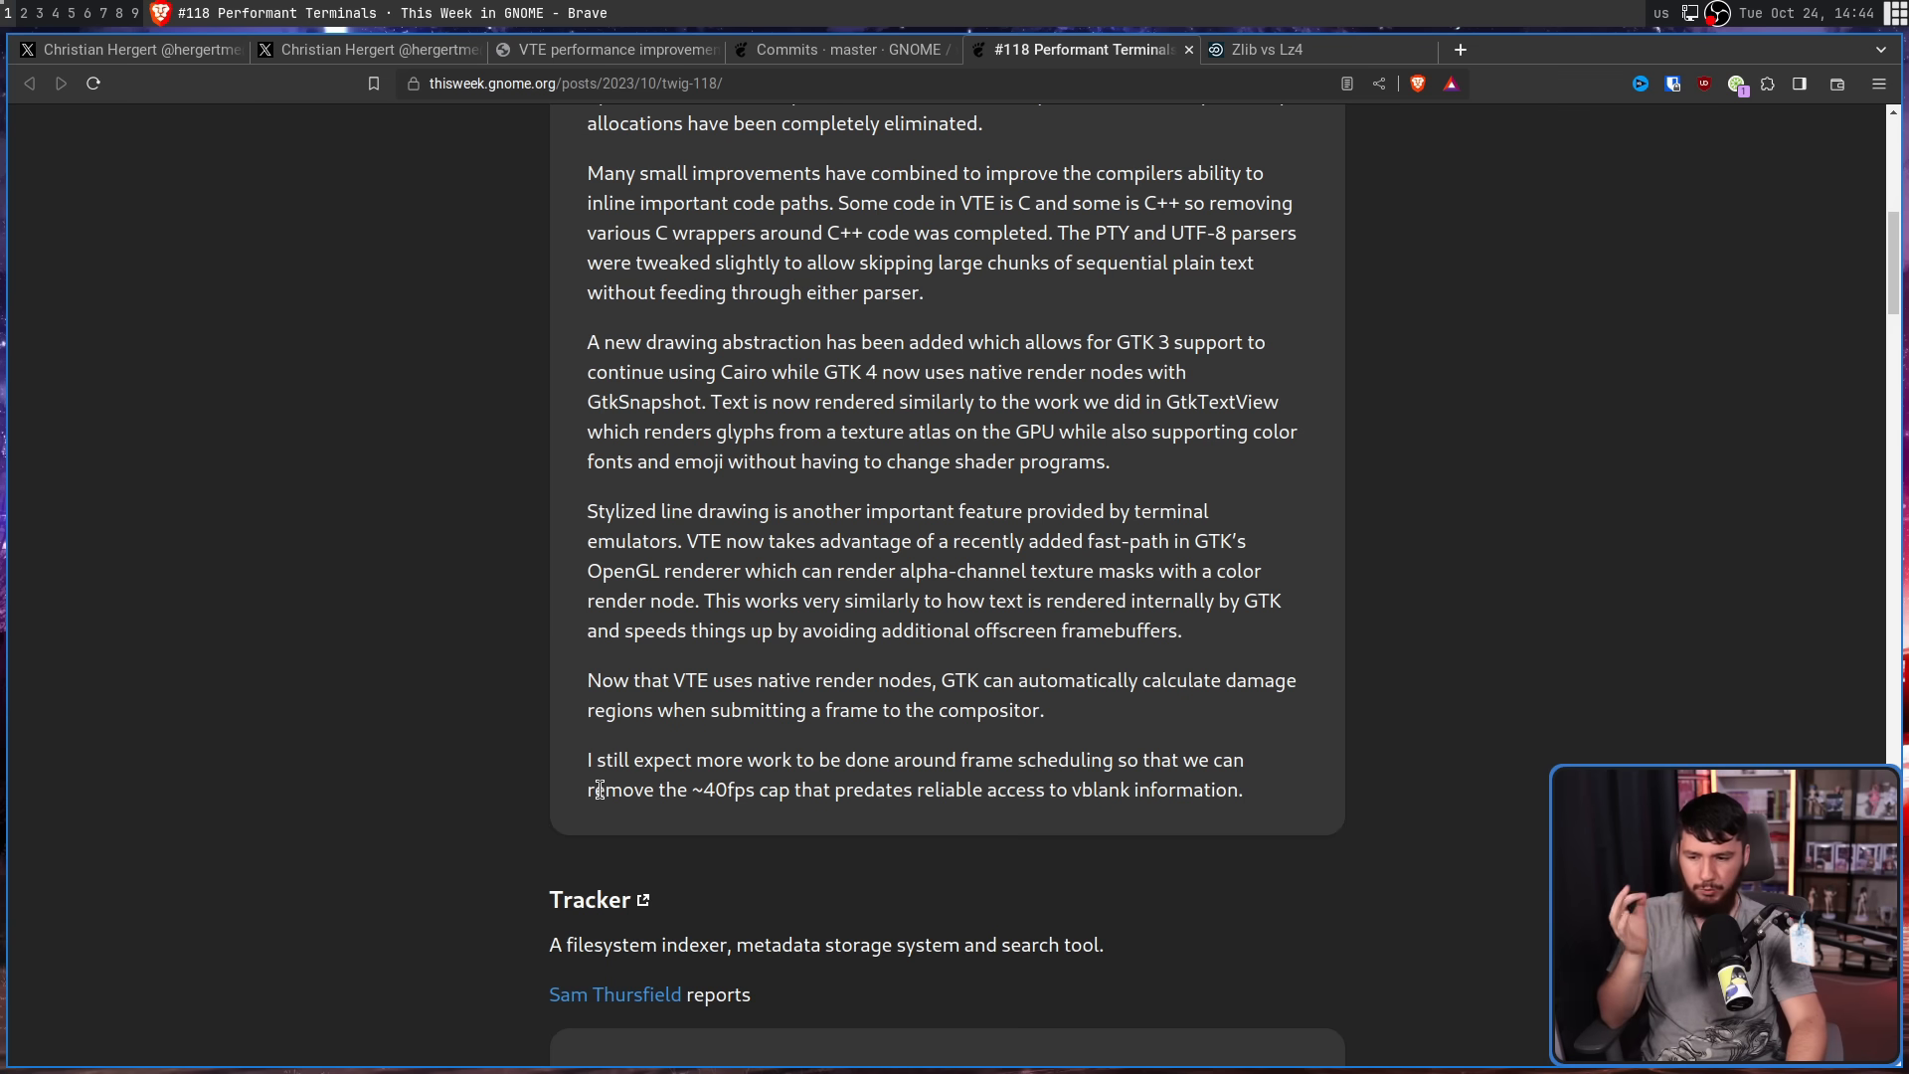
mouse_move(604, 815)
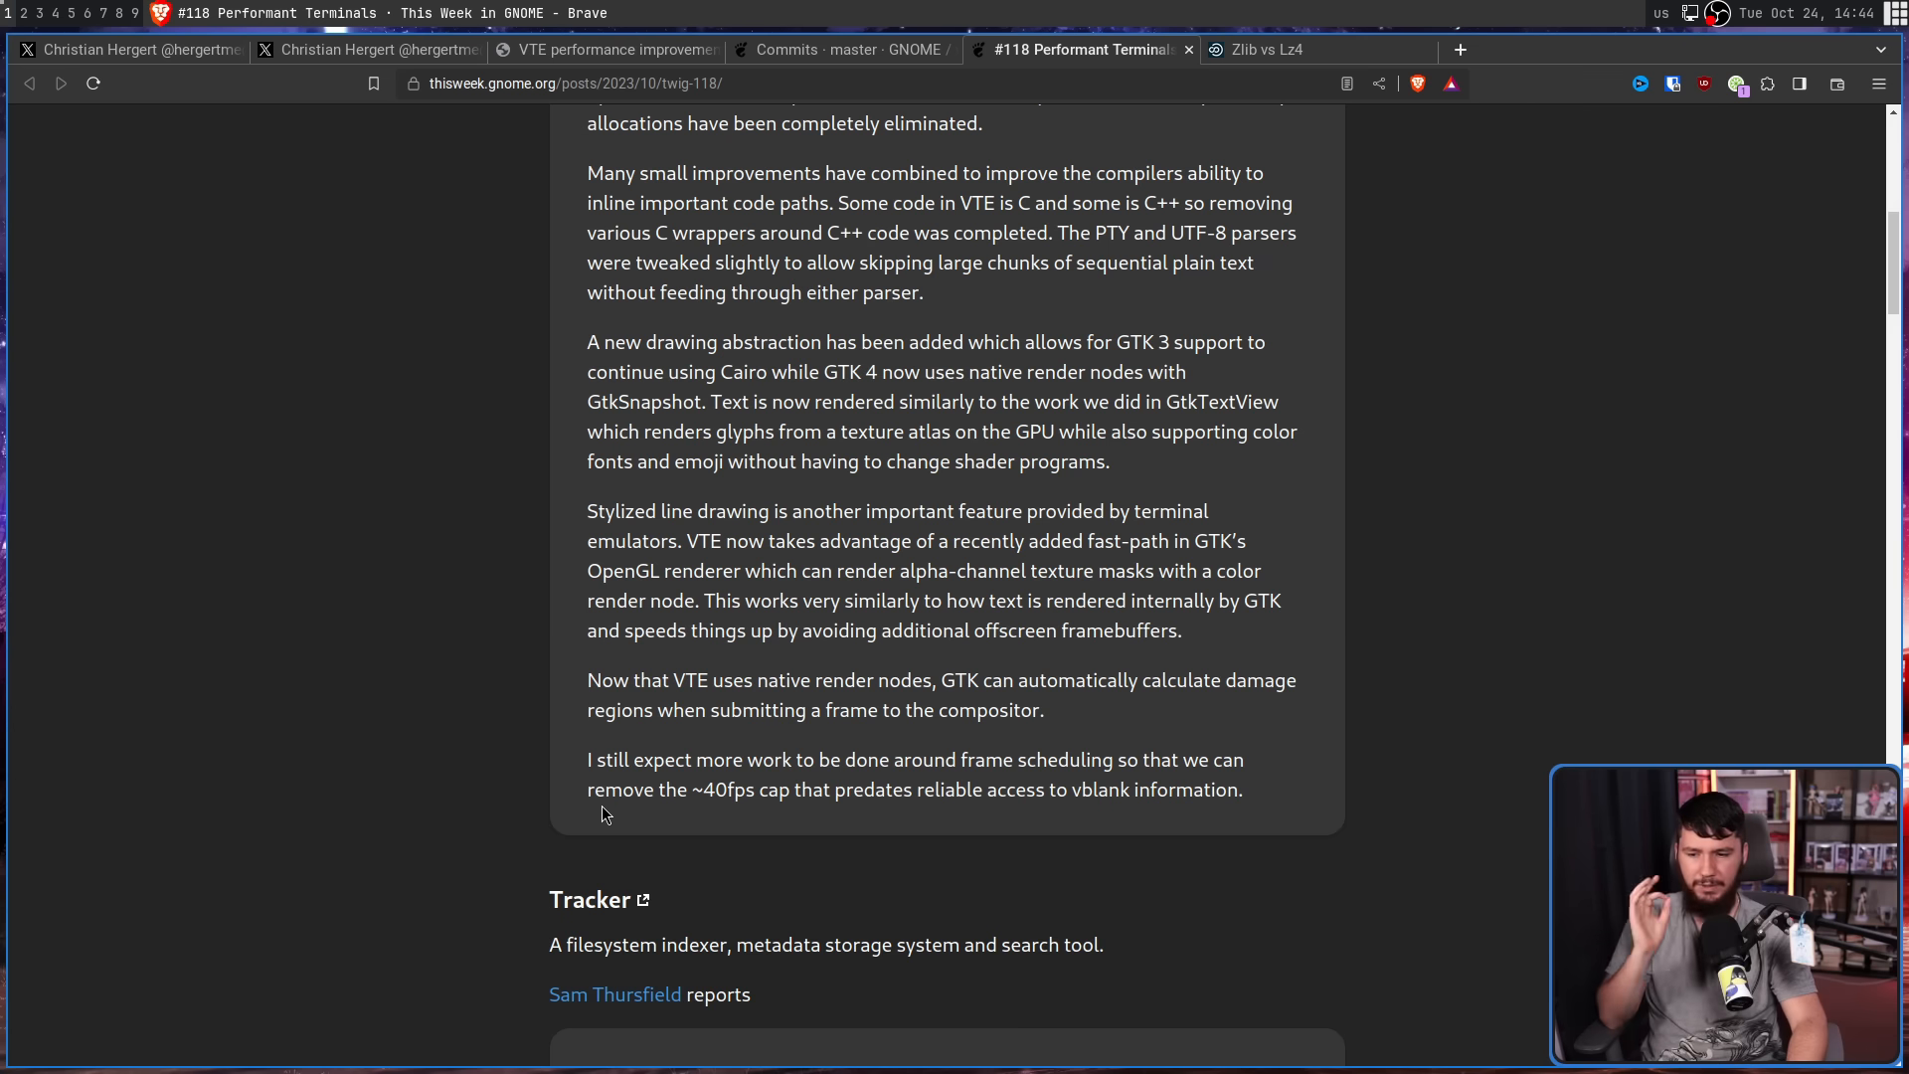
mouse_move(1250, 808)
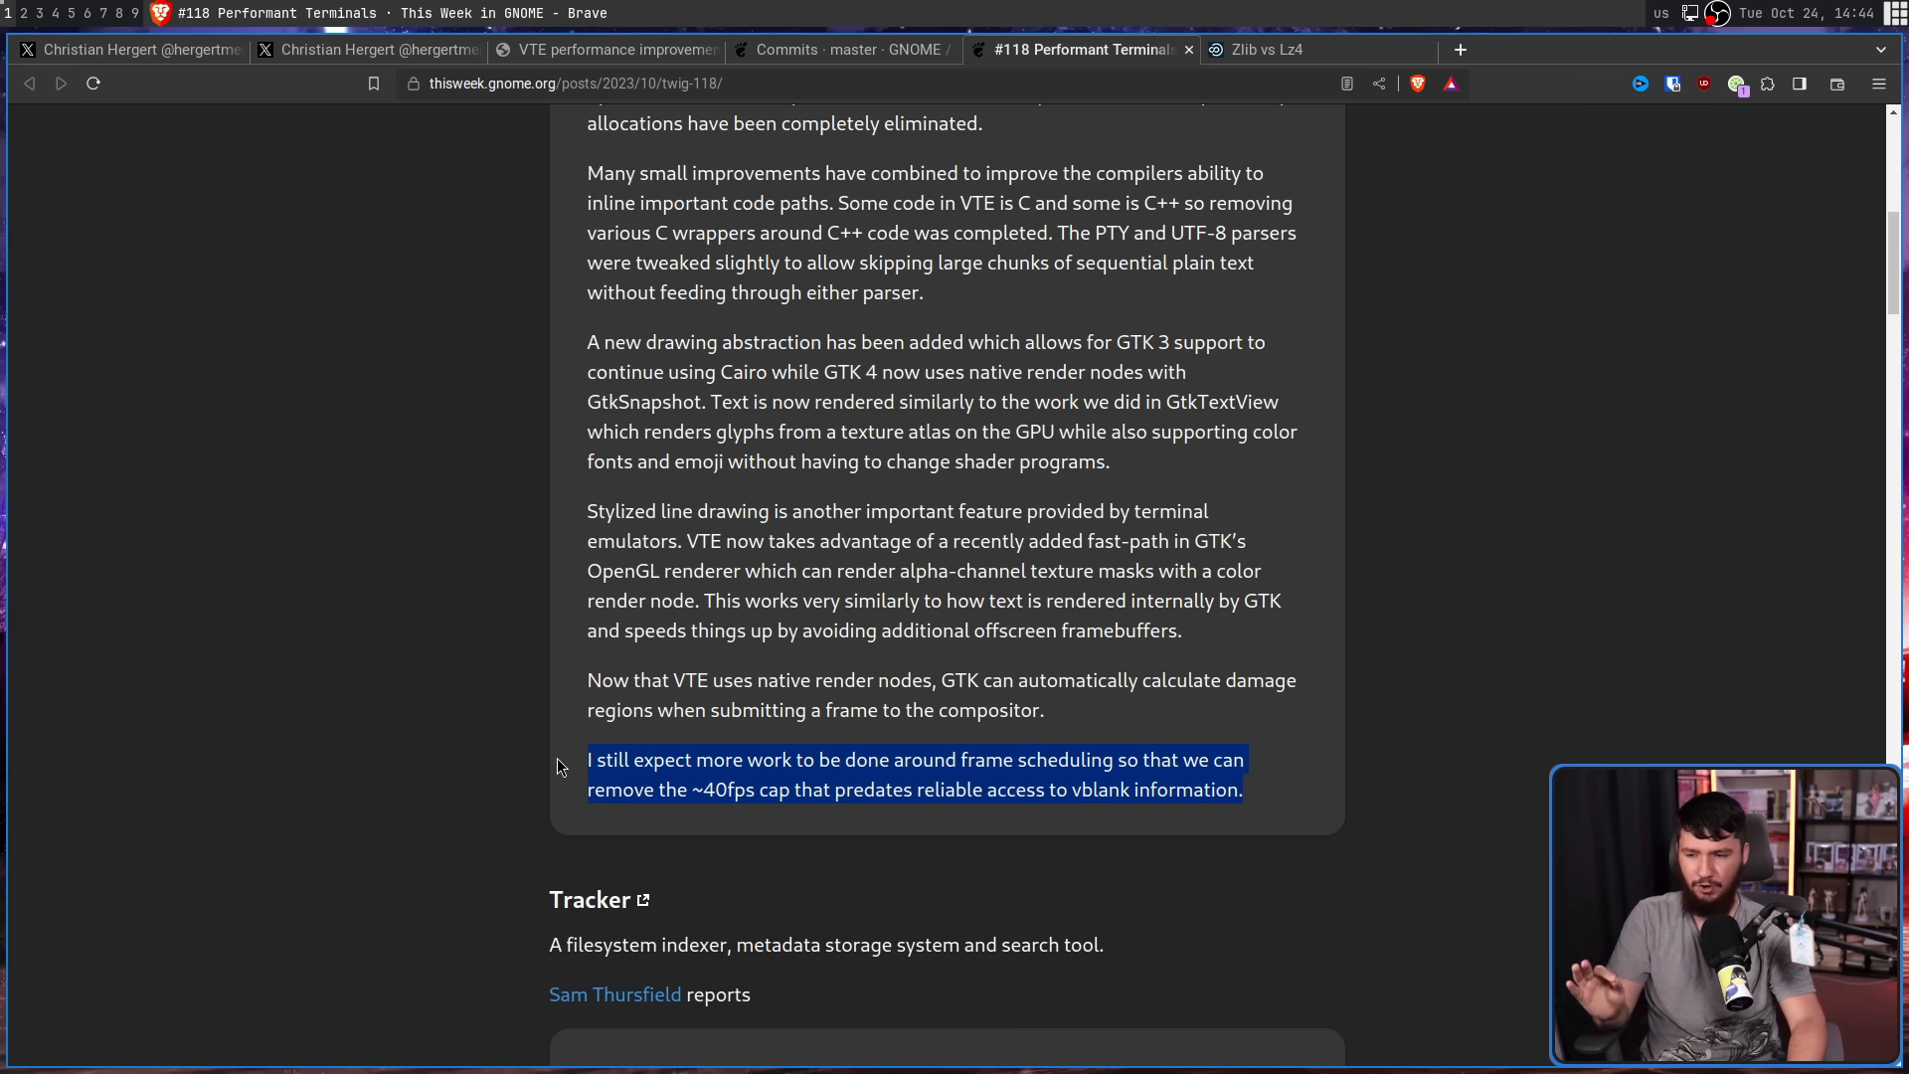
mouse_move(1066, 728)
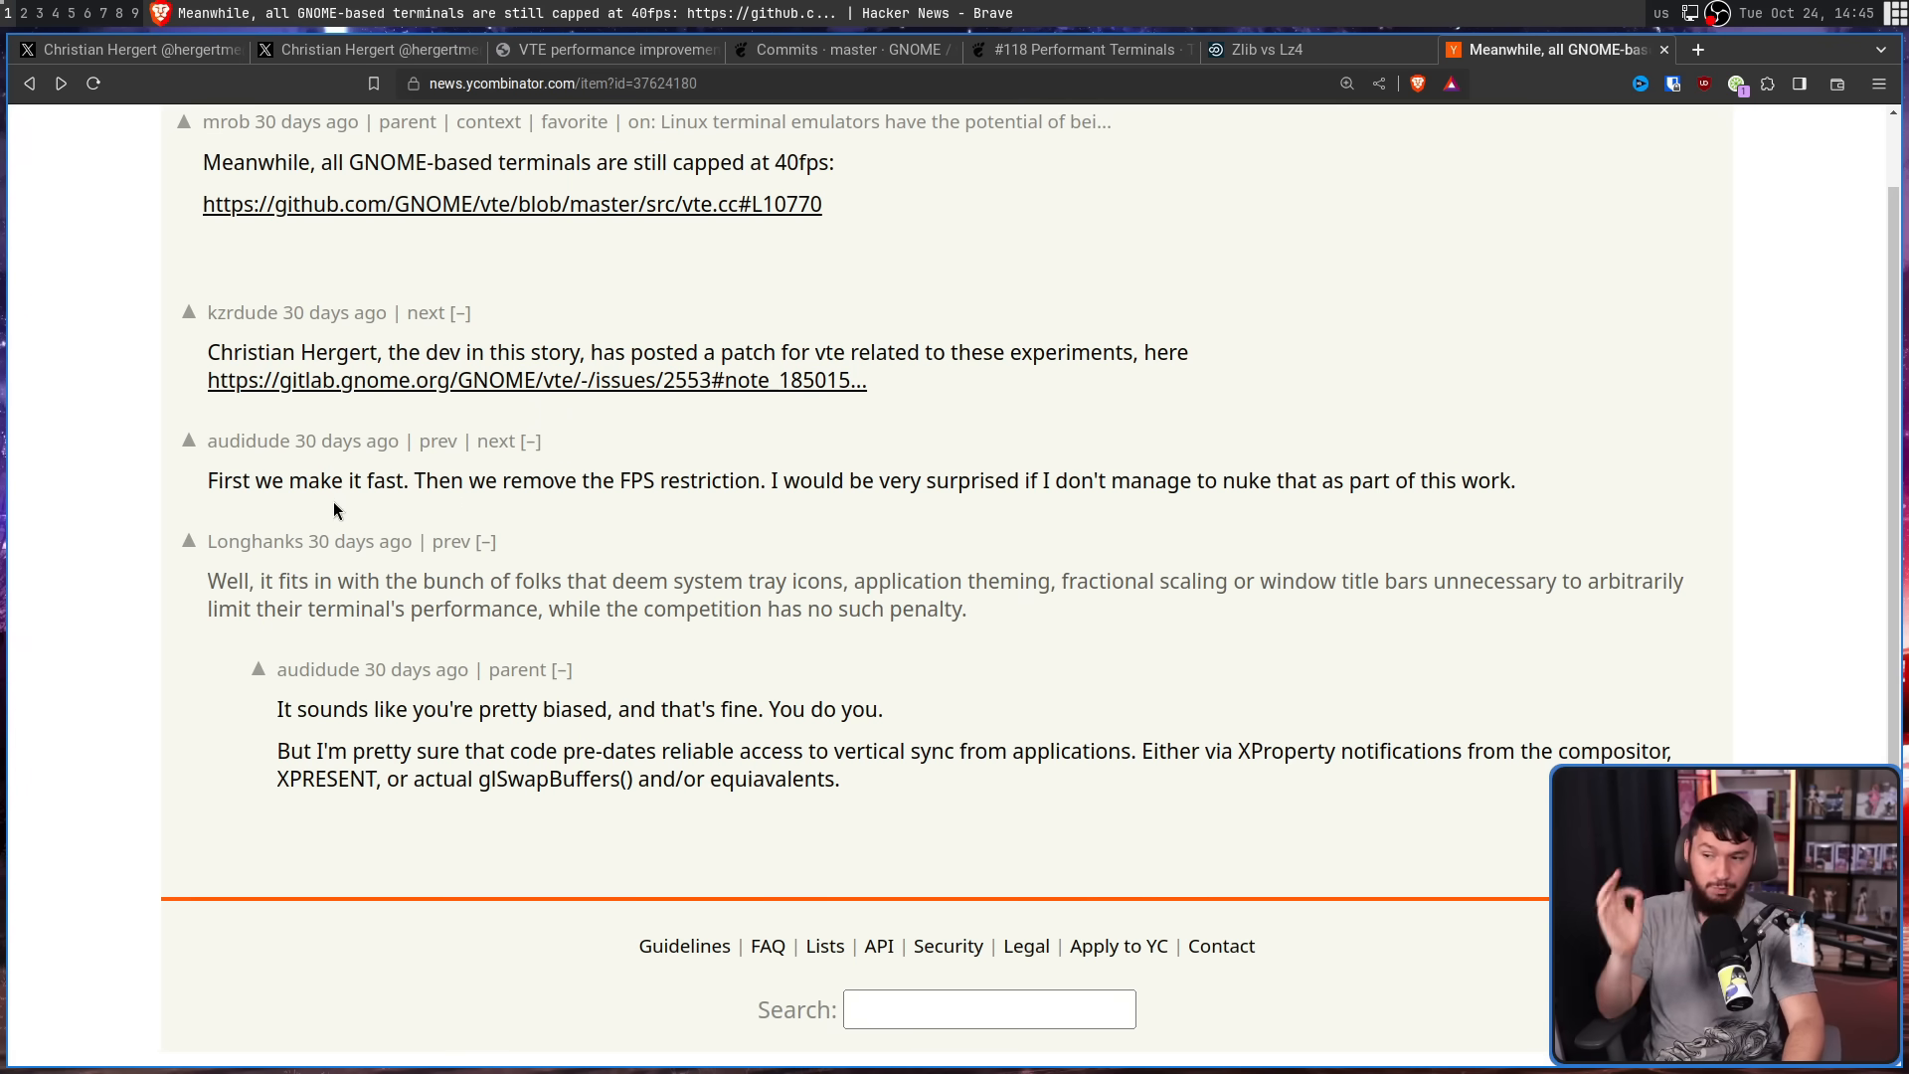
mouse_move(659, 509)
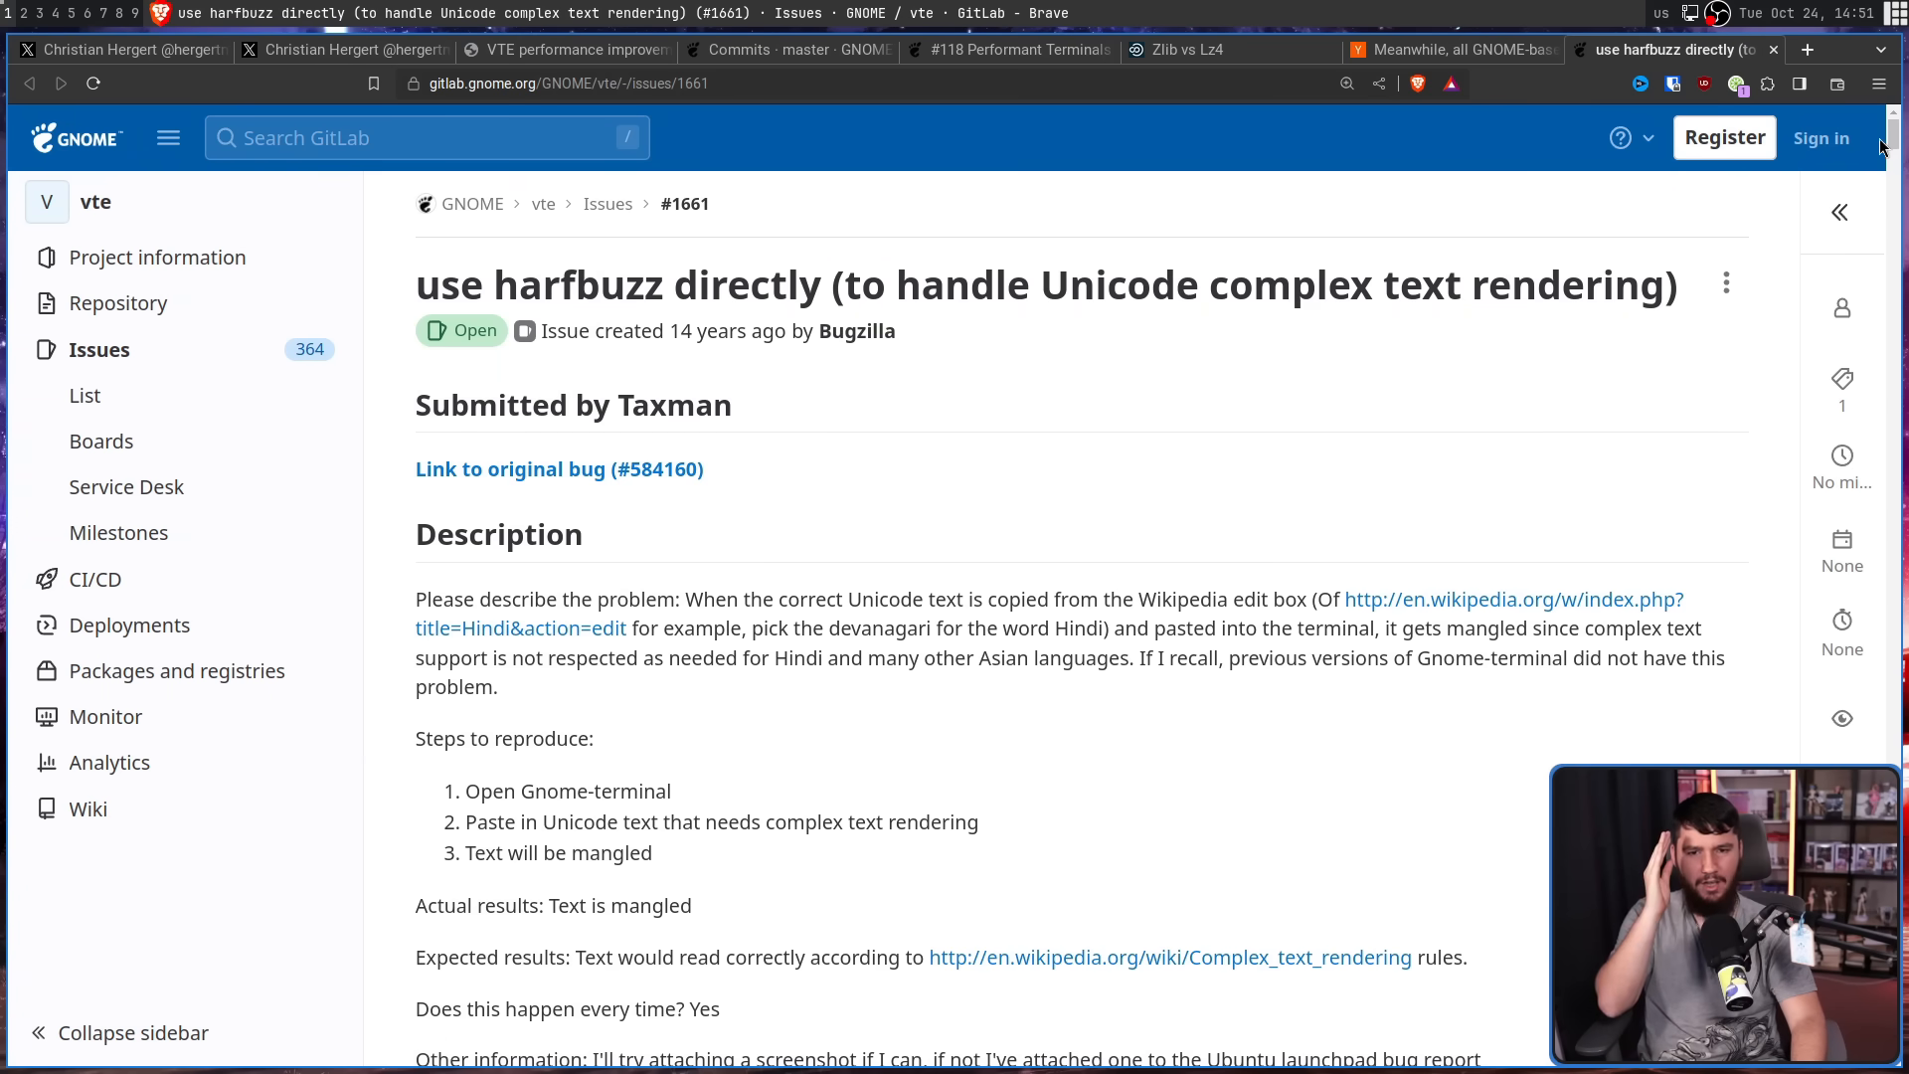
Scroll down through the description of vte issue #1661 about using harfbuzz directly.
scroll("down", 3)
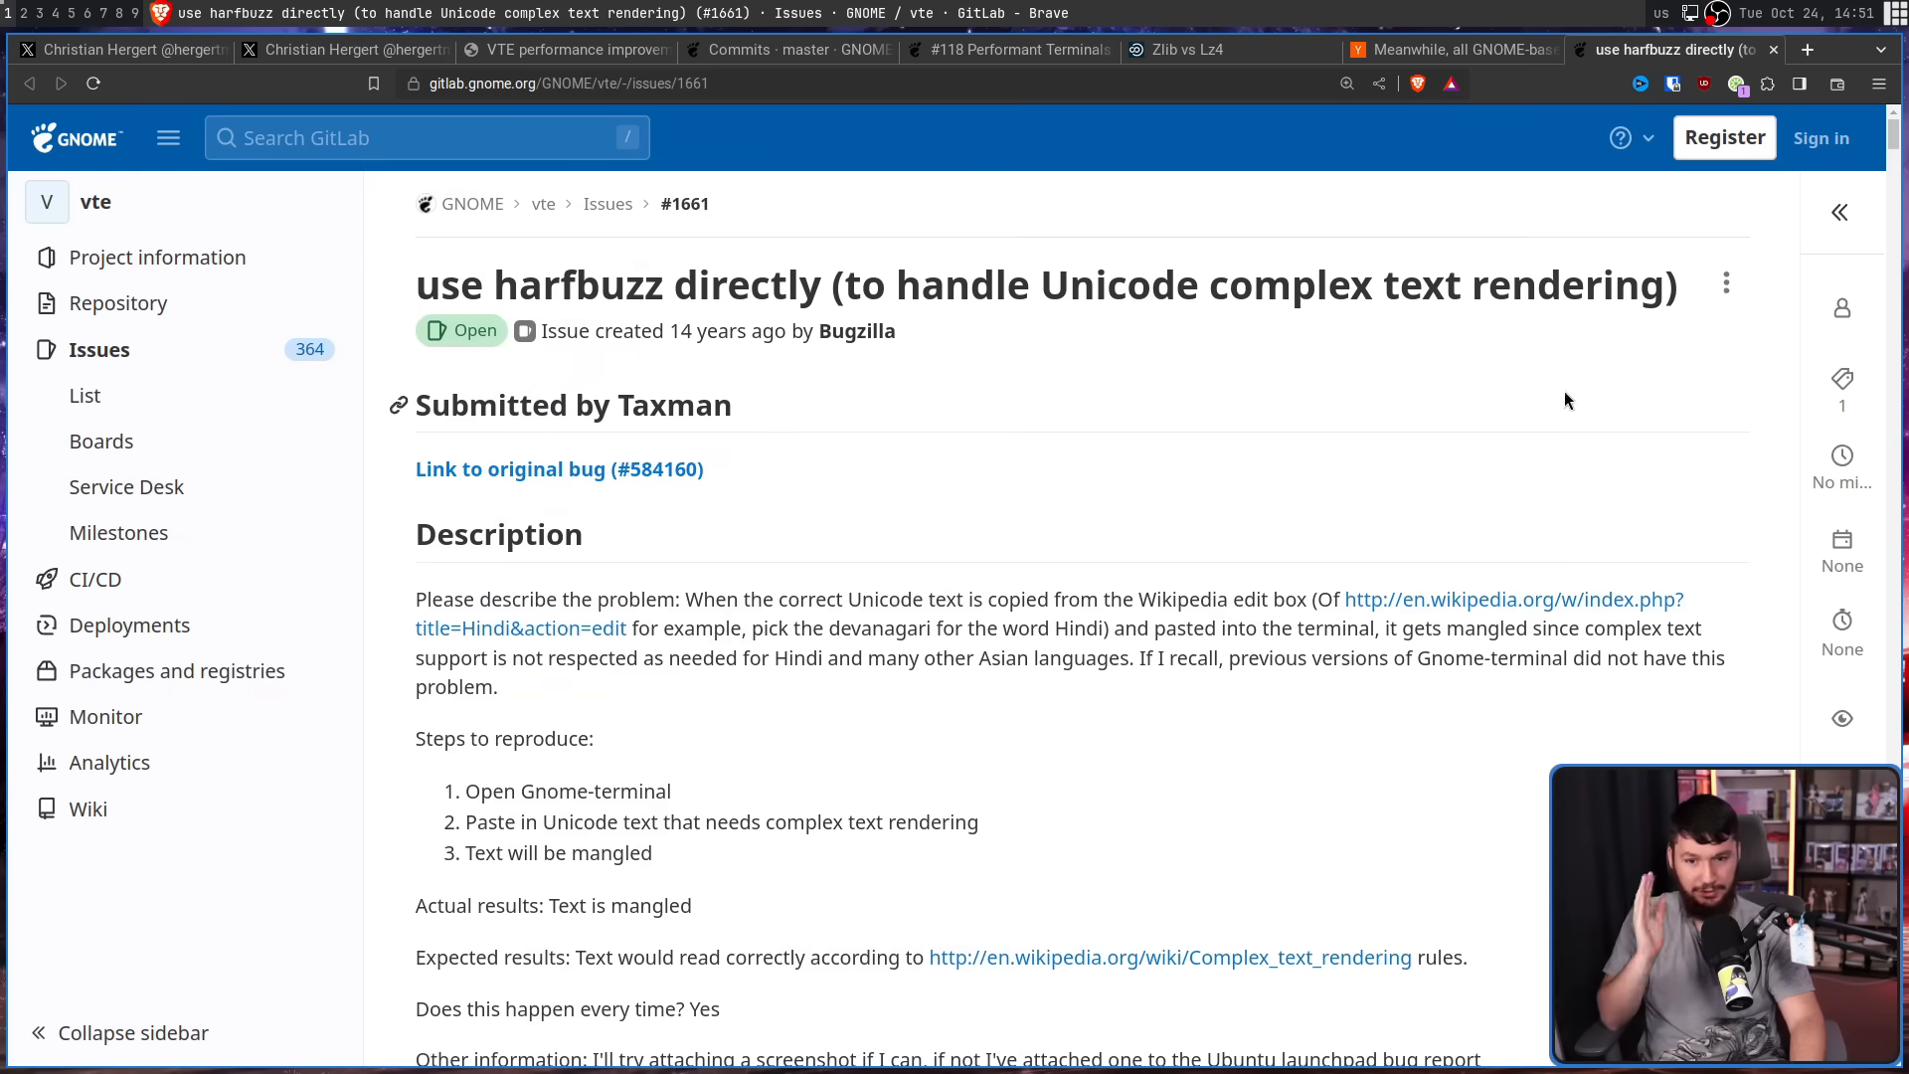
scroll("down", 3)
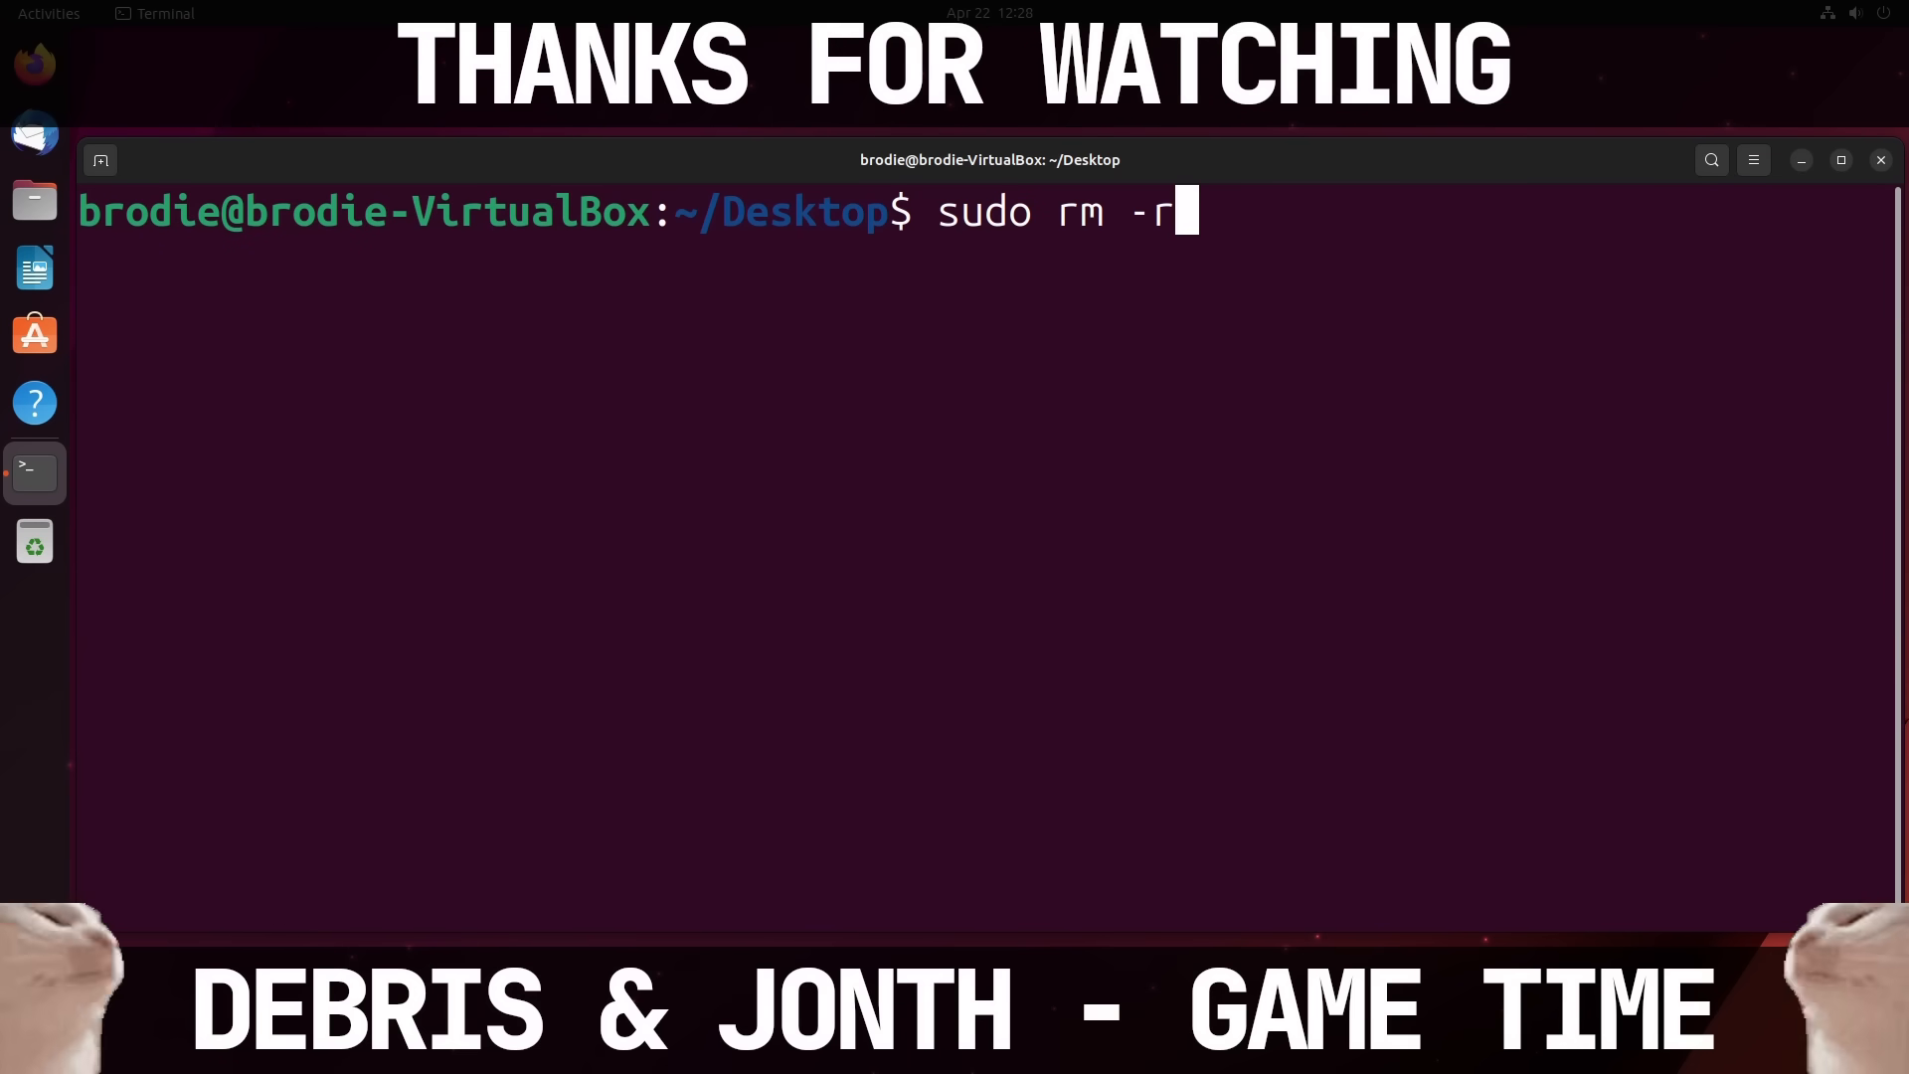
Finish the prompt text 'sudo rm -rf --no-preserve-root' without running it.
type("f --no-pre")
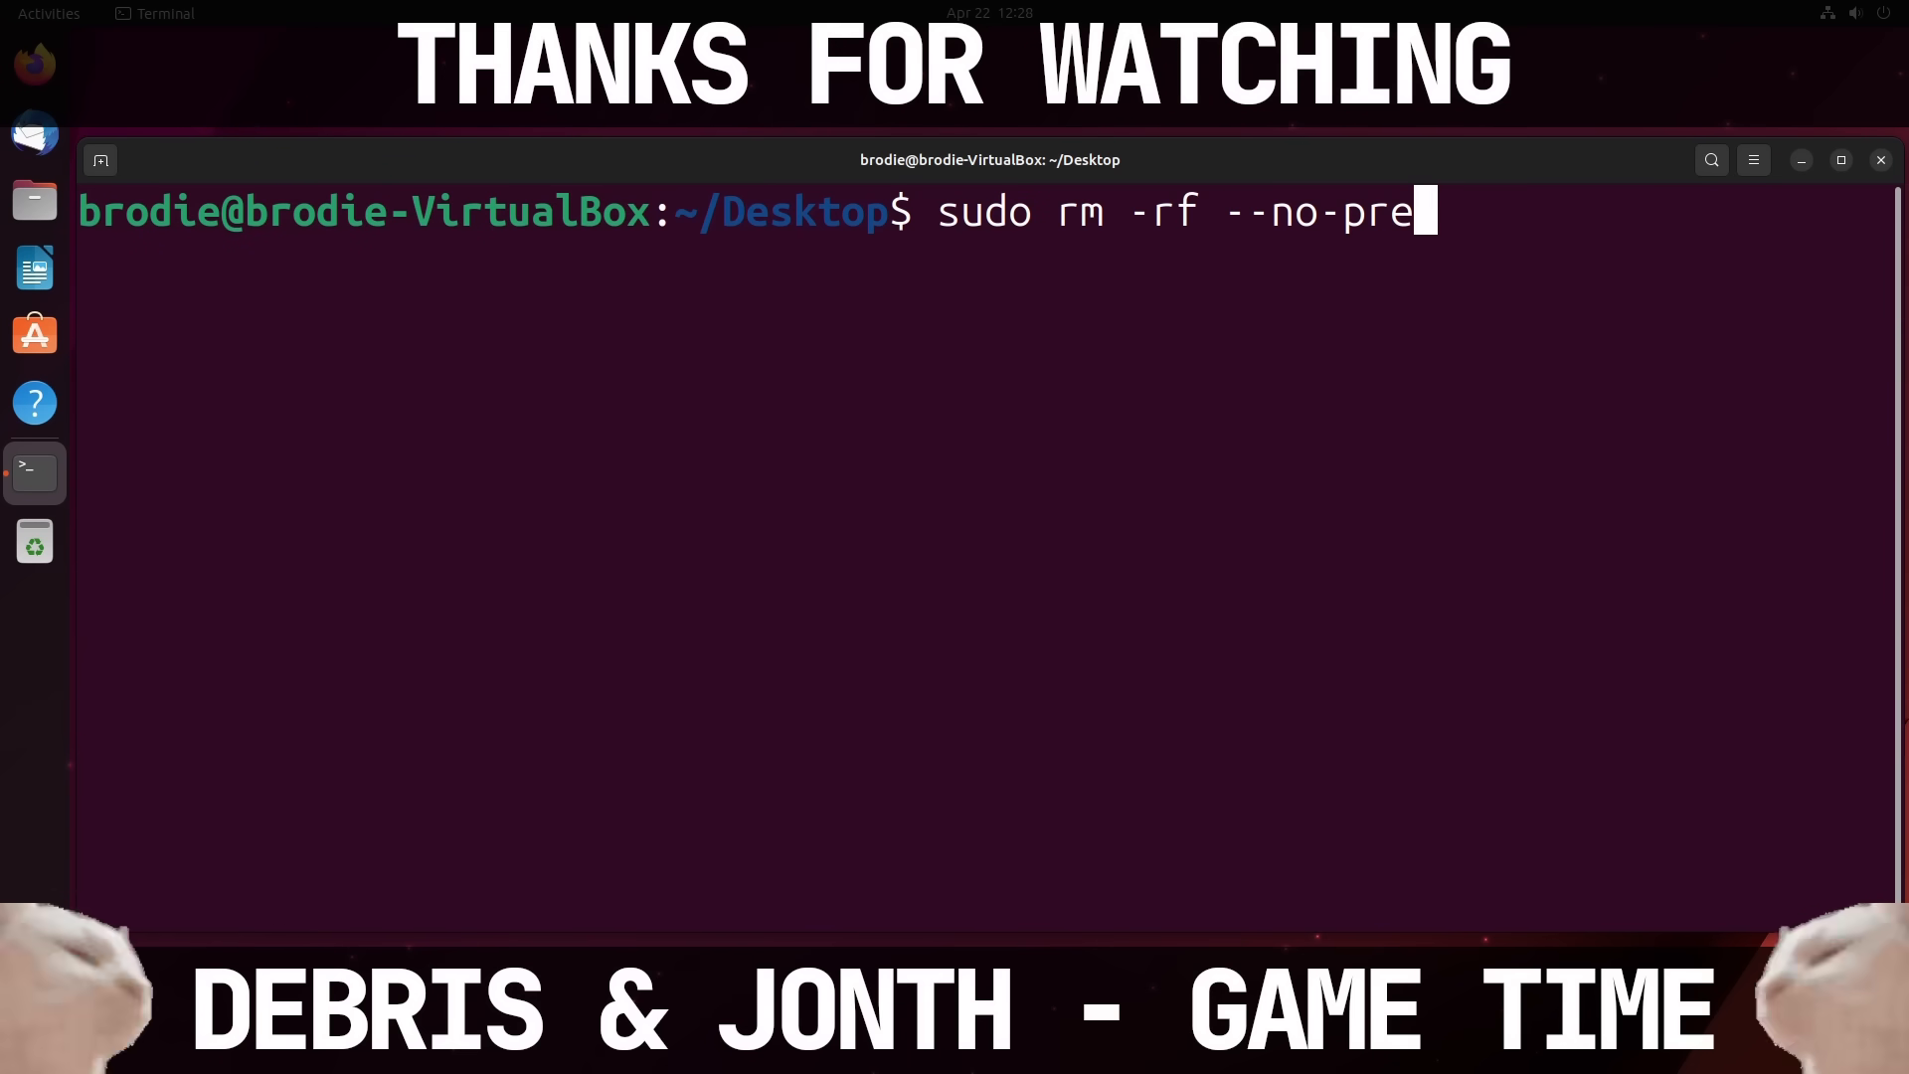
type("serve-root")
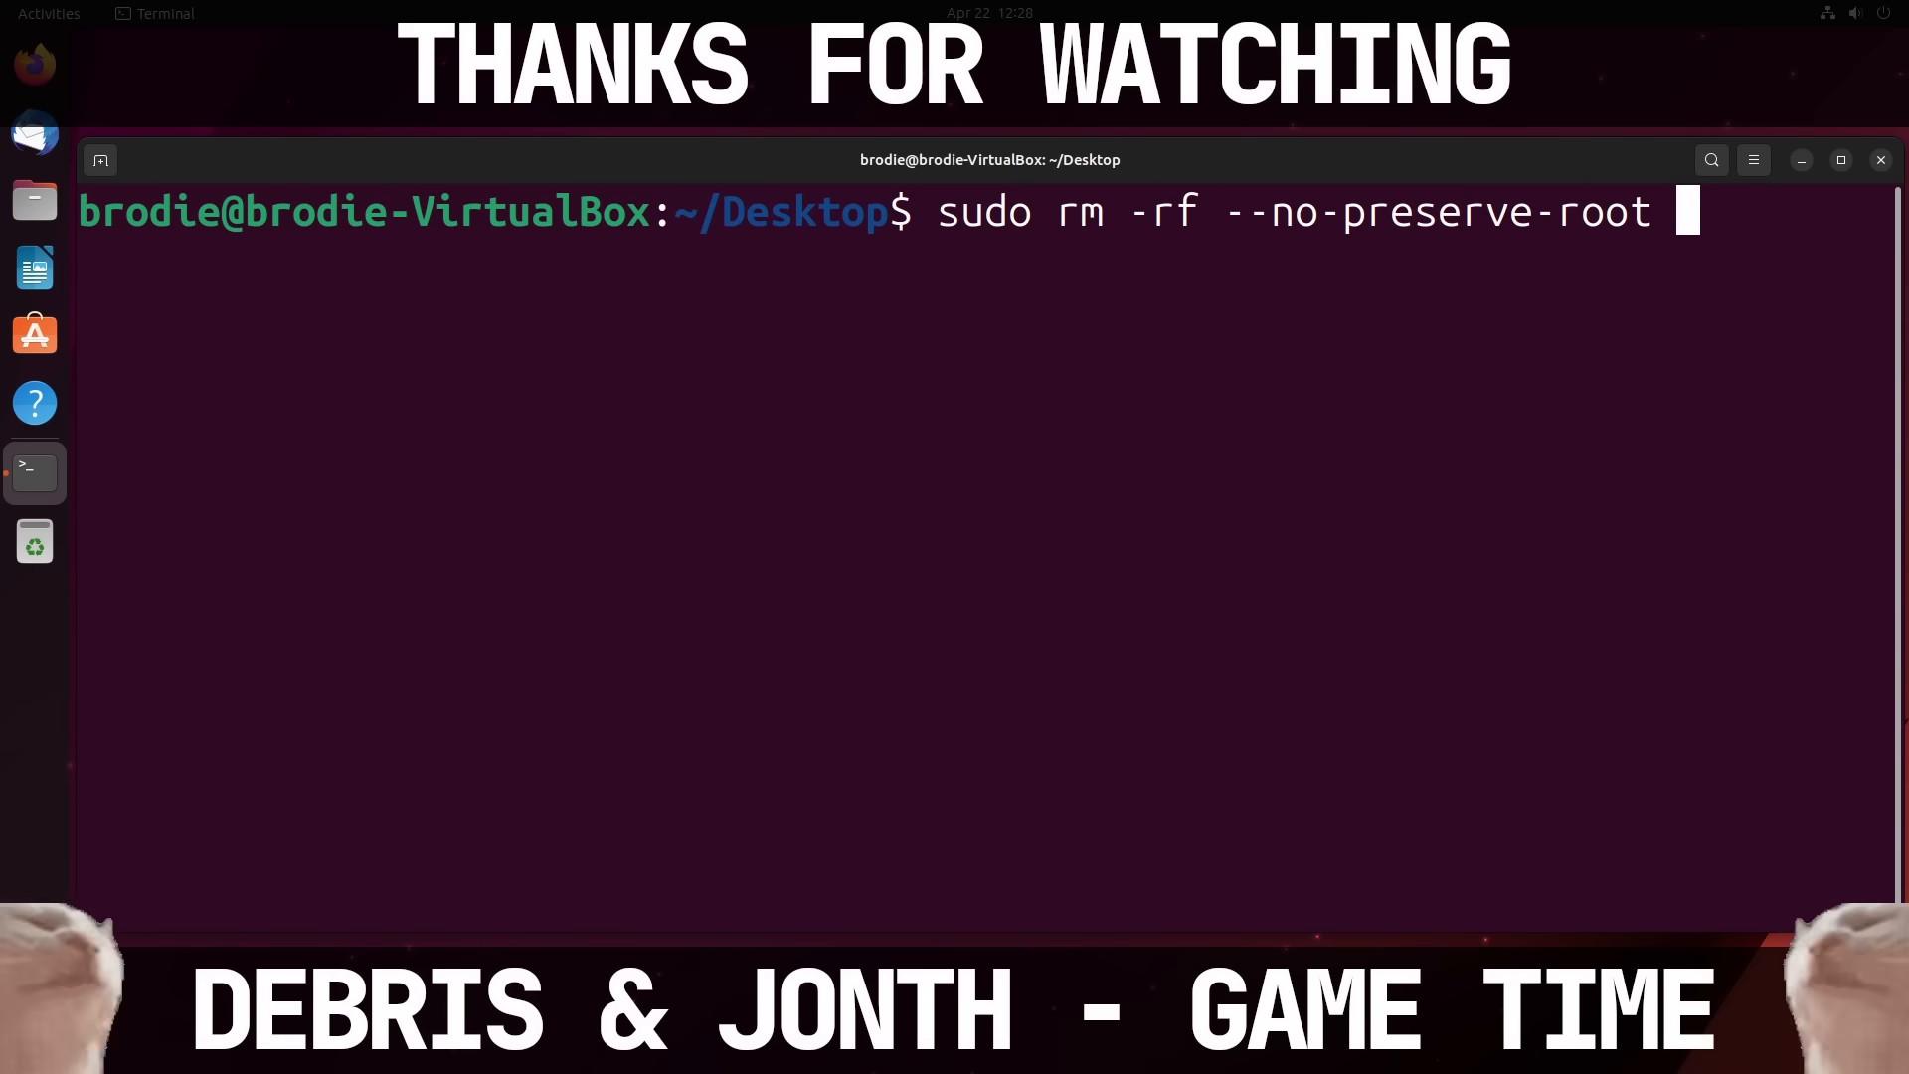